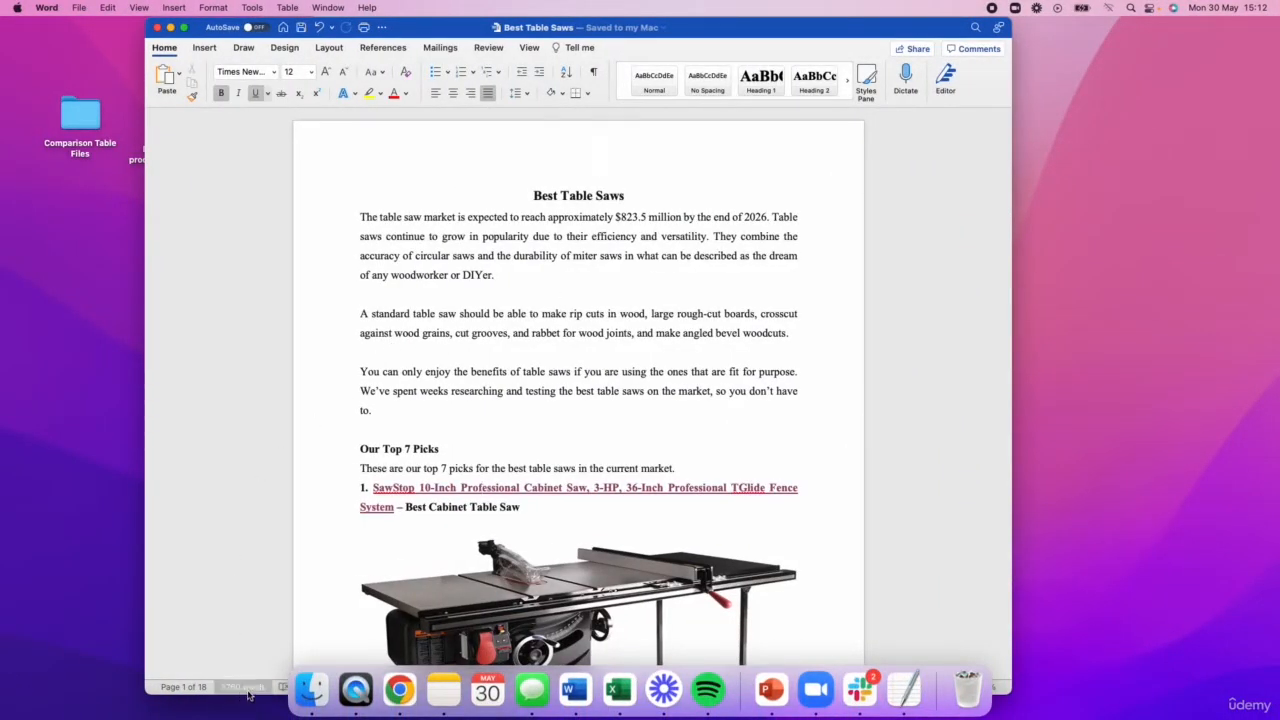
{"action": "mouse_move", "coordinate": [243, 687]}
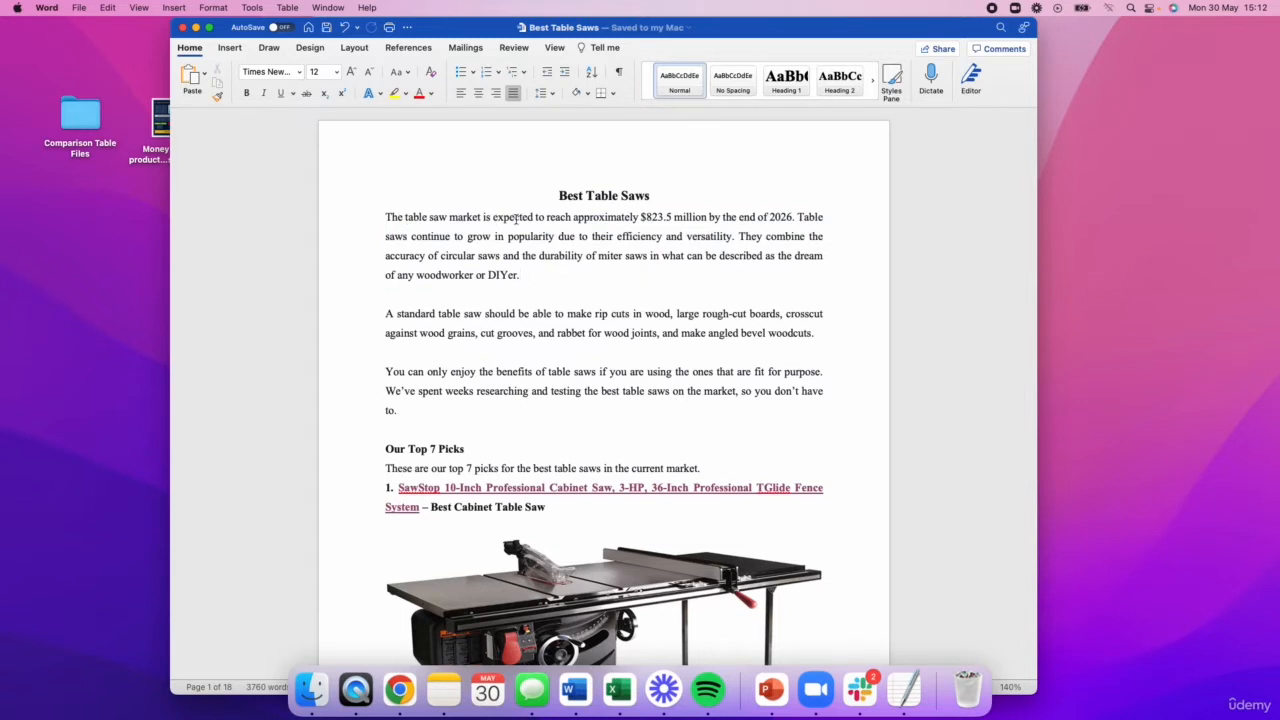
Switch to the WordPress site and create a new page through Pages > Add New.
{"action": "left_click", "coordinate": [518, 275]}
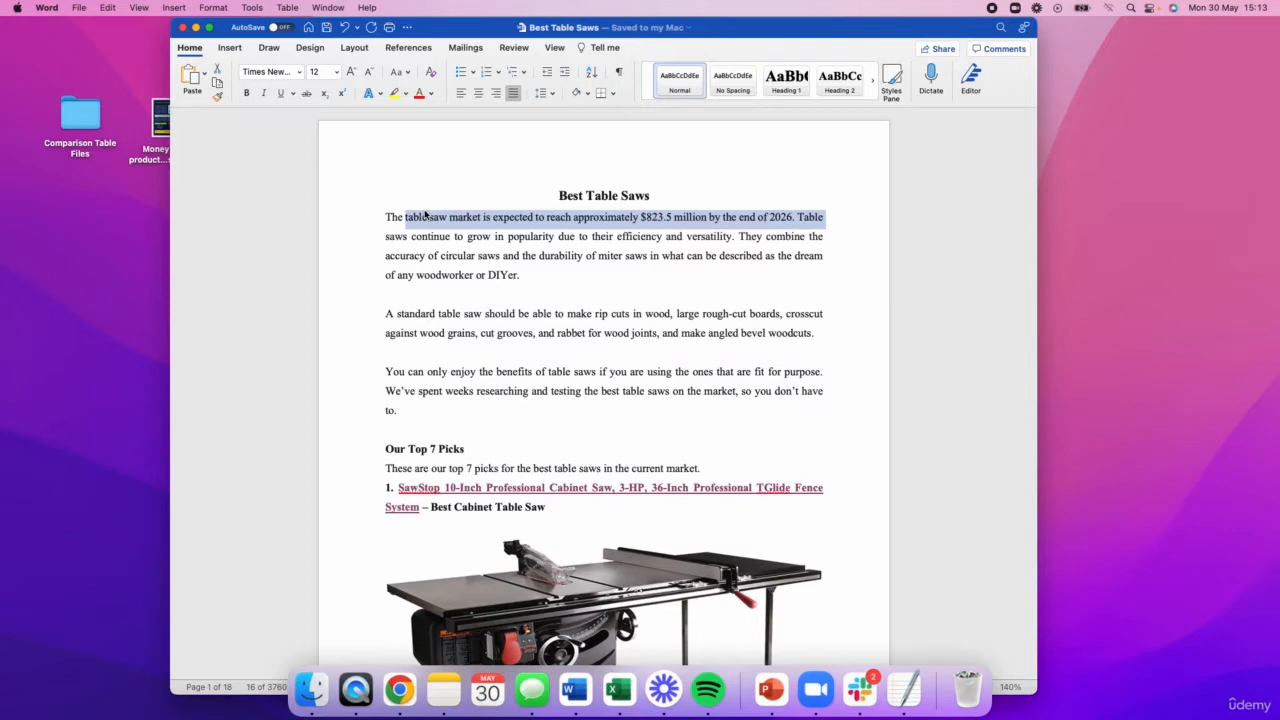
{"action": "left_click", "coordinate": [540, 375]}
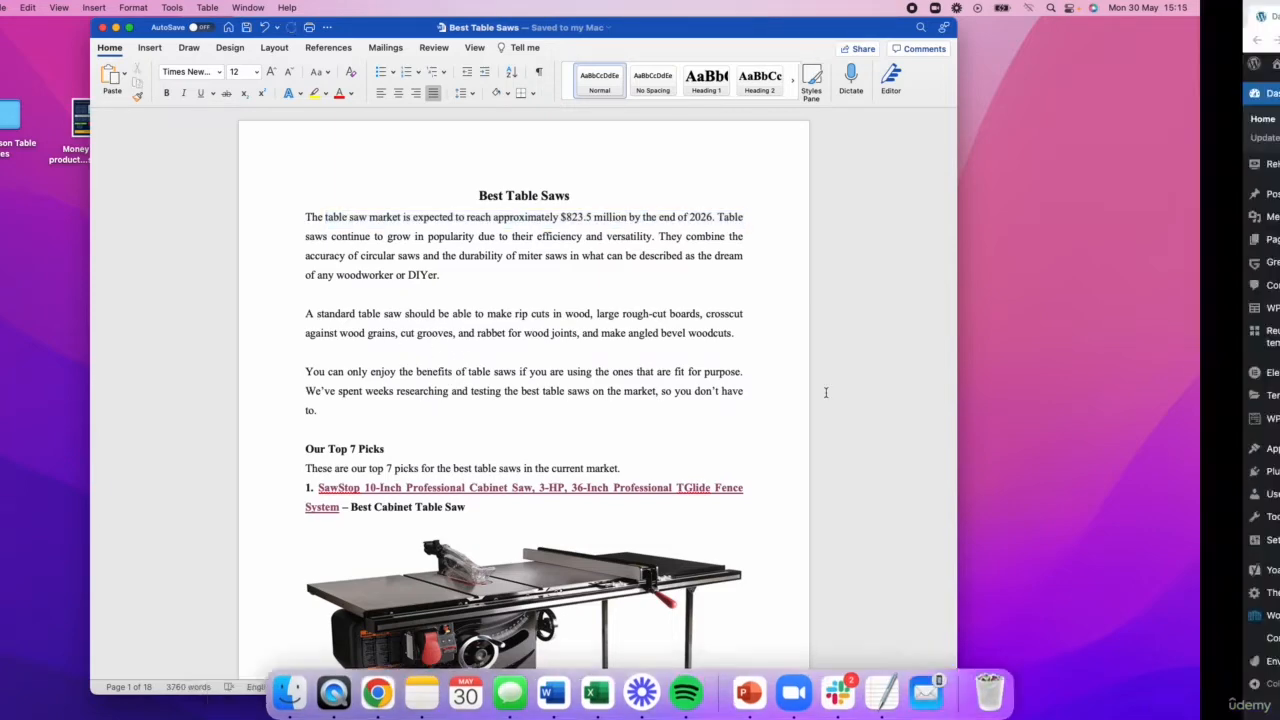
{"action": "left_click", "coordinate": [376, 691]}
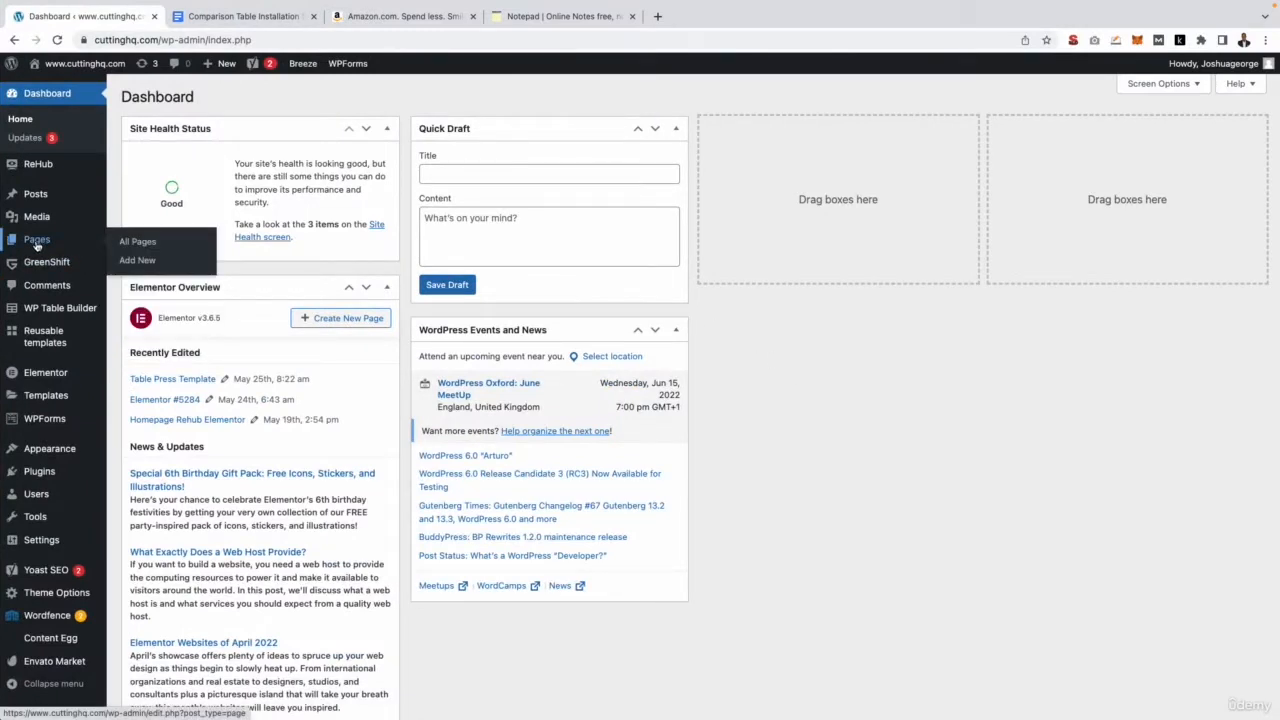
{"action": "mouse_move", "coordinate": [137, 260]}
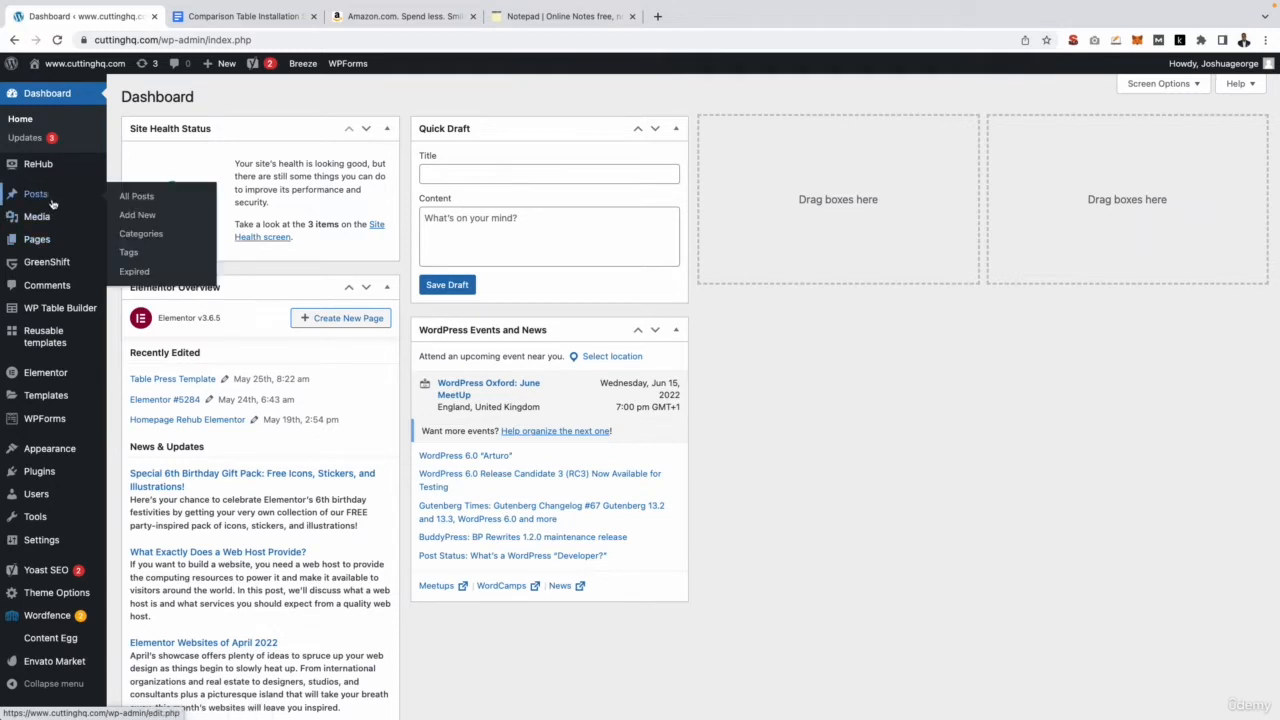
{"action": "mouse_move", "coordinate": [48, 203]}
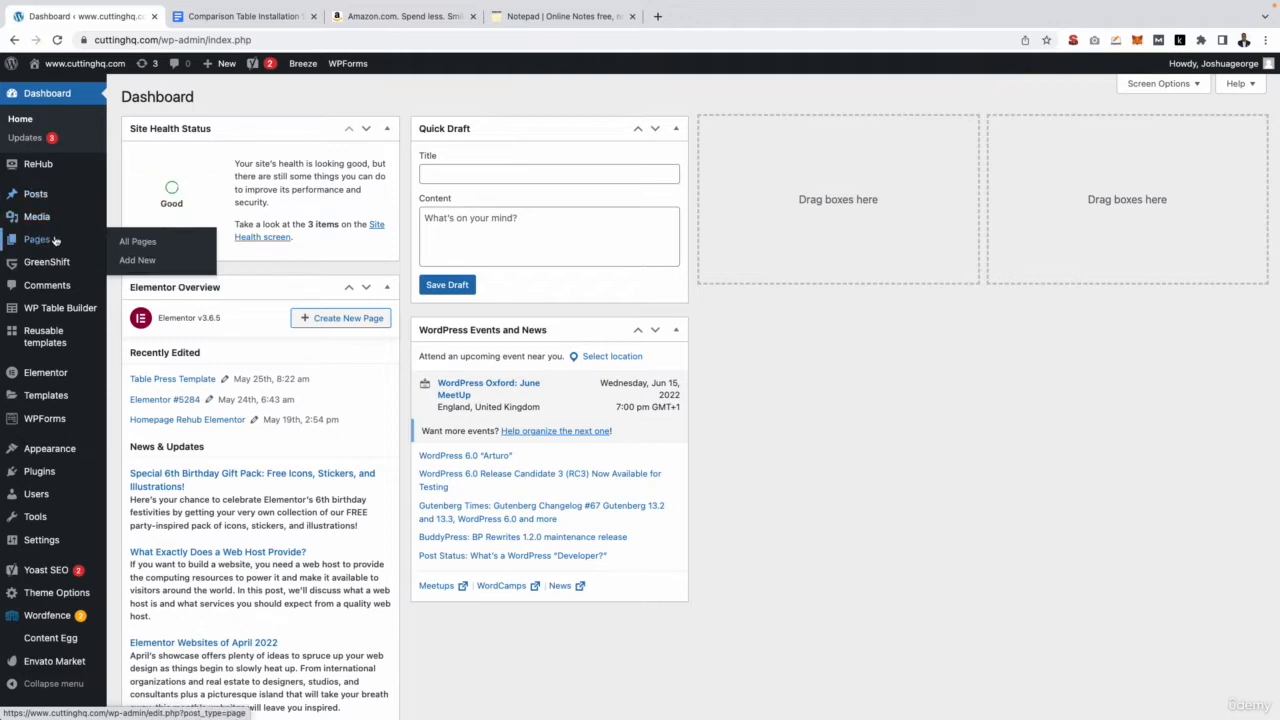
{"action": "left_click", "coordinate": [137, 260]}
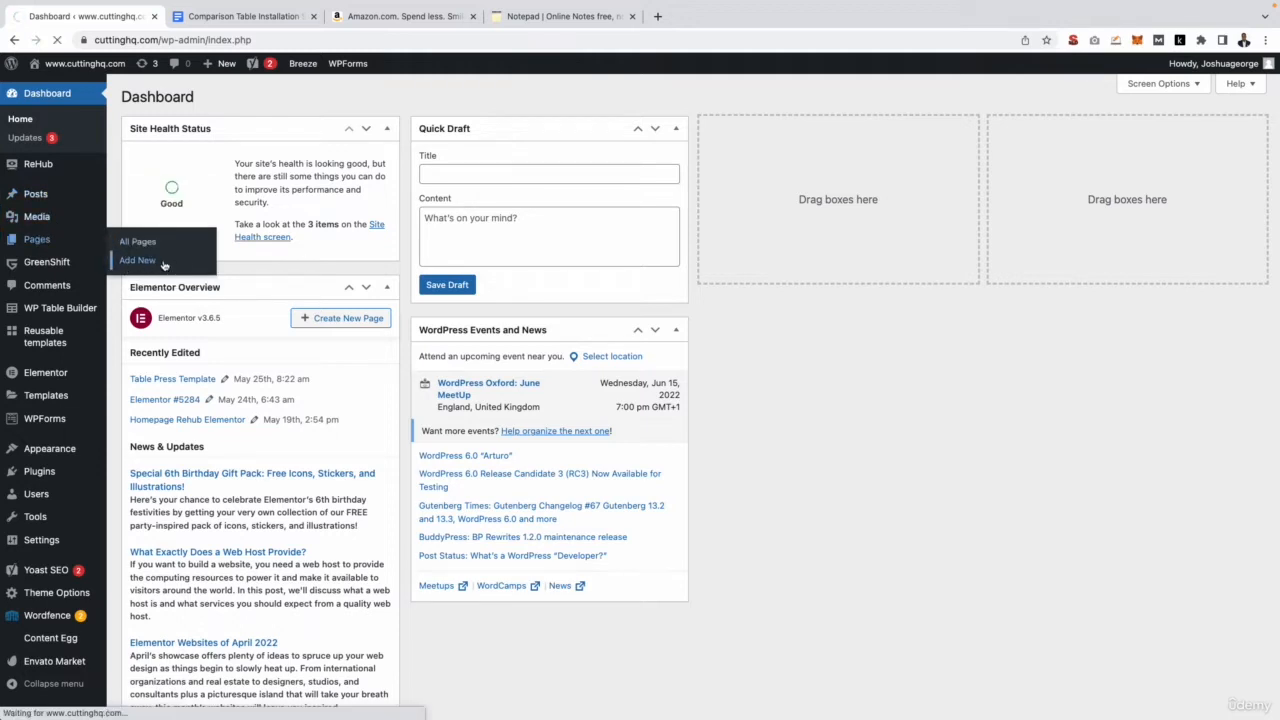
{"action": "left_click", "coordinate": [137, 260]}
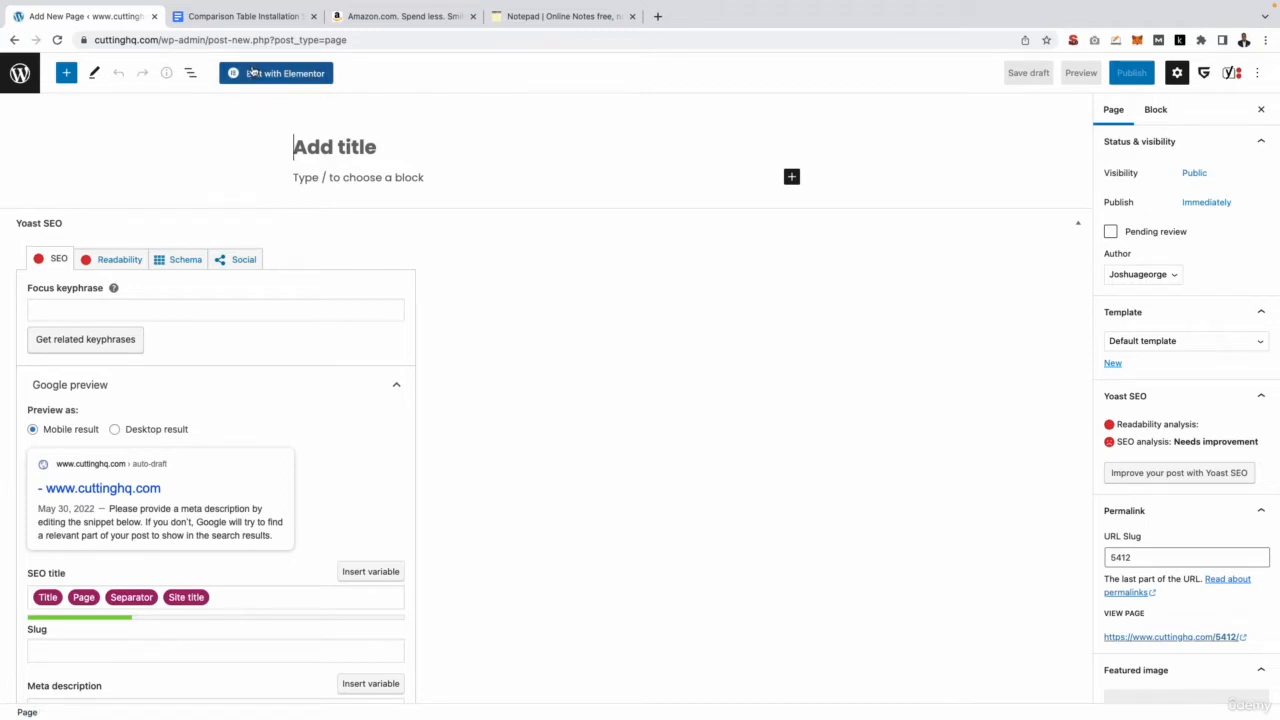
Open the page in Elementor and set its title to 'Best Table Saws'.
{"action": "left_click", "coordinate": [275, 72]}
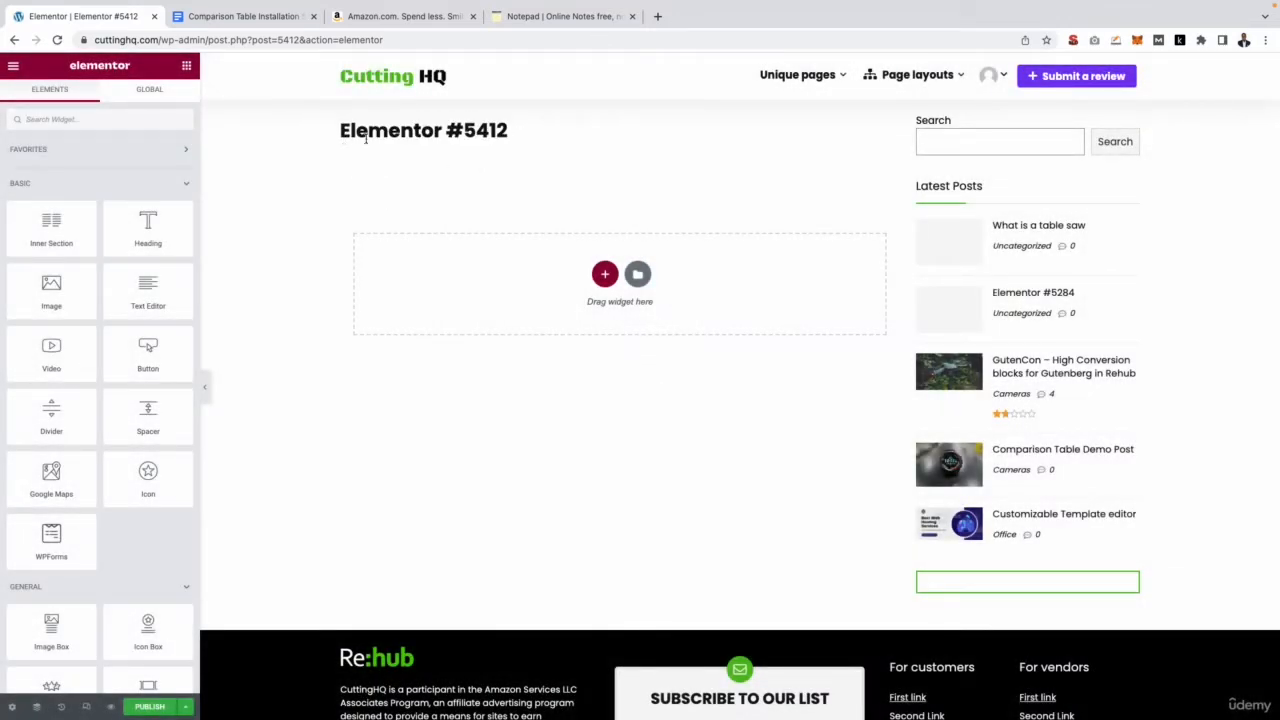
{"action": "double_click", "coordinate": [418, 130]}
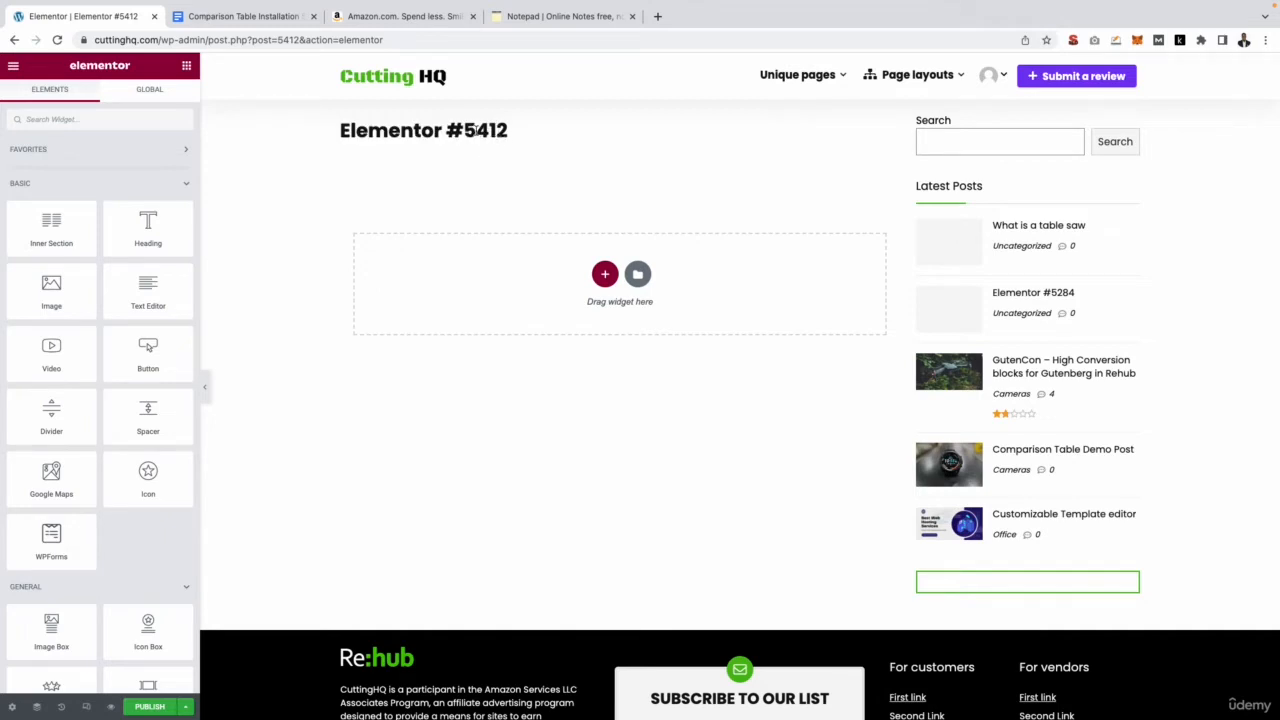
{"action": "mouse_move", "coordinate": [279, 346]}
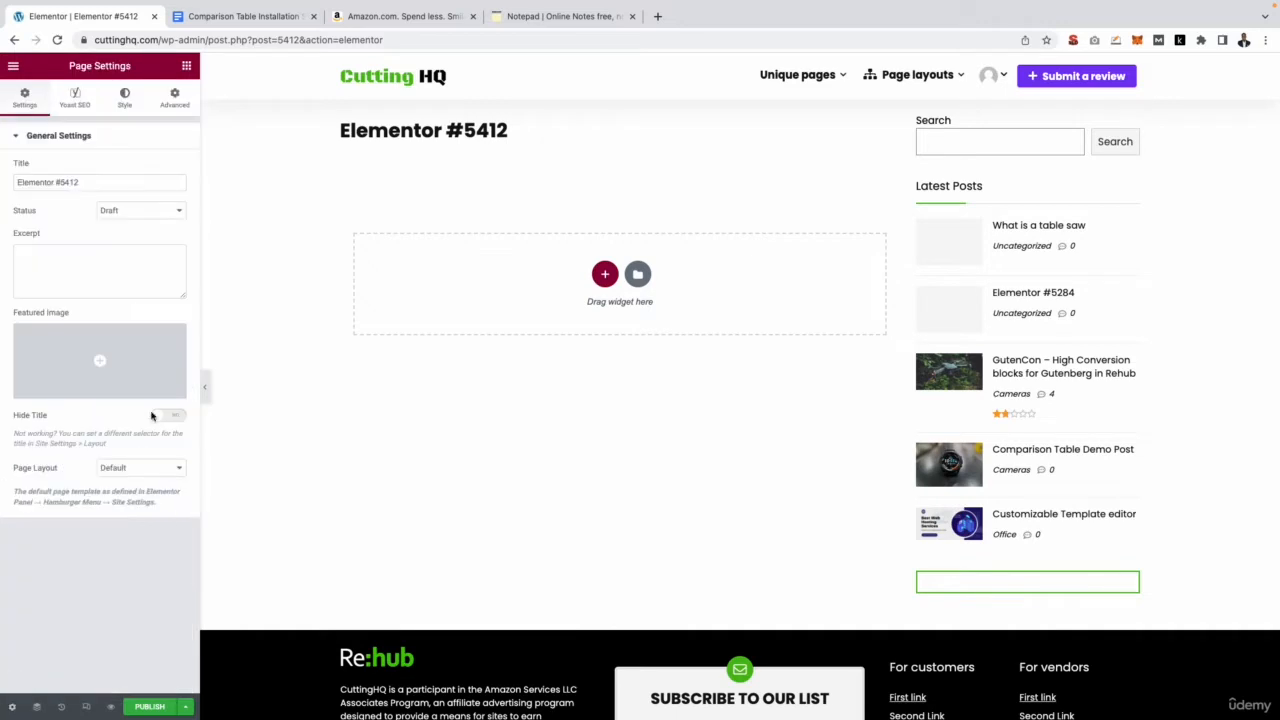
{"action": "triple_click", "coordinate": [99, 182]}
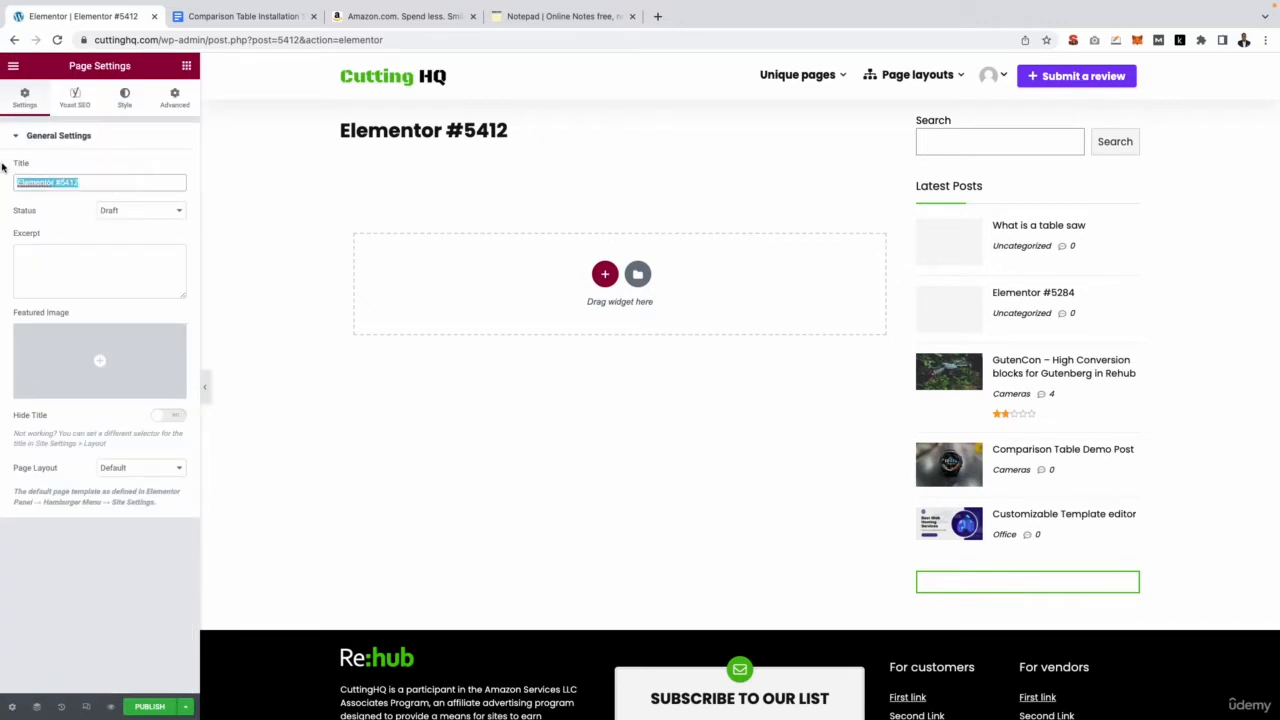
{"action": "type", "text": "Best Table Saws"}
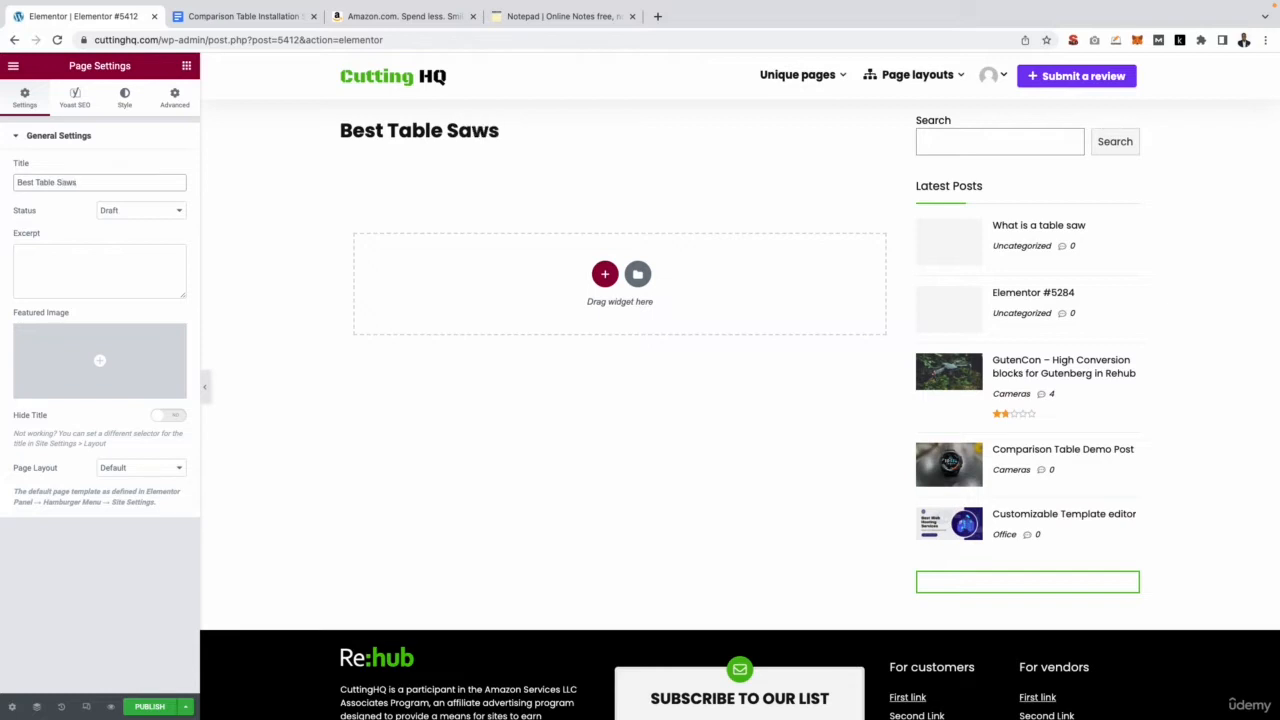
{"action": "left_click", "coordinate": [100, 182]}
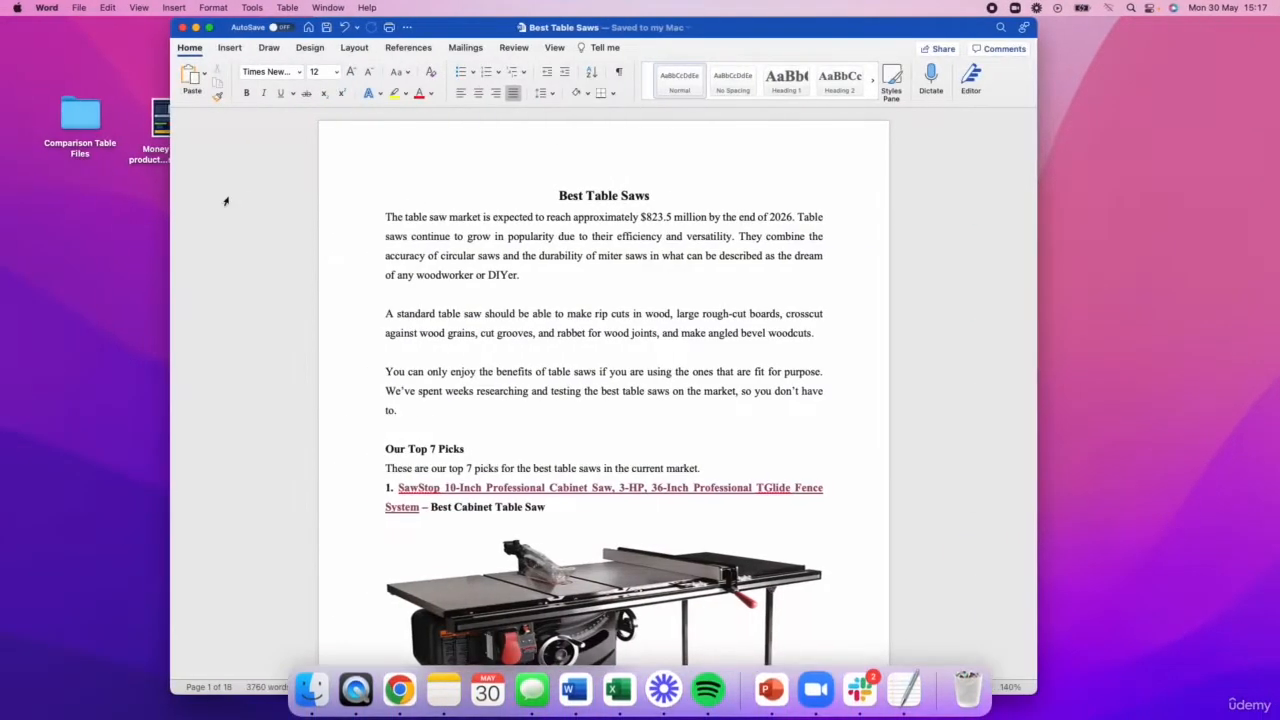
Select the three intro paragraphs under the Best Table Saws heading in Word and copy them.
{"action": "left_click", "coordinate": [386, 217]}
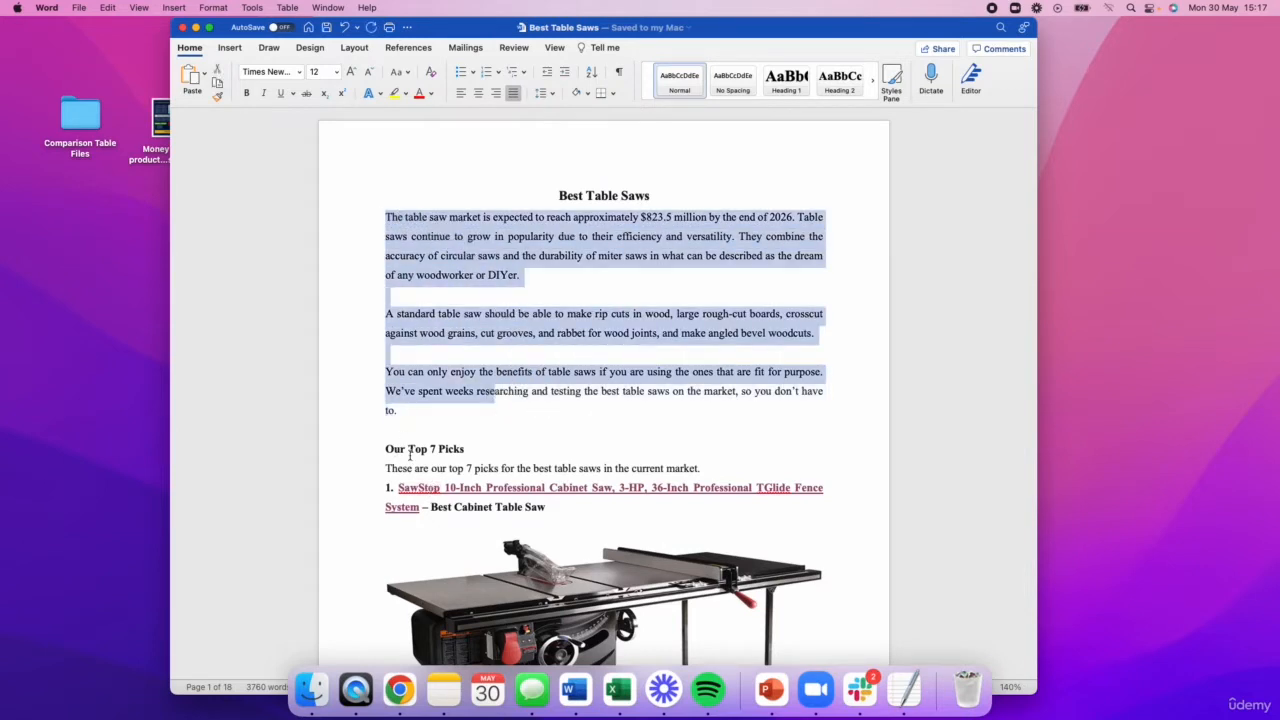
{"action": "scroll", "scroll_direction": "down", "scroll_amount": 3}
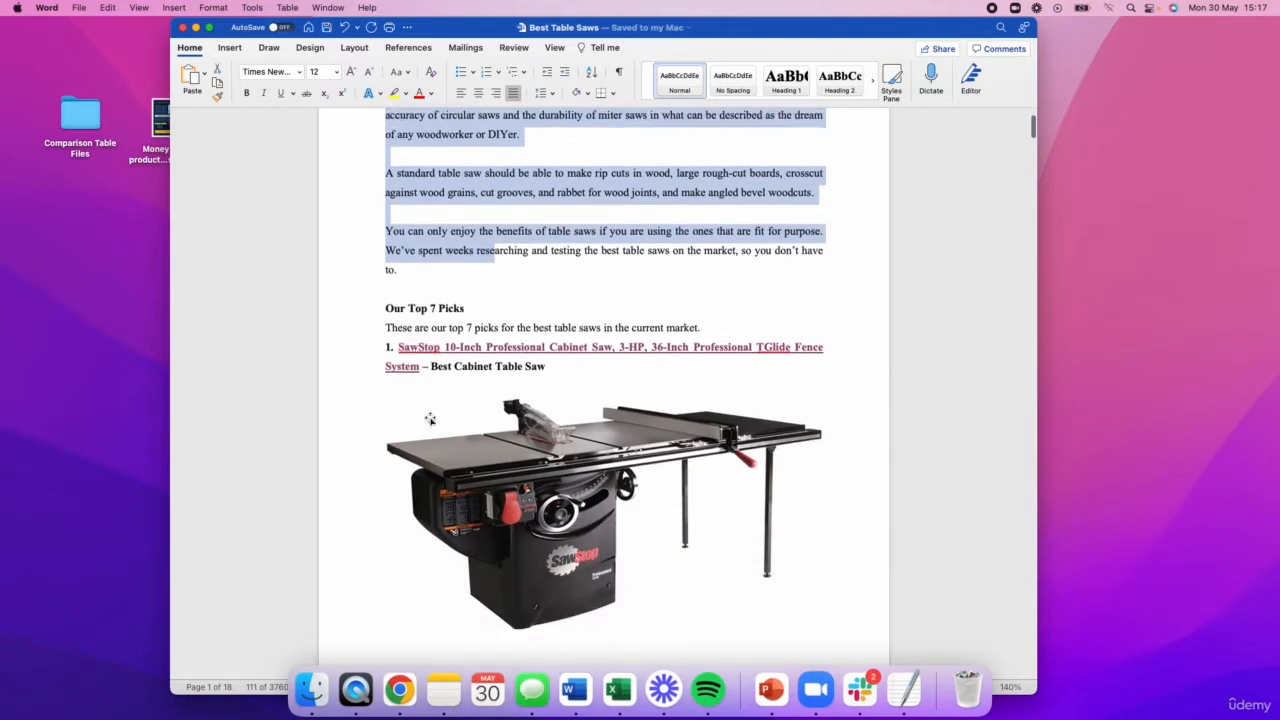
{"action": "scroll", "scroll_direction": "up", "scroll_amount": 3}
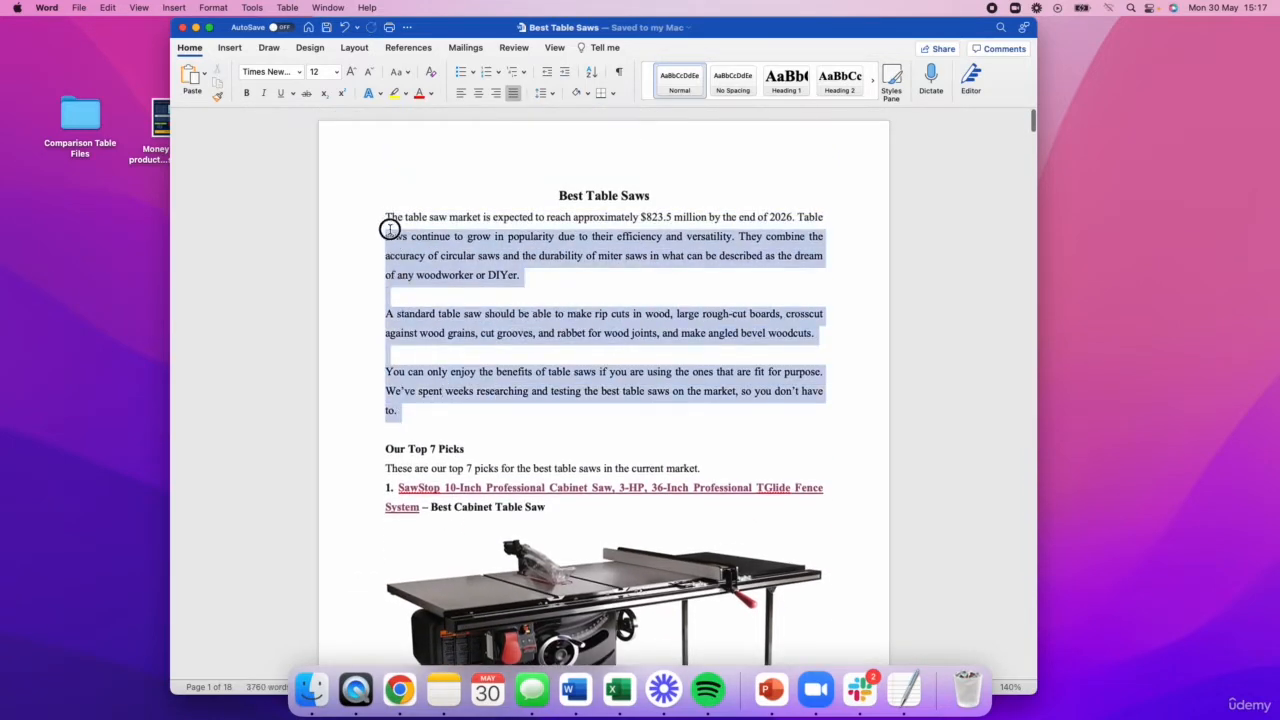
{"action": "right_click", "coordinate": [390, 230]}
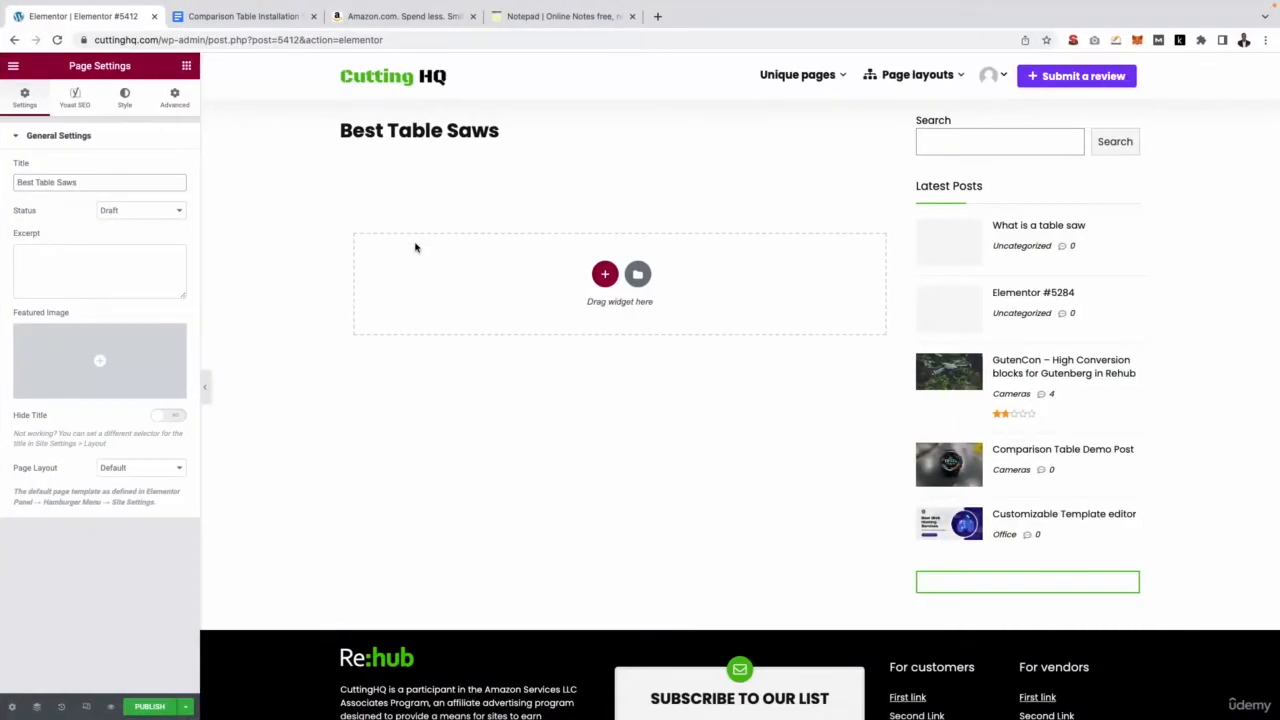
Add a single-column section and drop a Text Editor widget into it.
{"action": "left_click", "coordinate": [604, 273]}
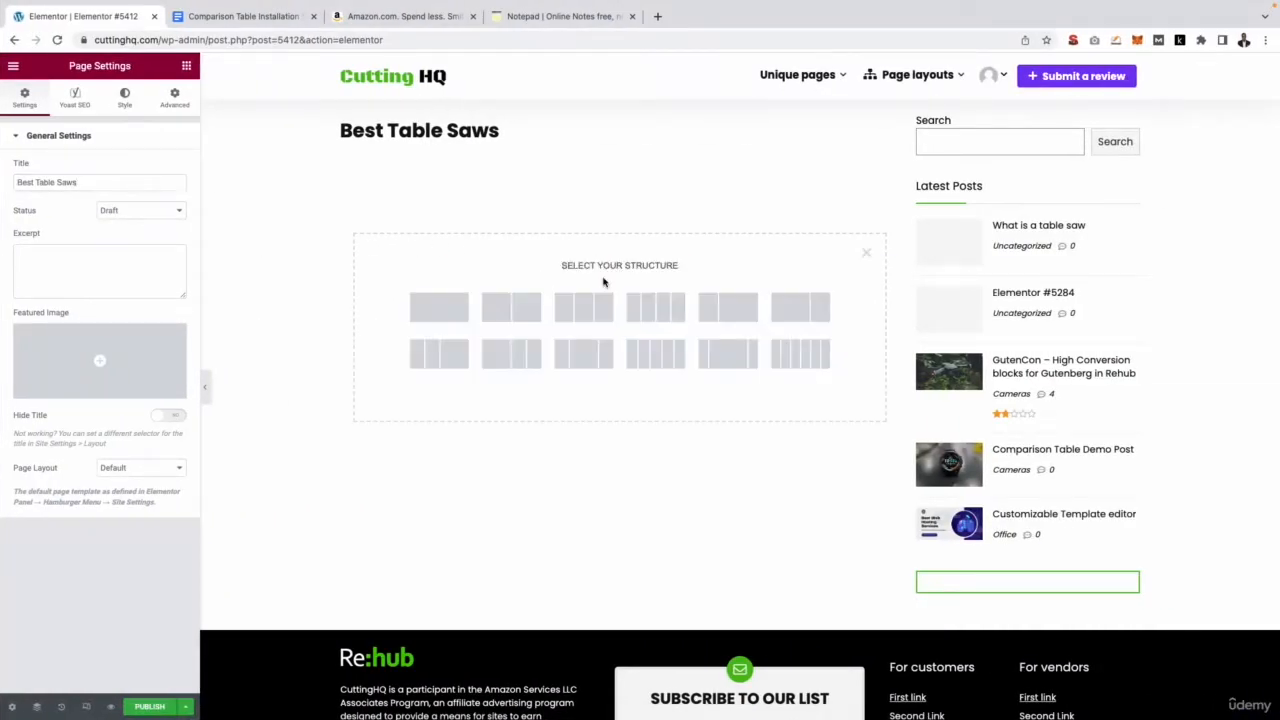
{"action": "left_click", "coordinate": [438, 307]}
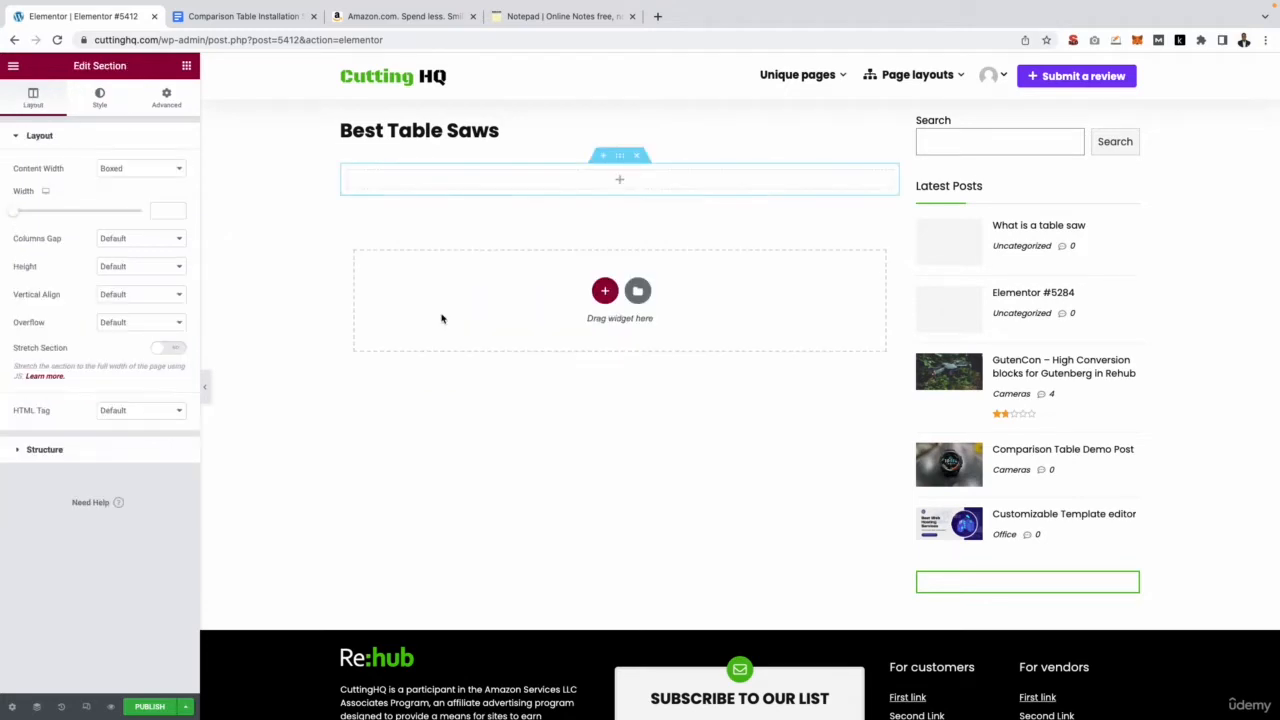
{"action": "left_click", "coordinate": [620, 183]}
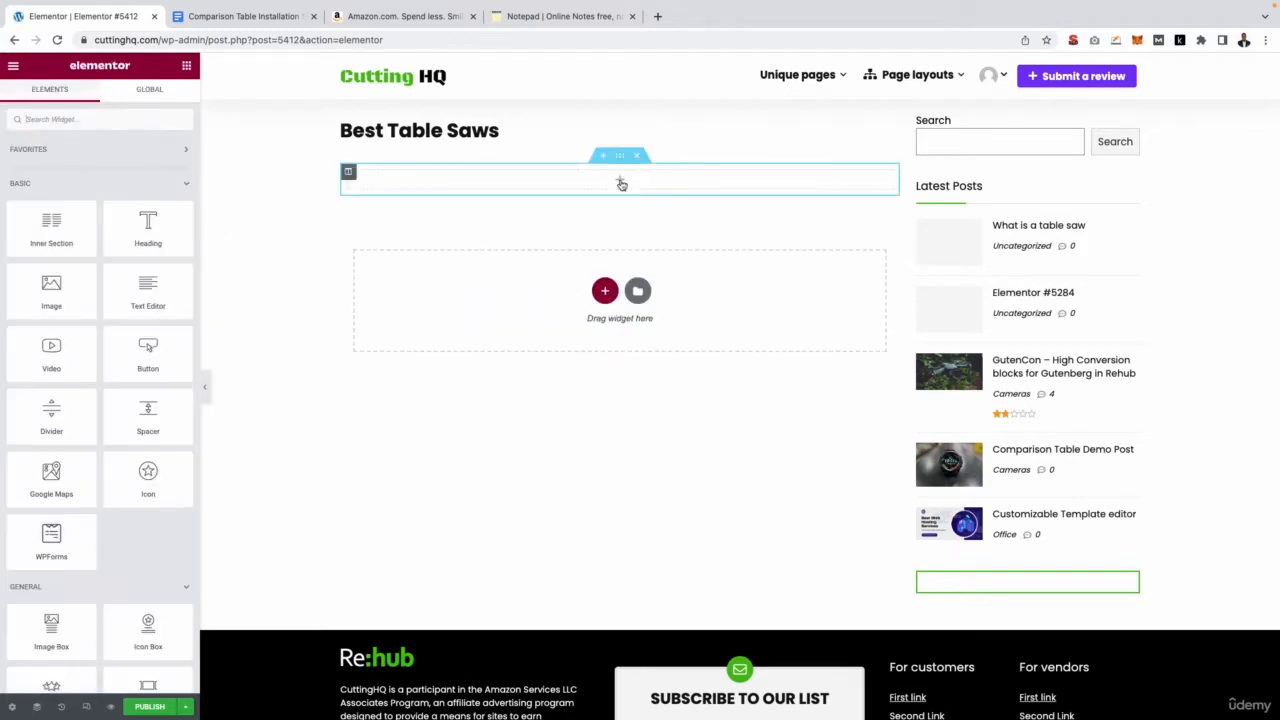
{"action": "left_click_drag", "start_coordinate": [148, 290], "coordinate": [533, 185]}
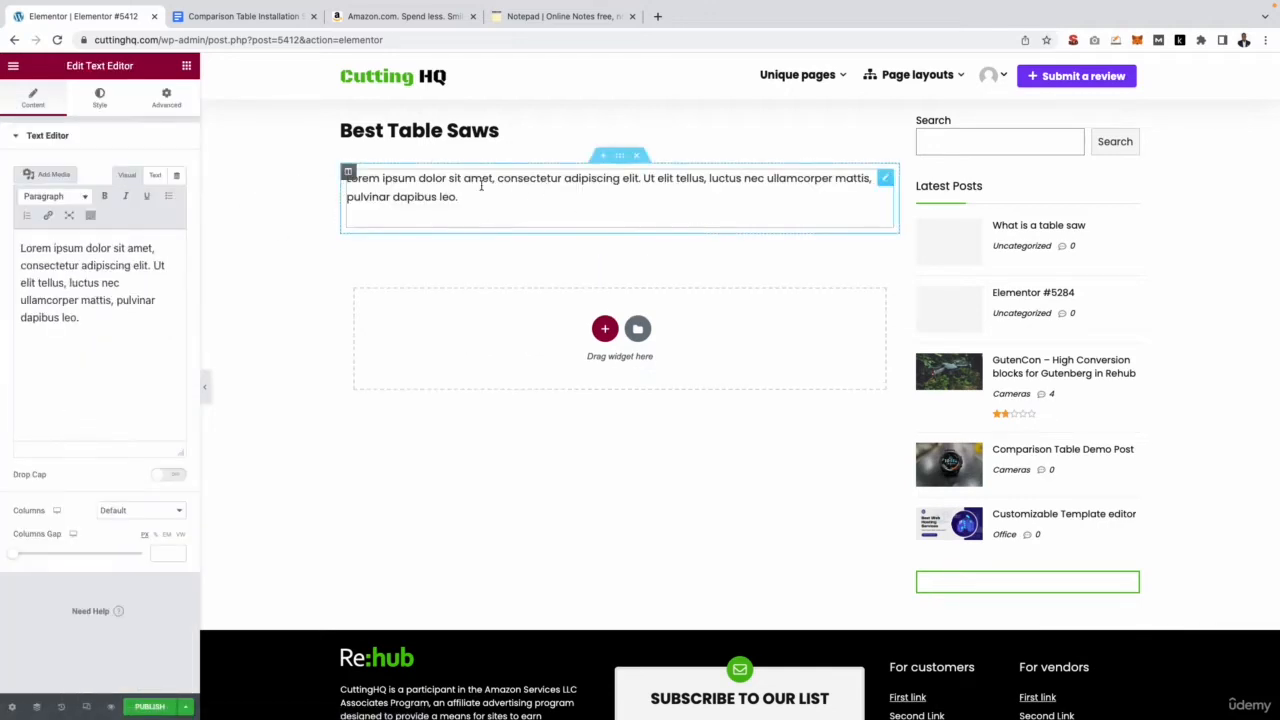
Replace the placeholder with the three intro paragraphs and tidy the blank lines.
{"action": "type", "text": "fg"}
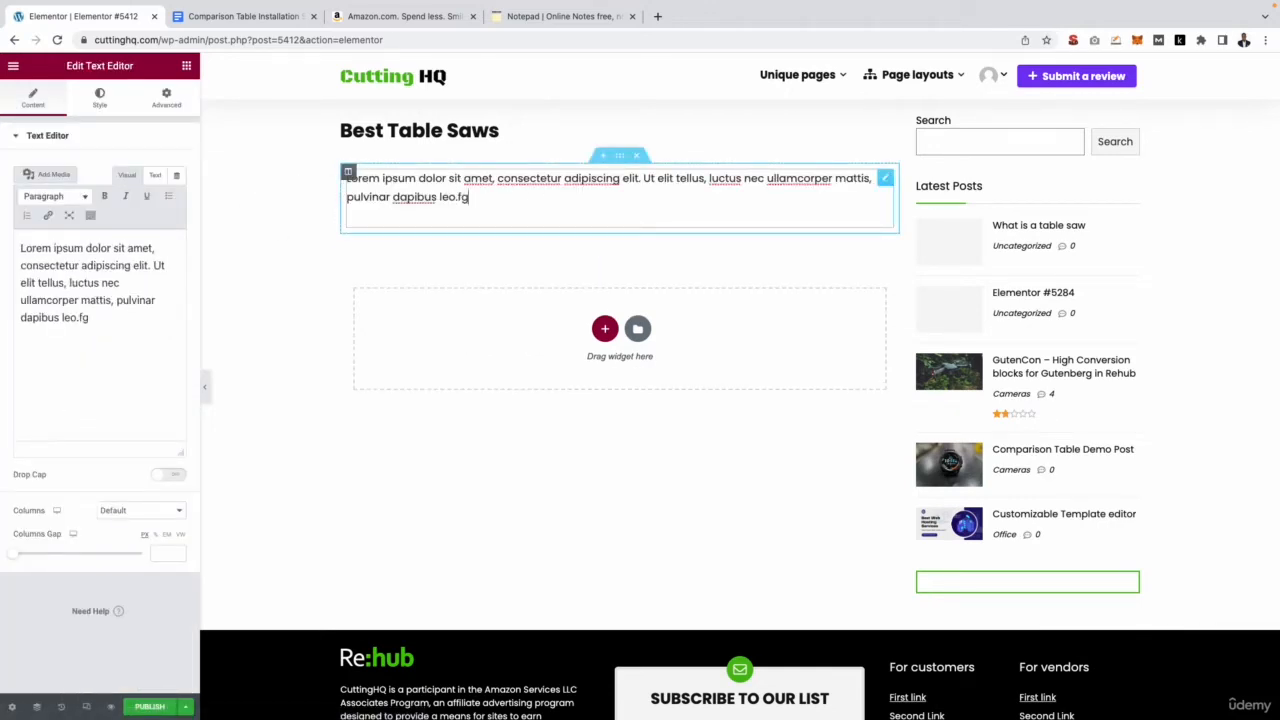
{"action": "type", "text": "fgfgfg"}
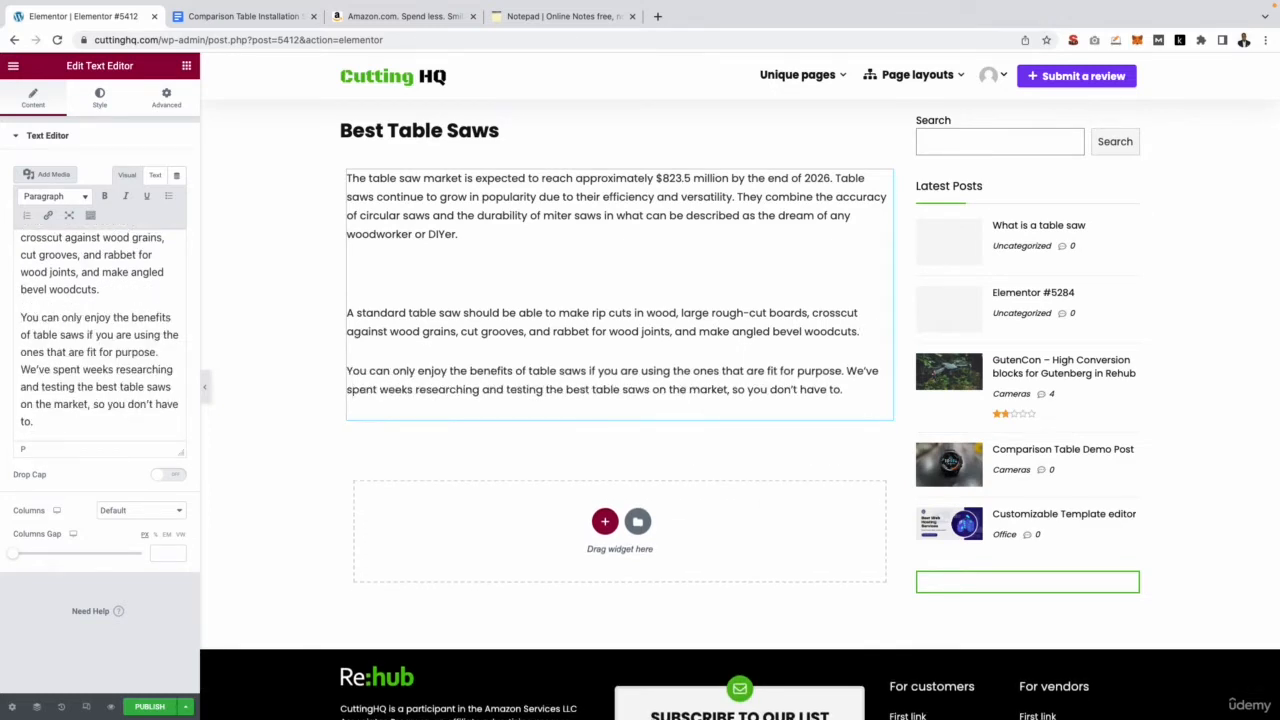
{"action": "scroll", "scroll_direction": "up", "scroll_amount": 3}
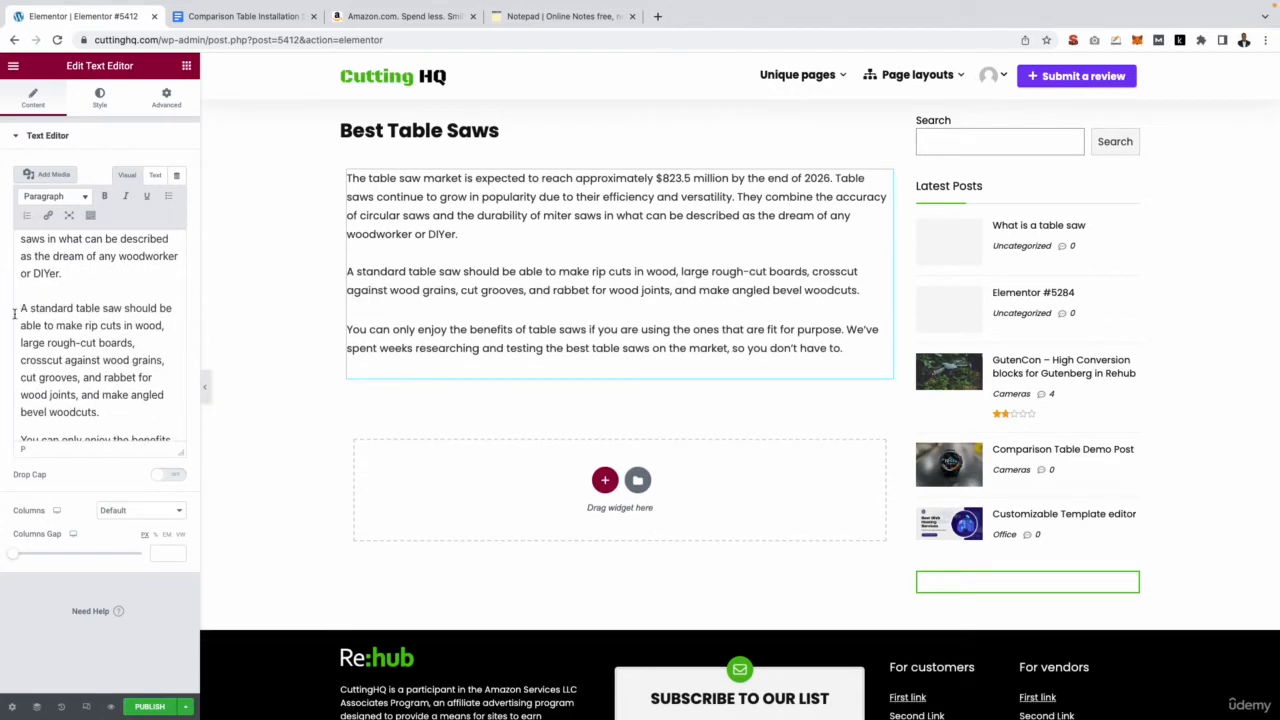
{"action": "scroll", "scroll_direction": "down", "scroll_amount": 3}
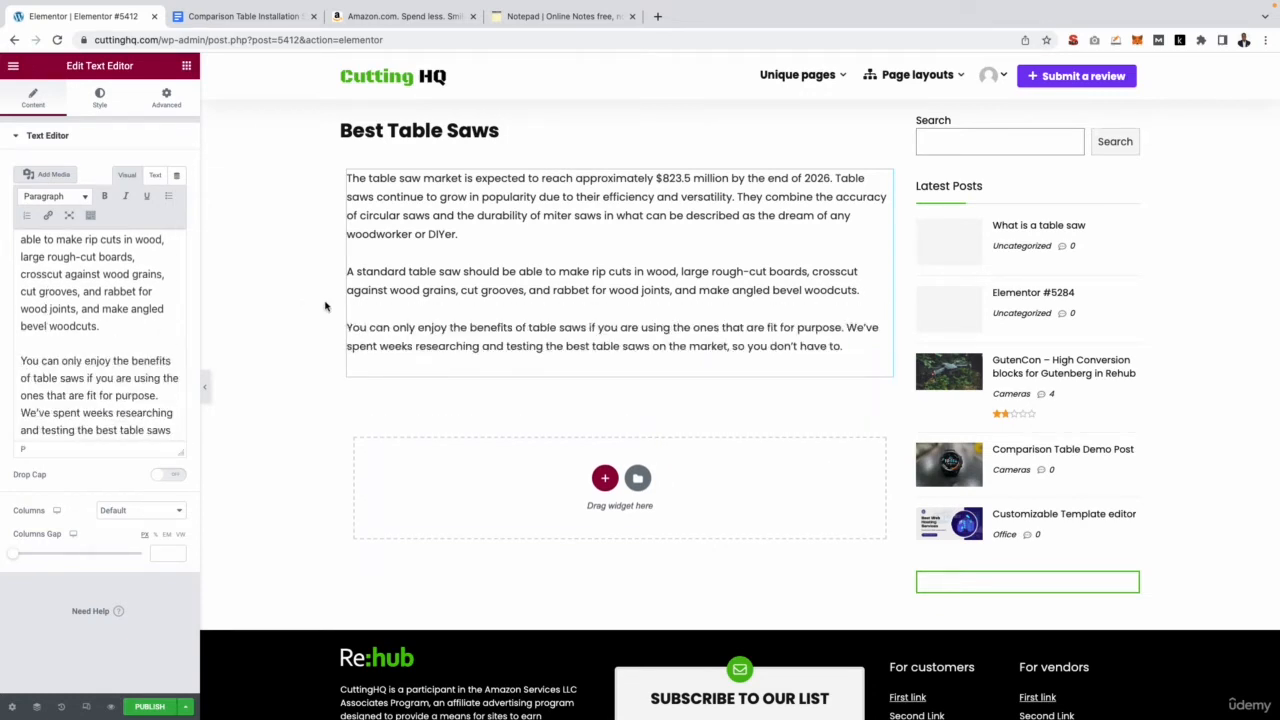
{"action": "left_click", "coordinate": [580, 250]}
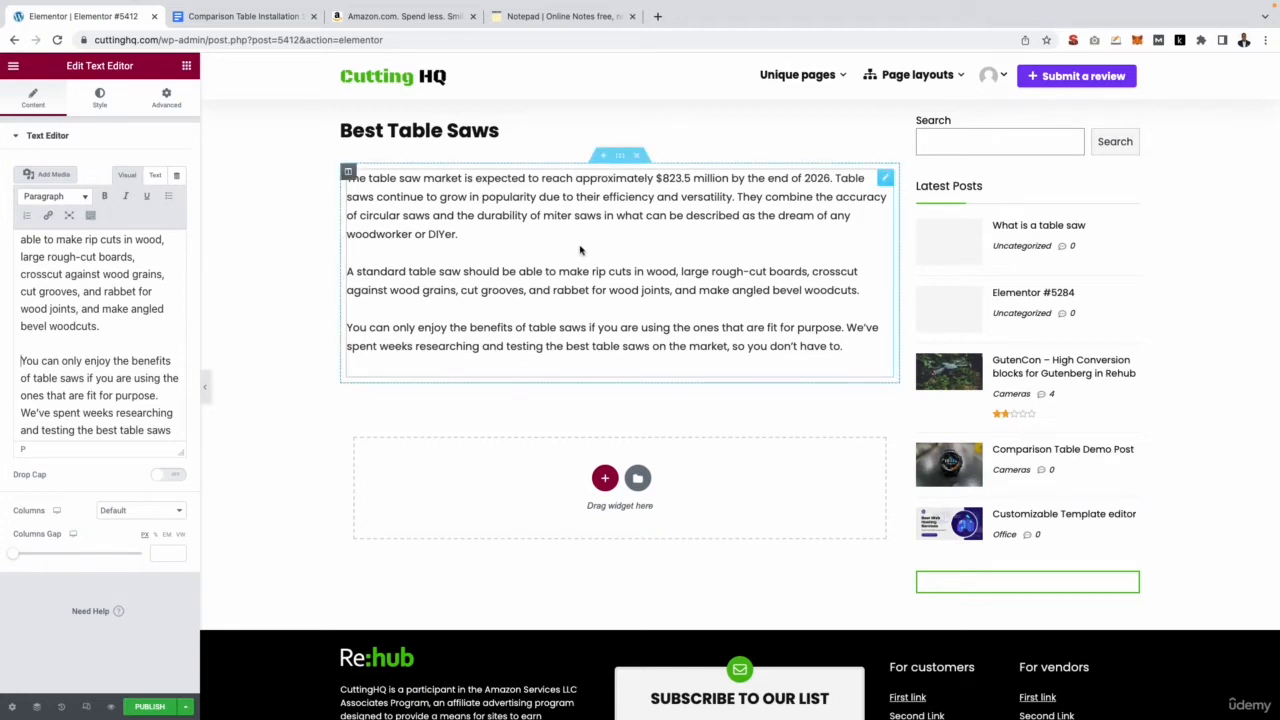
{"action": "mouse_move", "coordinate": [428, 203]}
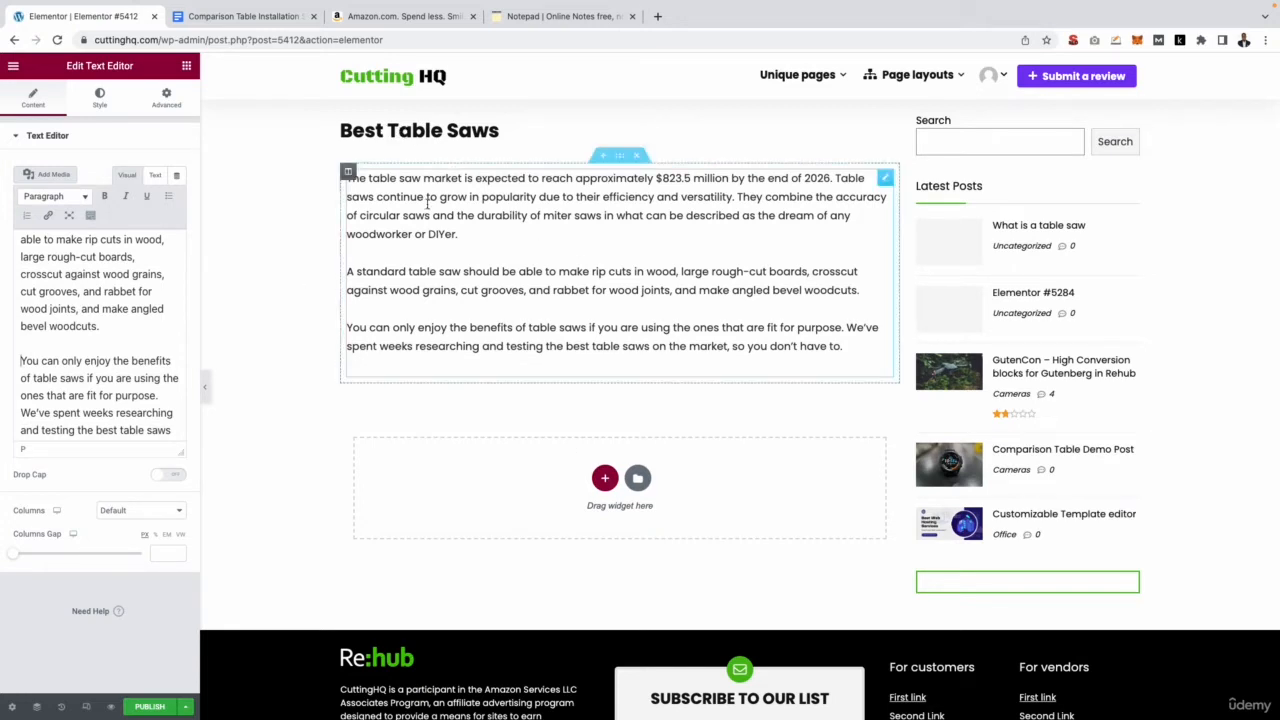
{"action": "left_click", "coordinate": [114, 342]}
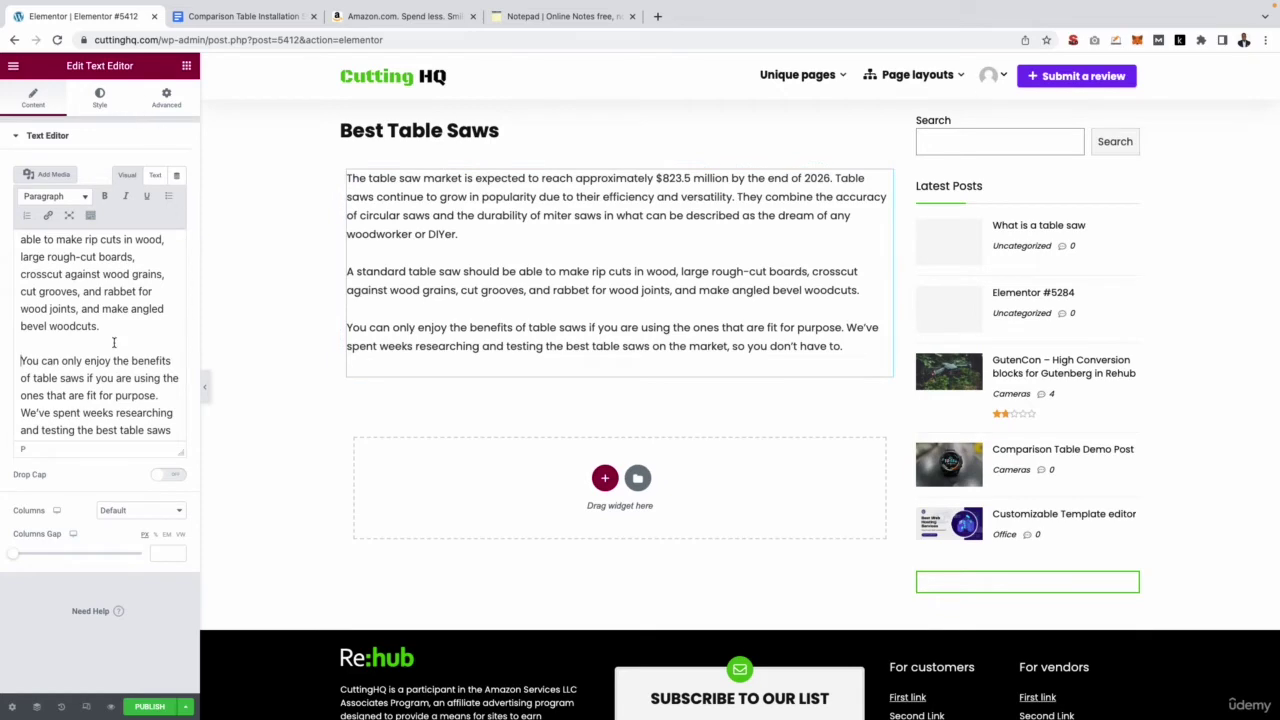
{"action": "left_click", "coordinate": [186, 65]}
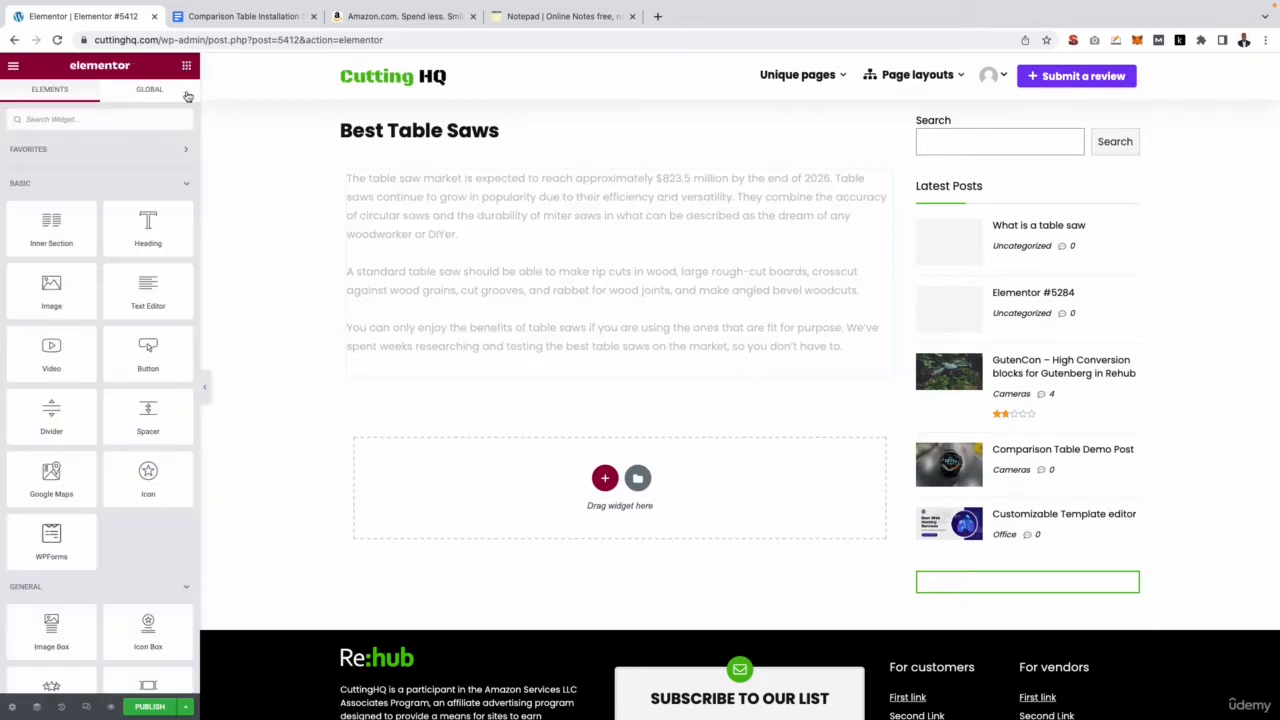
{"action": "left_click_drag", "start_coordinate": [51, 290], "coordinate": [380, 190]}
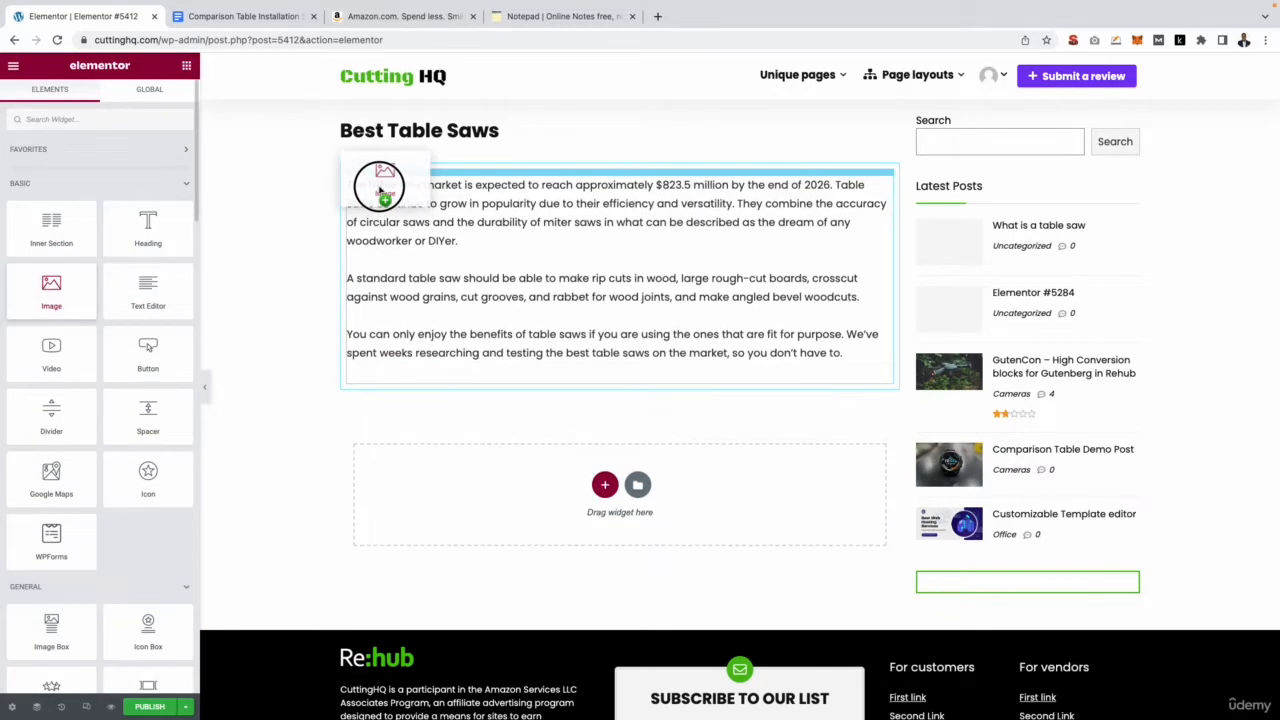
{"action": "left_click", "coordinate": [379, 187]}
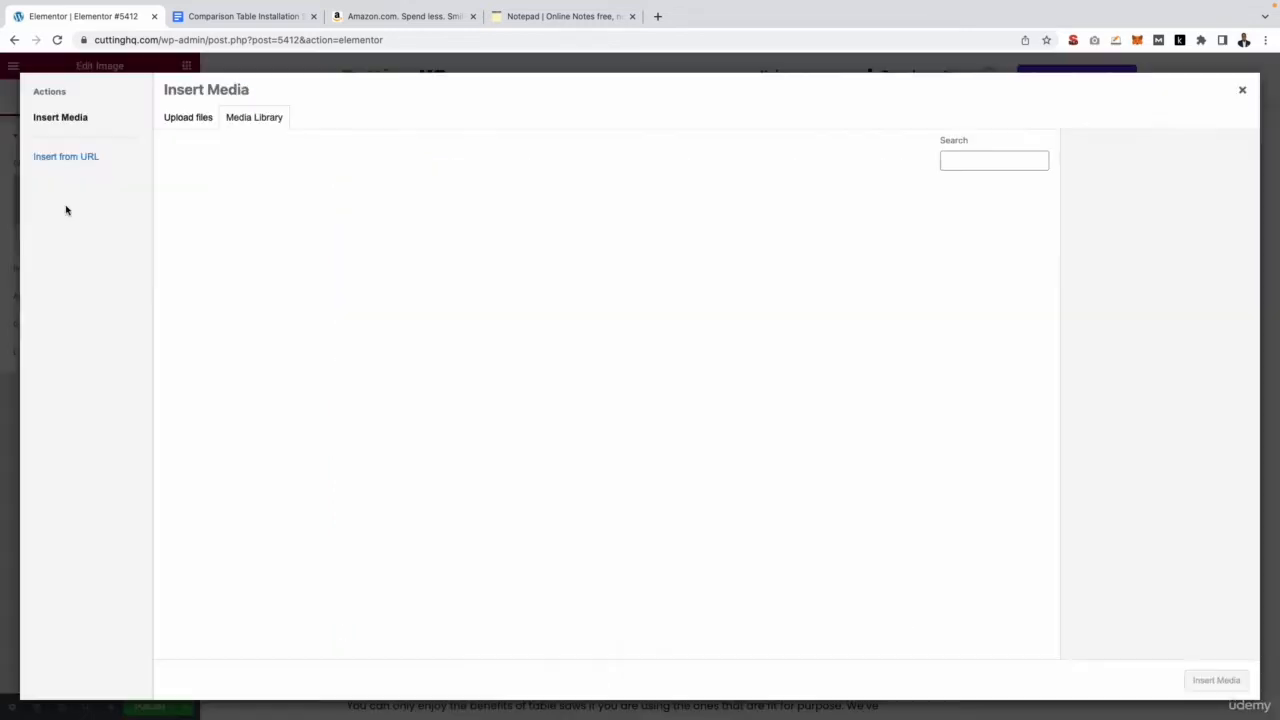
{"action": "left_click", "coordinate": [254, 117]}
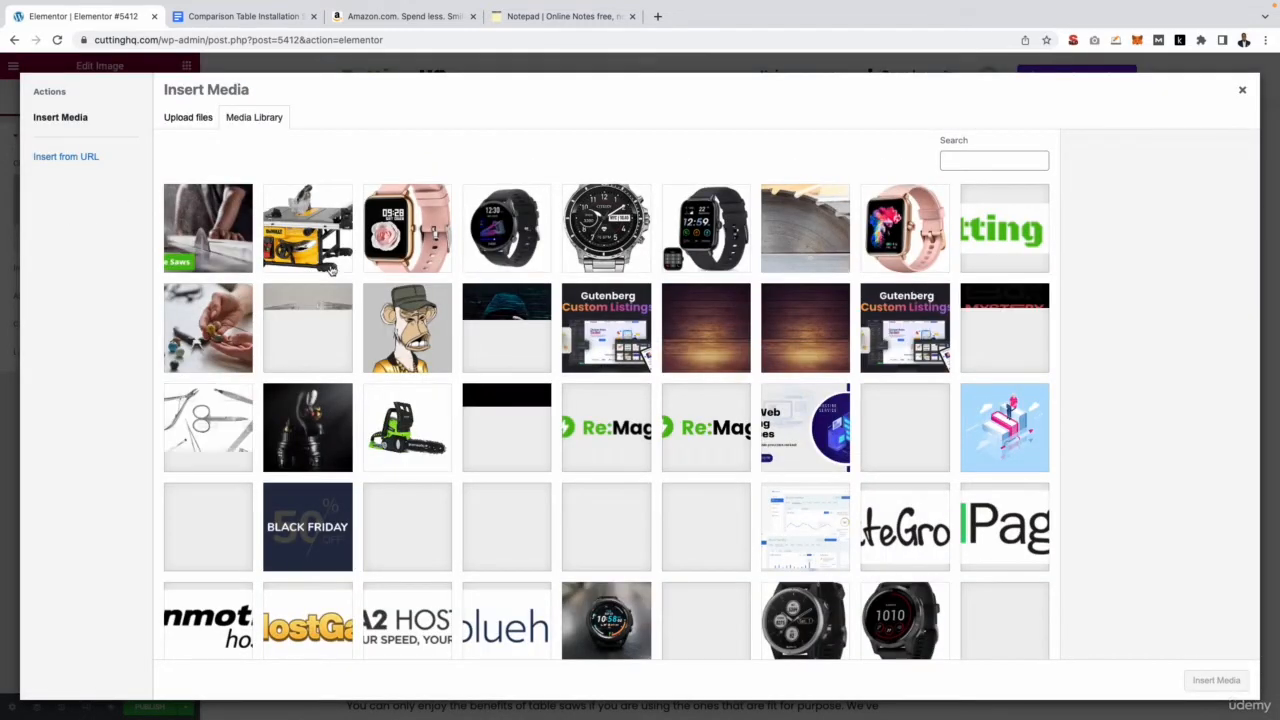
{"action": "left_click", "coordinate": [208, 228]}
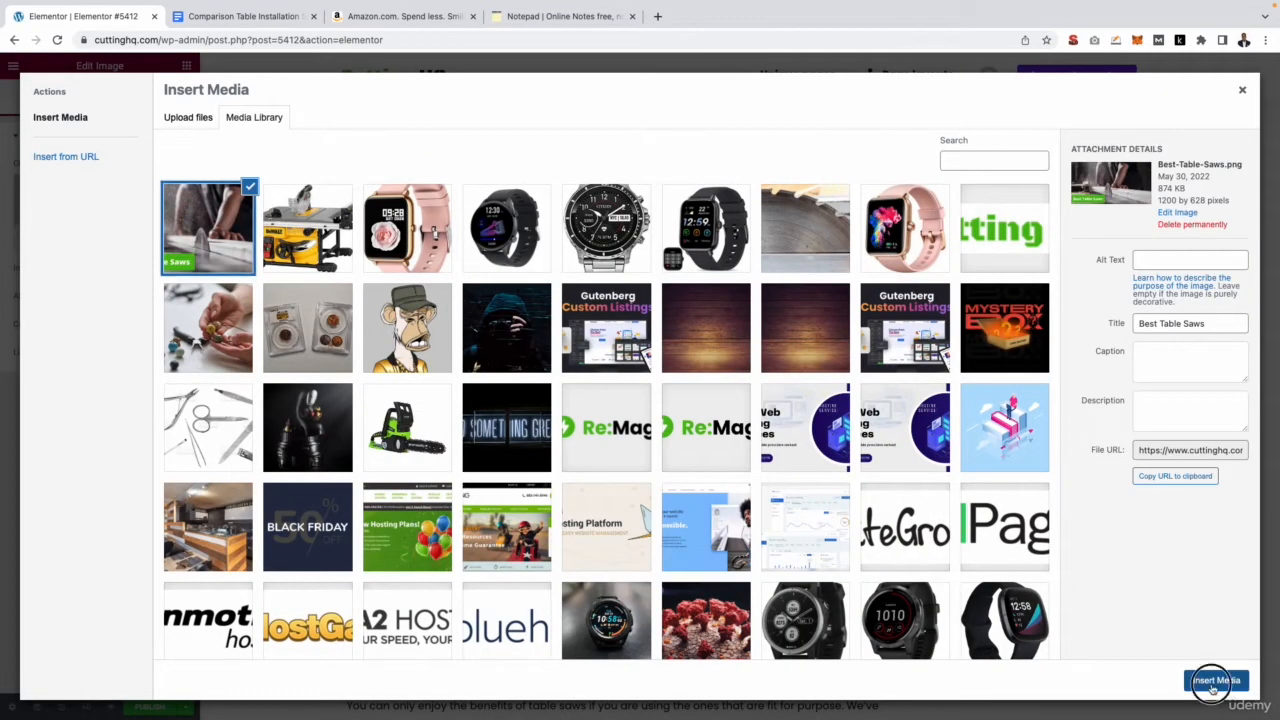
{"action": "left_click", "coordinate": [1216, 680]}
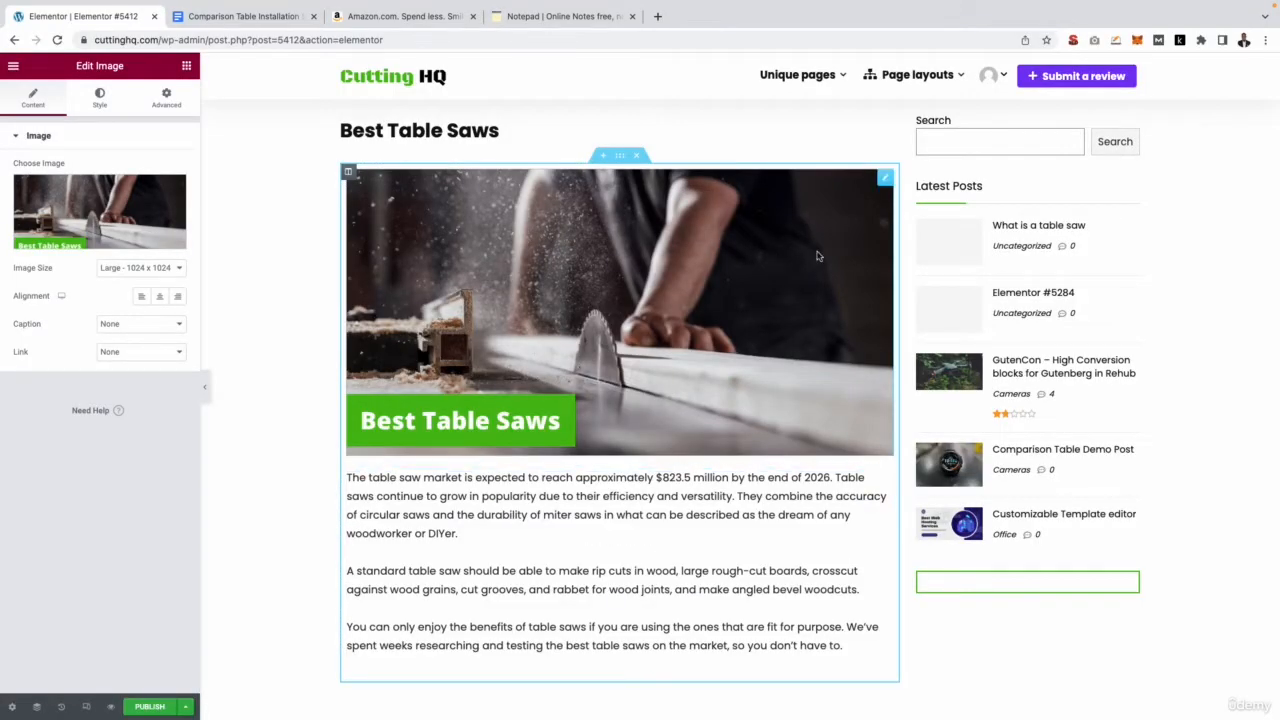
{"action": "right_click", "coordinate": [817, 256]}
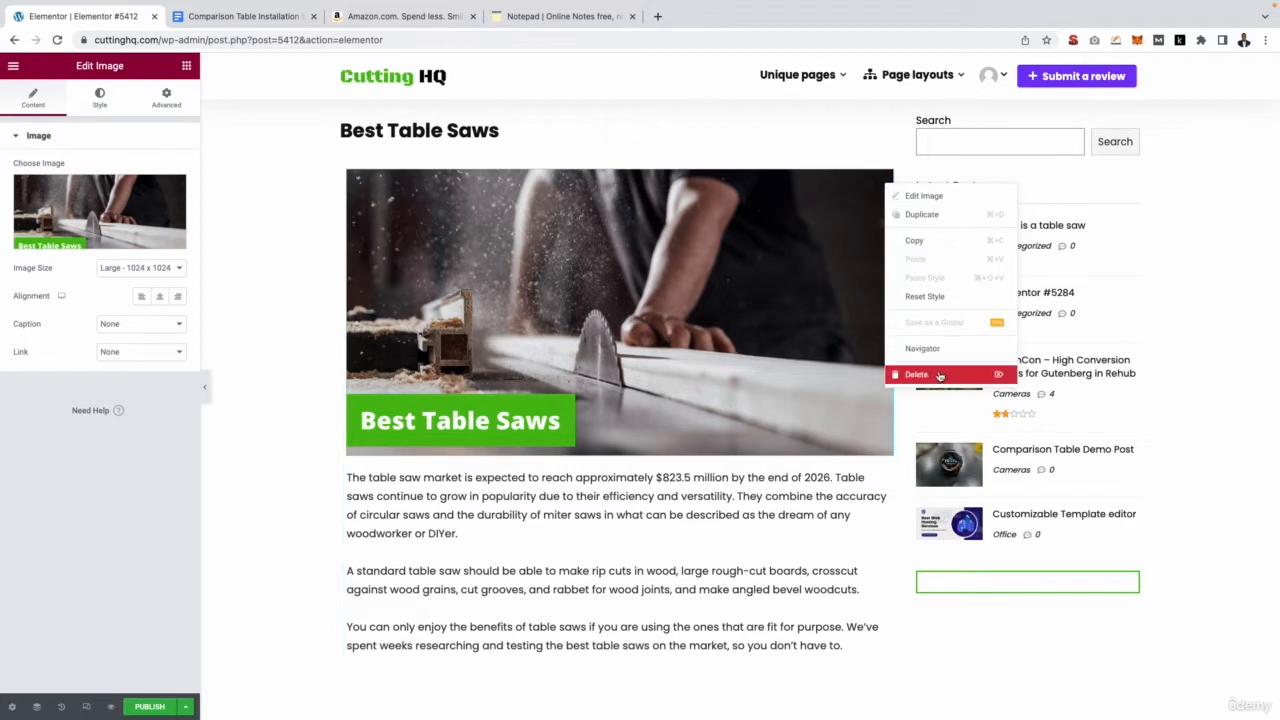
{"action": "left_click", "coordinate": [915, 374]}
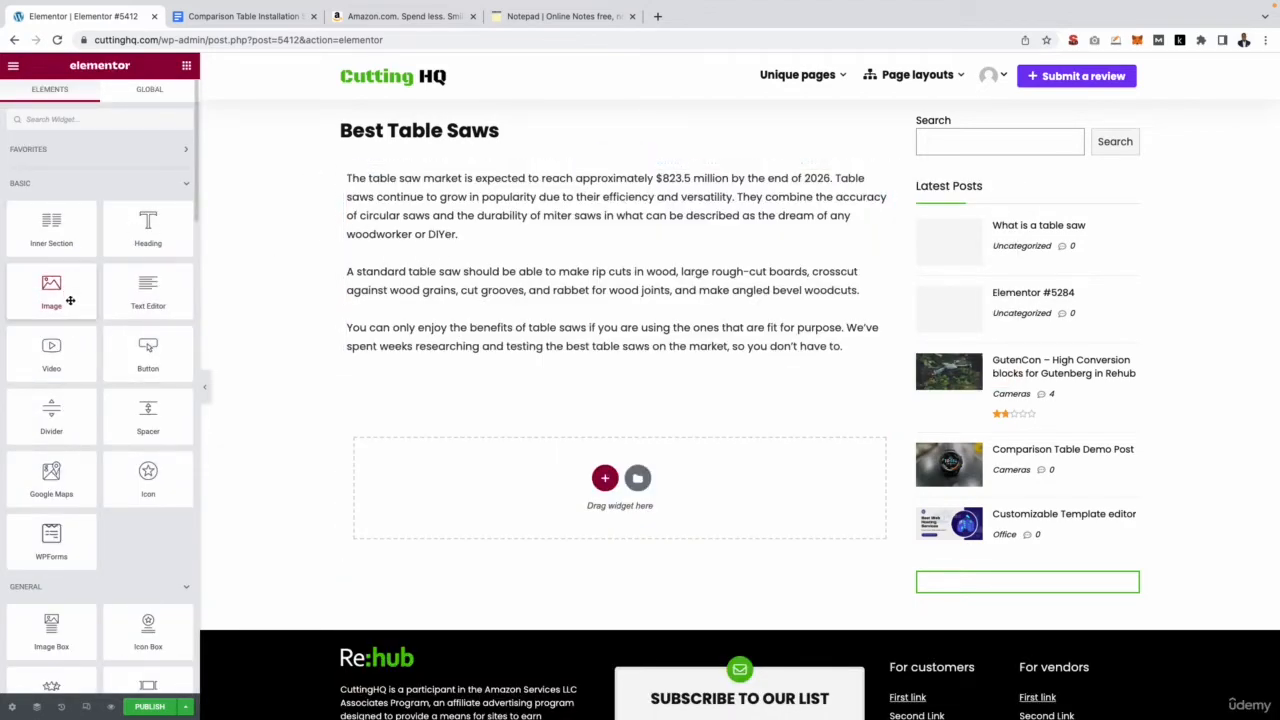
{"action": "scroll", "scroll_direction": "down", "scroll_amount": 3}
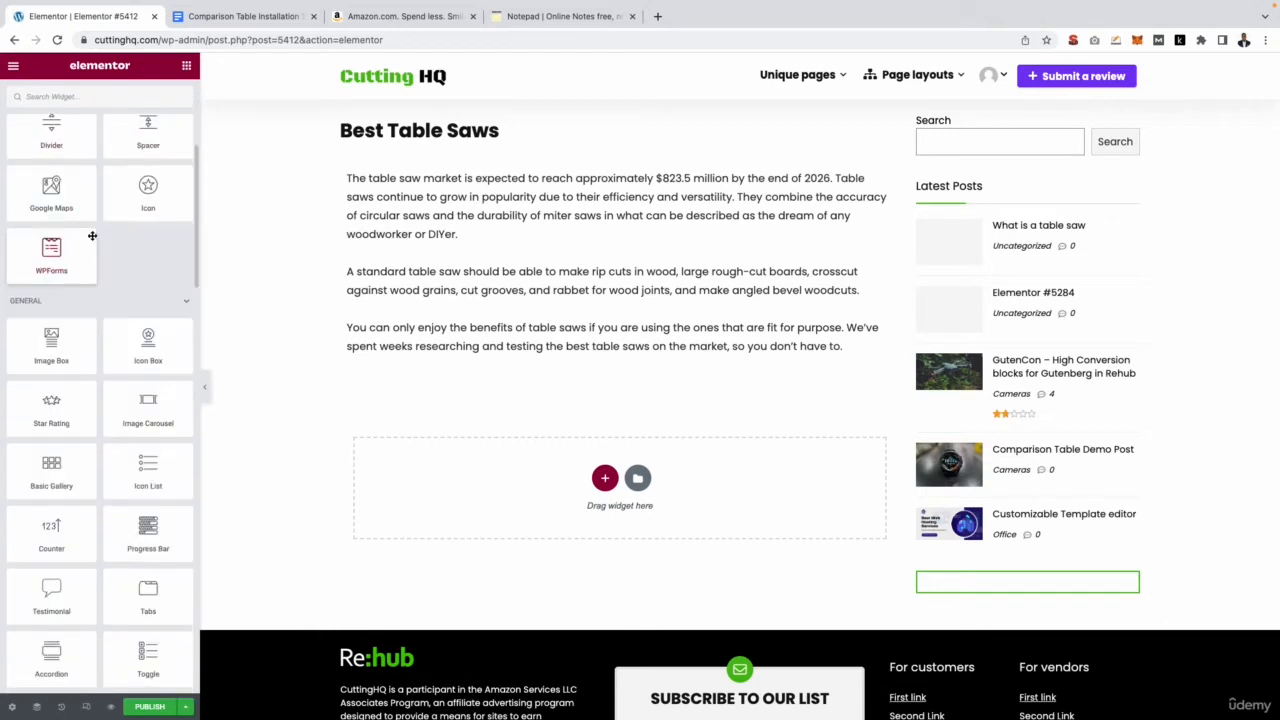
{"action": "scroll", "scroll_direction": "down", "scroll_amount": 3}
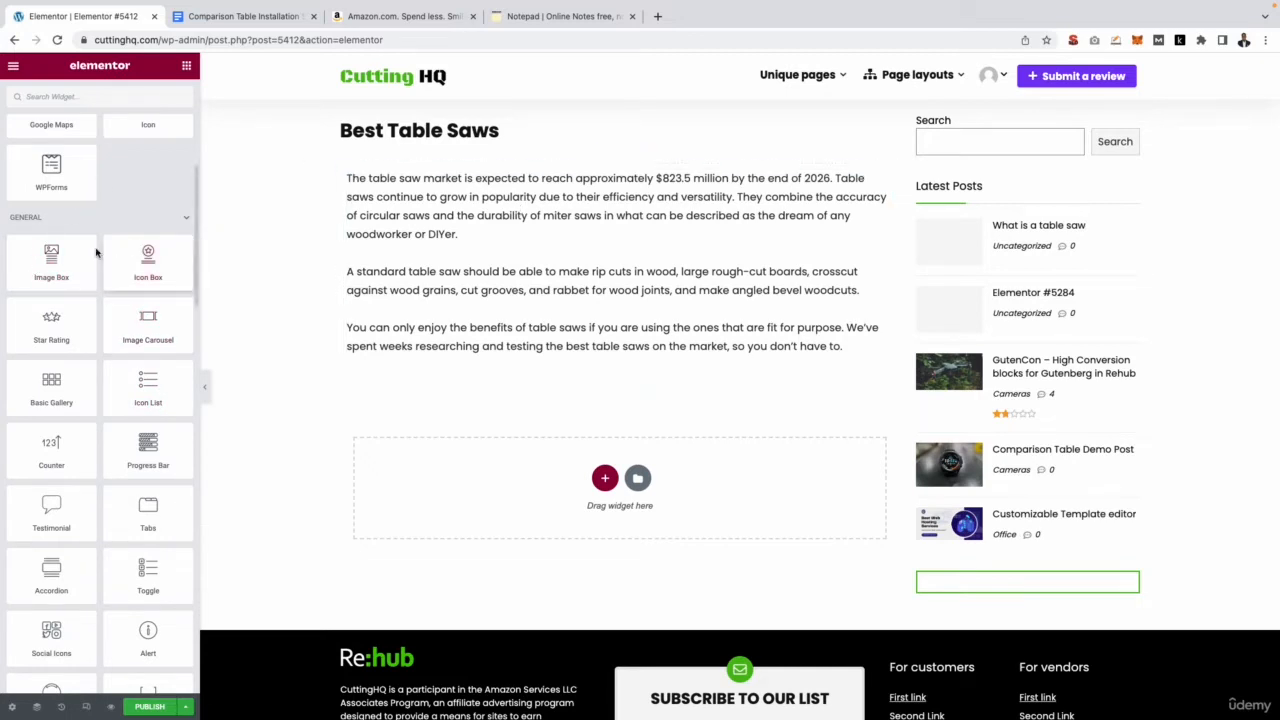
{"action": "left_click", "coordinate": [616, 205]}
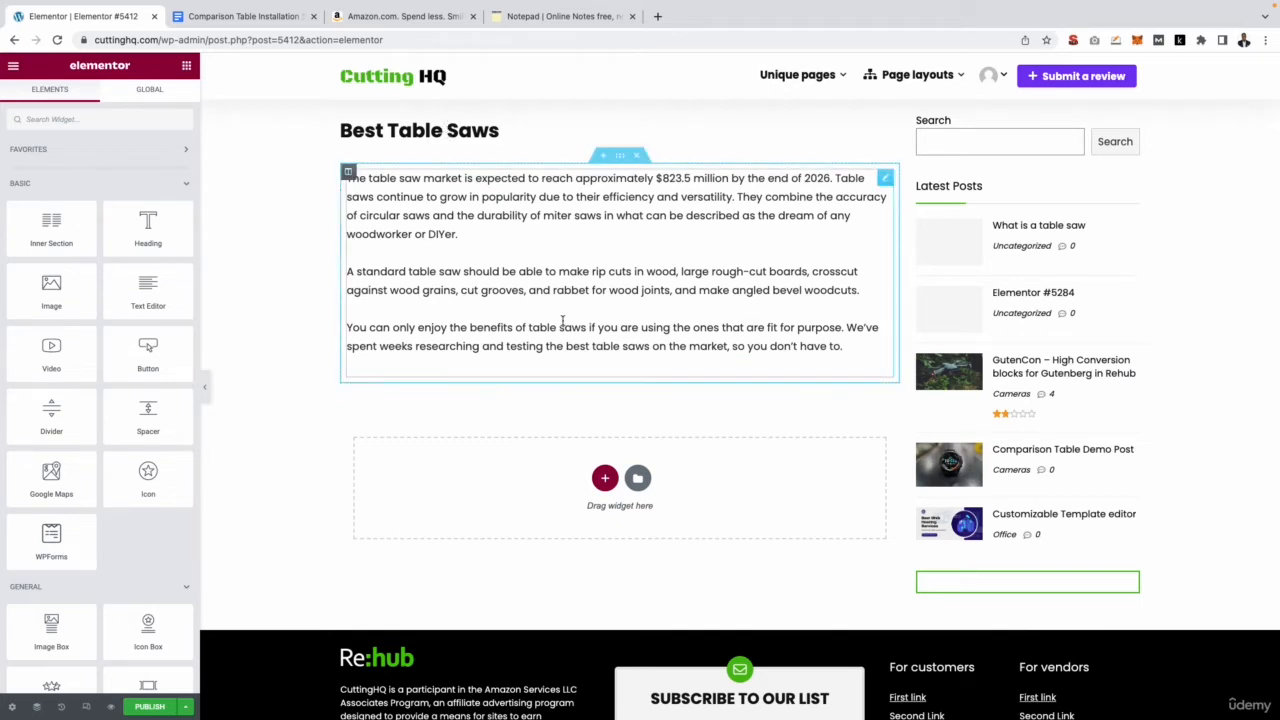
Open the intro Text Editor widget's panel, then click off it toward Word.
{"action": "left_click", "coordinate": [615, 265]}
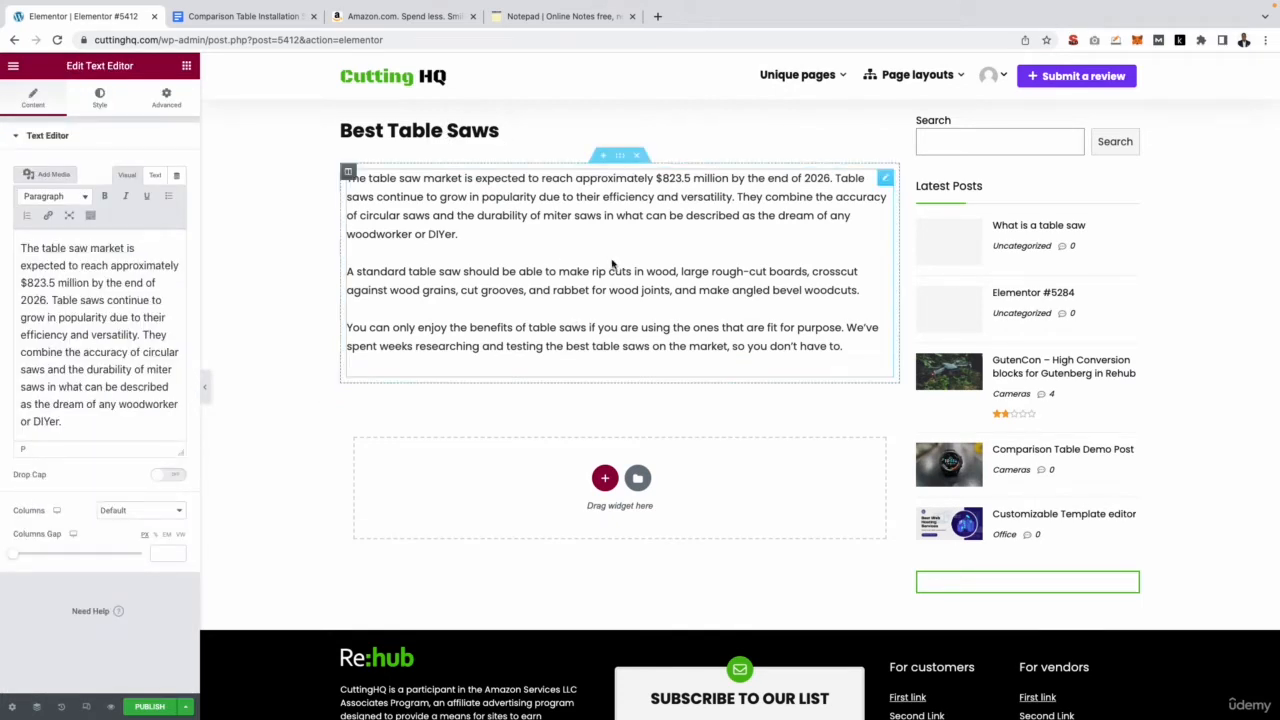
{"action": "left_click", "coordinate": [688, 403]}
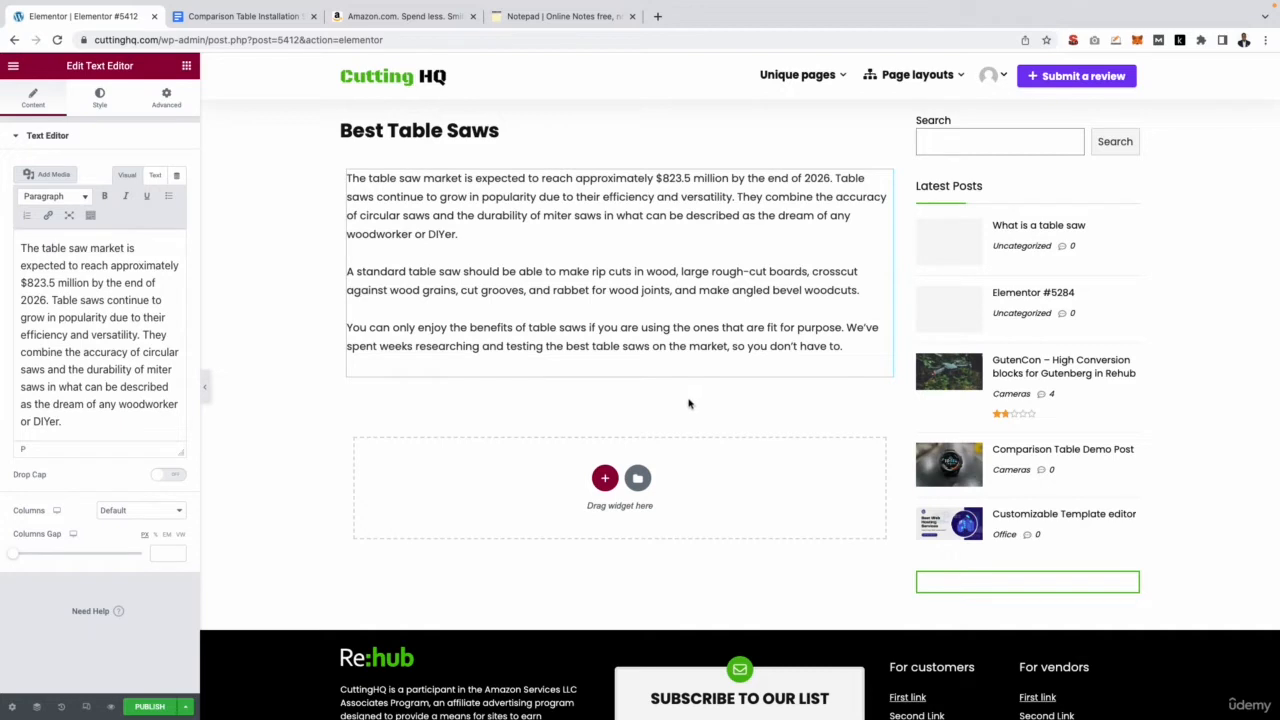
{"action": "mouse_move", "coordinate": [664, 401]}
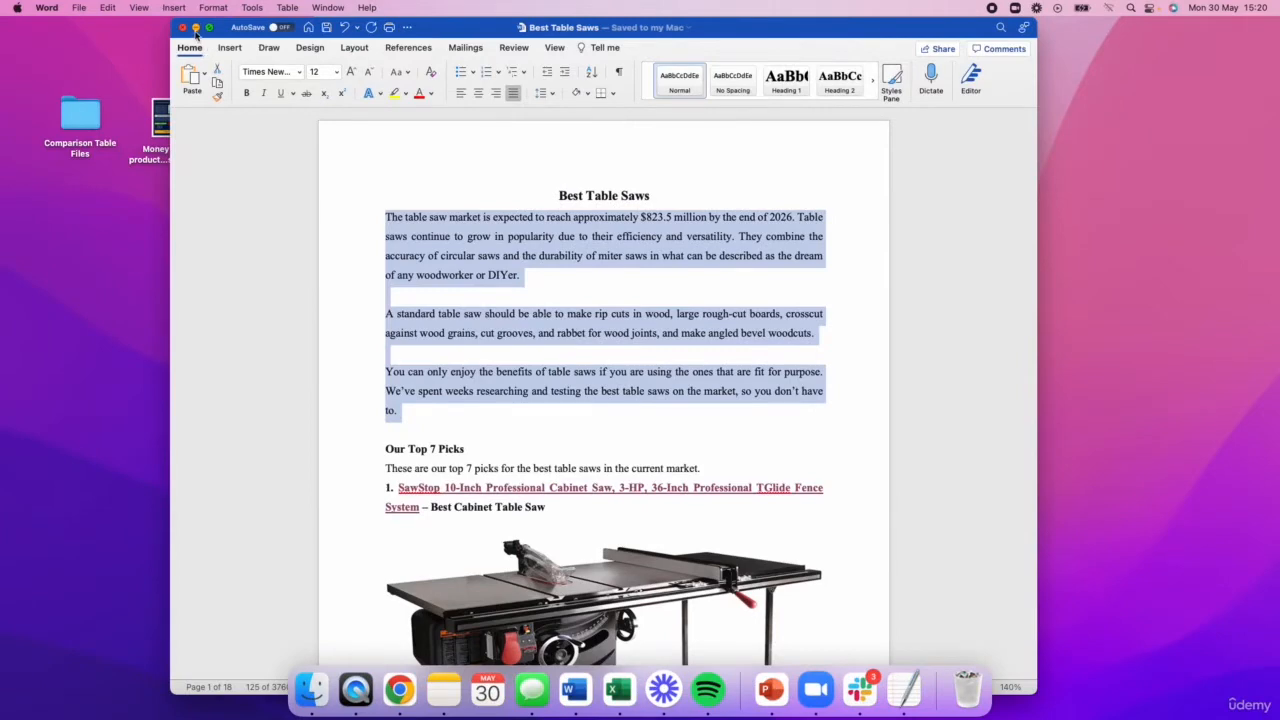
Open the desktop Comparison Table Files folder to reveal Css.txt and Table5389.xml.
{"action": "double_click", "coordinate": [79, 113]}
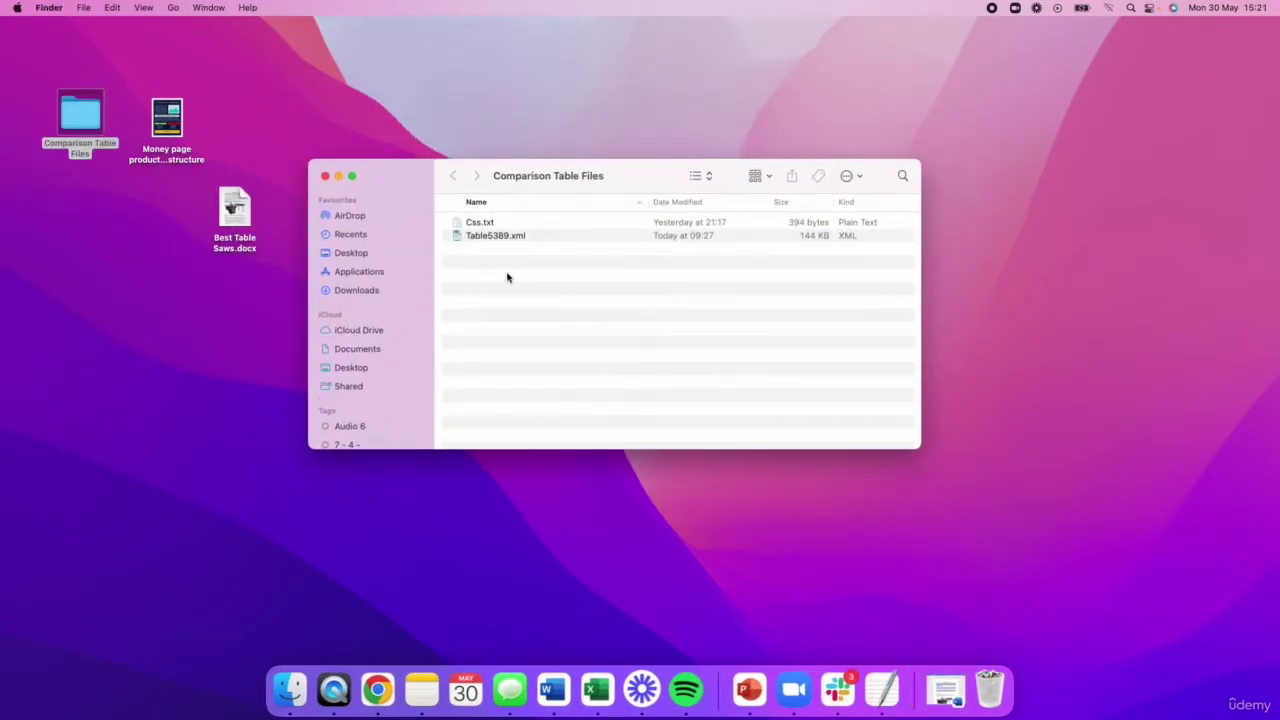
{"action": "mouse_move", "coordinate": [502, 271]}
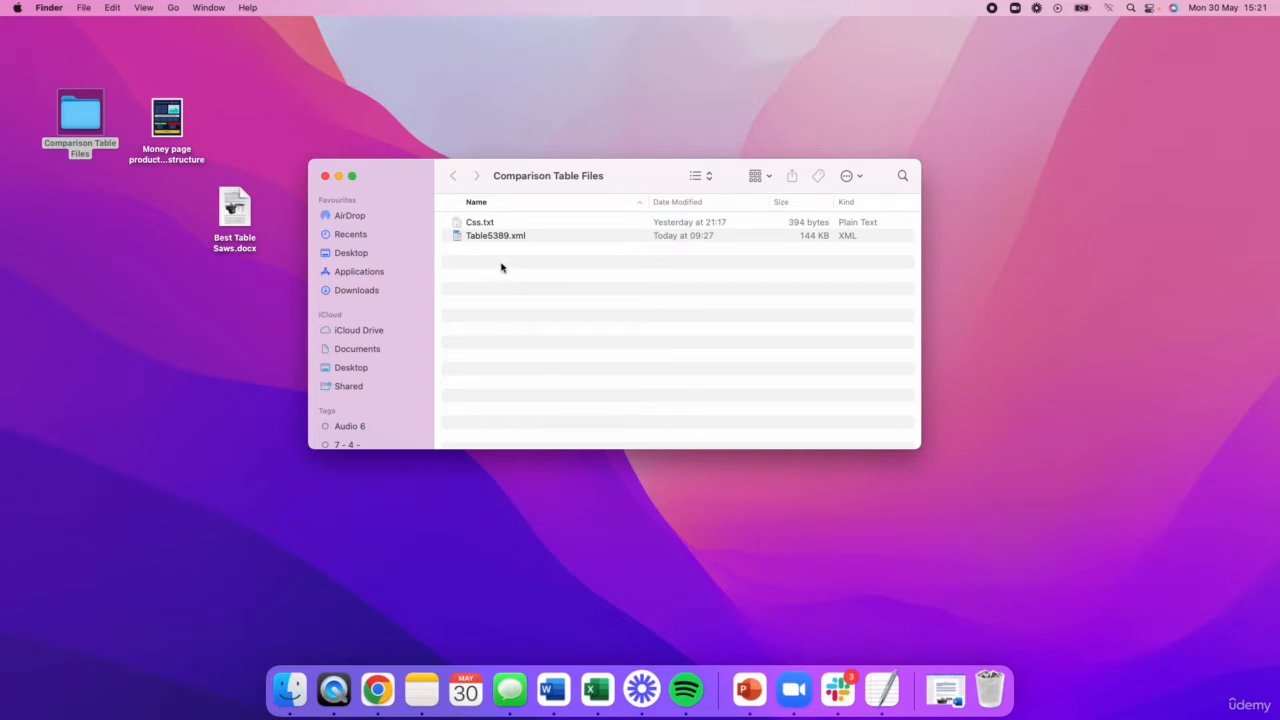
{"action": "left_click", "coordinate": [495, 235]}
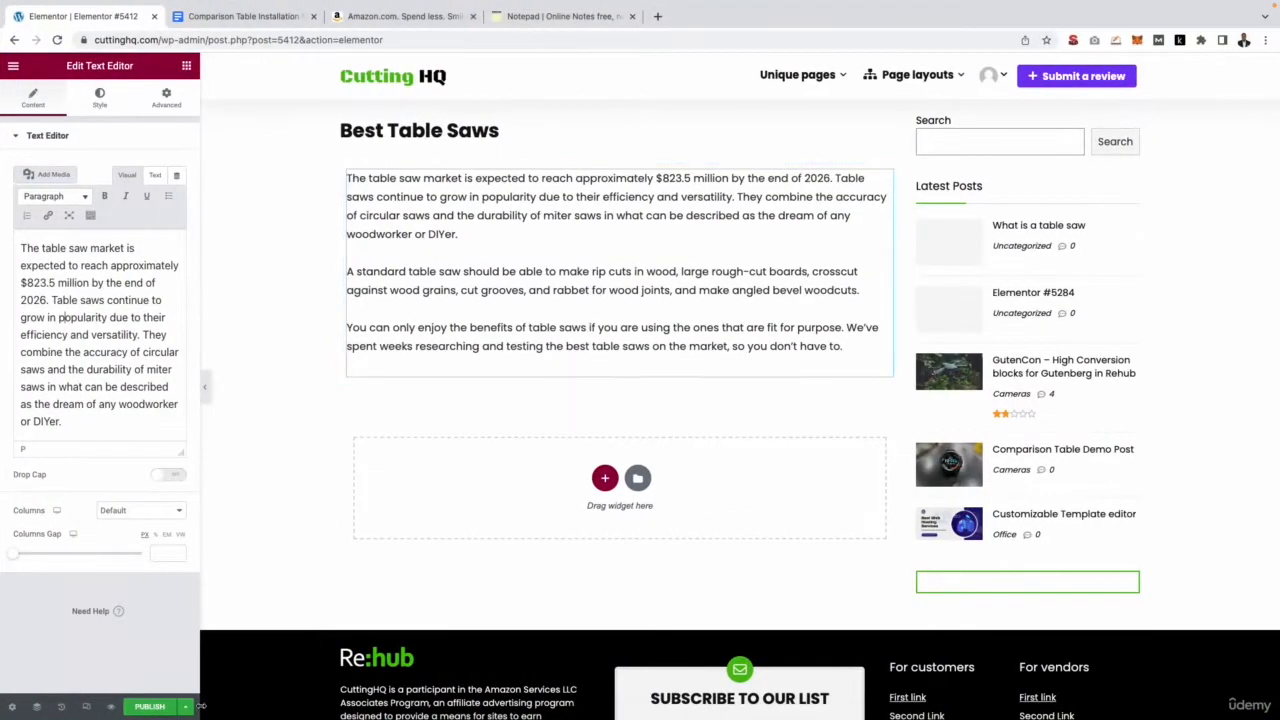
Save Best Table Saws as a draft and exit Elementor to the dashboard Pages list.
{"action": "left_click", "coordinate": [186, 706]}
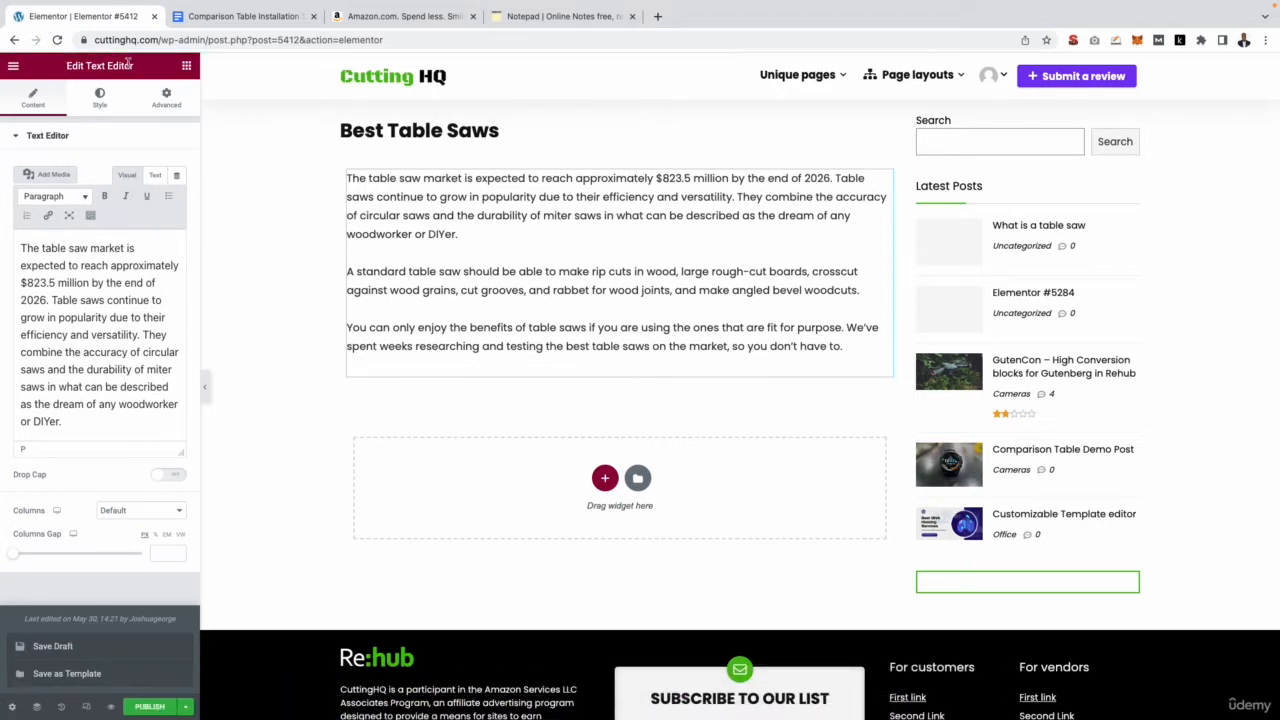
{"action": "left_click", "coordinate": [13, 65]}
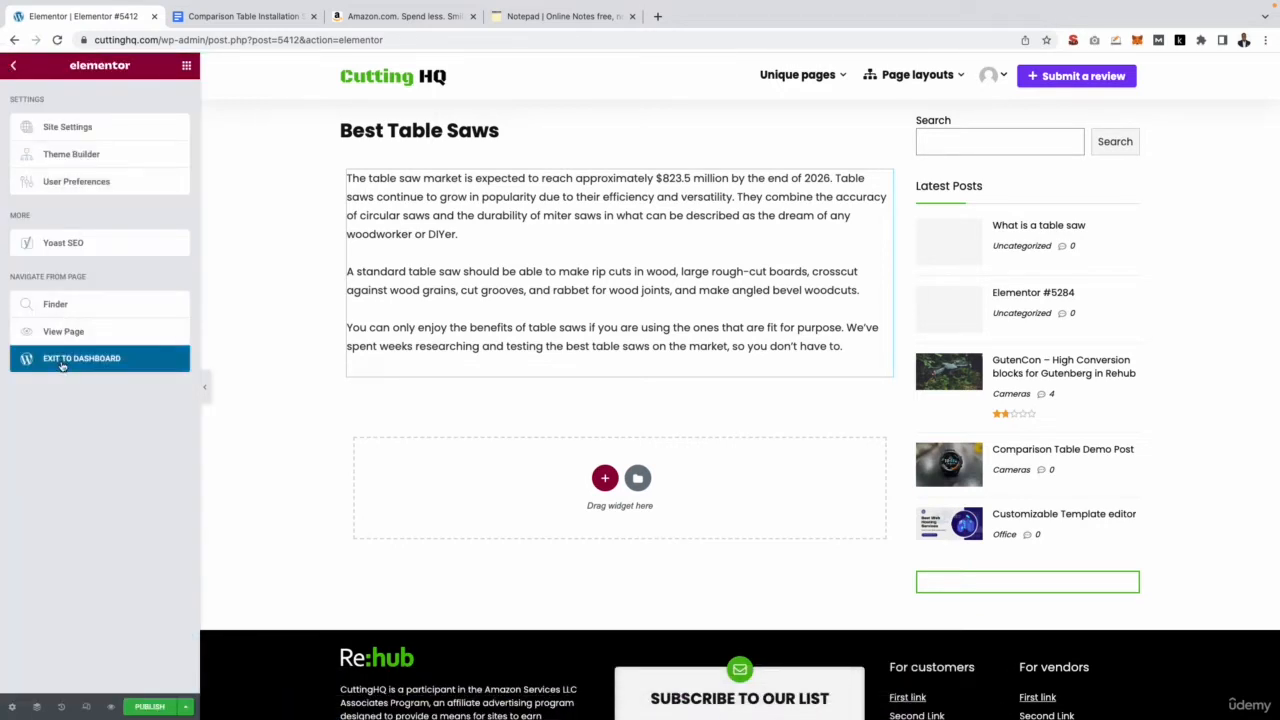
{"action": "left_click", "coordinate": [82, 358]}
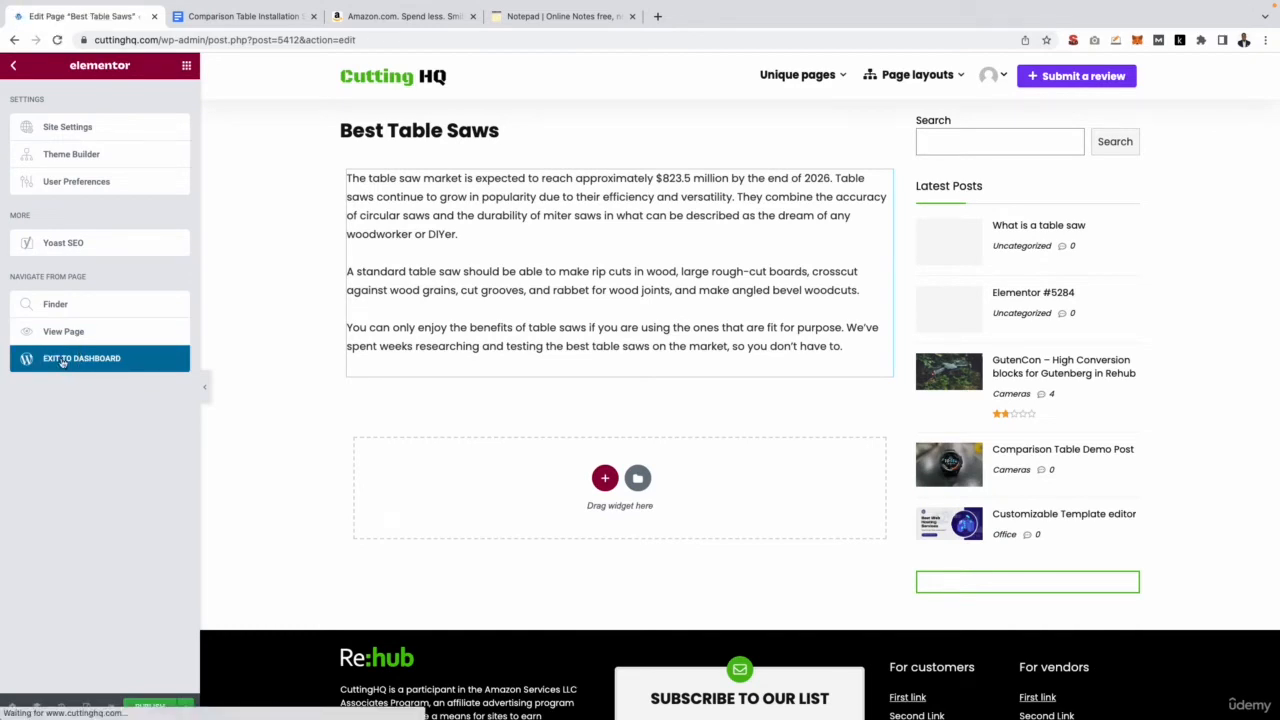
{"action": "left_click", "coordinate": [82, 358]}
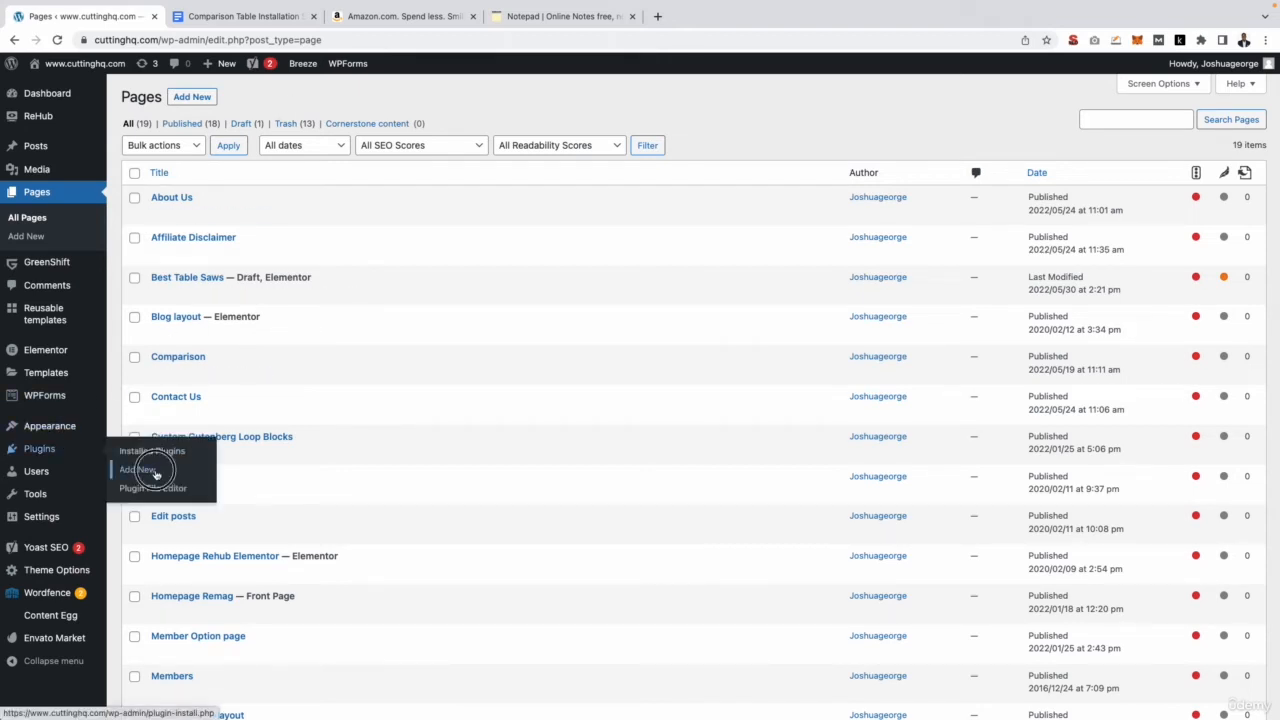
Install and activate WP Table Builder from Plugins > Add New, skipping the Freemius opt-in.
{"action": "left_click", "coordinate": [137, 469]}
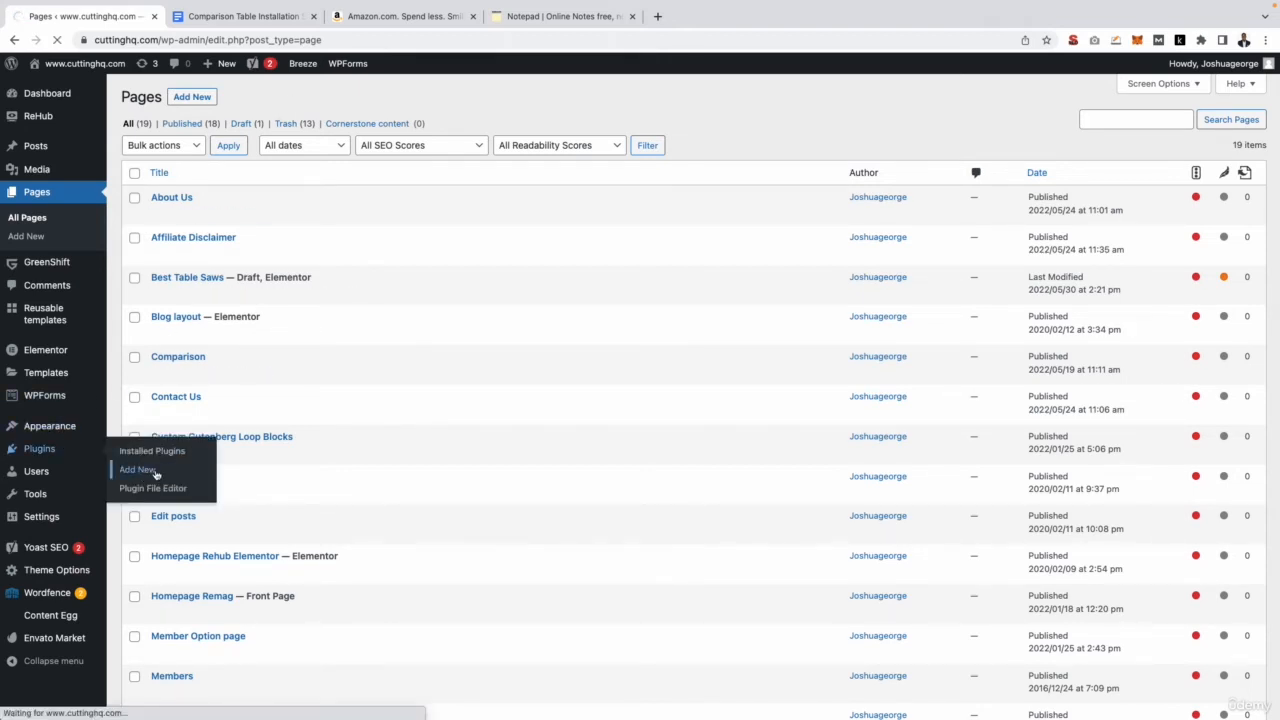
{"action": "left_click", "coordinate": [137, 470]}
{"action": "type", "text": "WP Table Builder"}
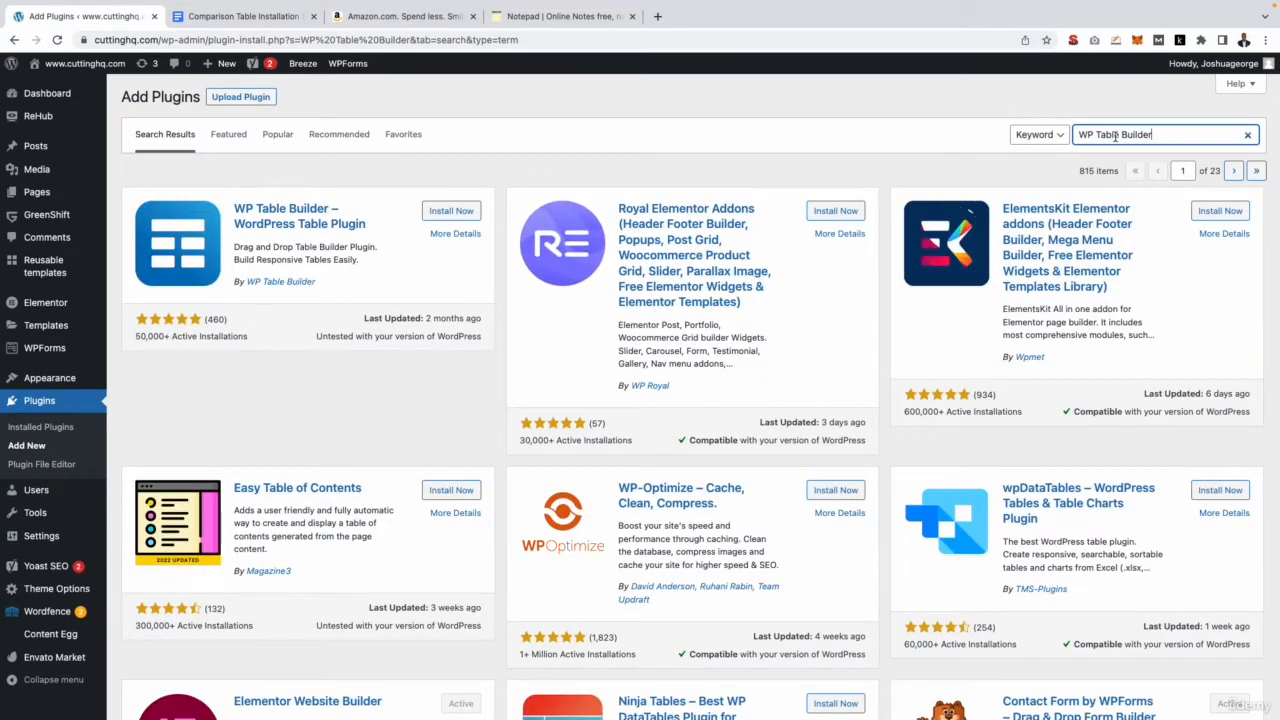
{"action": "left_click", "coordinate": [451, 210]}
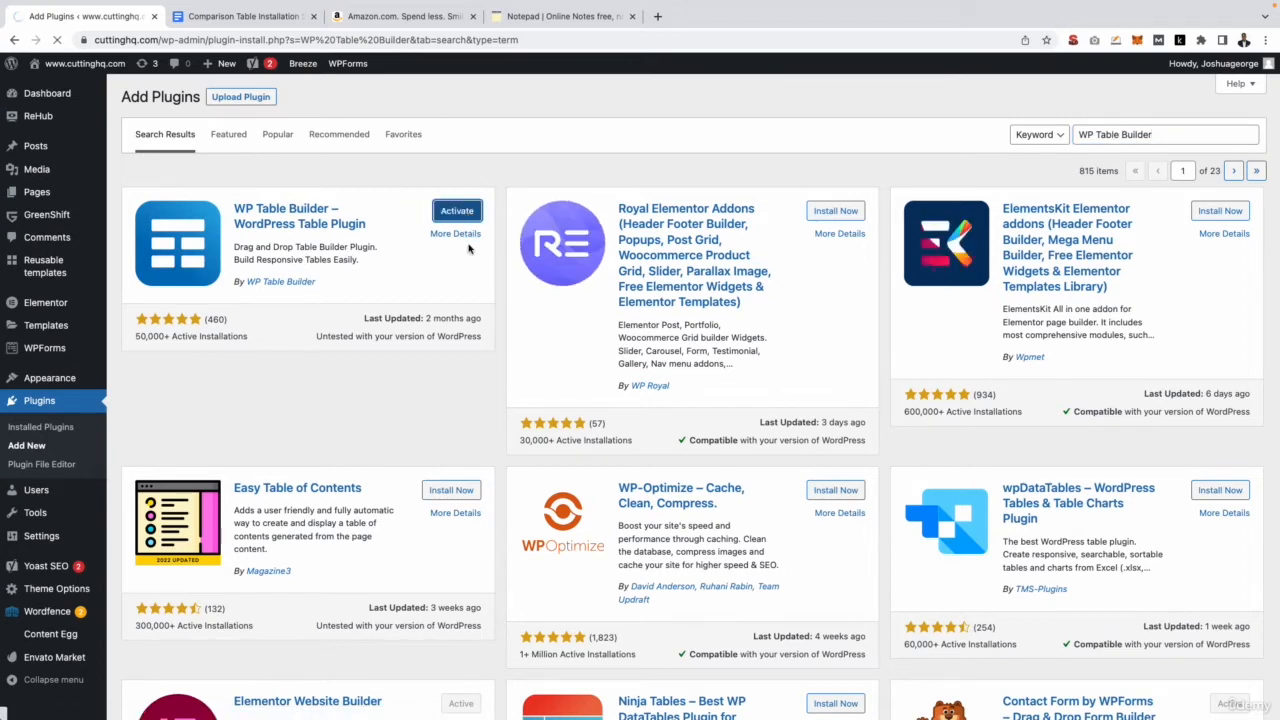
{"action": "left_click", "coordinate": [456, 210]}
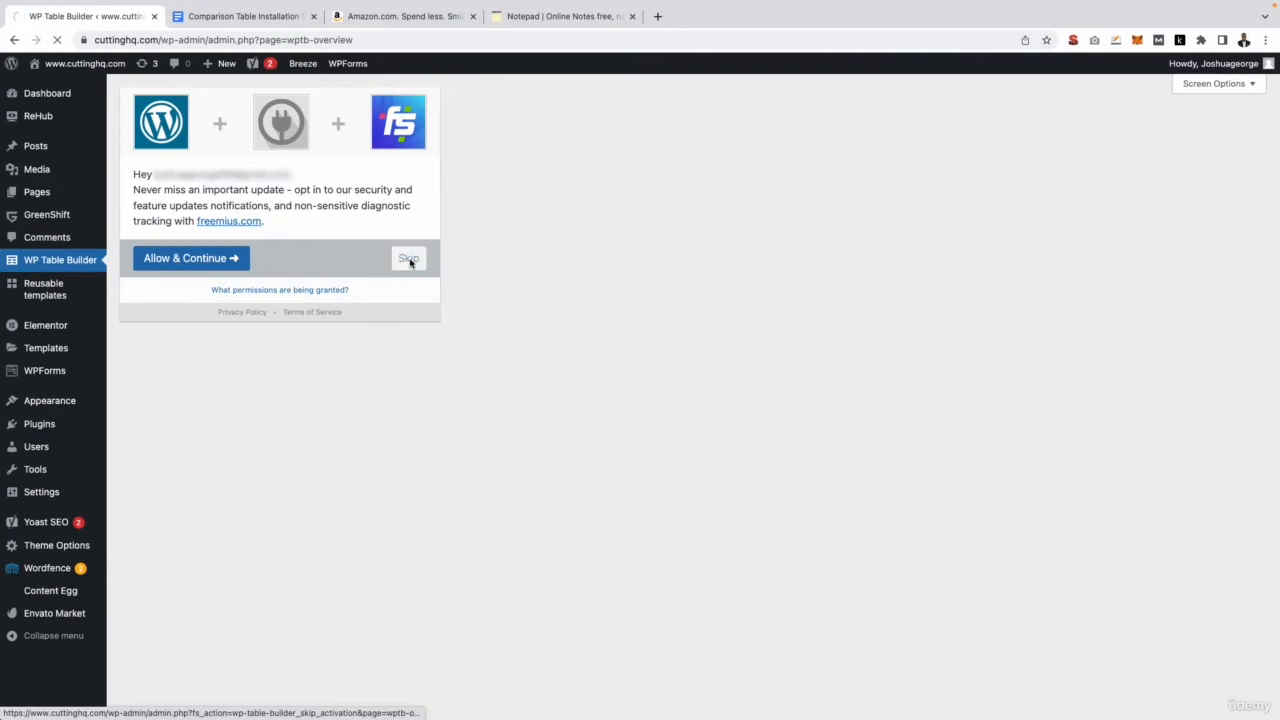
{"action": "left_click", "coordinate": [408, 258]}
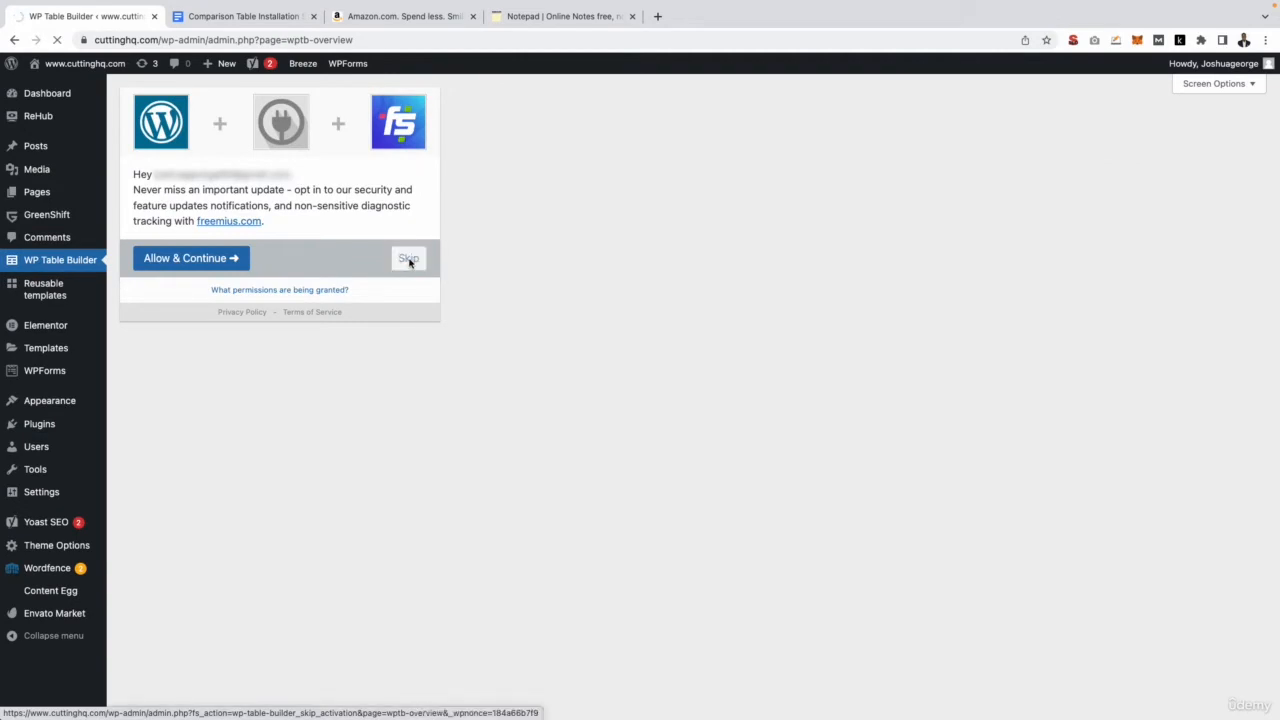
{"action": "left_click", "coordinate": [408, 258]}
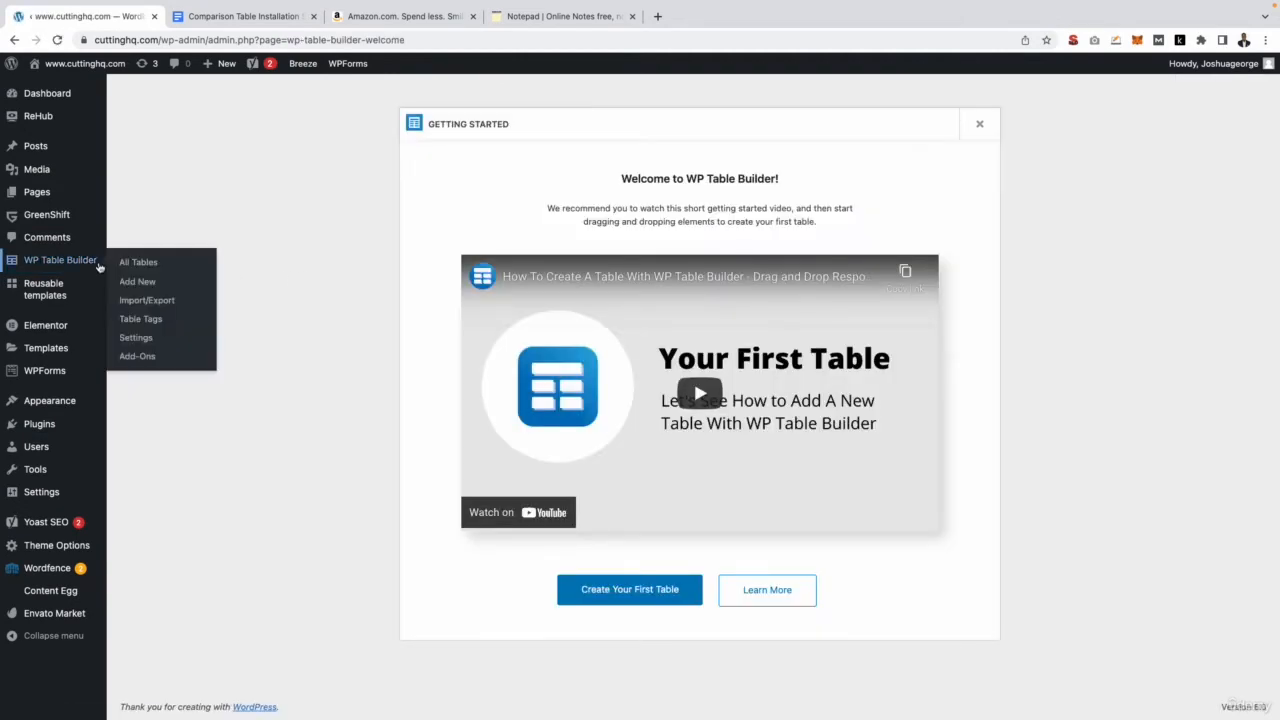
{"action": "mouse_move", "coordinate": [147, 300]}
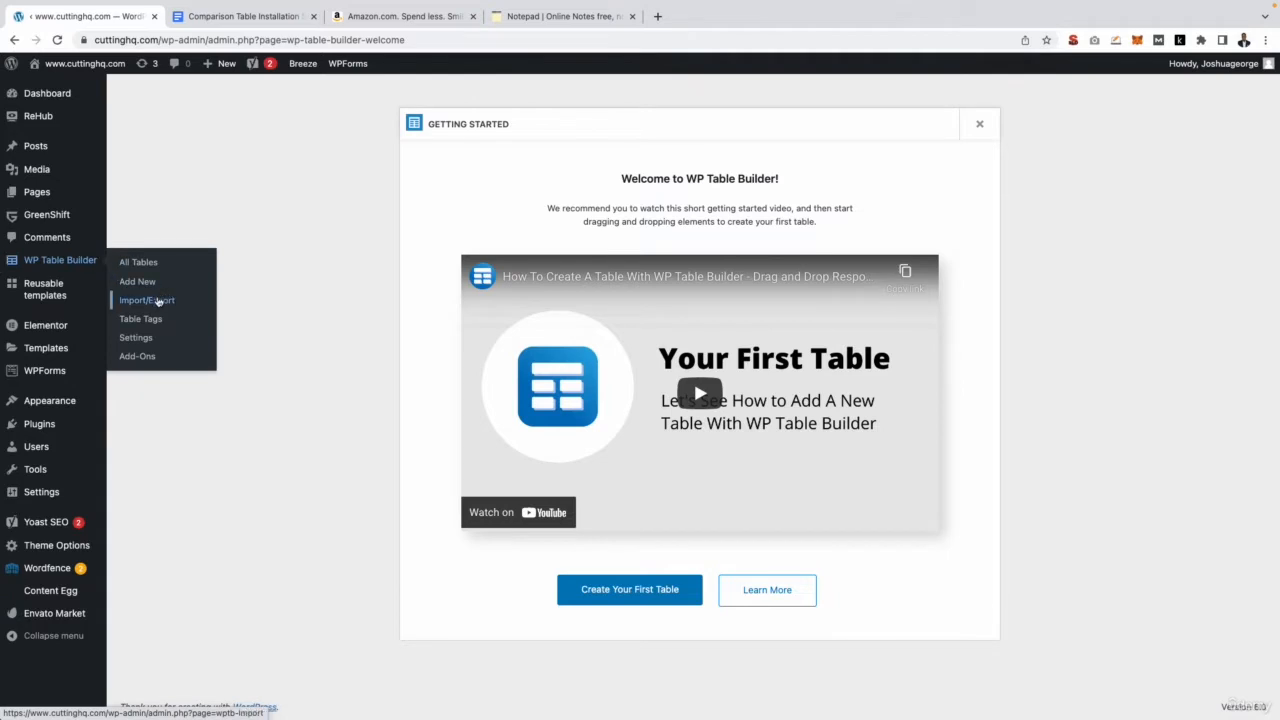
Import Table5389.xml from the Comparison Table Files folder on the Import > File page.
{"action": "left_click", "coordinate": [147, 300]}
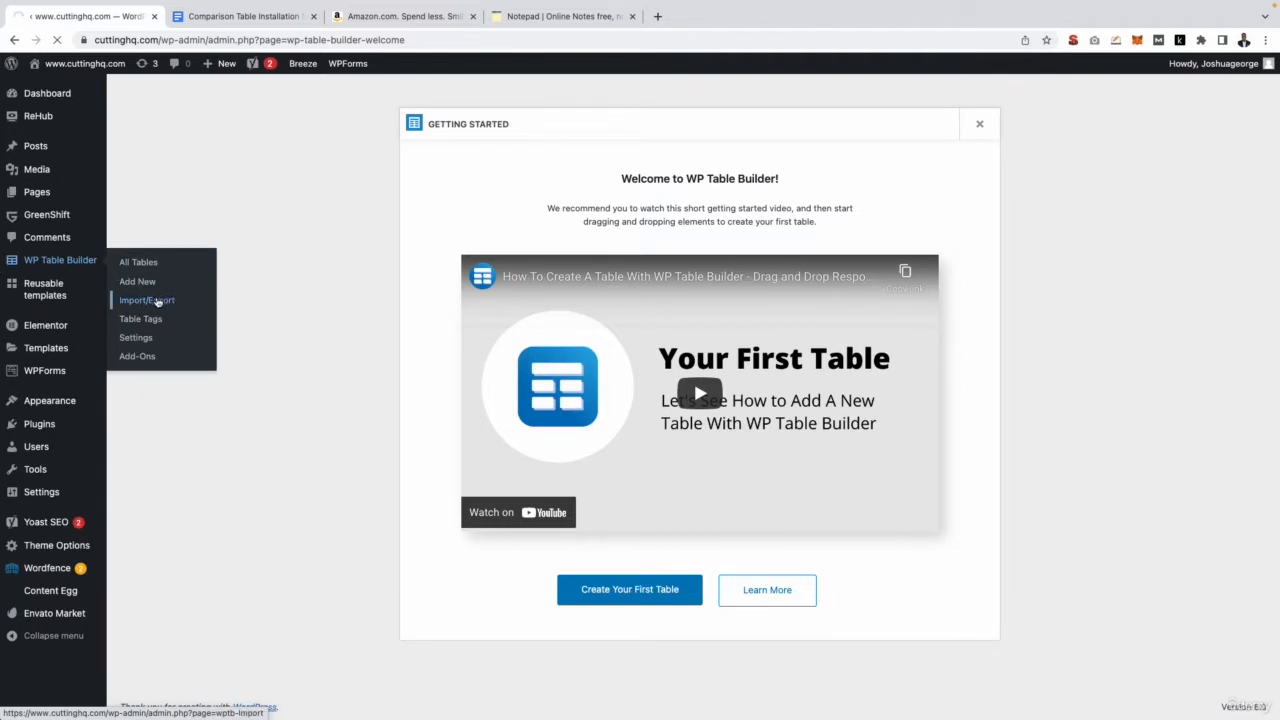
{"action": "left_click", "coordinate": [147, 300]}
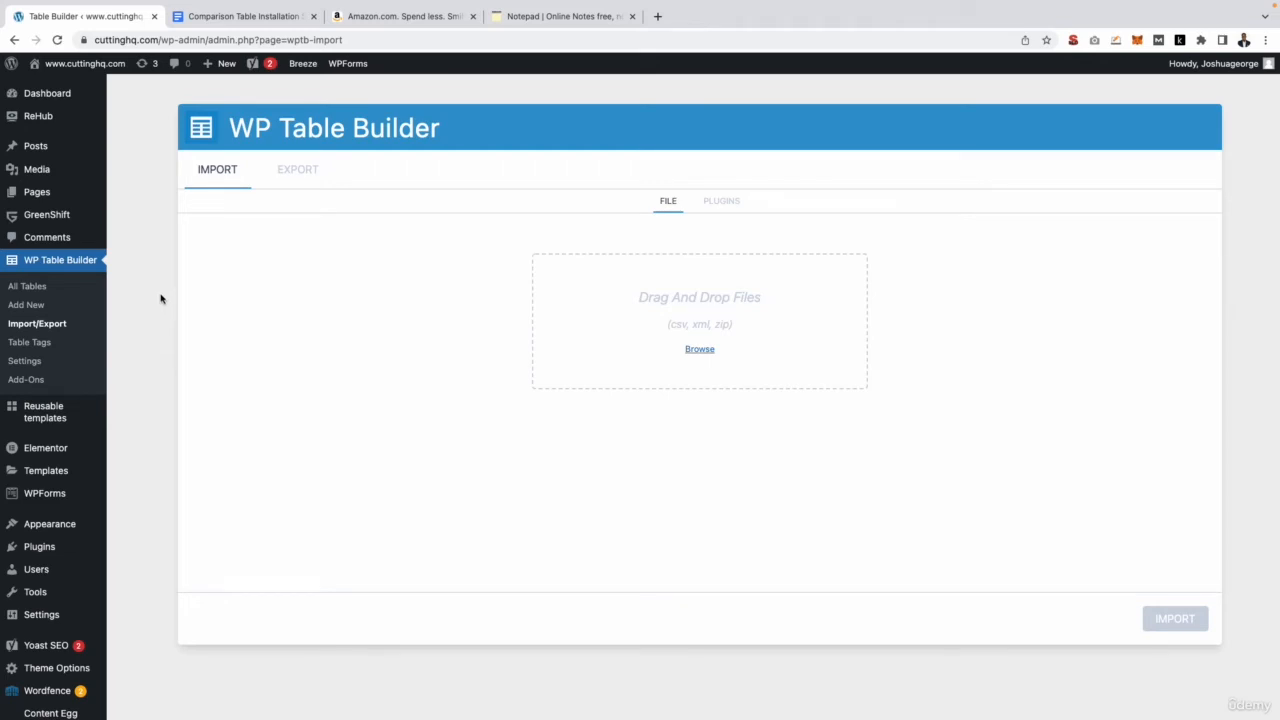
{"action": "left_click", "coordinate": [699, 348]}
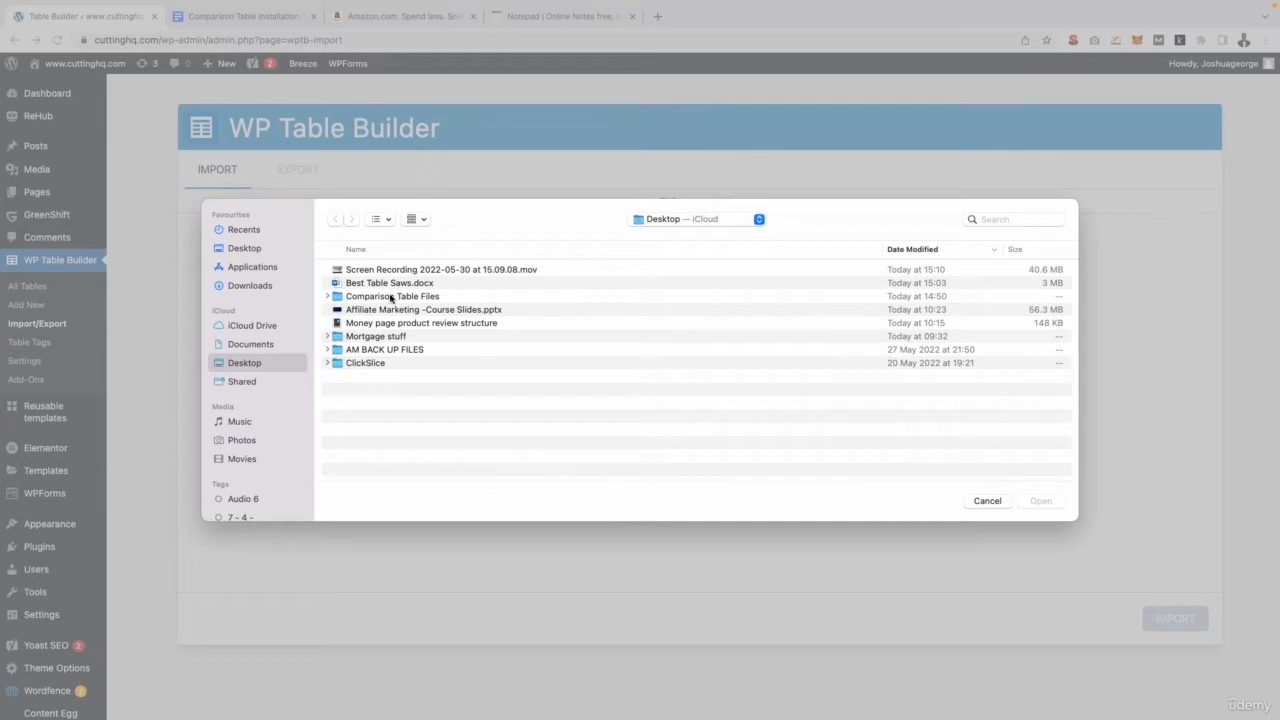
{"action": "double_click", "coordinate": [392, 296]}
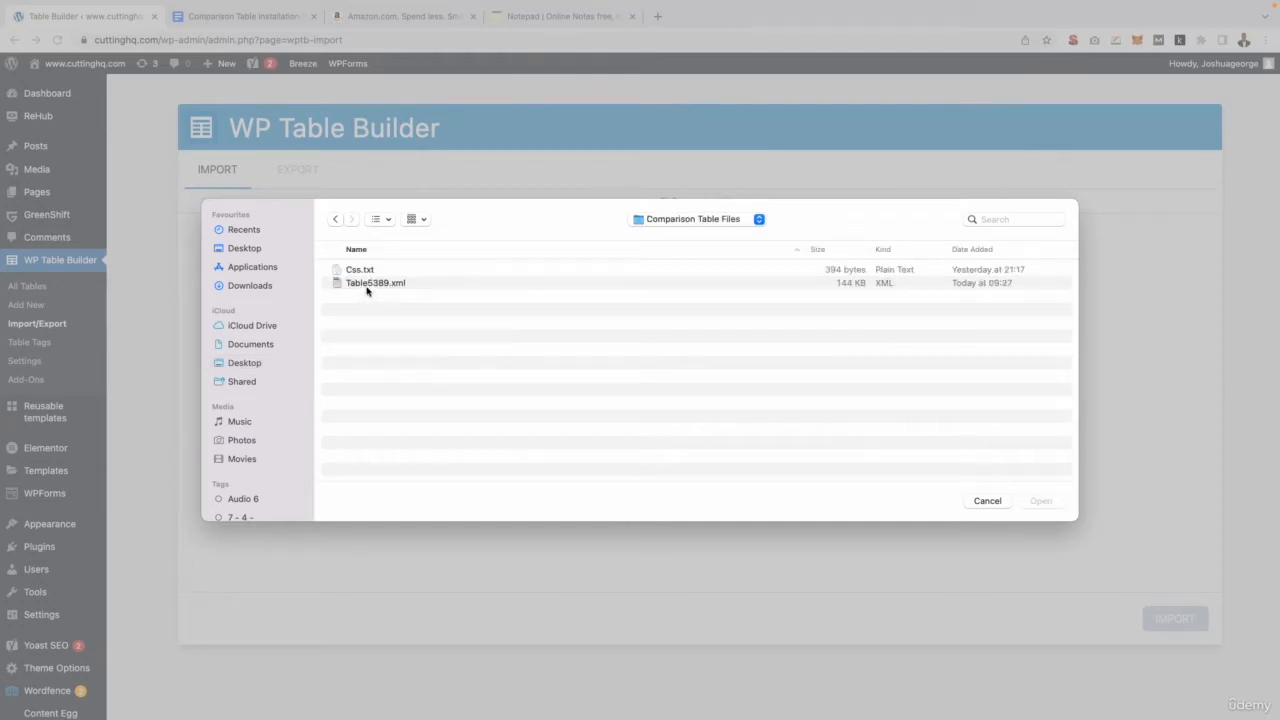
{"action": "left_click", "coordinate": [375, 282]}
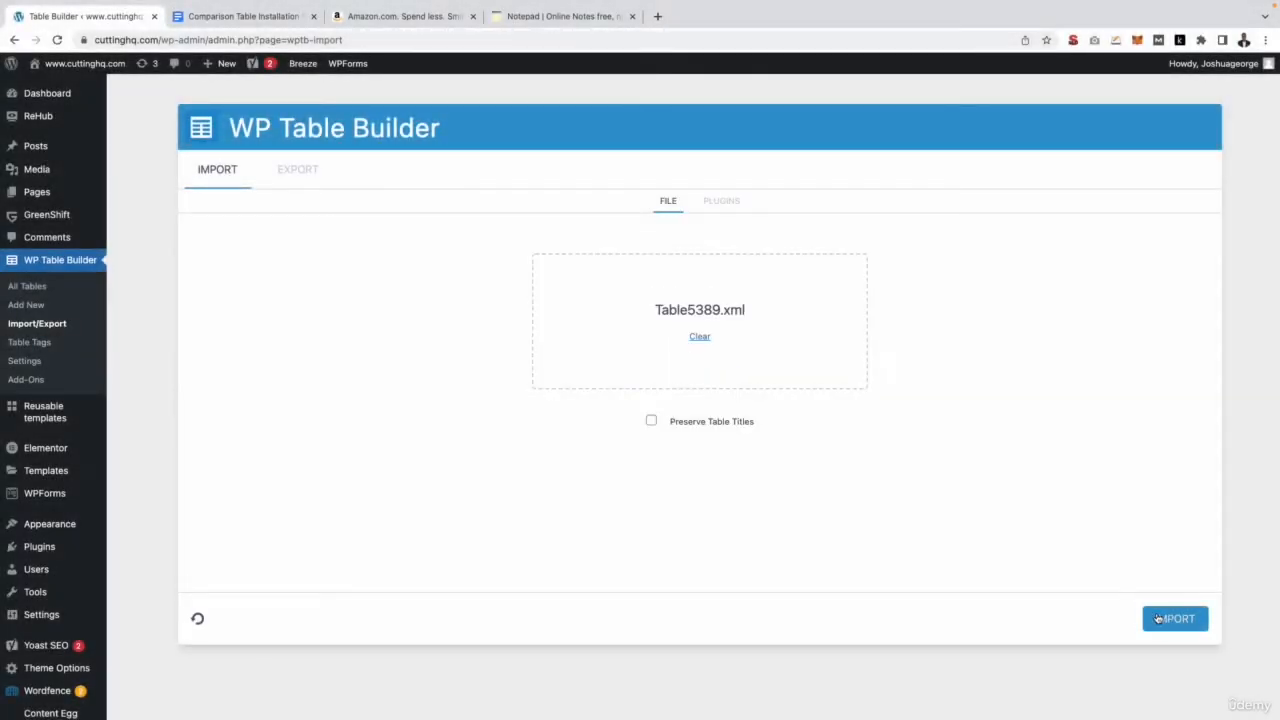
{"action": "left_click", "coordinate": [1175, 618]}
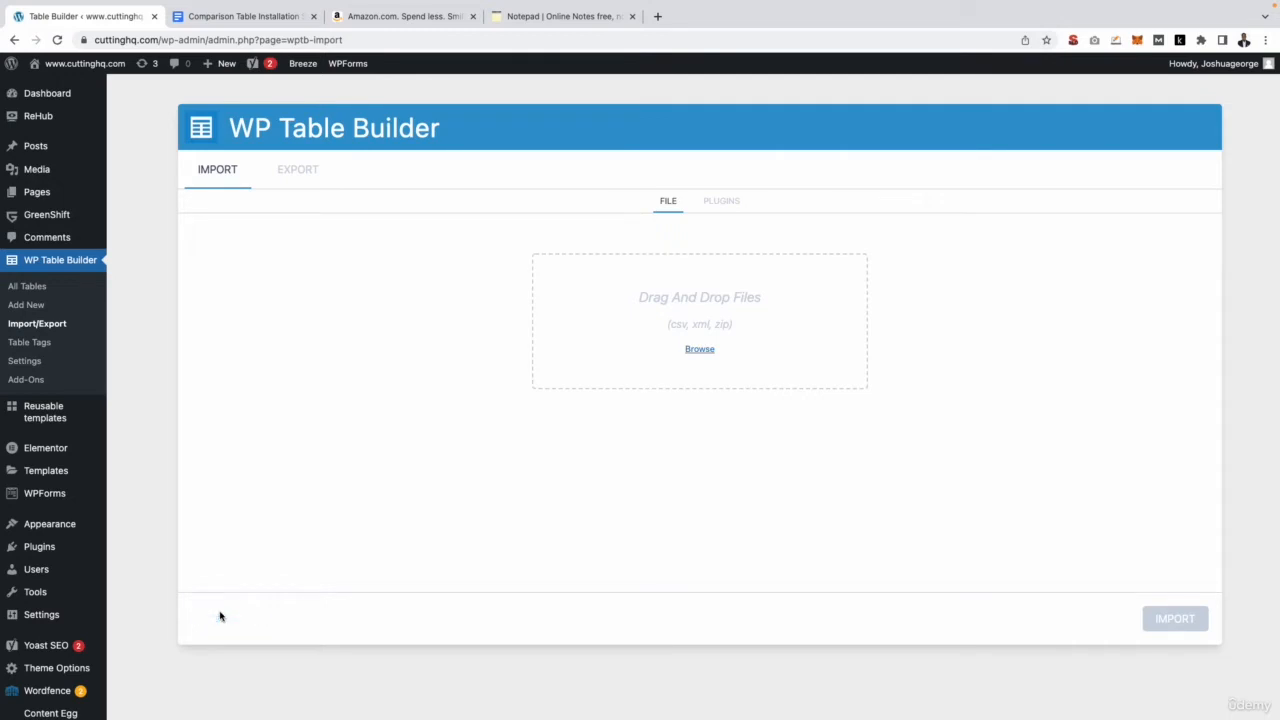
{"action": "mouse_move", "coordinate": [91, 535]}
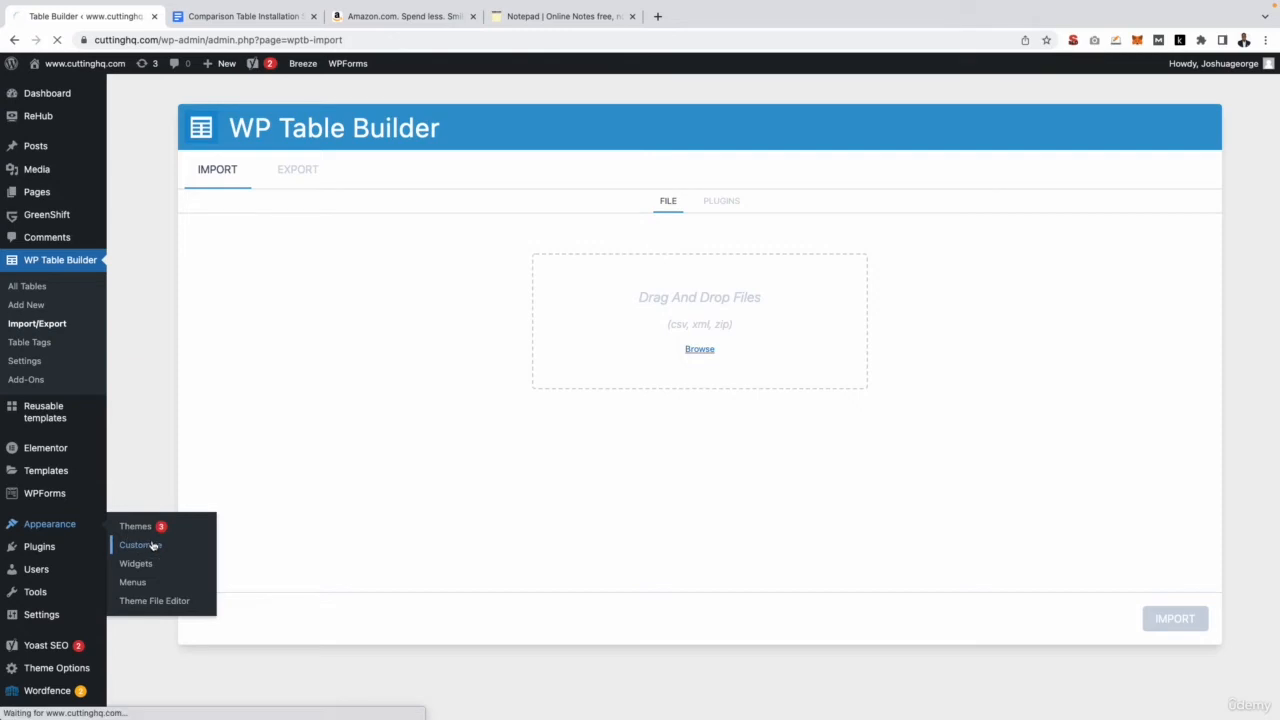
Launch the theme Customizer, then open Css.txt in TextEdit and select all its CSS.
{"action": "left_click", "coordinate": [139, 544]}
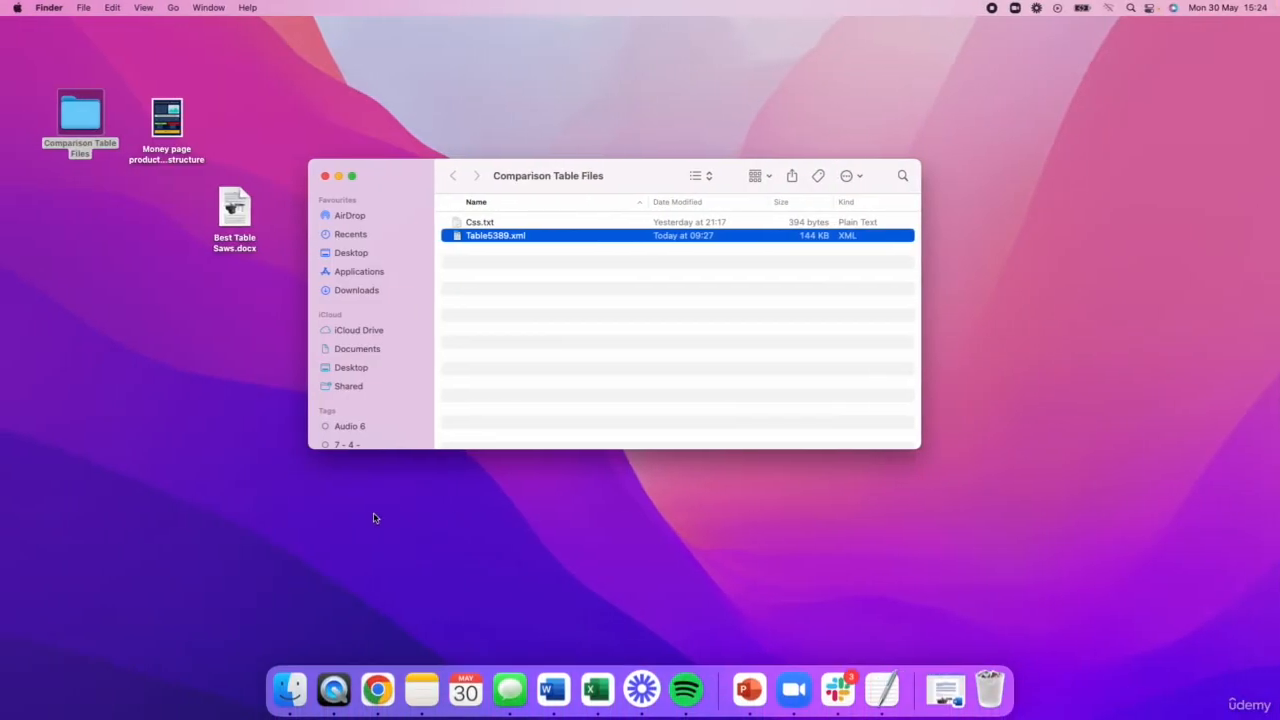
{"action": "double_click", "coordinate": [479, 221]}
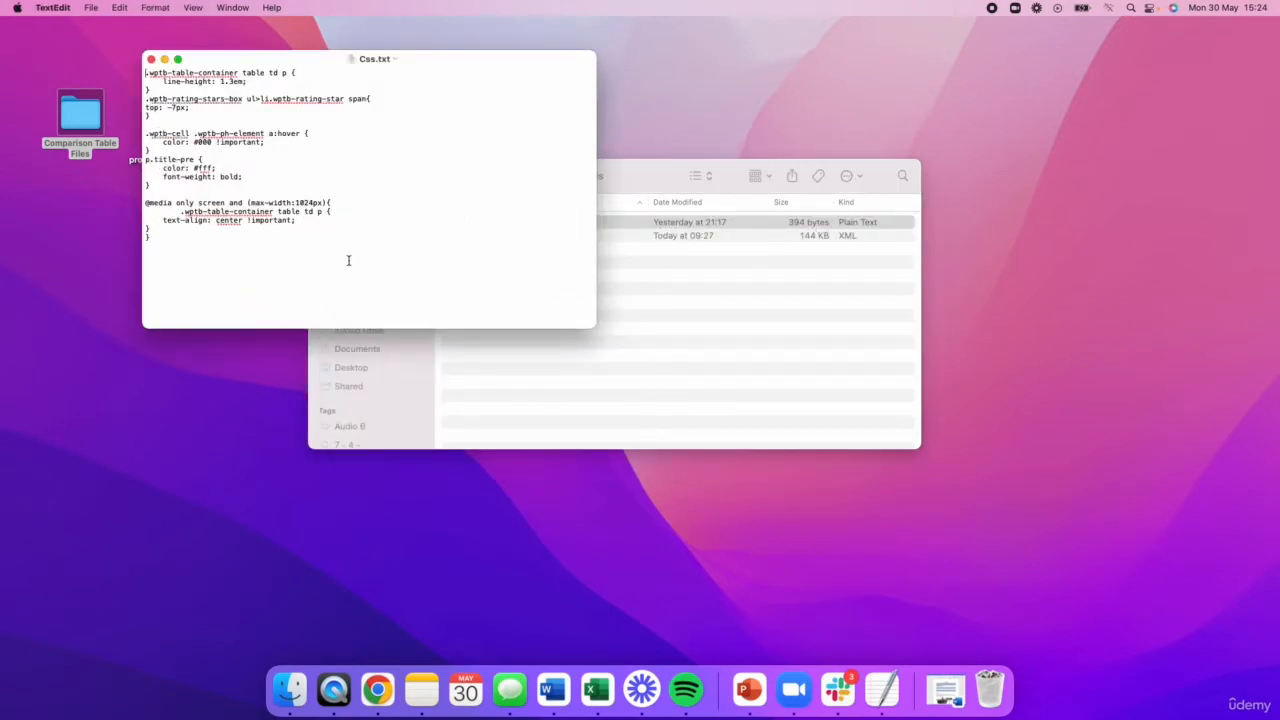
{"action": "key", "text": "cmd+a"}
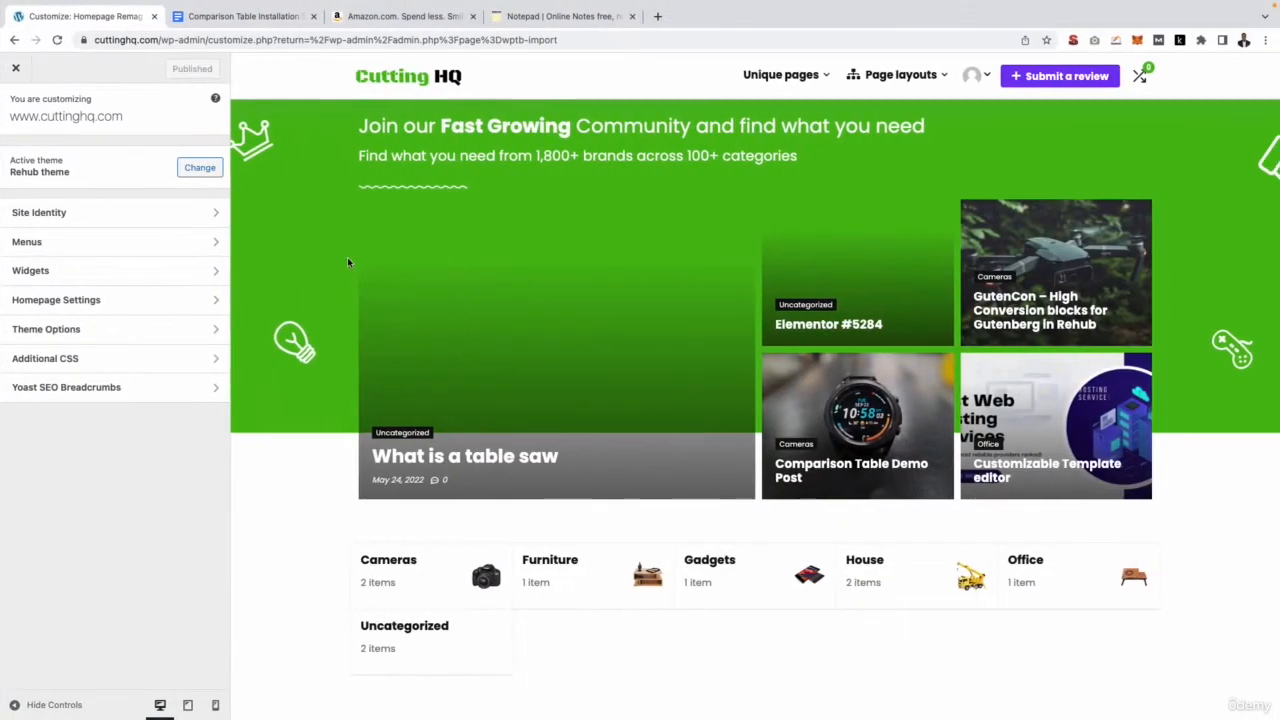
{"action": "mouse_move", "coordinate": [291, 242]}
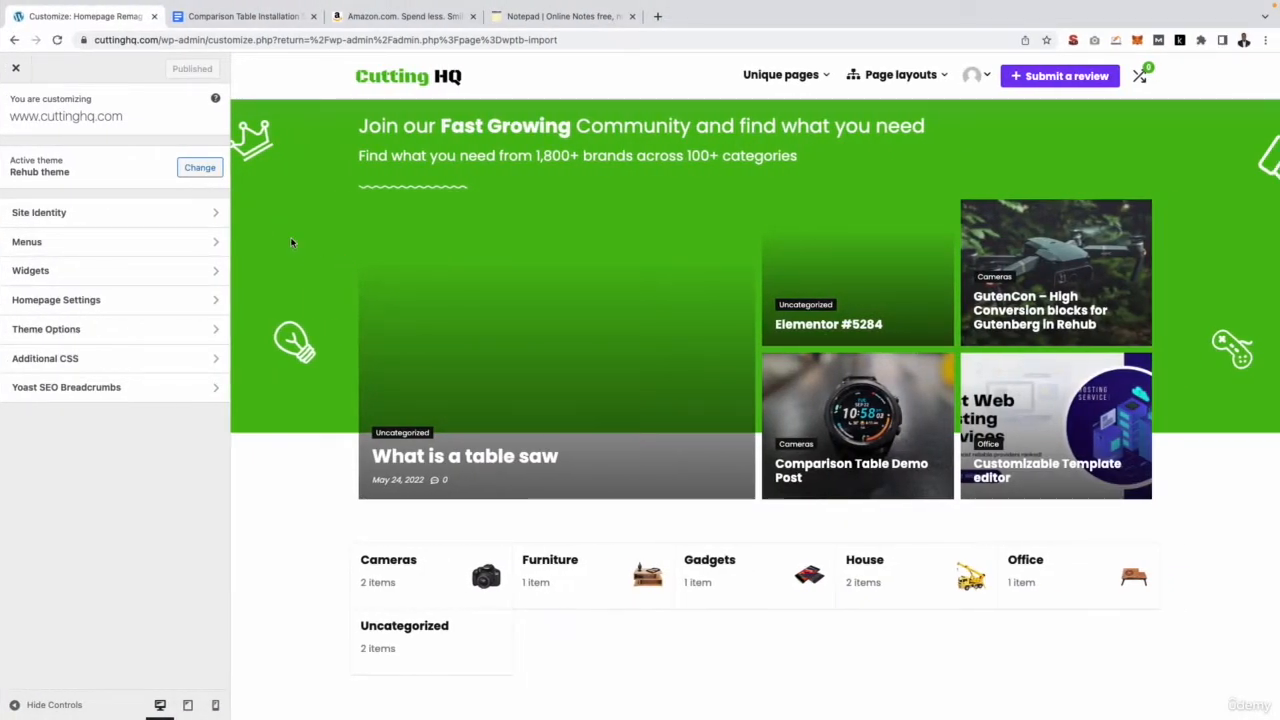
Put the comparison table styling rules in Additional CSS and publish them.
{"action": "left_click", "coordinate": [45, 358]}
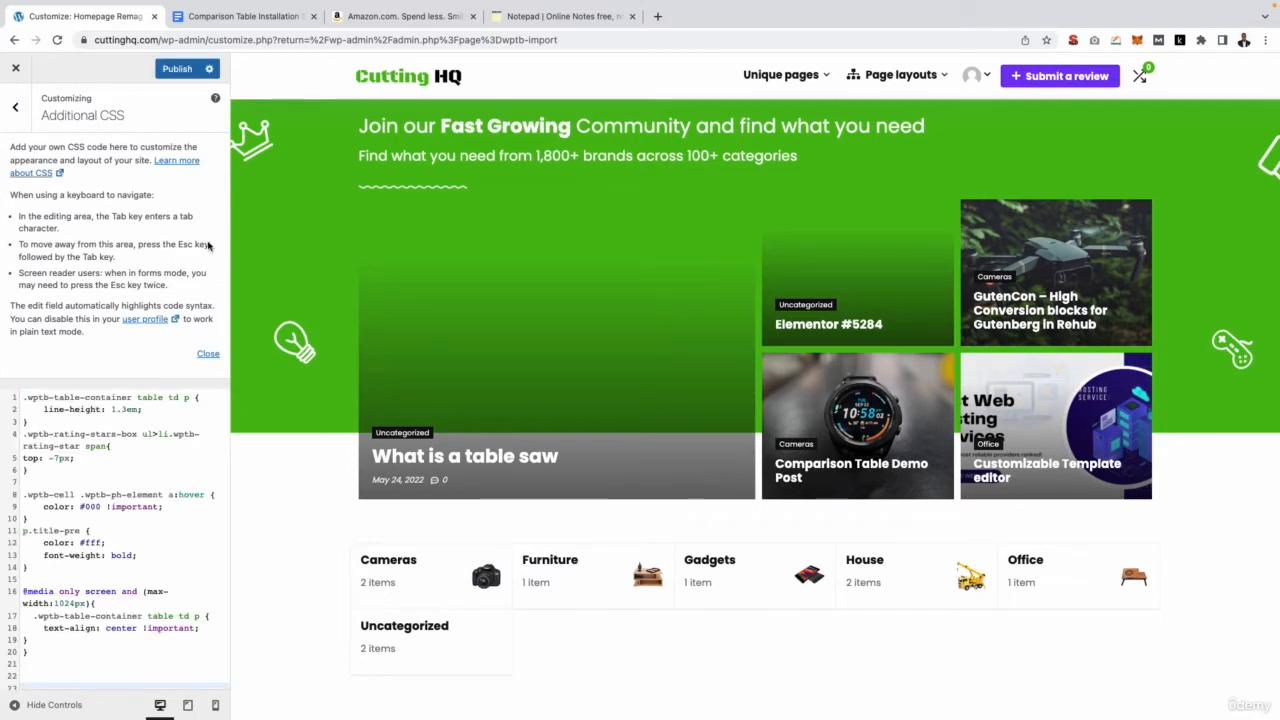
{"action": "left_click", "coordinate": [177, 68]}
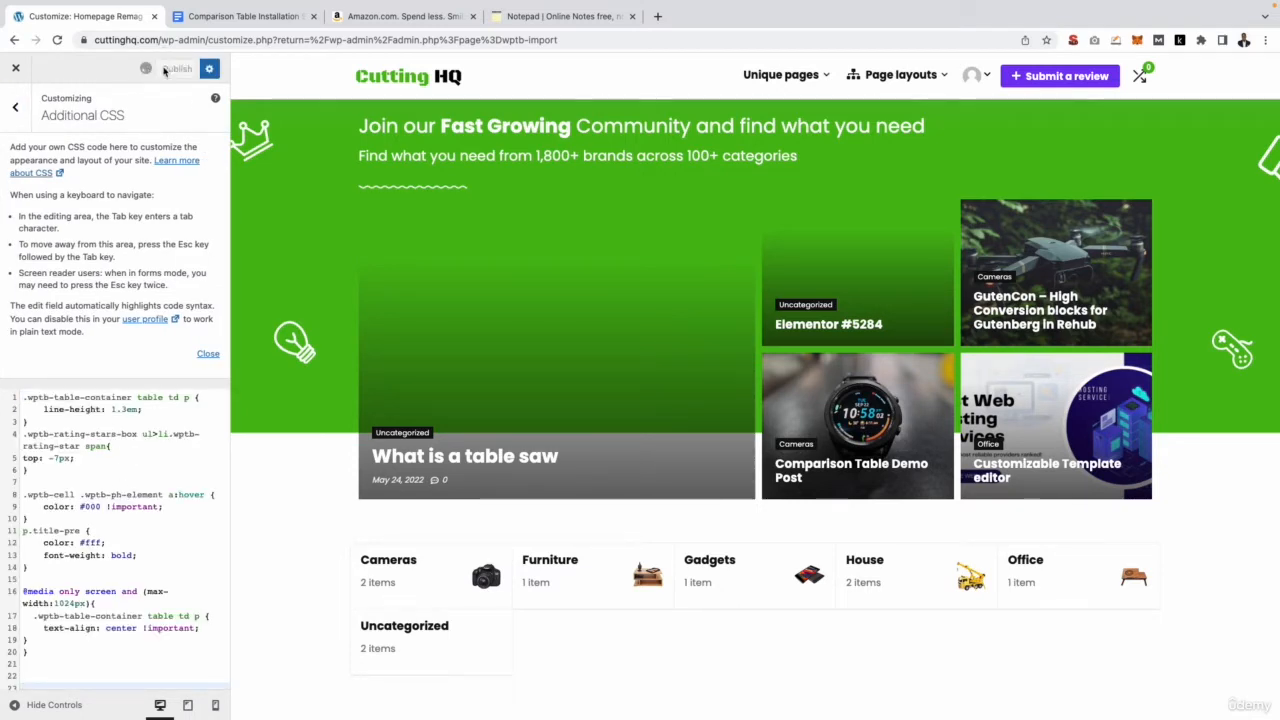
{"action": "left_click", "coordinate": [176, 68]}
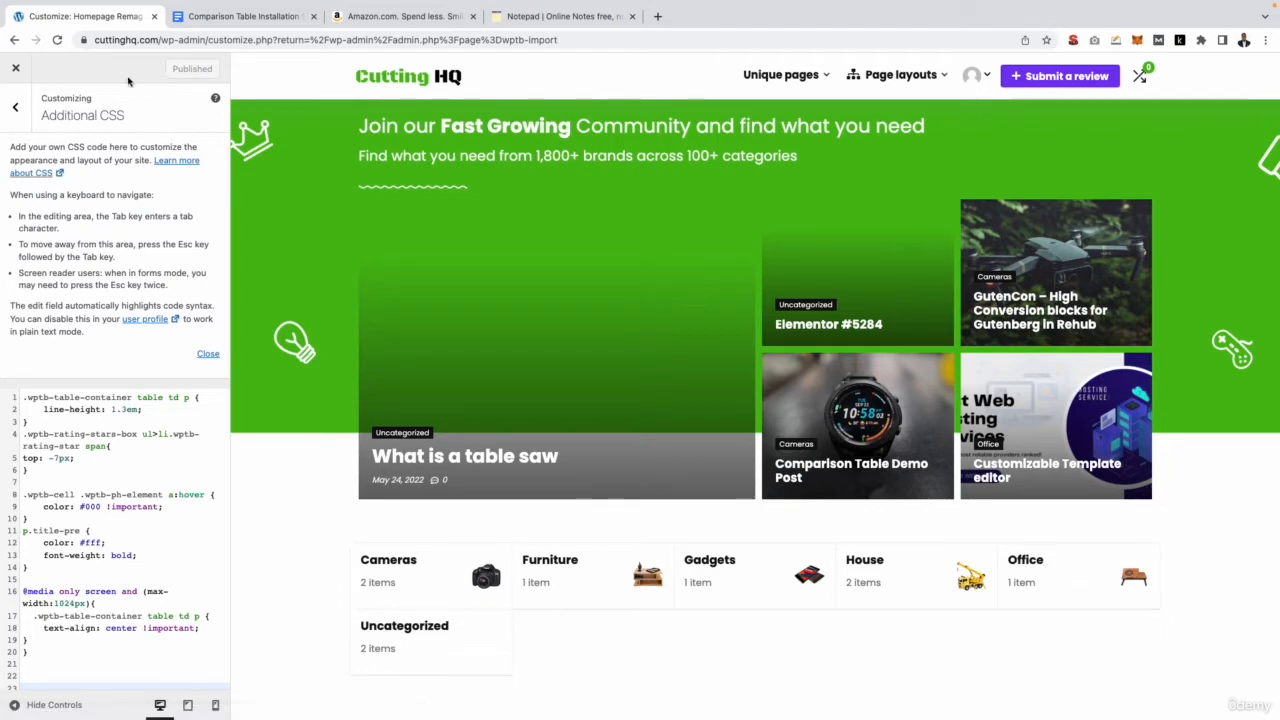
{"action": "left_click", "coordinate": [245, 16]}
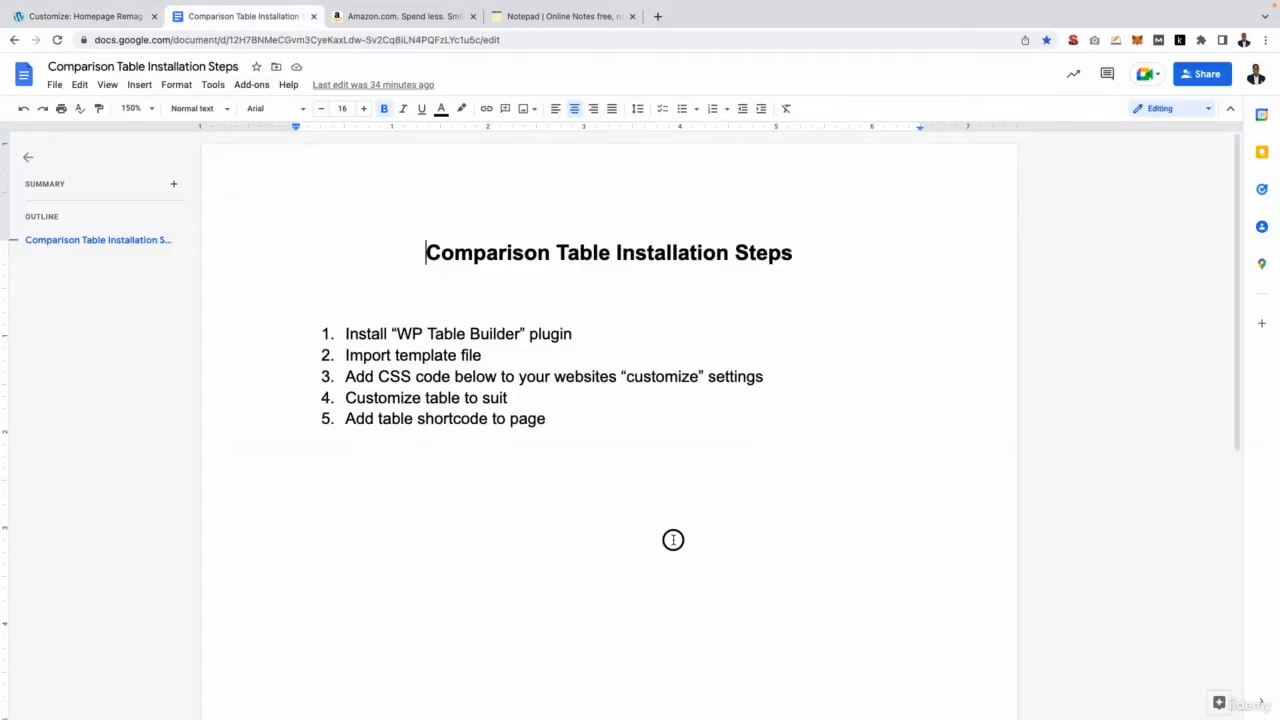
{"action": "left_click", "coordinate": [297, 502]}
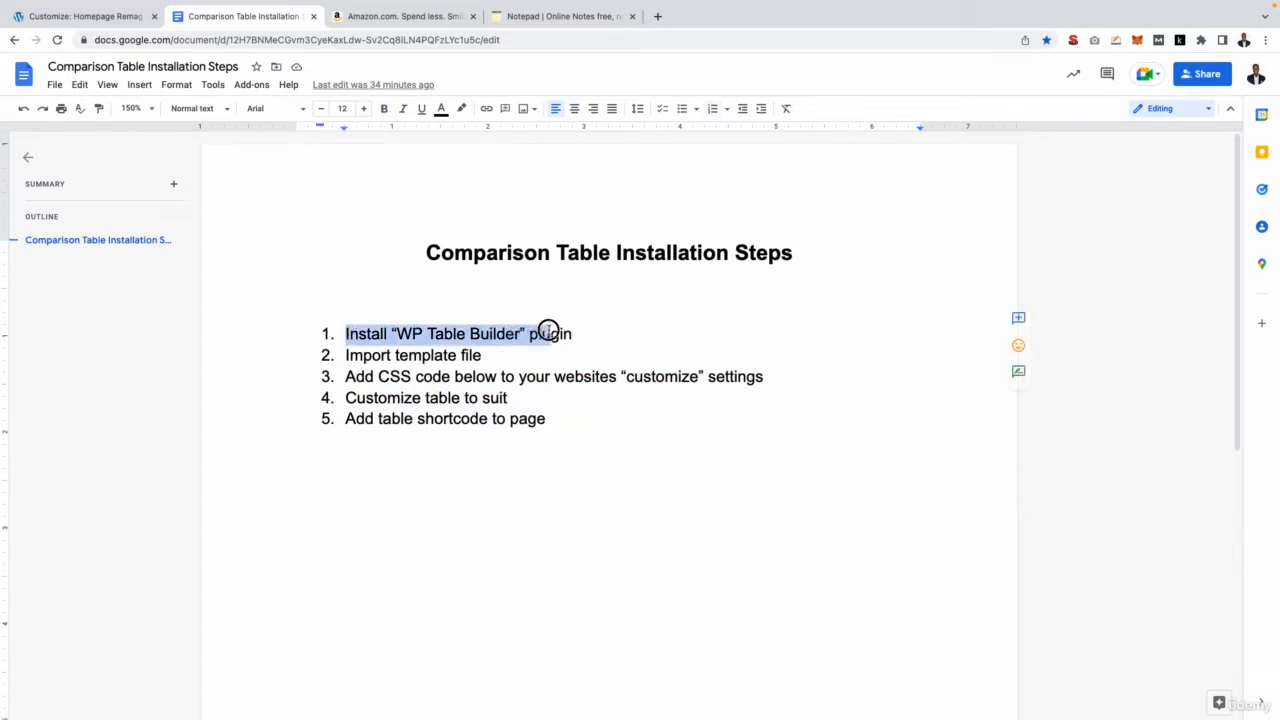
{"action": "left_click", "coordinate": [458, 355]}
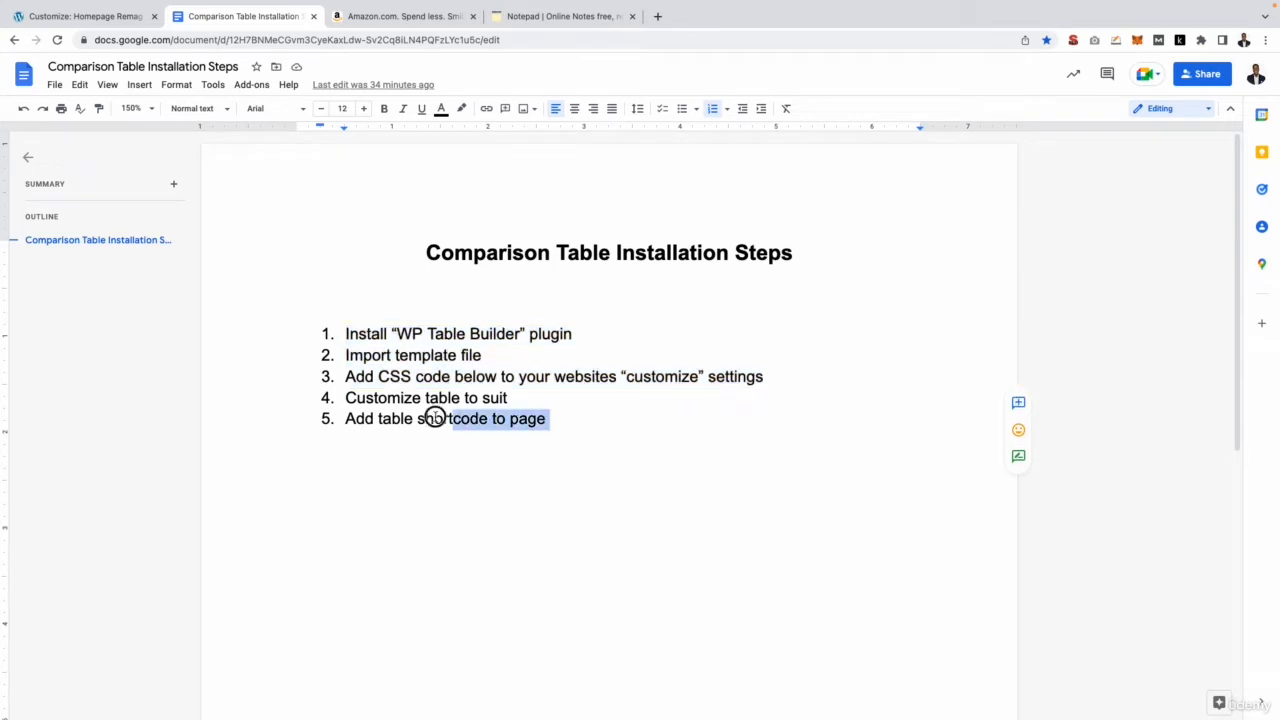
{"action": "triple_click", "coordinate": [425, 397]}
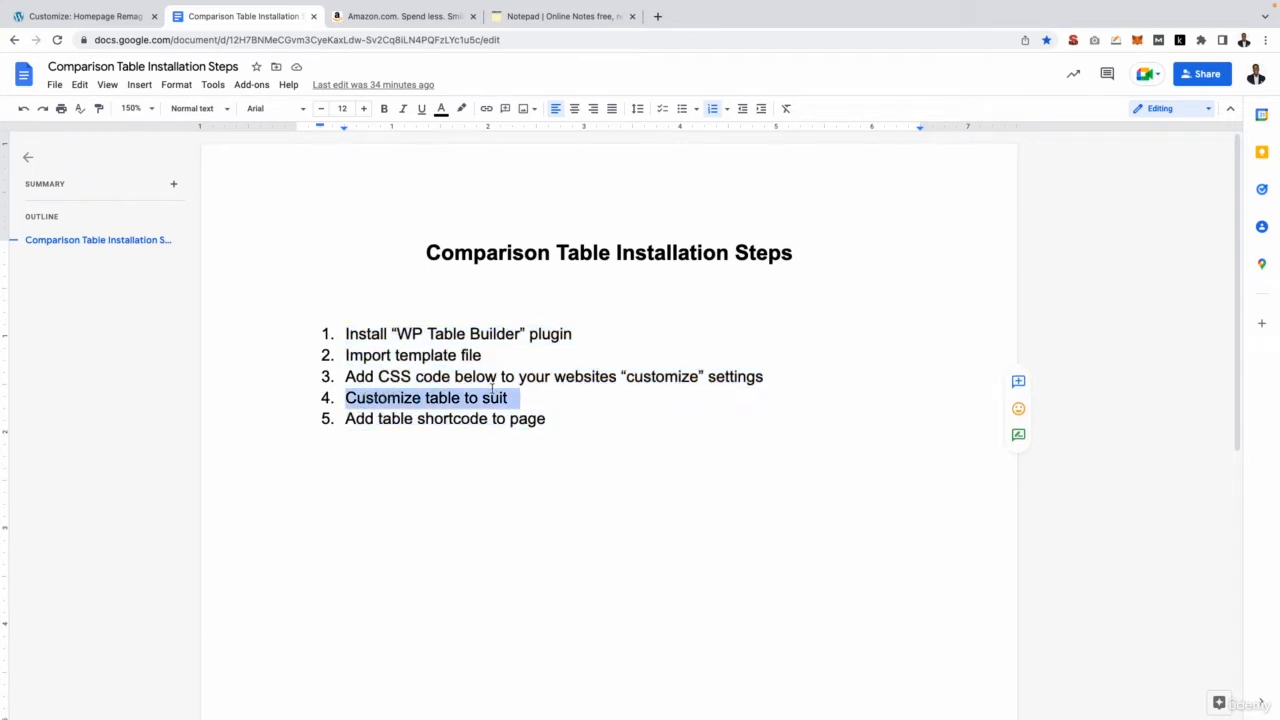
{"action": "left_click", "coordinate": [451, 418]}
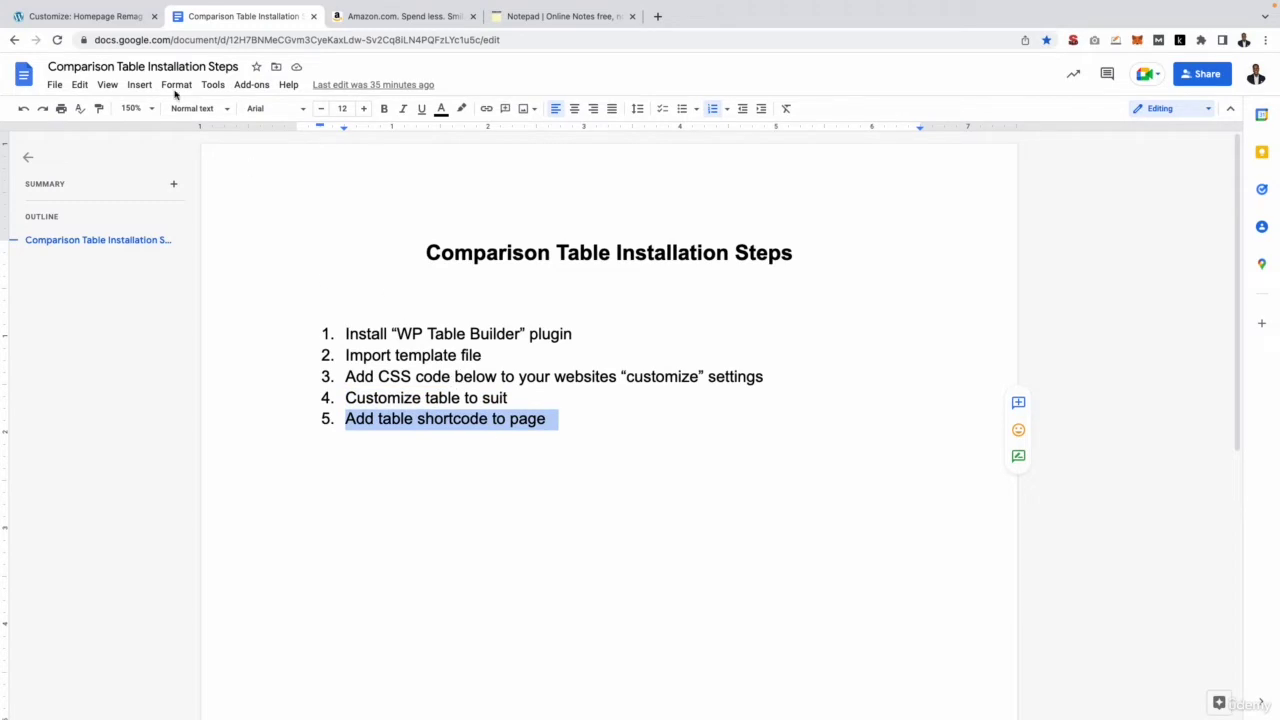
{"action": "left_click", "coordinate": [80, 16]}
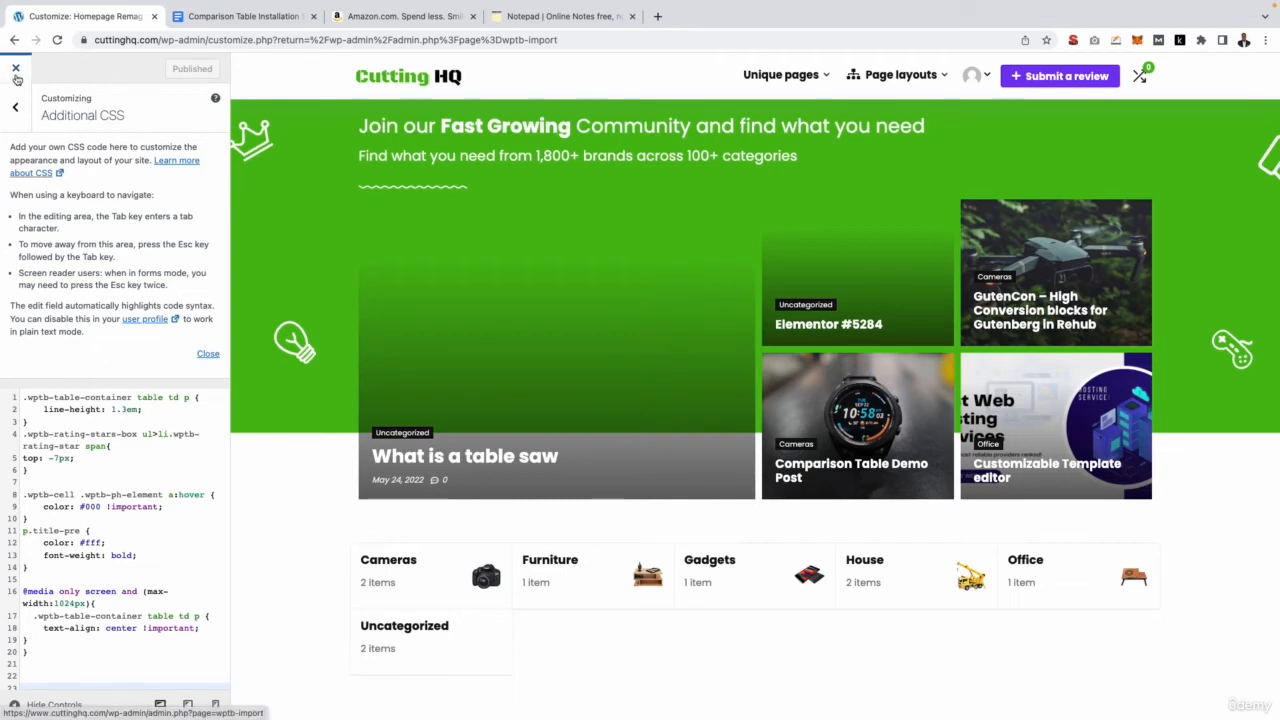
Leave the Customizer and go to WP Table Builder's All Tables list.
{"action": "left_click", "coordinate": [16, 69]}
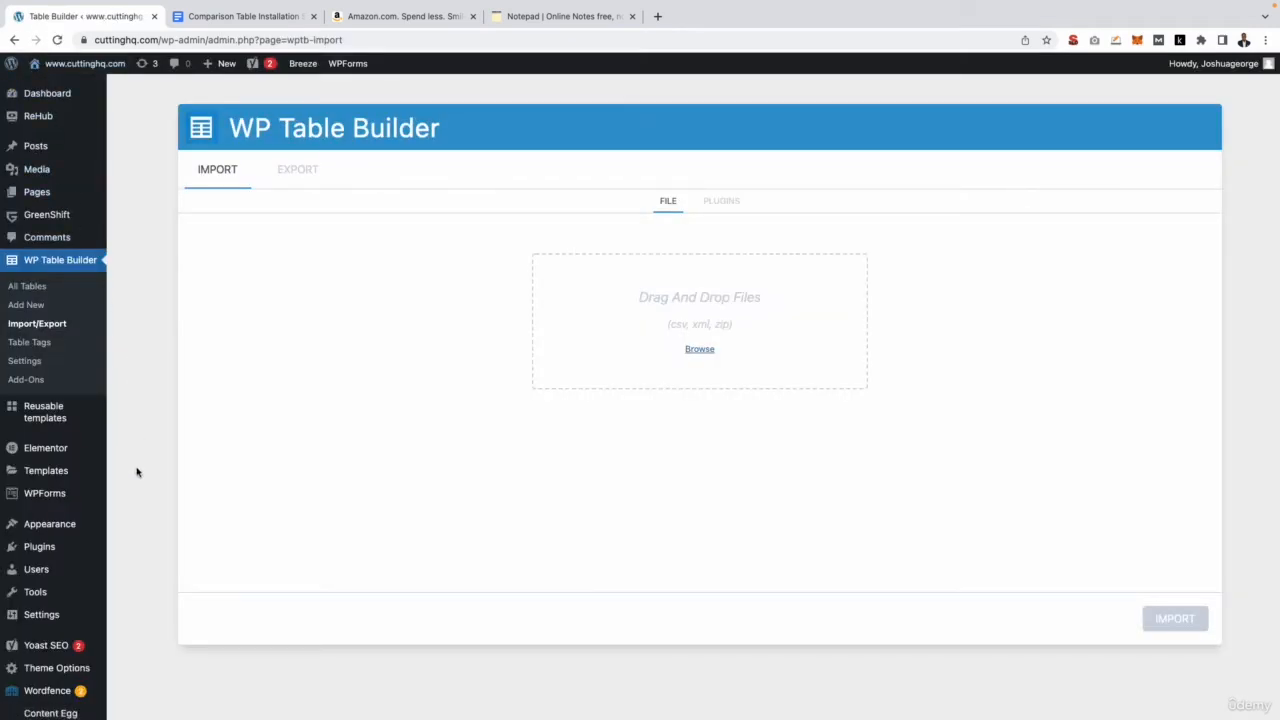
{"action": "mouse_move", "coordinate": [30, 287]}
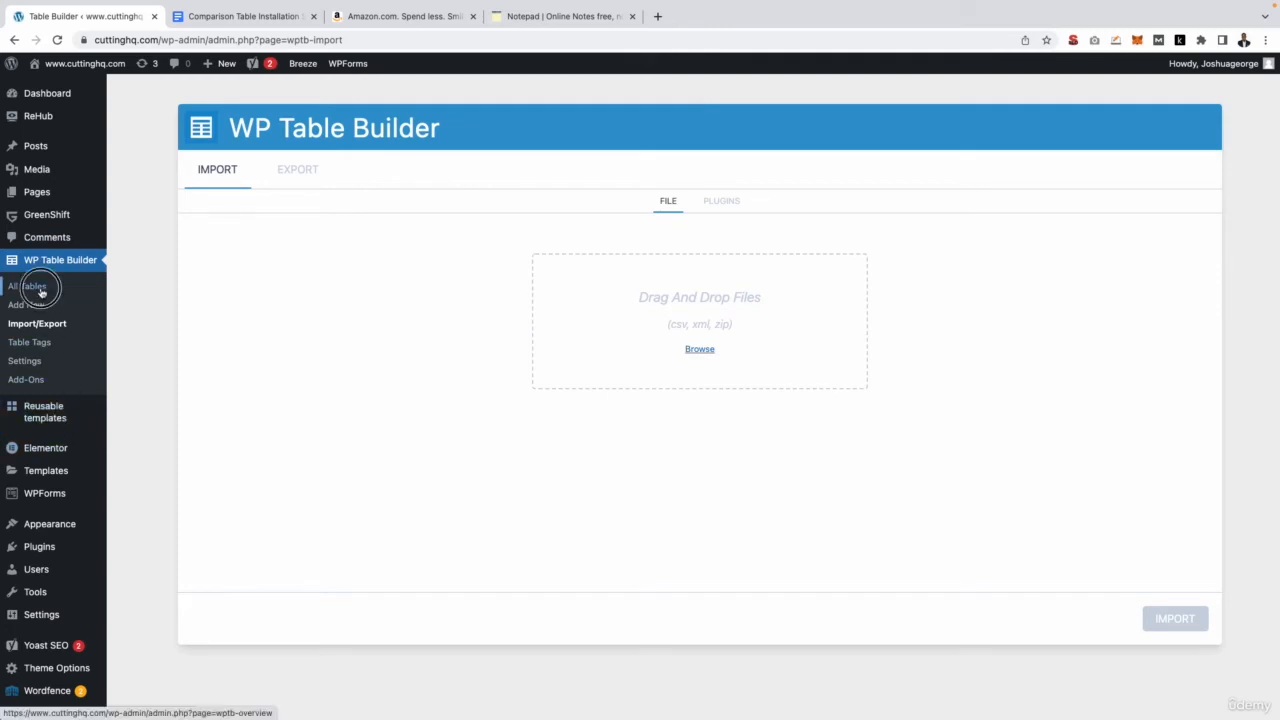
{"action": "left_click", "coordinate": [30, 287]}
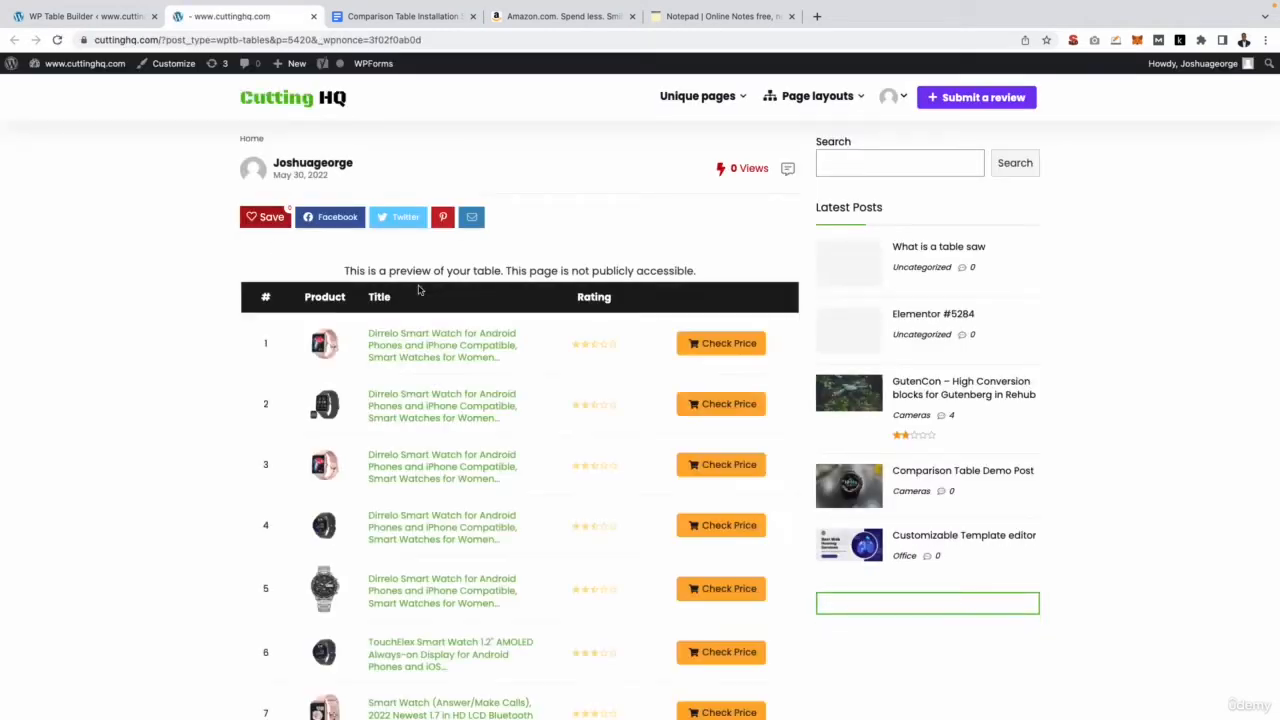
Scroll through the table preview of smartwatch rows with star ratings and Check Price links.
{"action": "scroll", "scroll_direction": "down", "scroll_amount": 3}
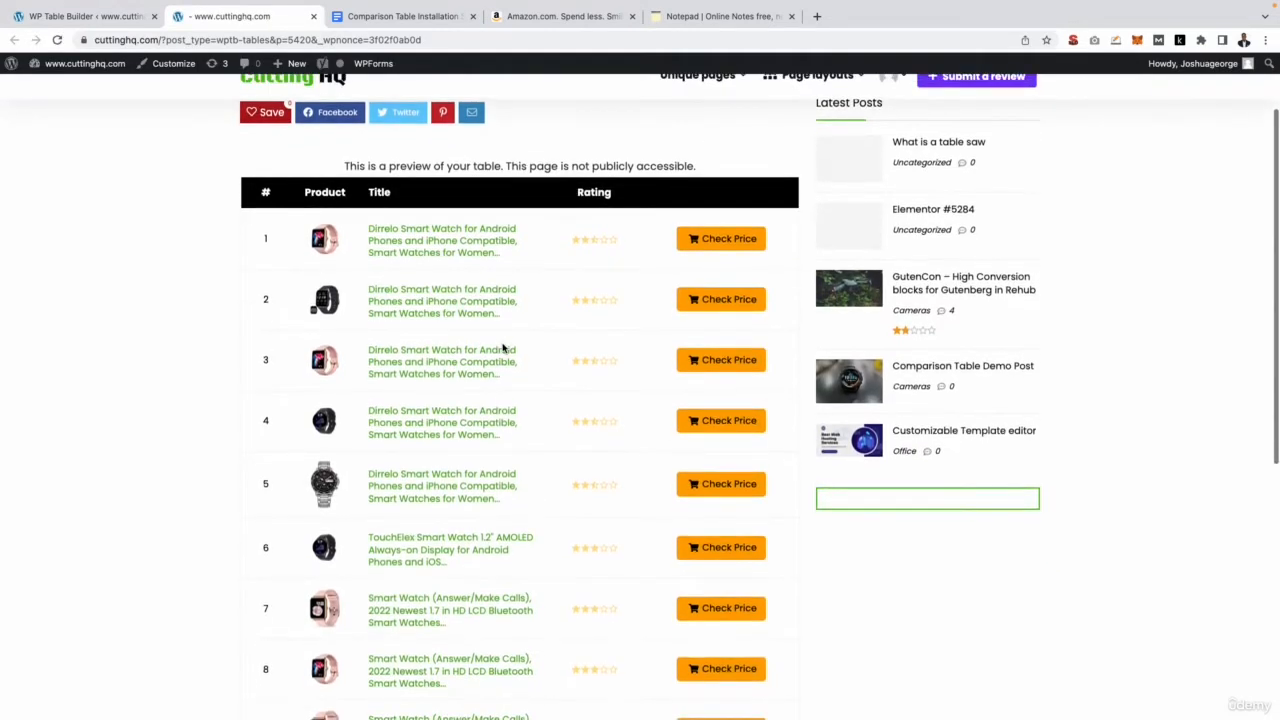
{"action": "scroll", "scroll_direction": "down", "scroll_amount": 3}
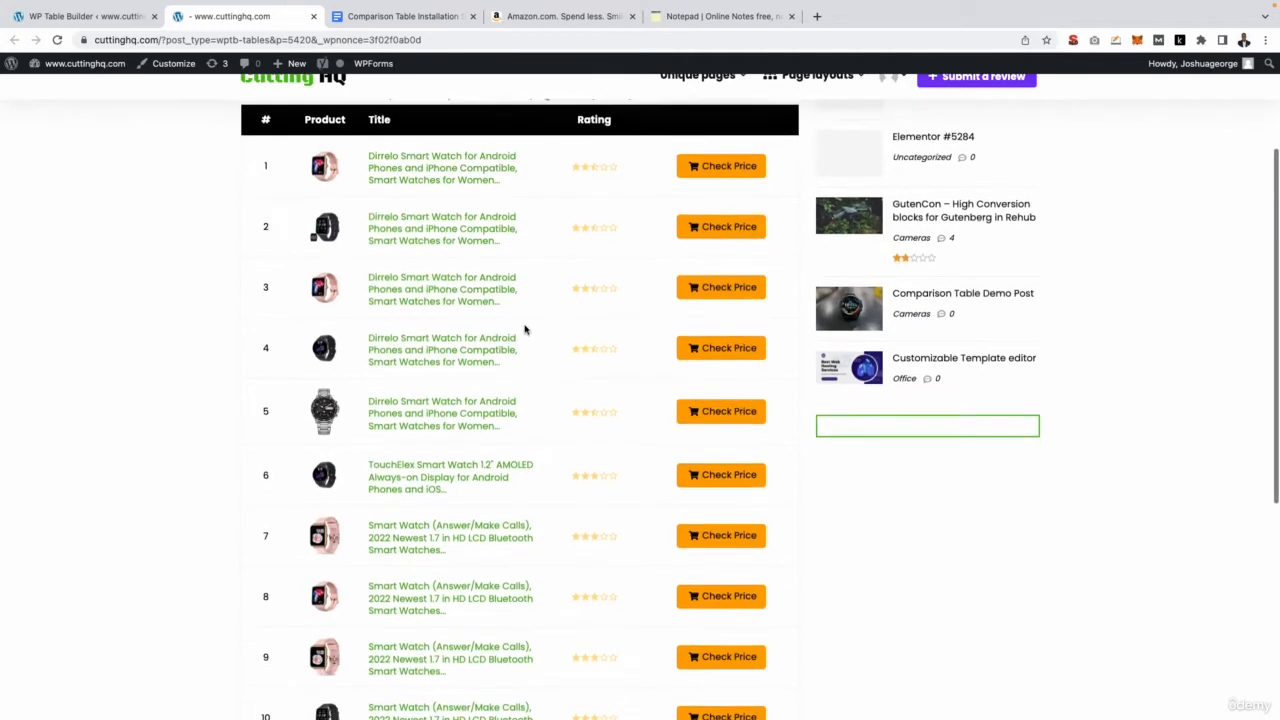
{"action": "scroll", "scroll_direction": "up", "scroll_amount": 3}
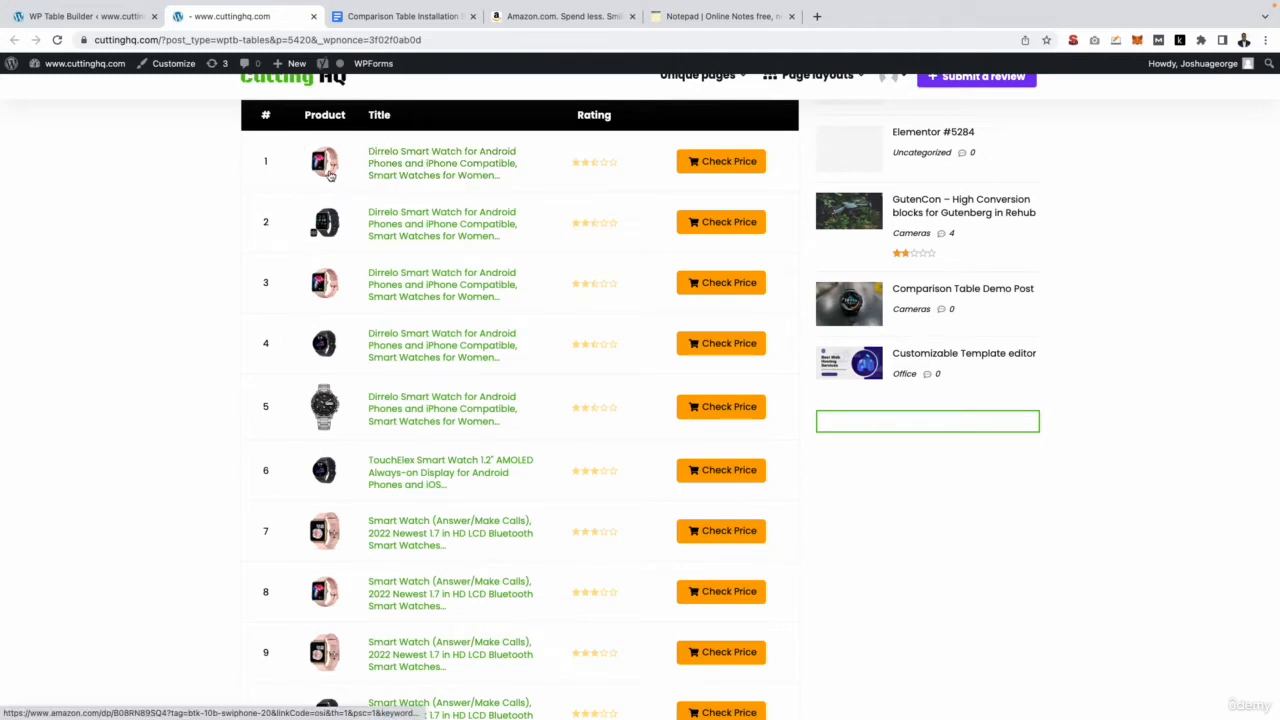
{"action": "mouse_move", "coordinate": [720, 161]}
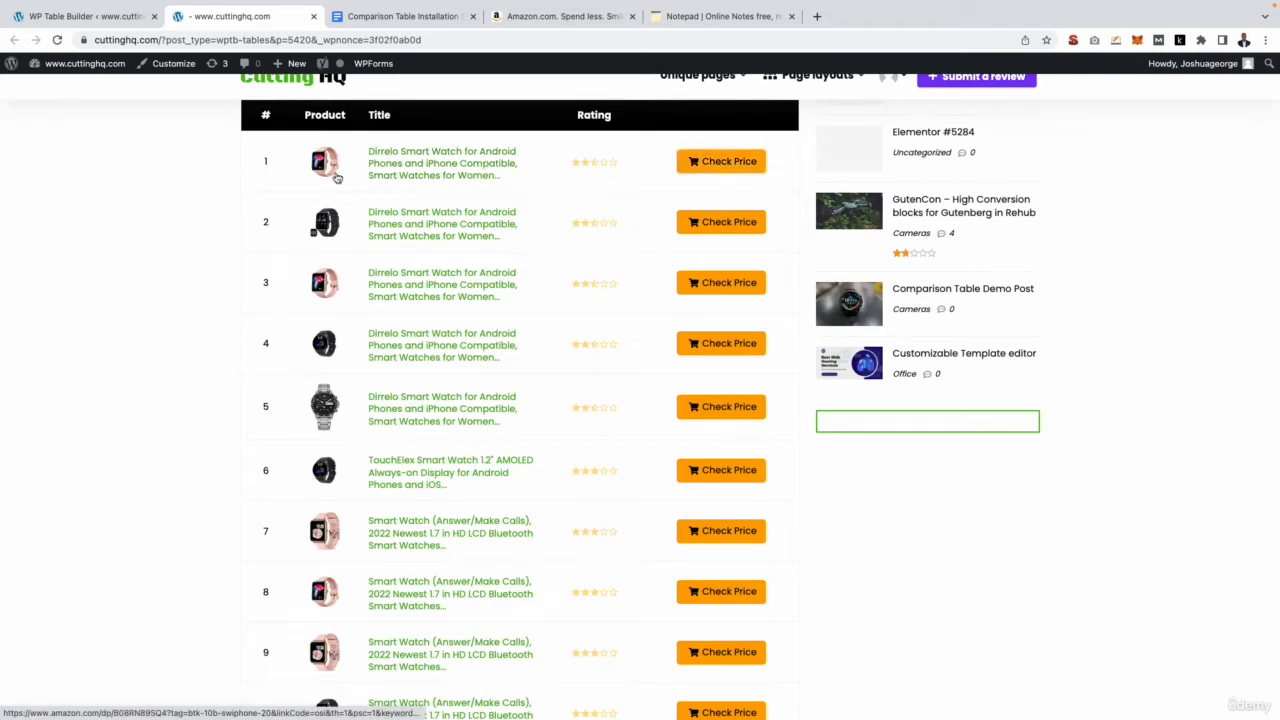
{"action": "mouse_move", "coordinate": [247, 221]}
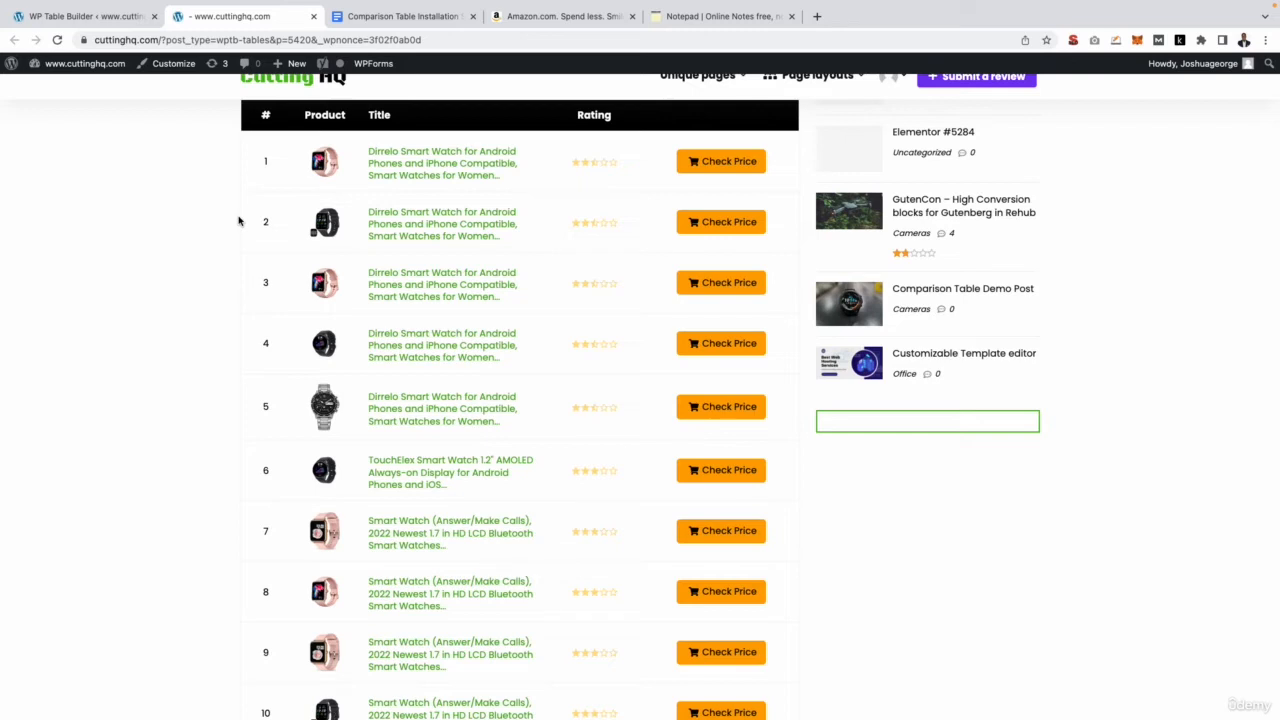
{"action": "mouse_move", "coordinate": [270, 208]}
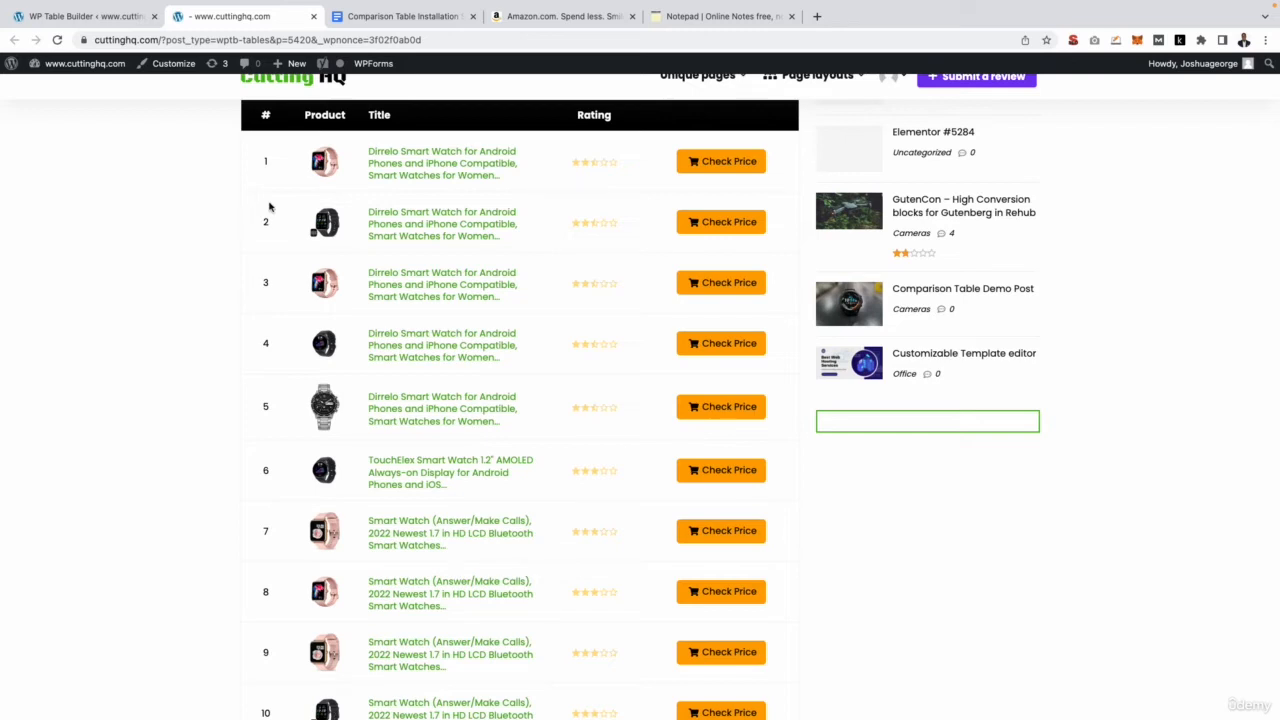
{"action": "mouse_move", "coordinate": [84, 63]}
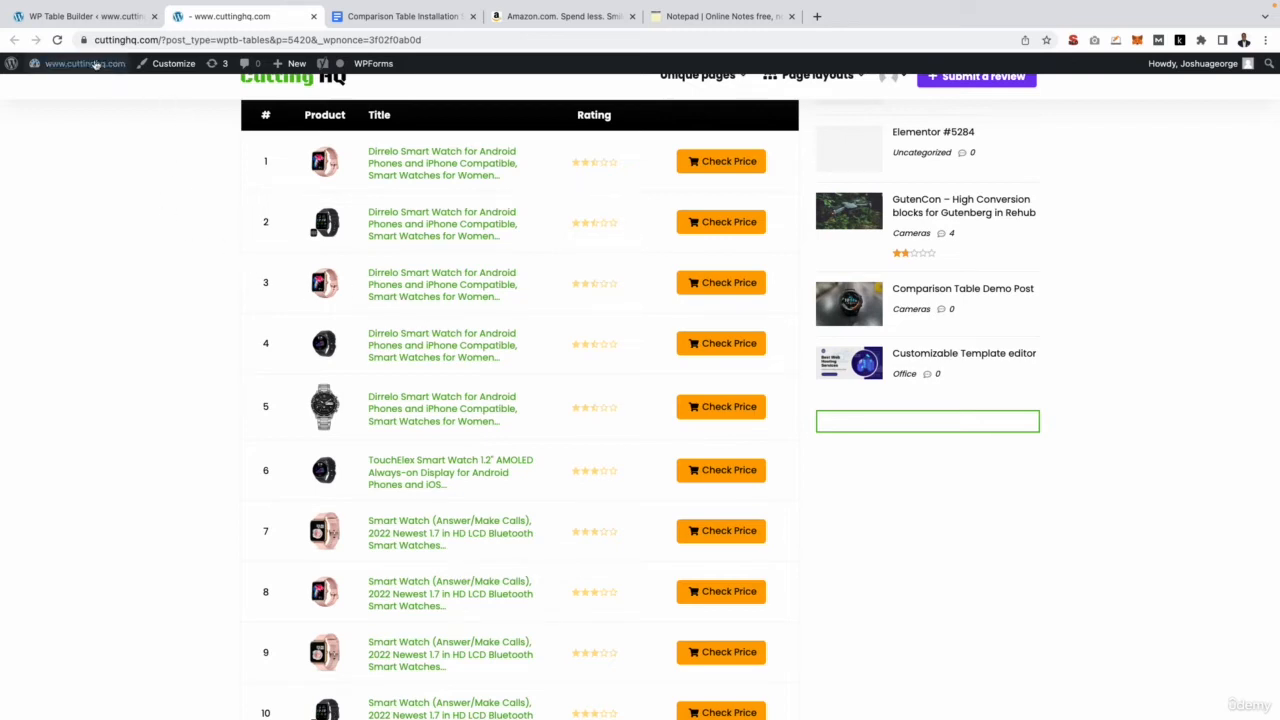
{"action": "left_click", "coordinate": [80, 16]}
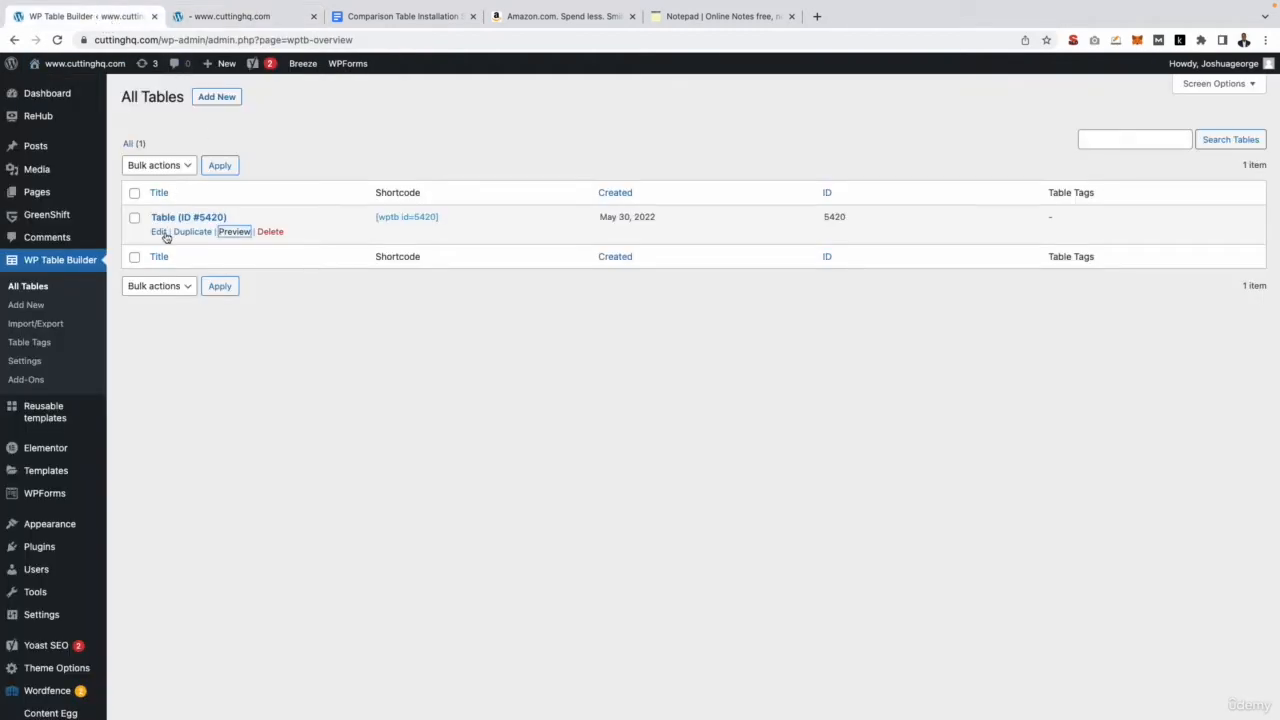
{"action": "left_click", "coordinate": [157, 231]}
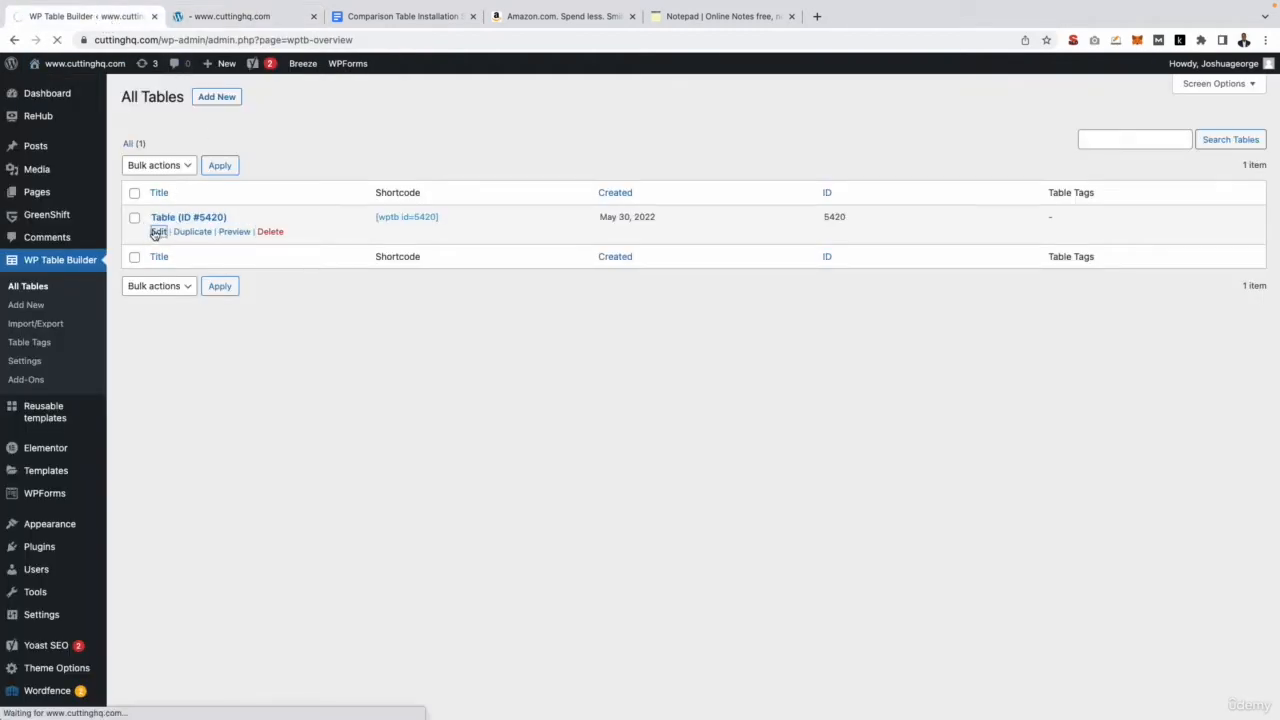
{"action": "left_click", "coordinate": [158, 231]}
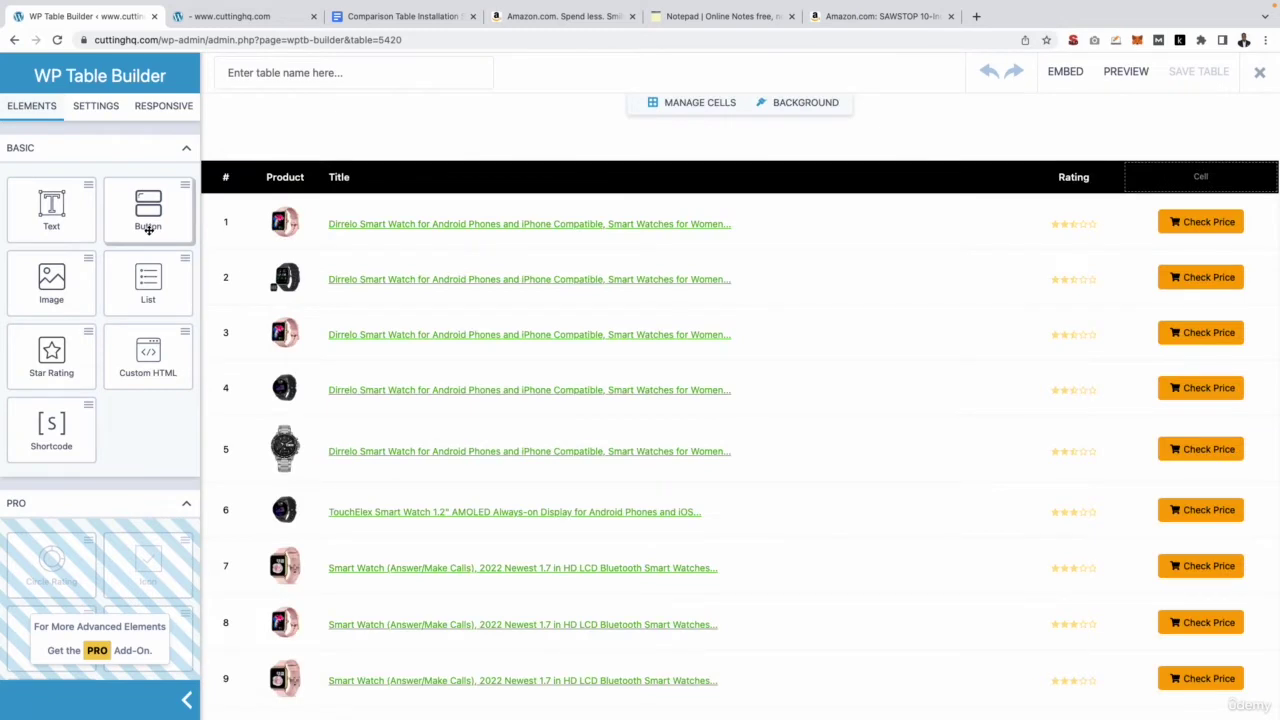
{"action": "mouse_move", "coordinate": [313, 190]}
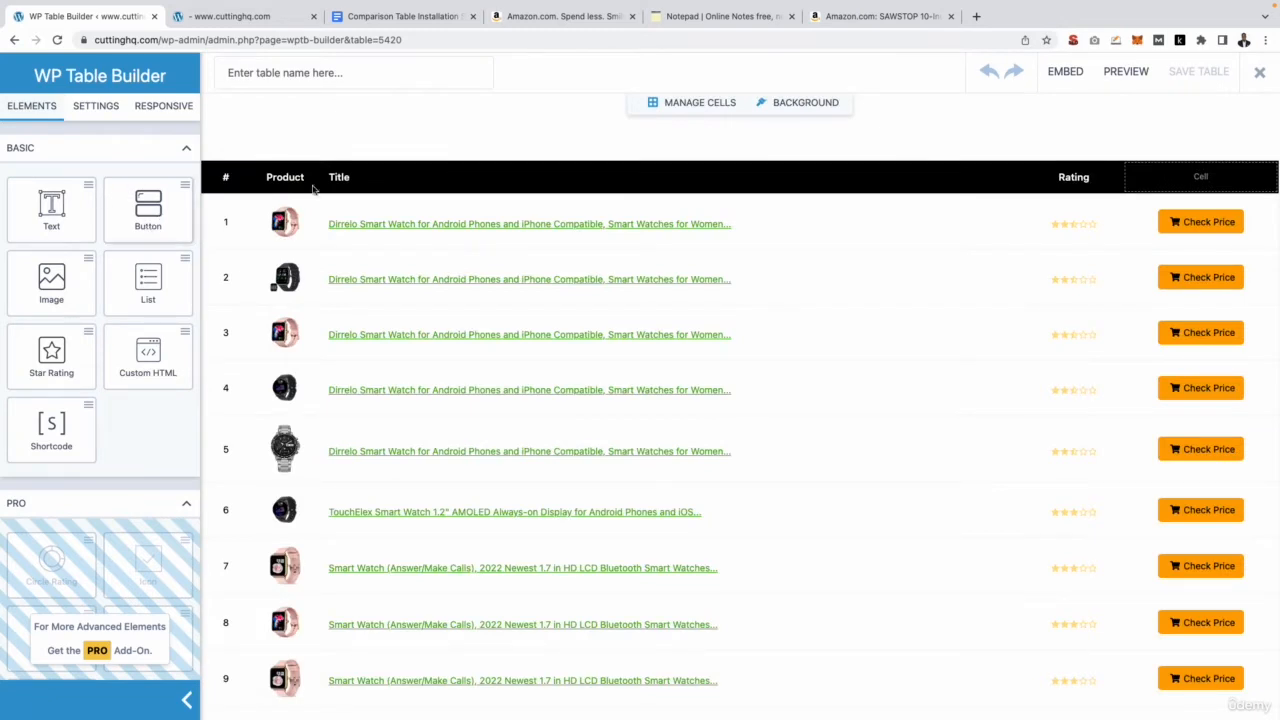
{"action": "left_click", "coordinate": [528, 223]}
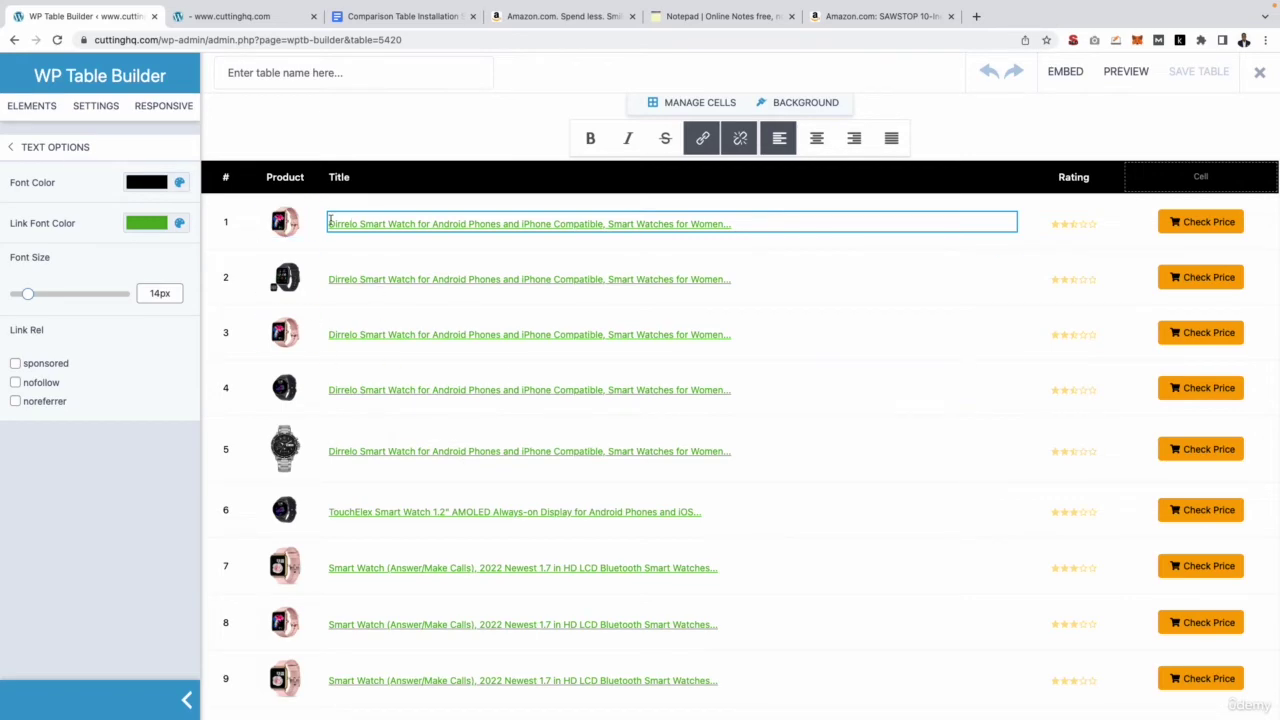
{"action": "scroll", "scroll_direction": "up", "scroll_amount": 3}
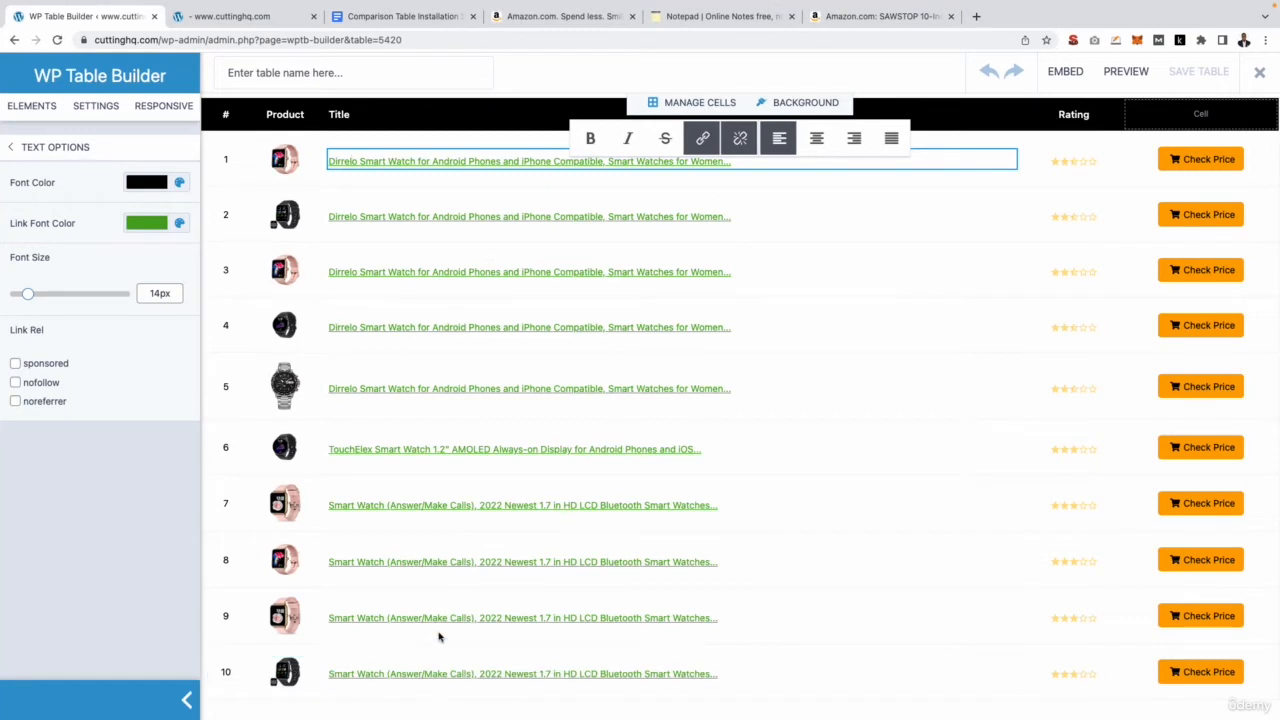
{"action": "mouse_move", "coordinate": [230, 586]}
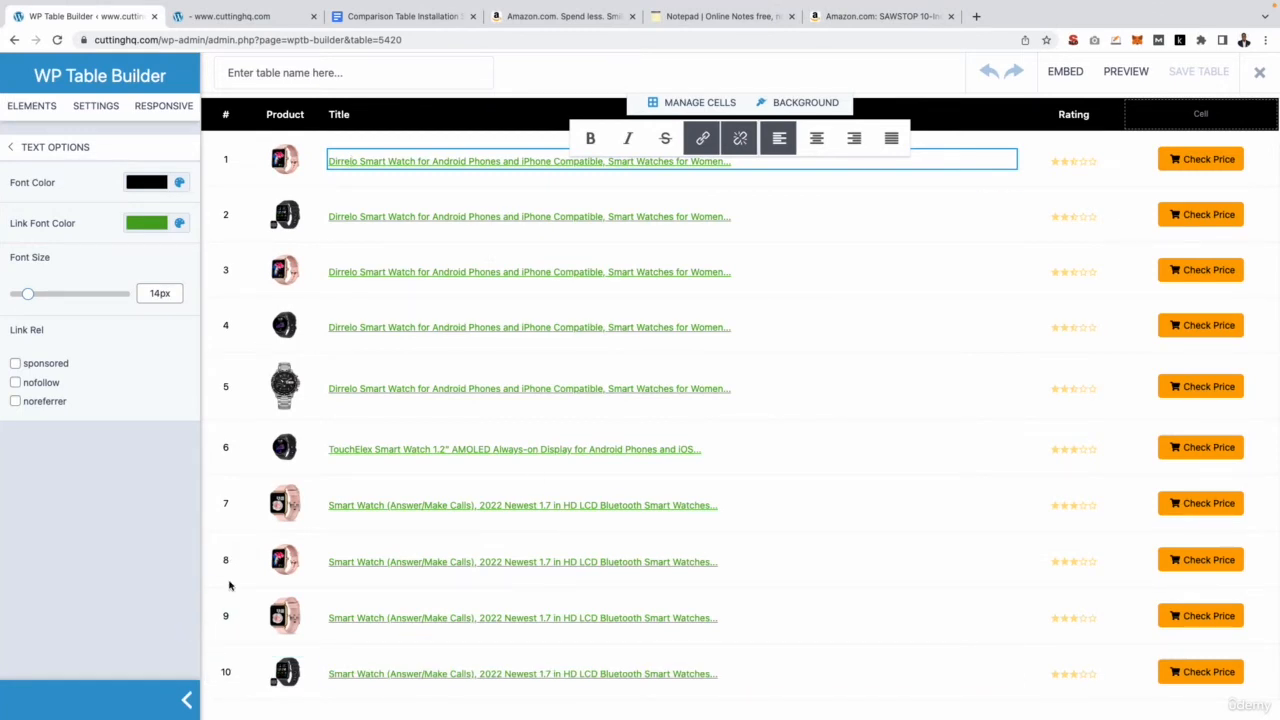
{"action": "left_click", "coordinate": [521, 505]}
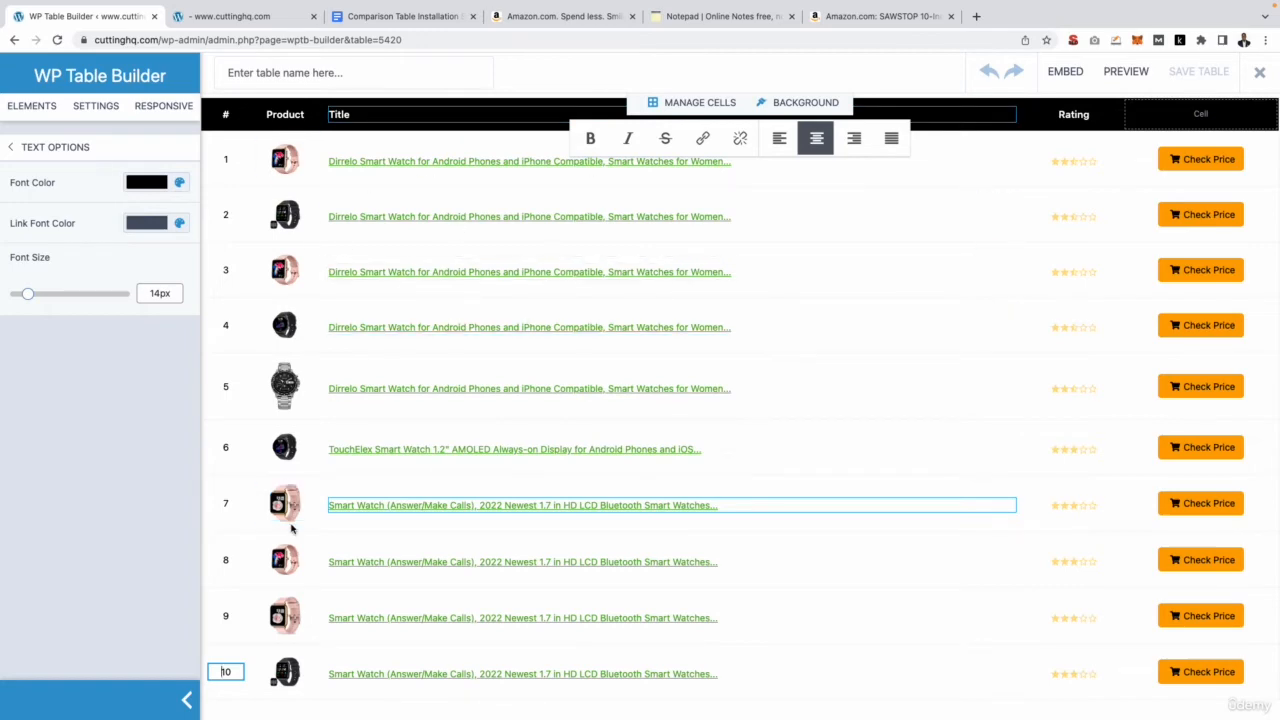
Remove rows 10, 9 and 8 in Manage Cells, leaving seven product rows.
{"action": "left_click", "coordinate": [699, 102]}
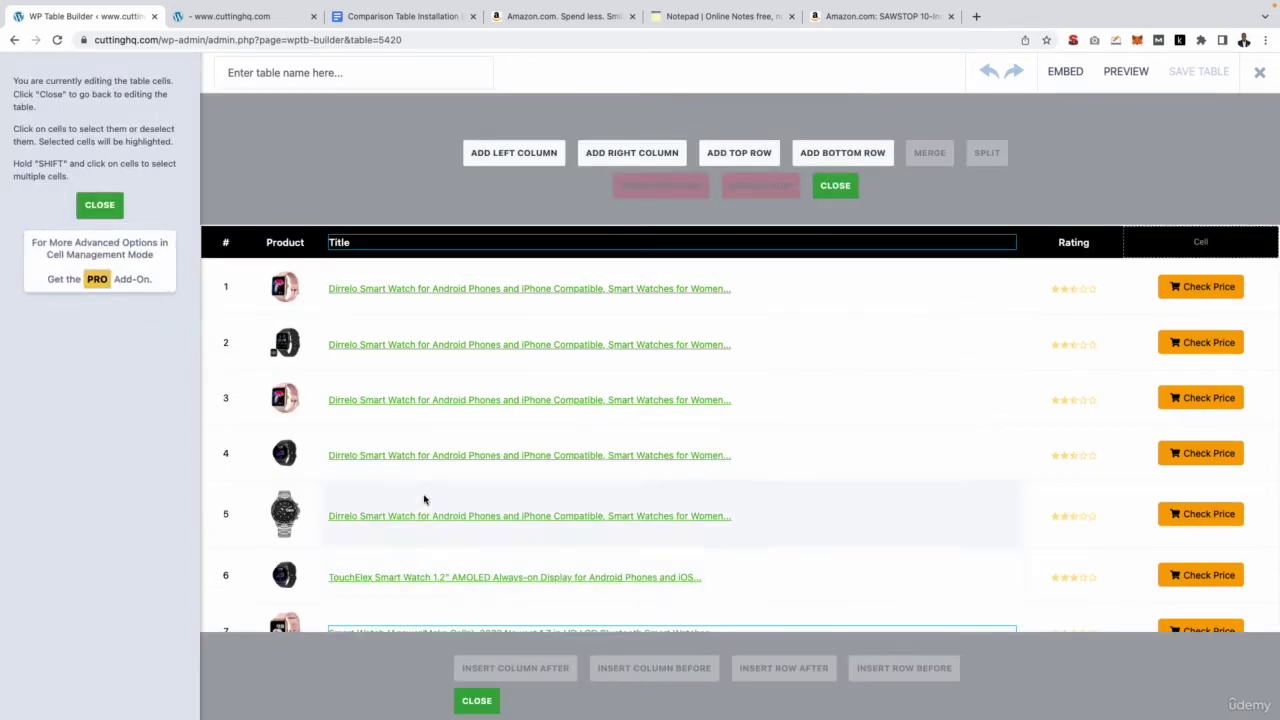
{"action": "left_click", "coordinate": [672, 437]}
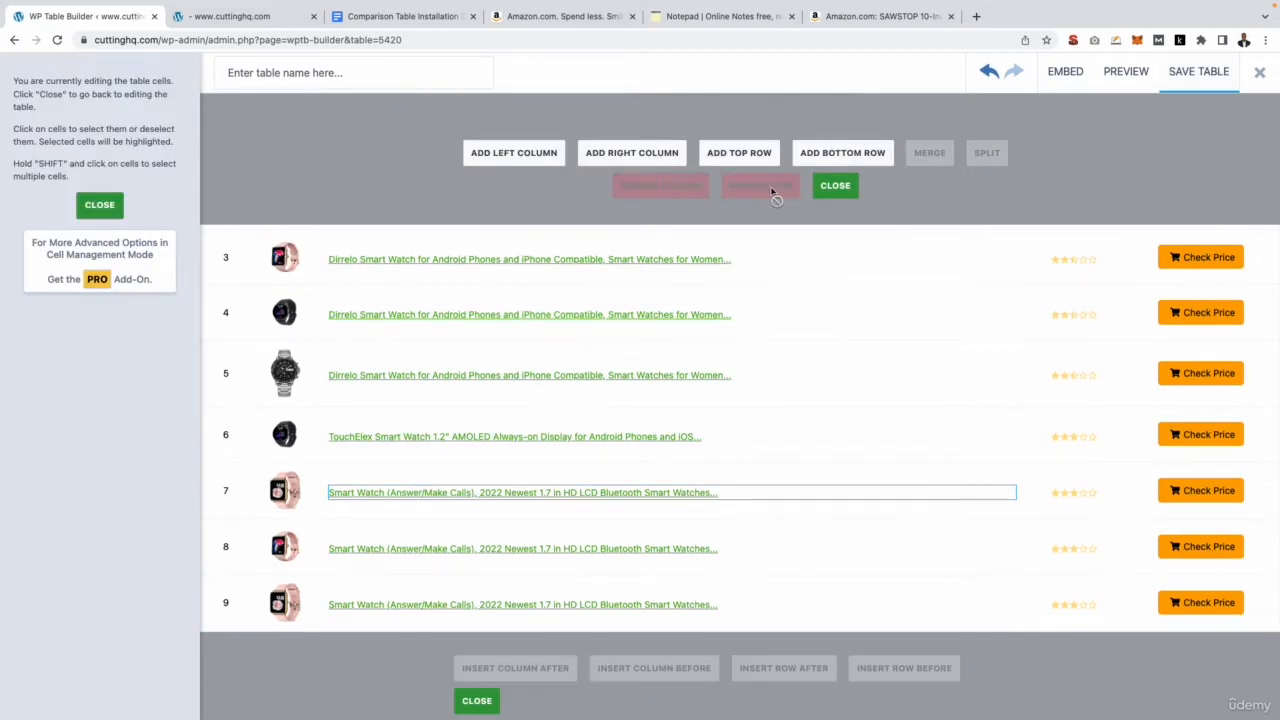
{"action": "left_click", "coordinate": [225, 602]}
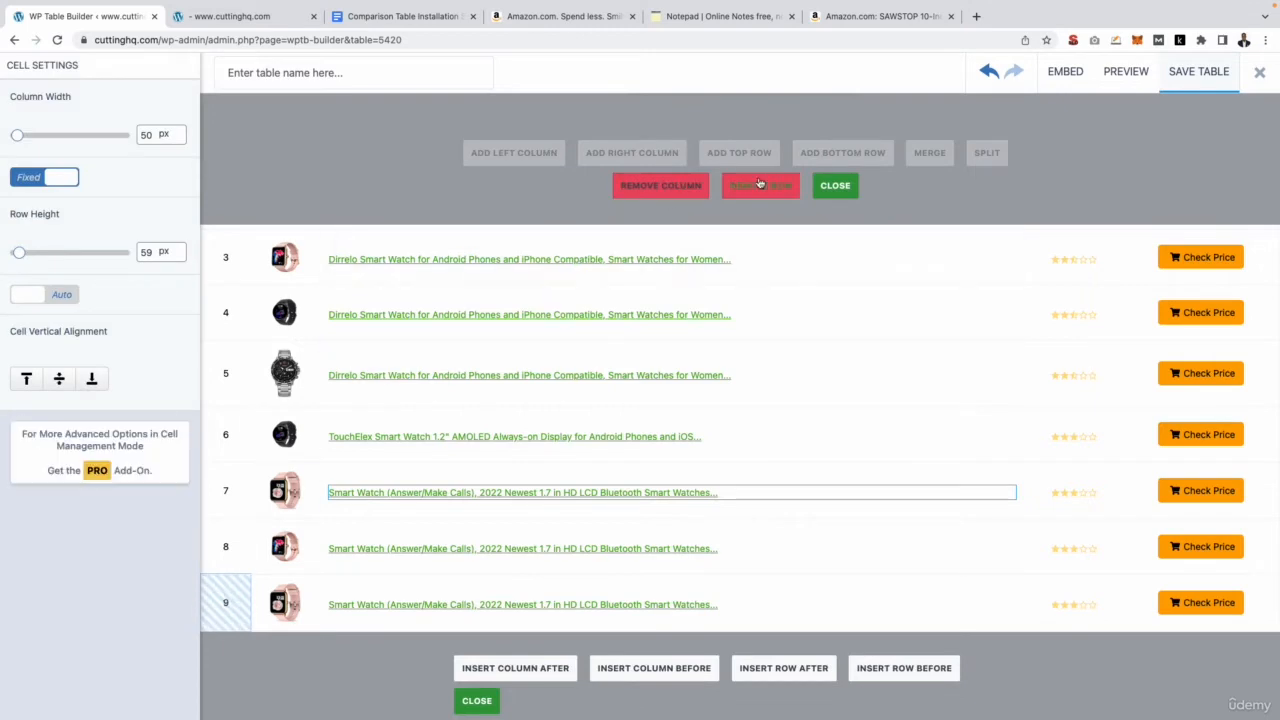
{"action": "left_click", "coordinate": [760, 185]}
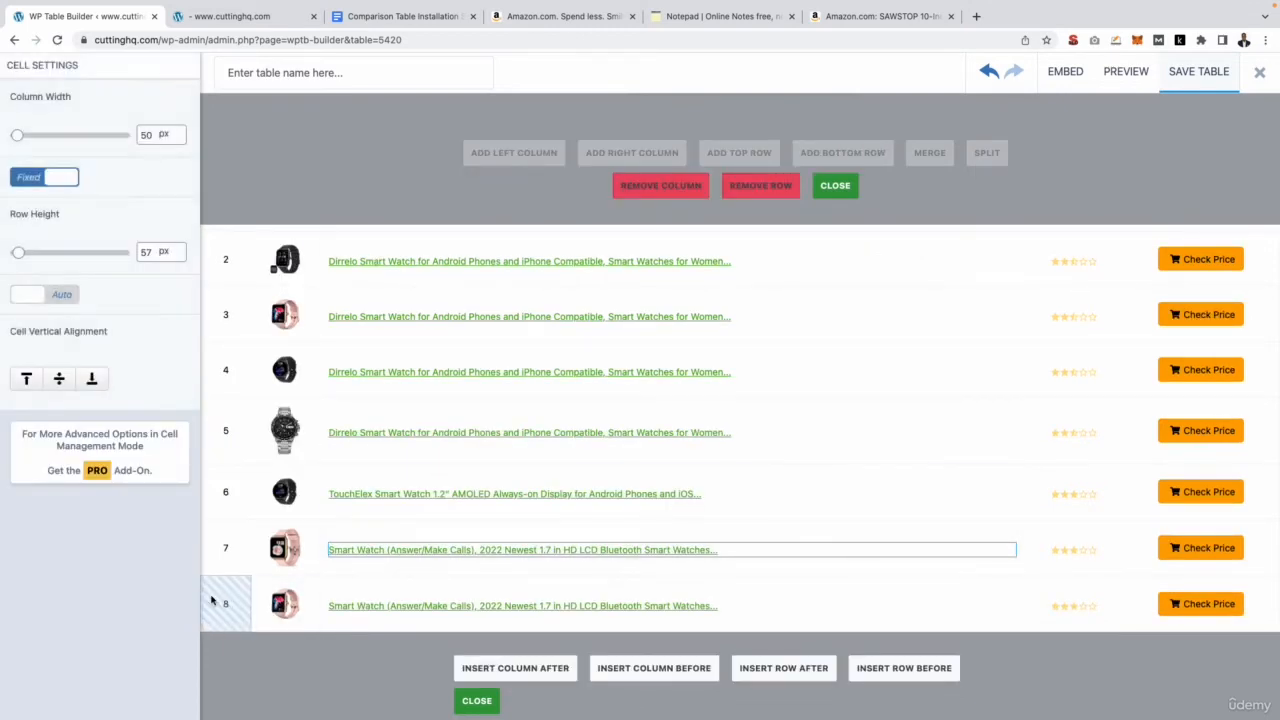
{"action": "left_click", "coordinate": [760, 185]}
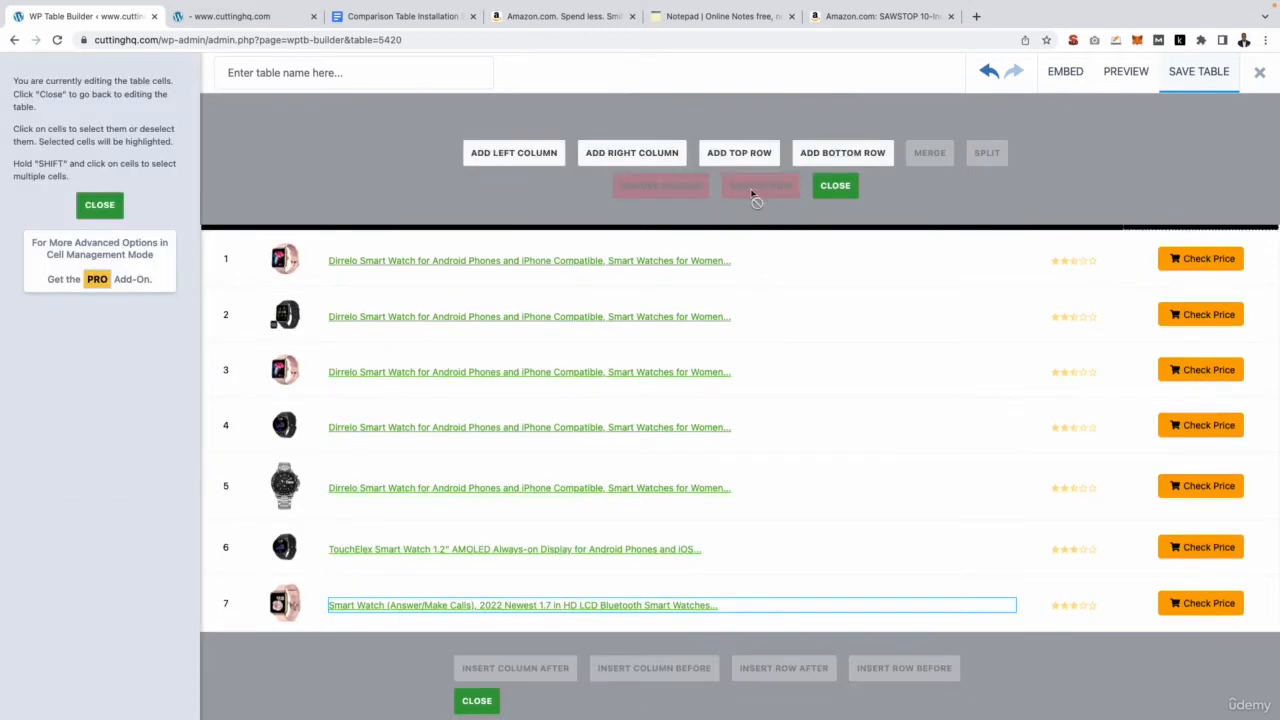
{"action": "left_click", "coordinate": [835, 185]}
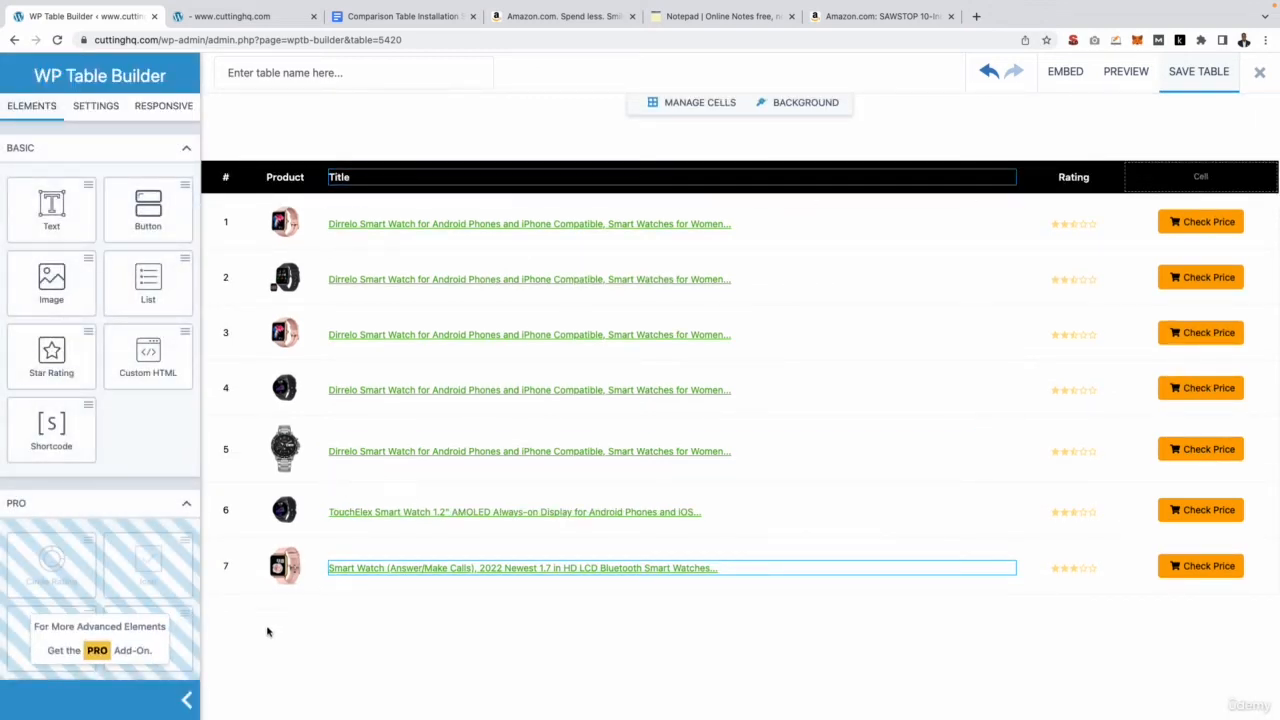
Paste the SAWSTOP 10-Inch Professional Cabinet Saw title into row 1 and strip its link.
{"action": "left_click", "coordinate": [528, 223]}
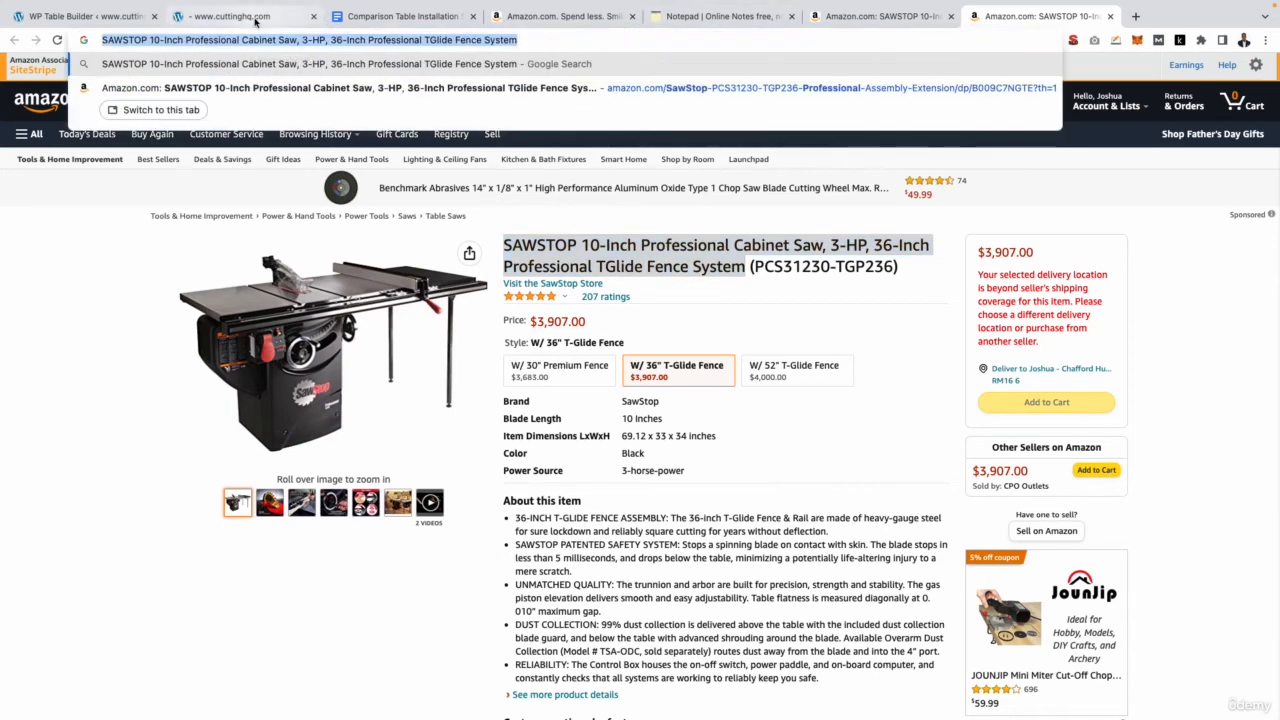
{"action": "left_click", "coordinate": [245, 16]}
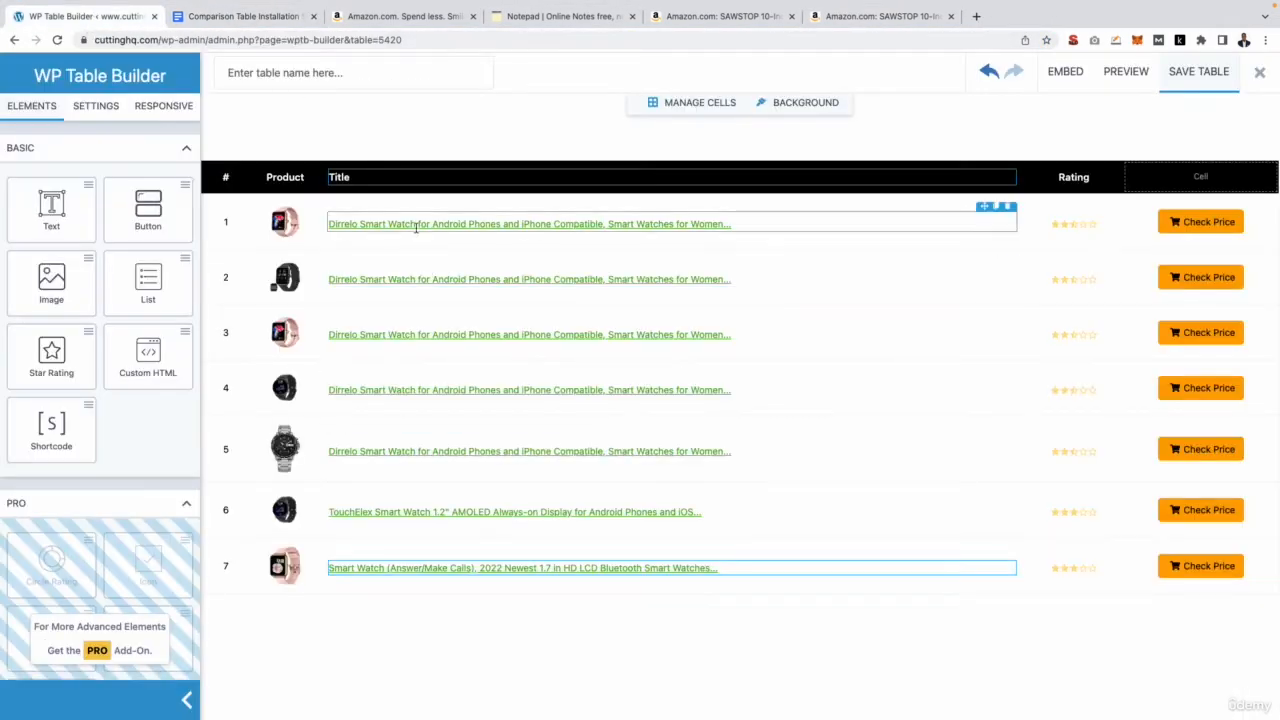
{"action": "triple_click", "coordinate": [527, 223]}
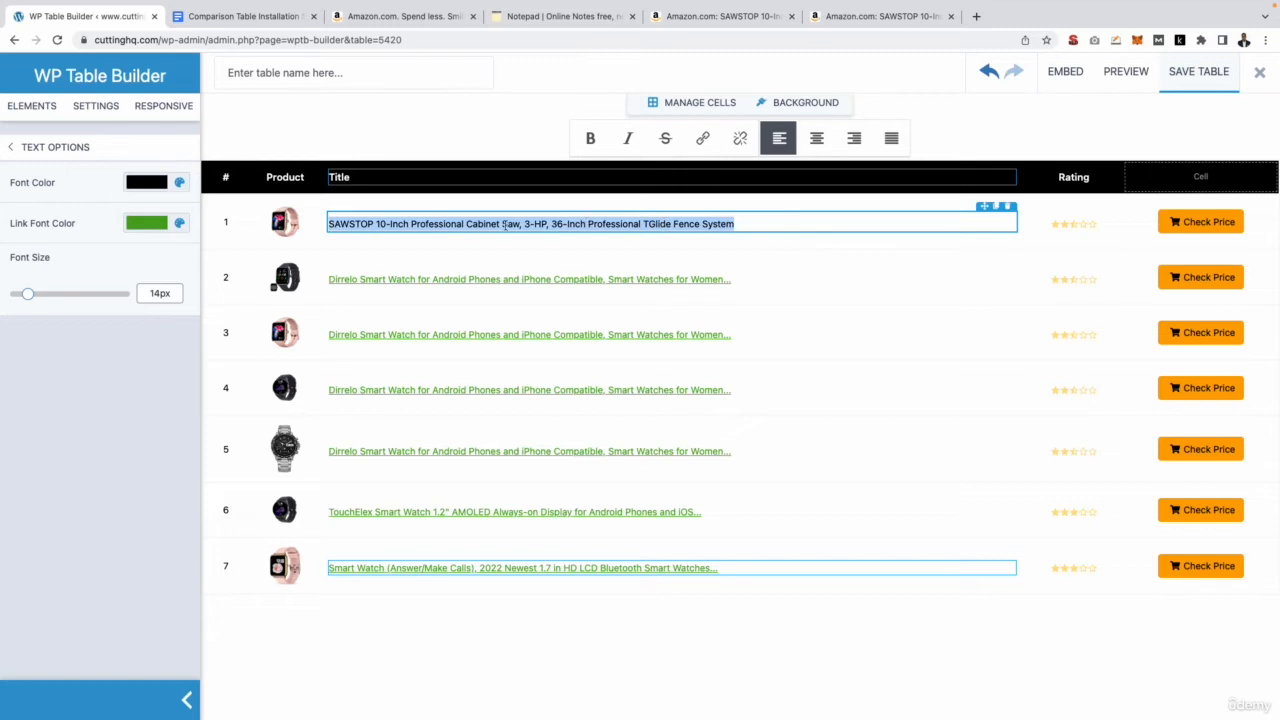
{"action": "left_click", "coordinate": [145, 182]}
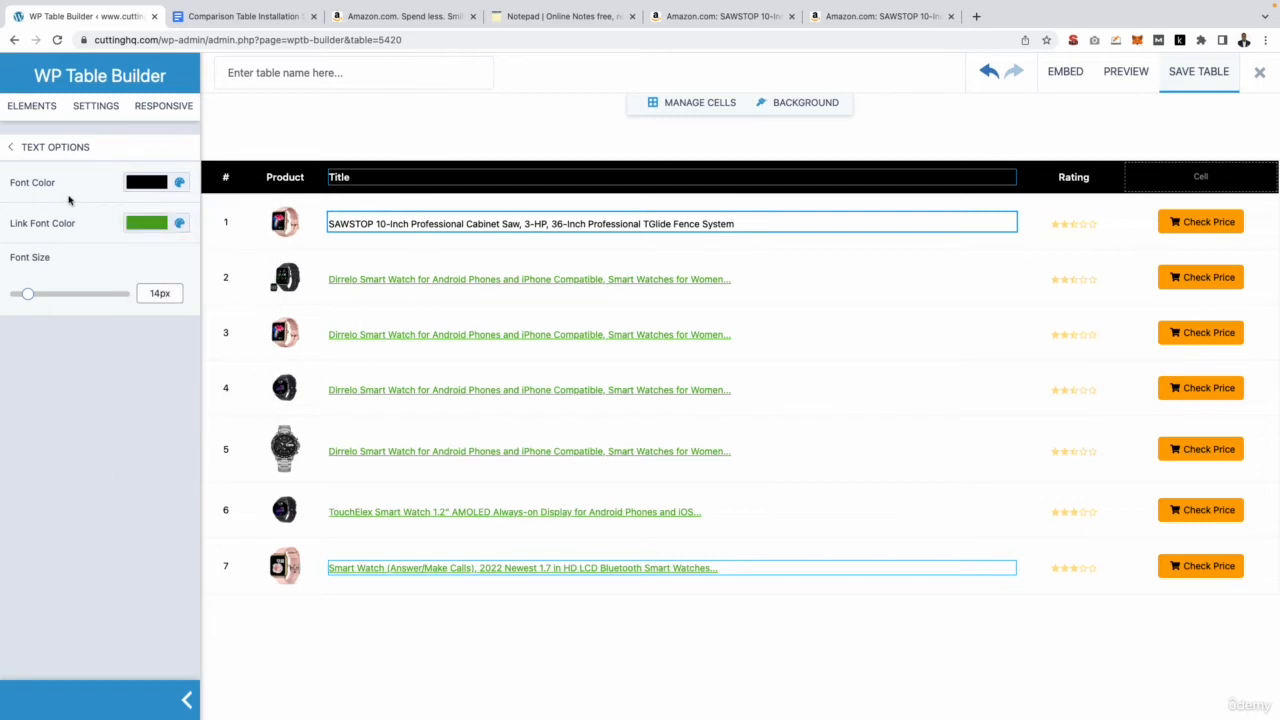
{"action": "left_click", "coordinate": [285, 221]}
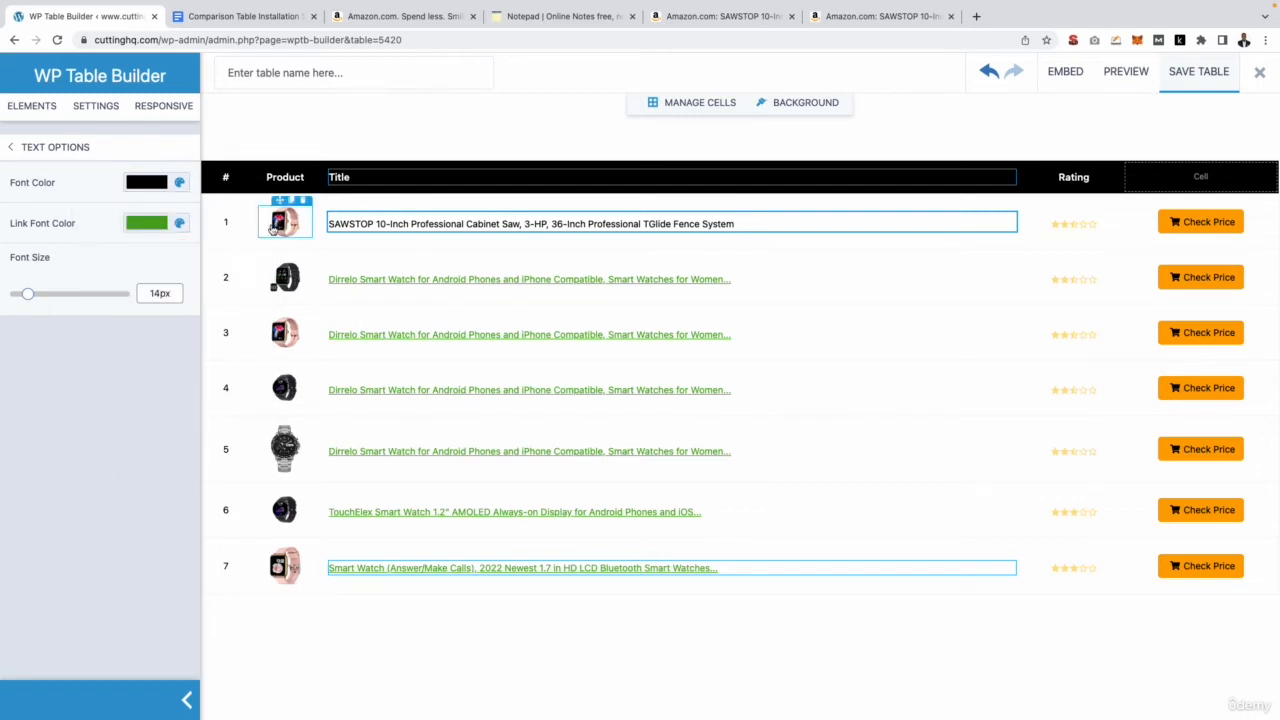
Save the SAWSTOP saw's main Amazon photo with a '1.' file name prefix.
{"action": "left_click", "coordinate": [880, 16]}
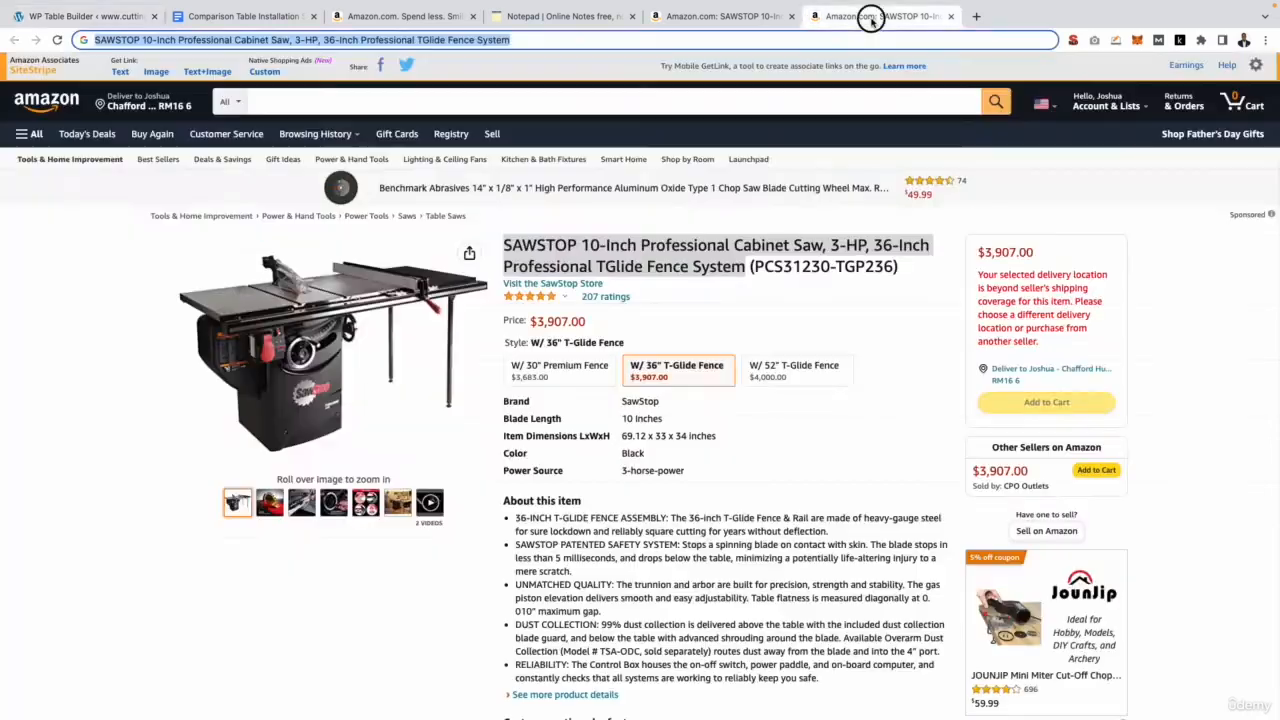
{"action": "mouse_move", "coordinate": [313, 360]}
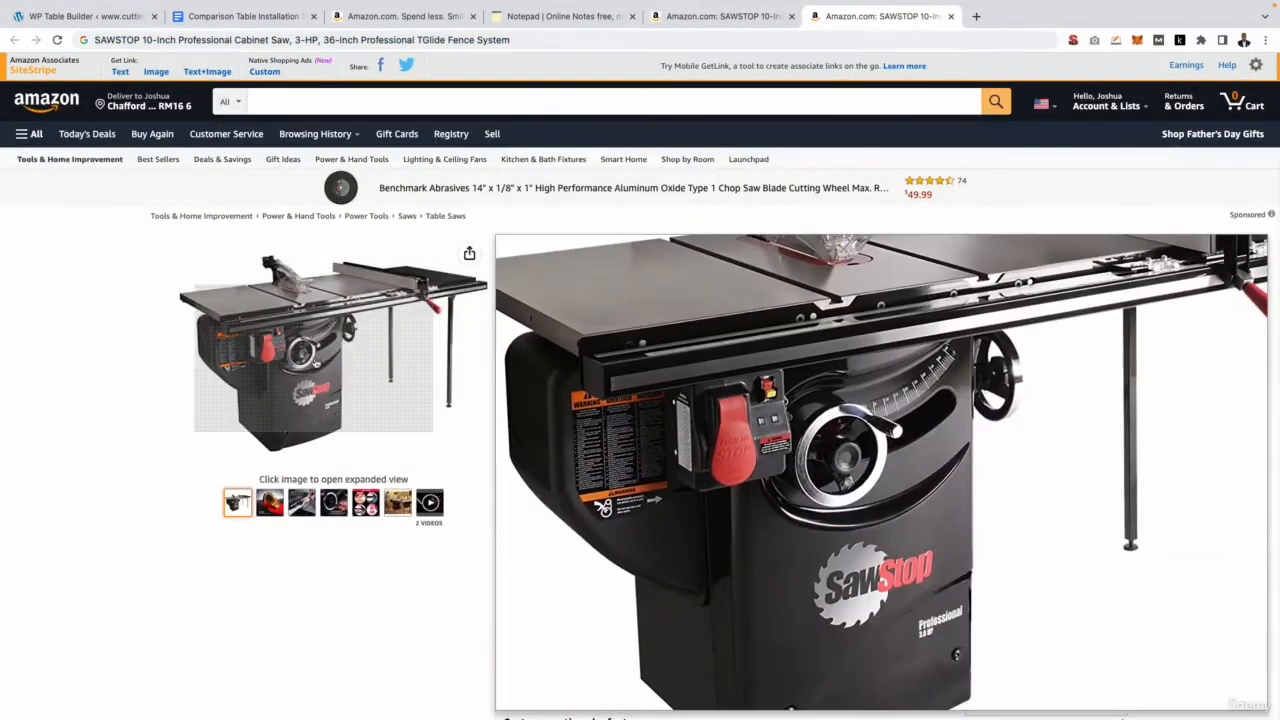
{"action": "left_click", "coordinate": [333, 345]}
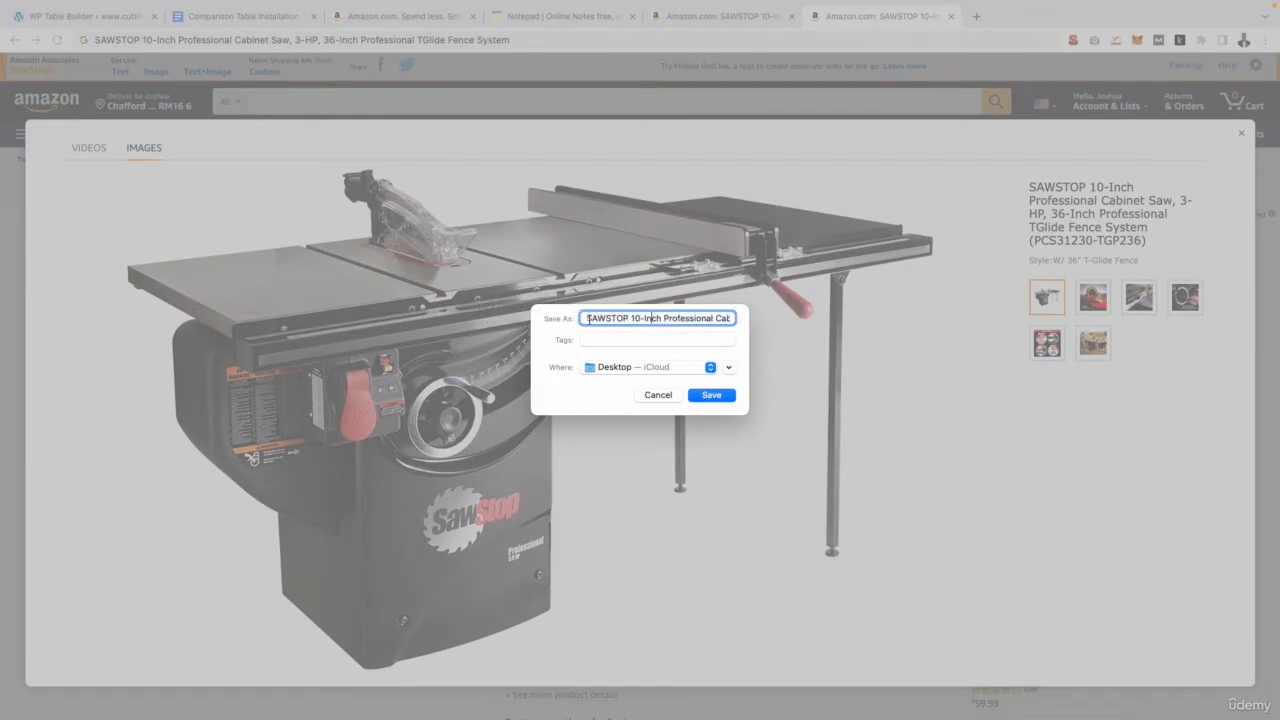
{"action": "type", "text": "1."}
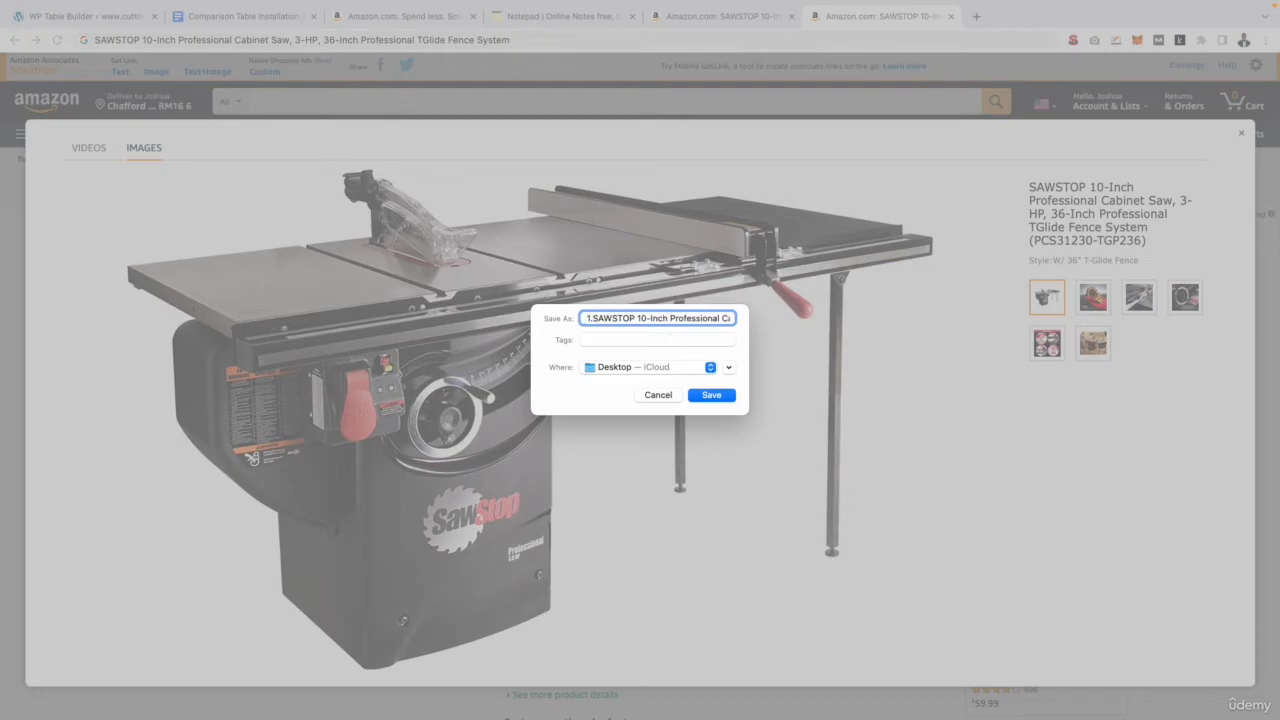
{"action": "left_click", "coordinate": [711, 394]}
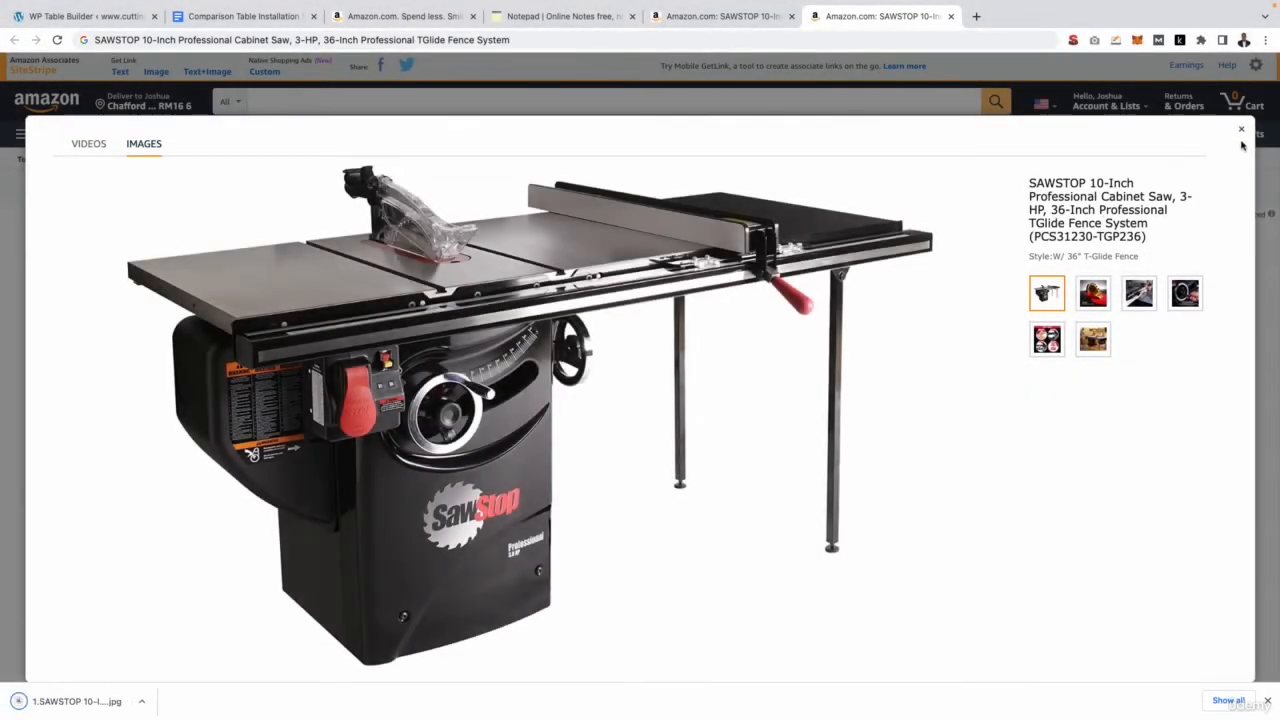
{"action": "left_click", "coordinate": [1241, 130]}
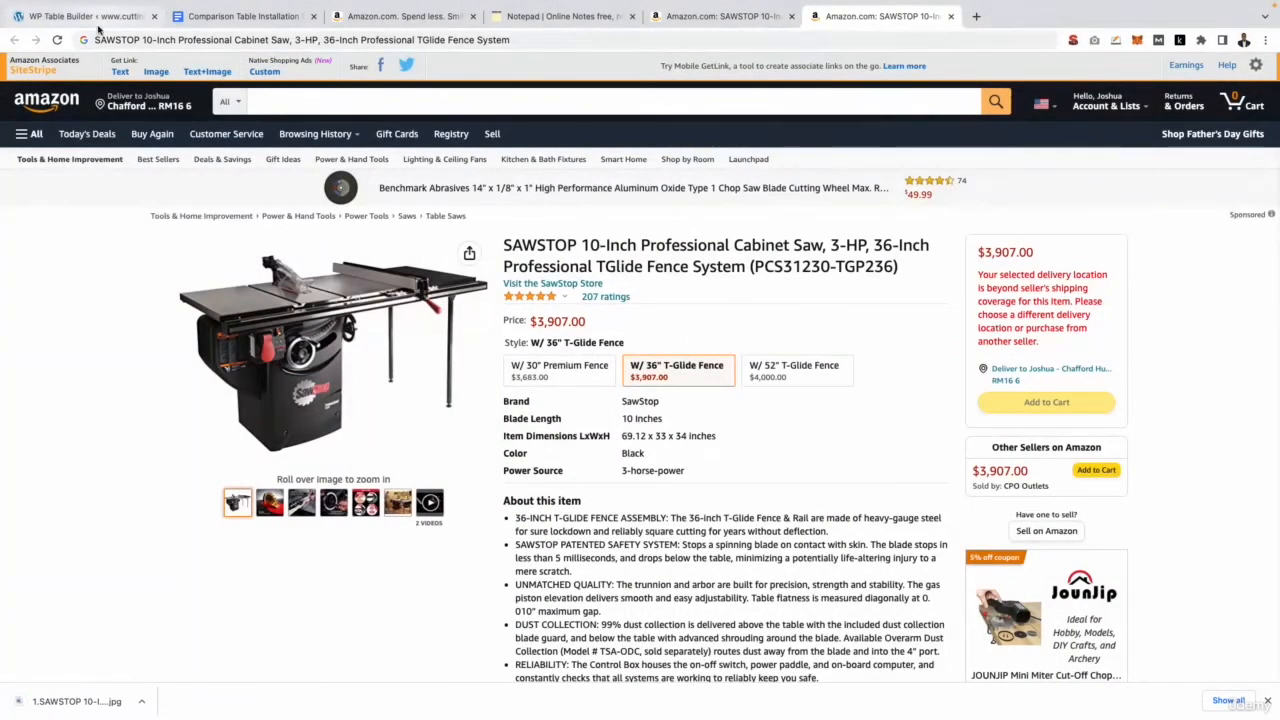
{"action": "left_click", "coordinate": [85, 16]}
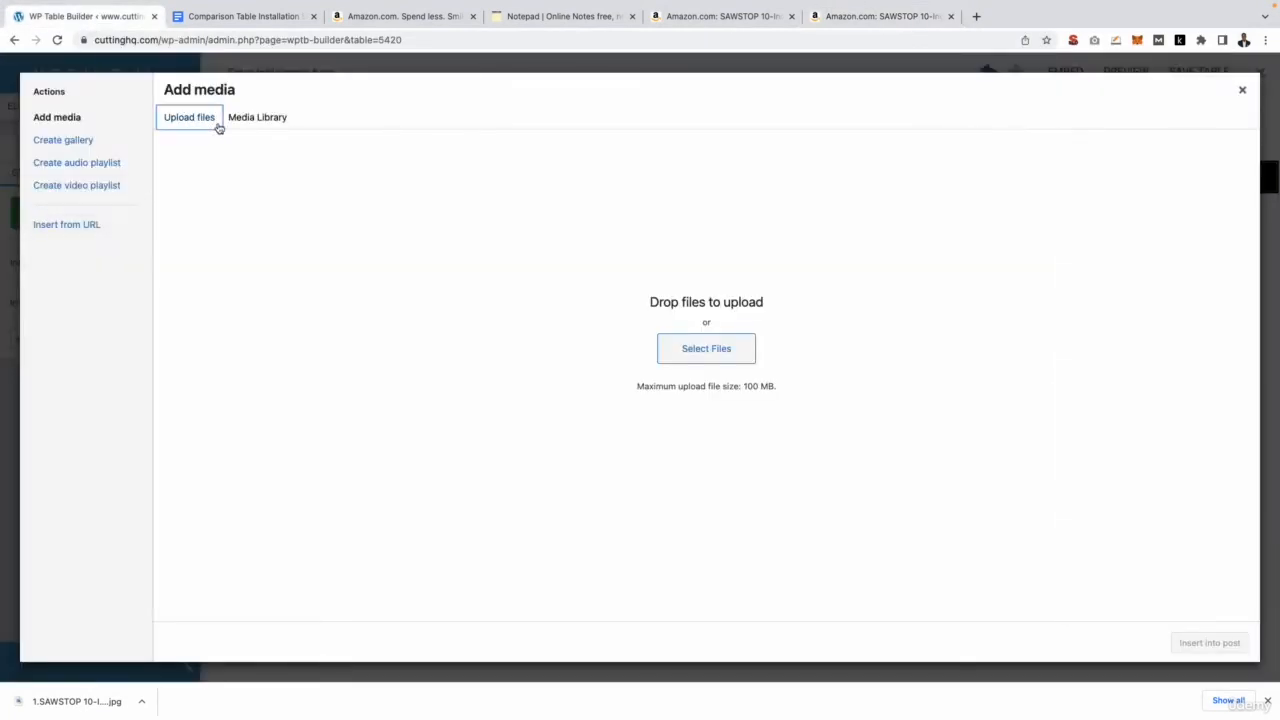
Swap row 1's picture for the uploaded SAWSTOP saw image and increase its image size.
{"action": "left_click", "coordinate": [706, 348]}
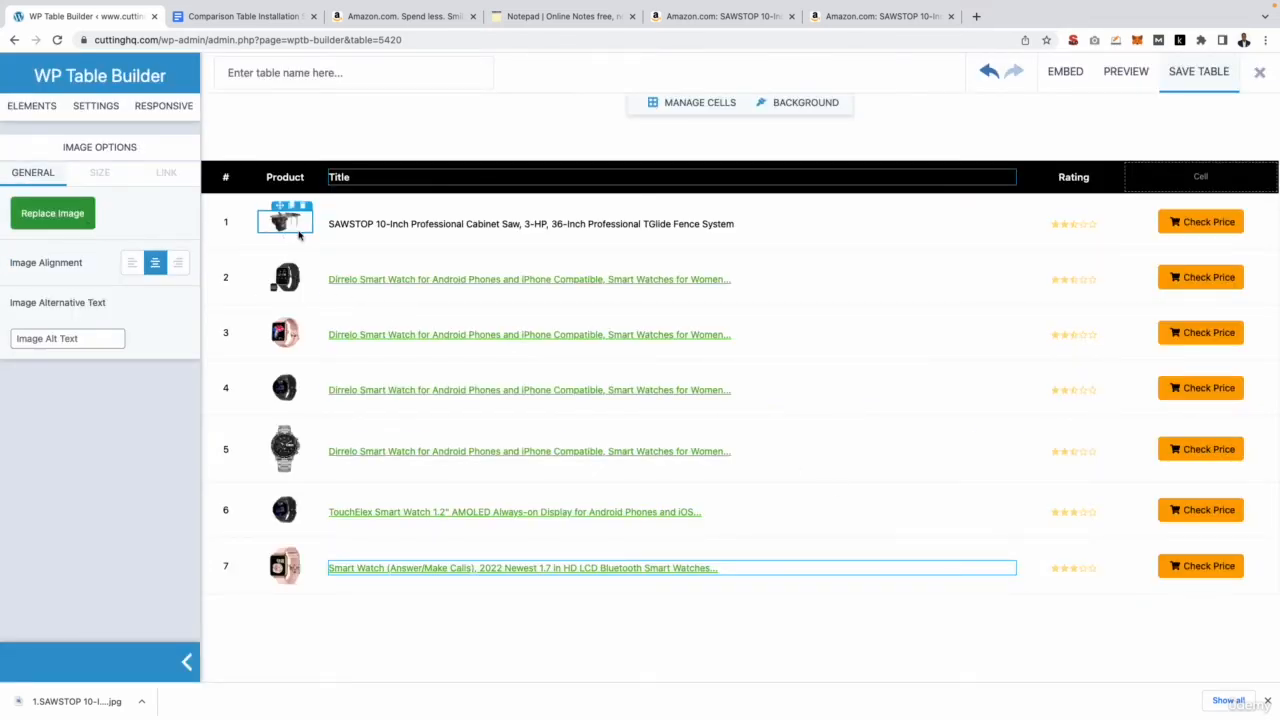
{"action": "left_click", "coordinate": [99, 172]}
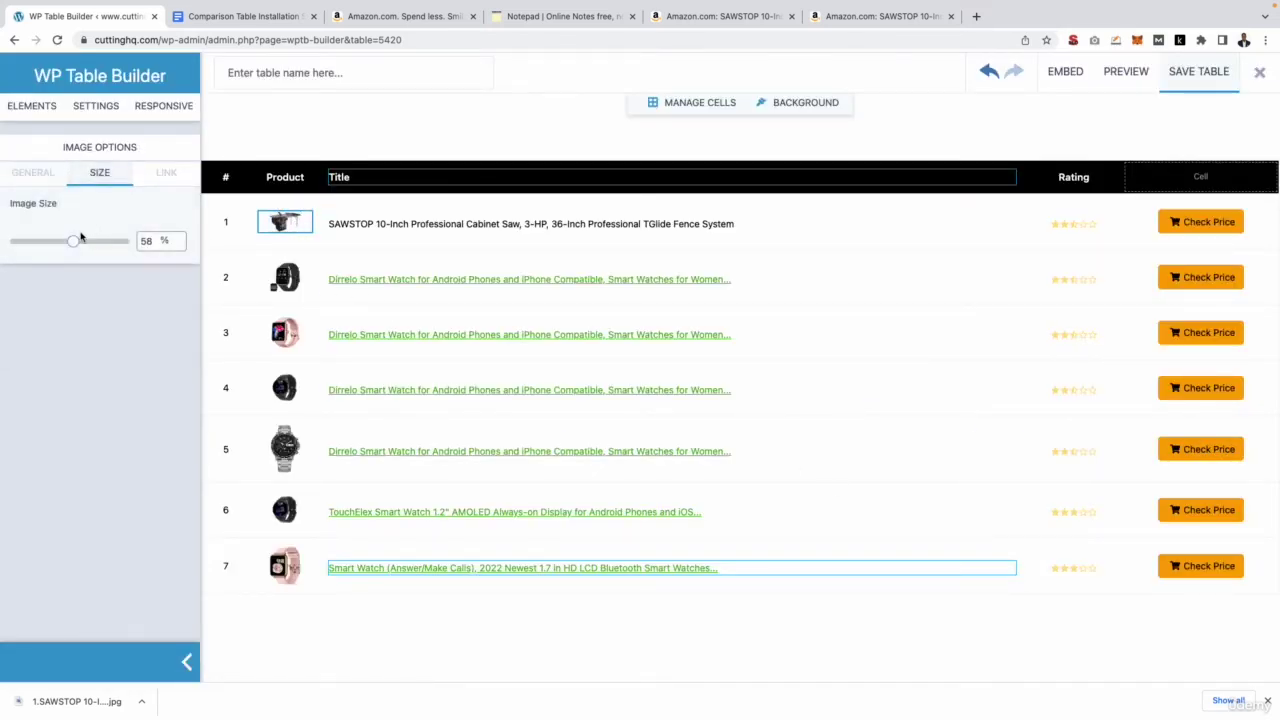
{"action": "left_click_drag", "start_coordinate": [73, 240], "coordinate": [123, 240]}
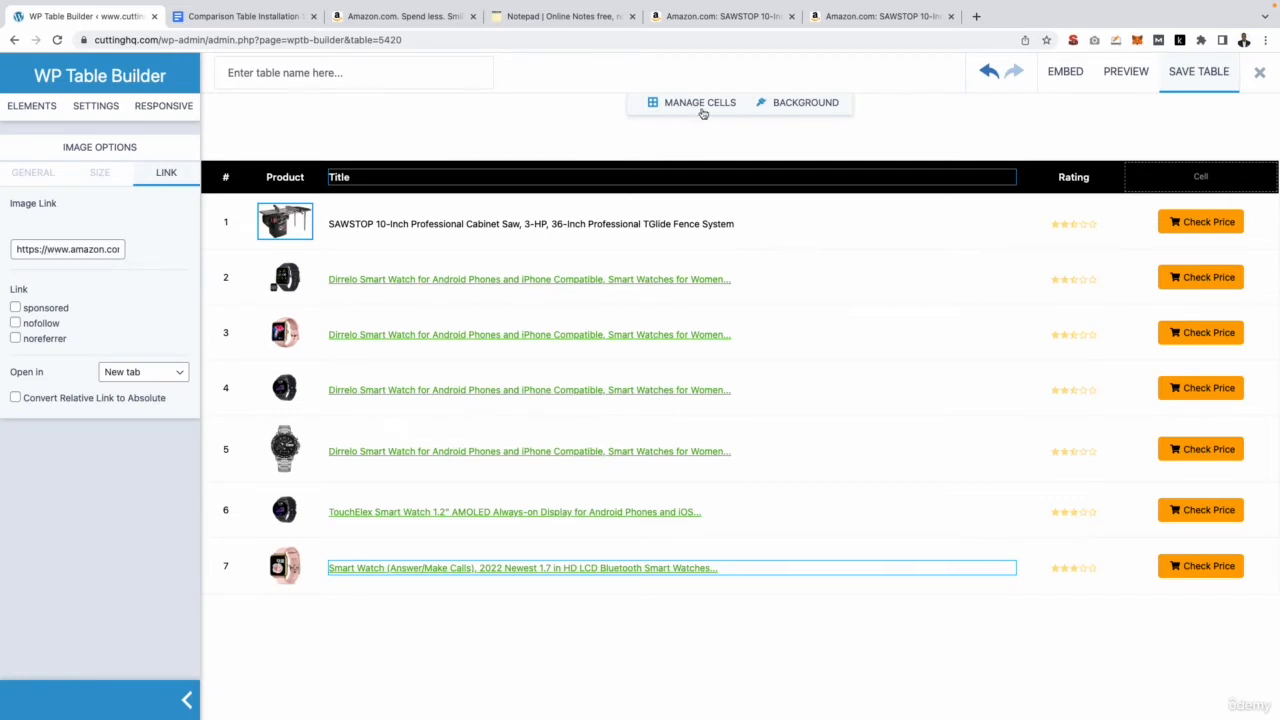
Get the full-length SiteStripe affiliate text link for the SAWSTOP product page.
{"action": "left_click", "coordinate": [880, 16]}
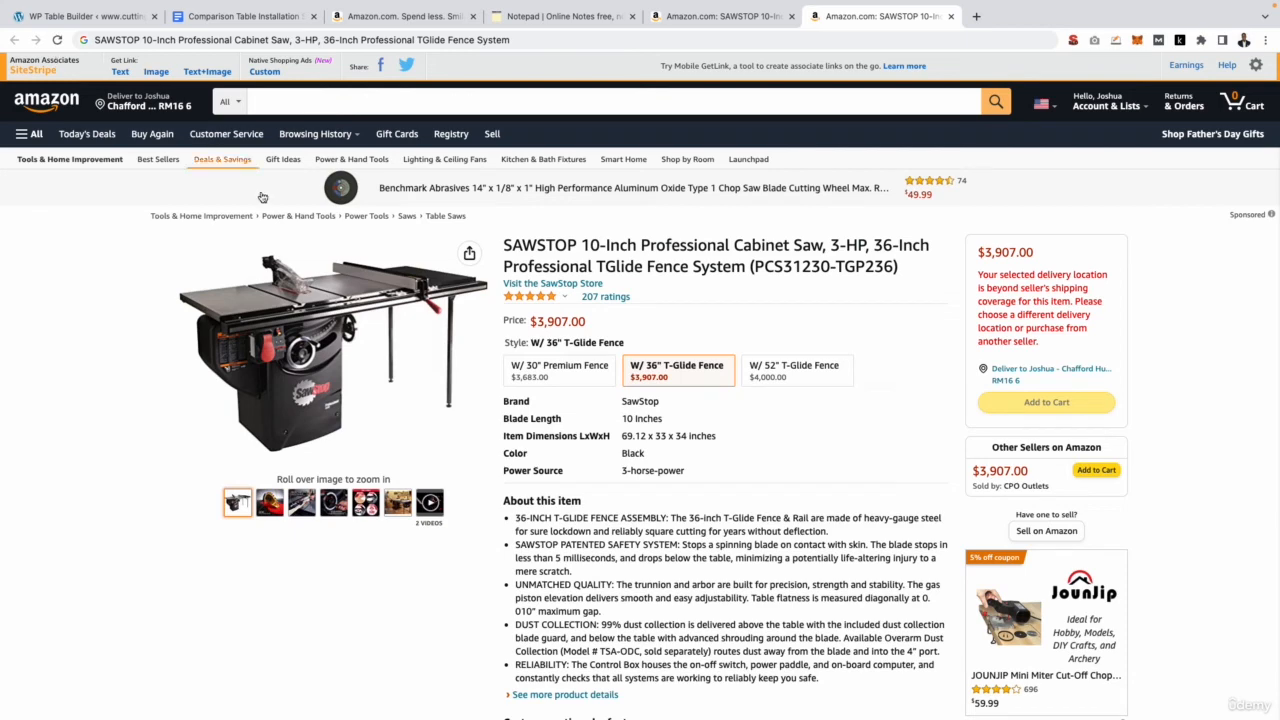
{"action": "mouse_move", "coordinate": [175, 348]}
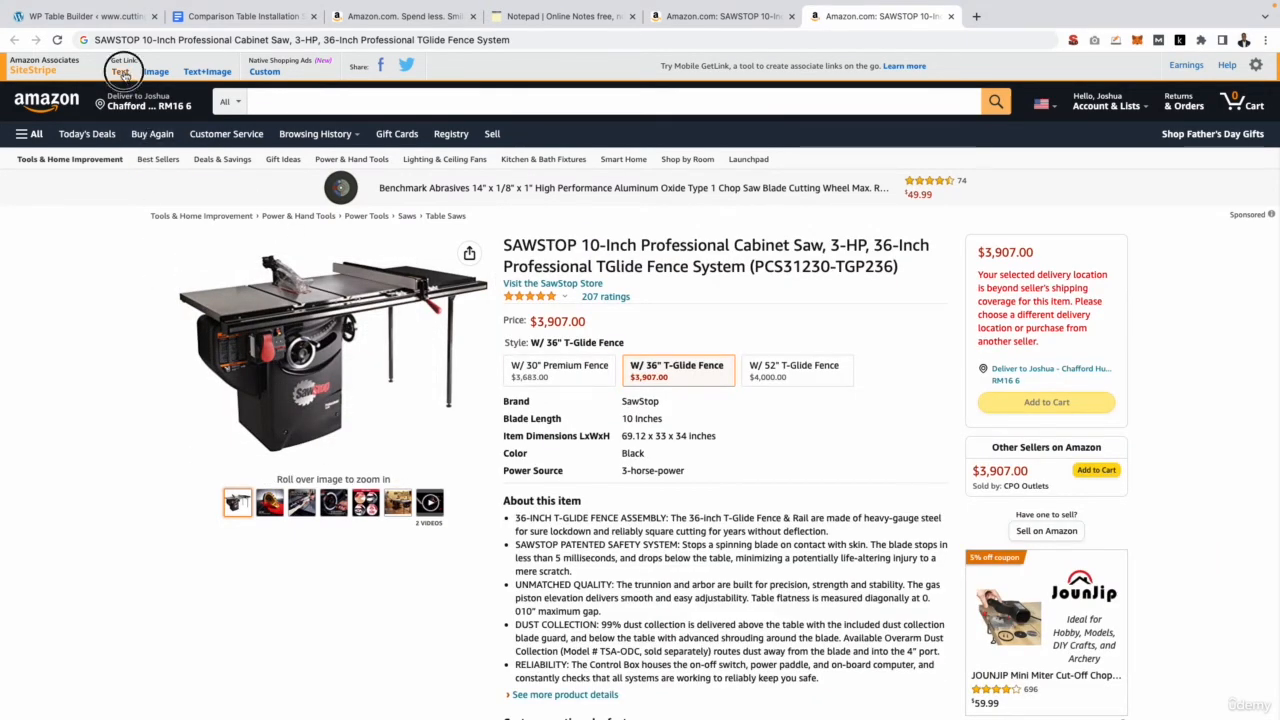
{"action": "left_click", "coordinate": [120, 72]}
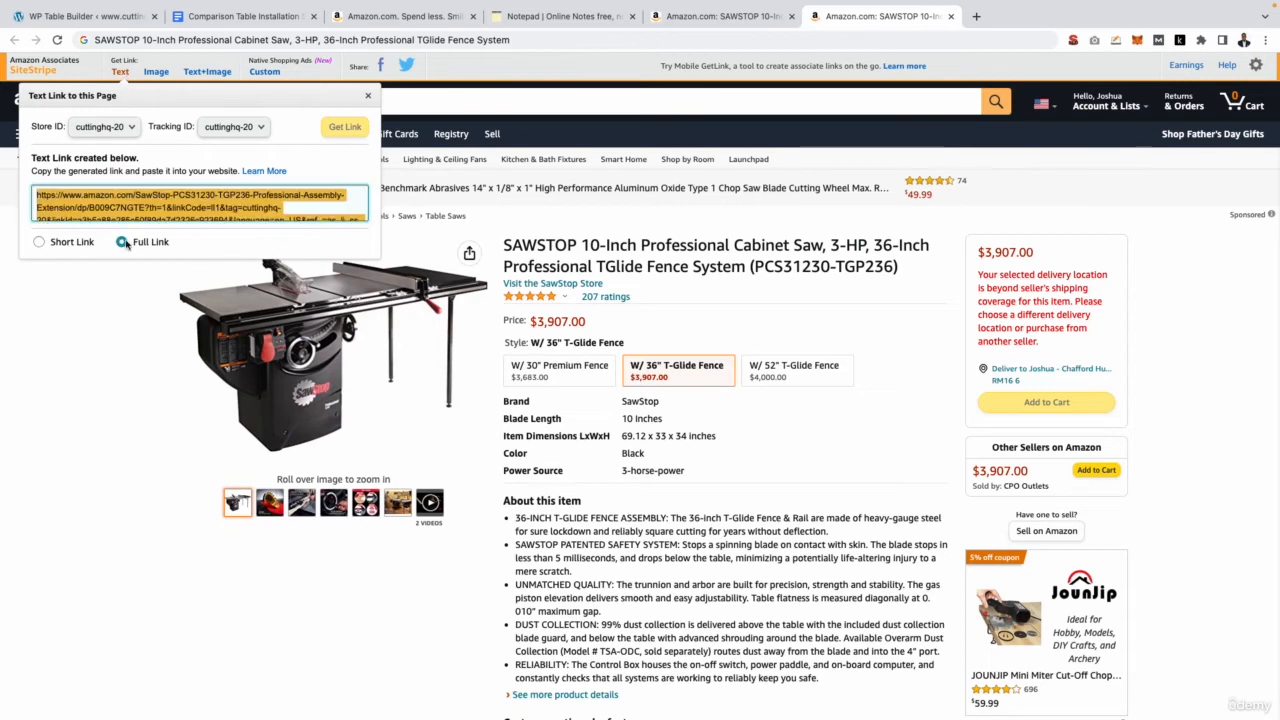
{"action": "left_click", "coordinate": [121, 242]}
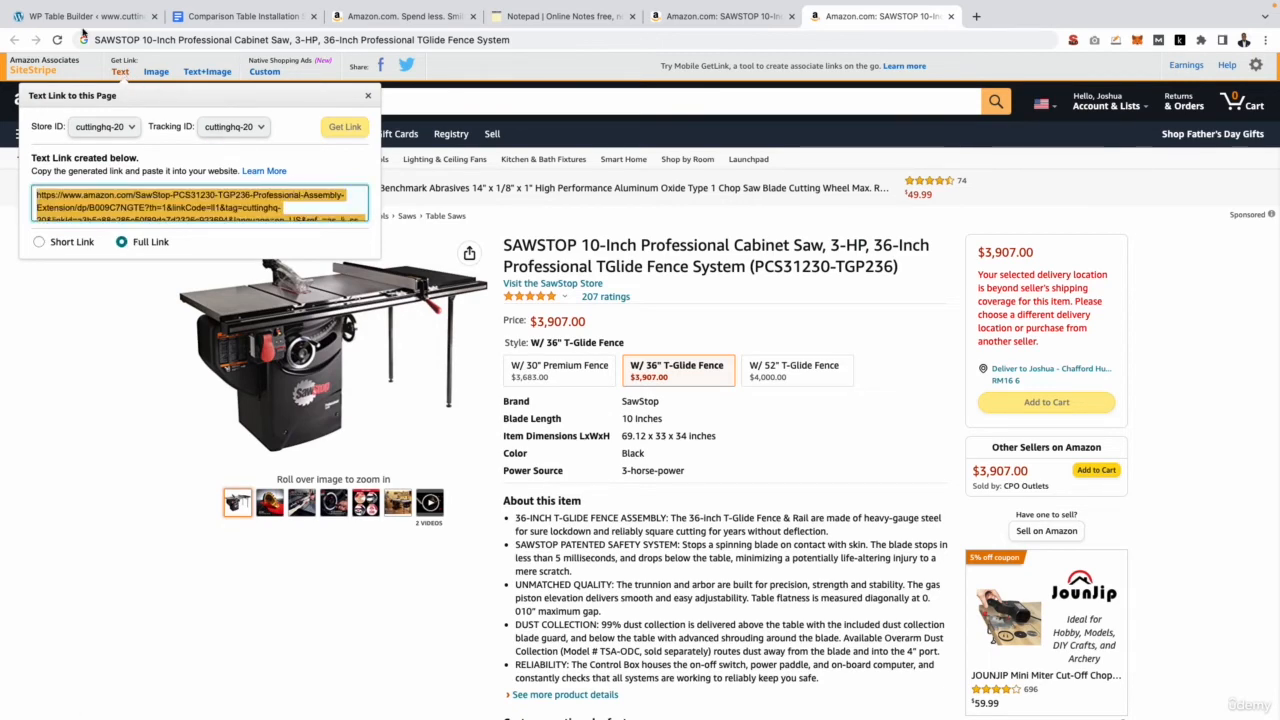
{"action": "left_click", "coordinate": [80, 16]}
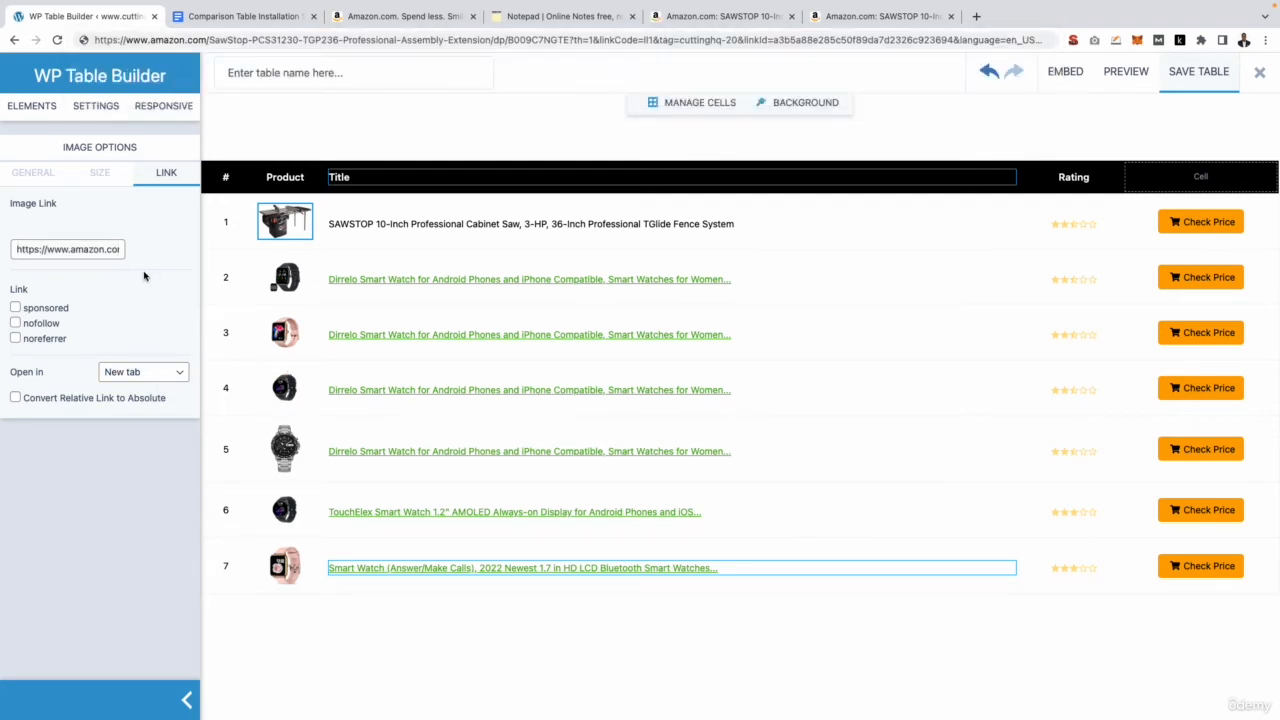
Link row 1's SAWSTOP title to the saw's Amazon affiliate URL.
{"action": "left_click", "coordinate": [530, 223]}
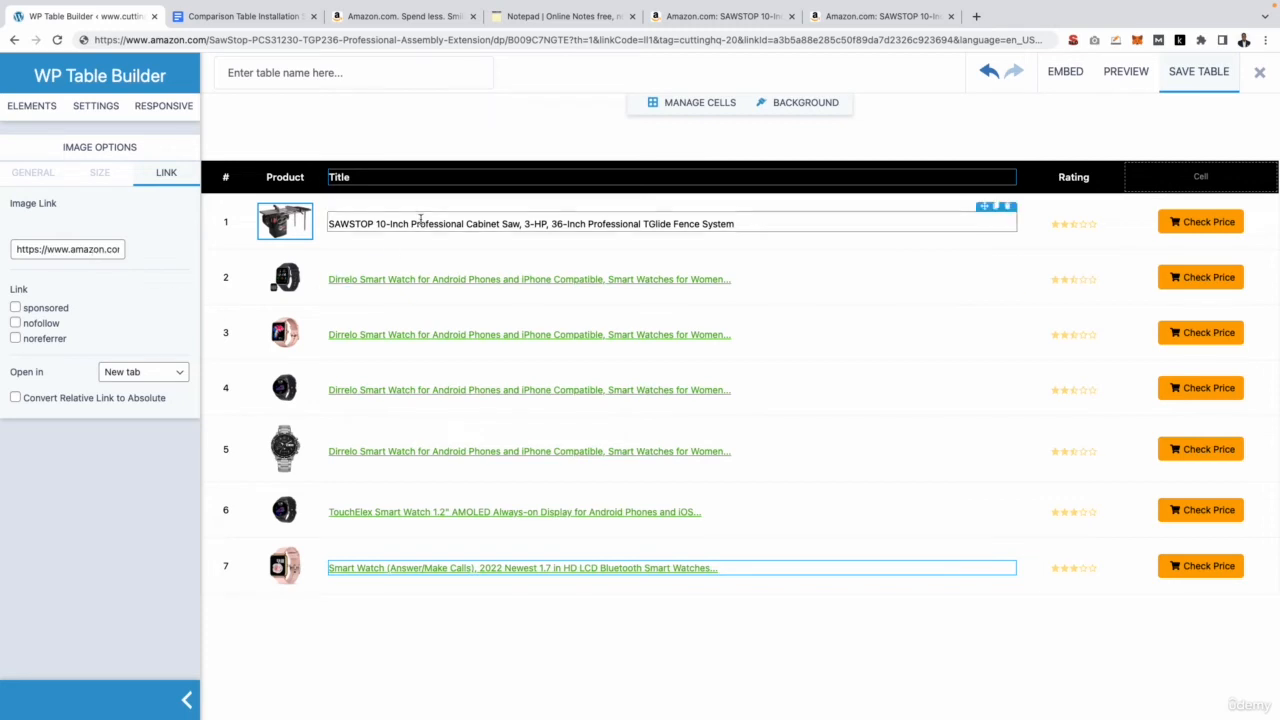
{"action": "left_click", "coordinate": [1200, 221]}
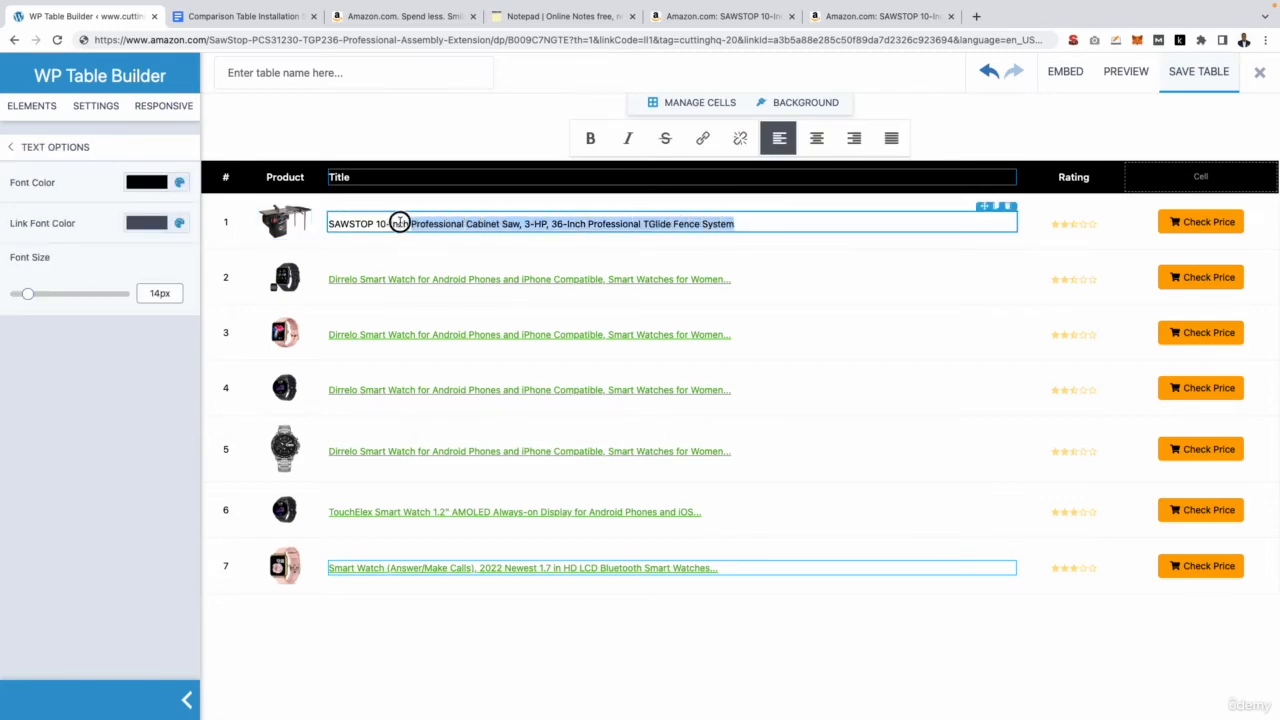
{"action": "mouse_move", "coordinate": [702, 138]}
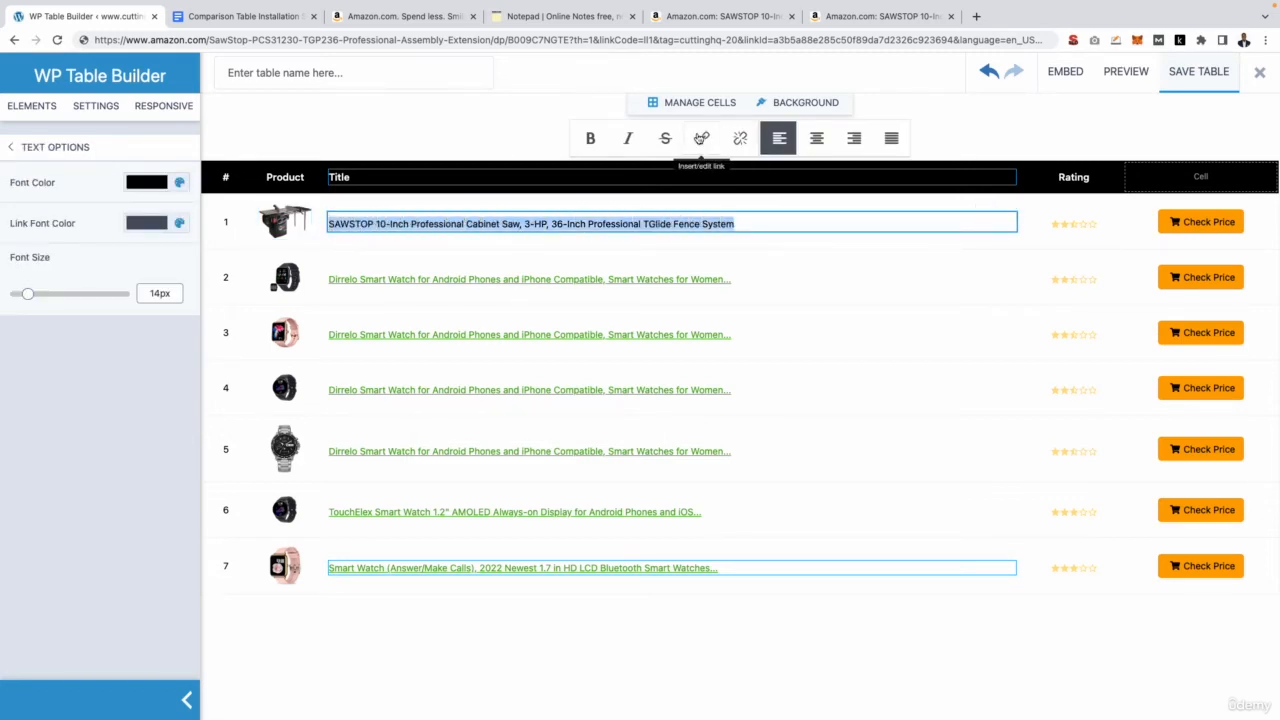
{"action": "left_click", "coordinate": [702, 138]}
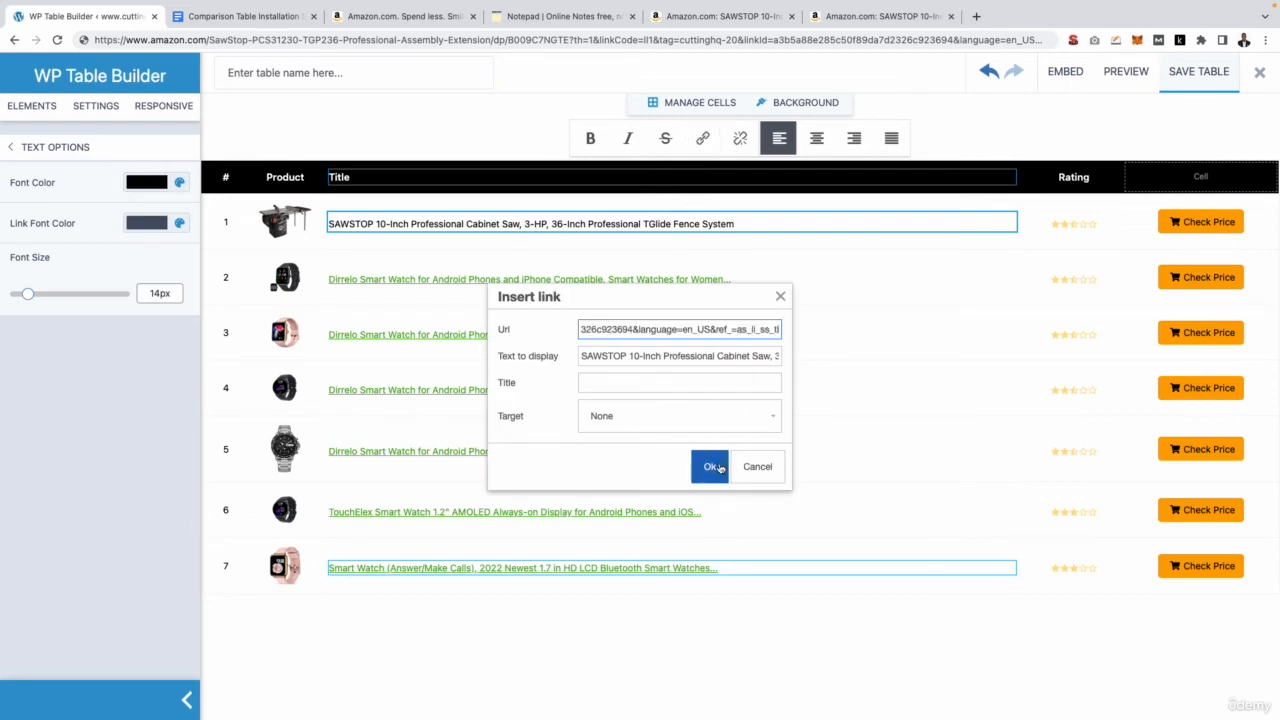
{"action": "left_click", "coordinate": [710, 466]}
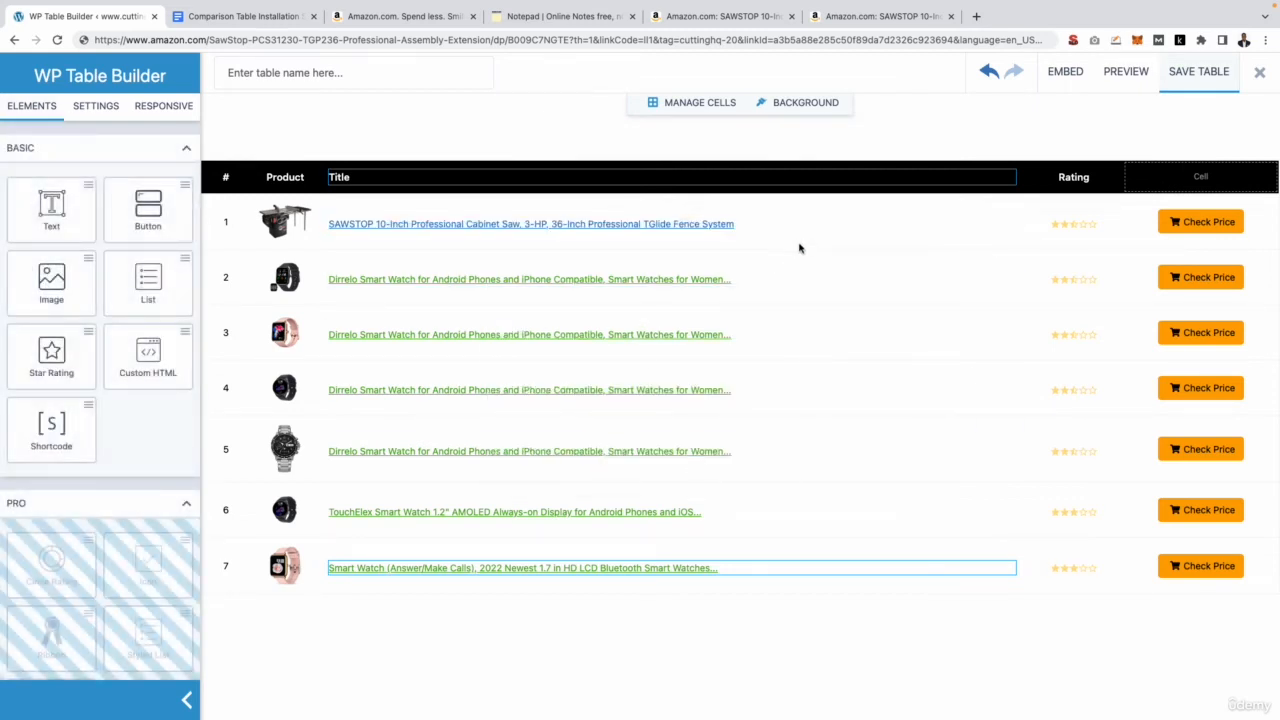
Apply the same Amazon URL to row 1's Check Price button.
{"action": "left_click", "coordinate": [1200, 221]}
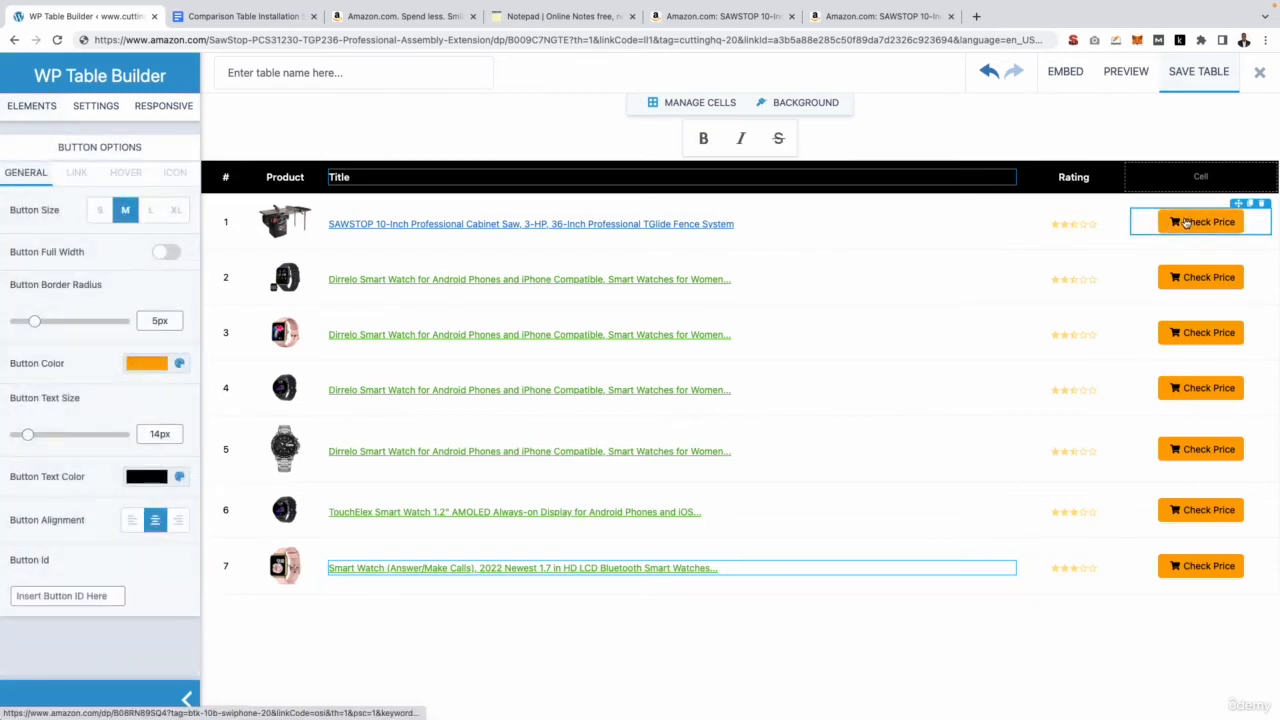
{"action": "left_click", "coordinate": [76, 172]}
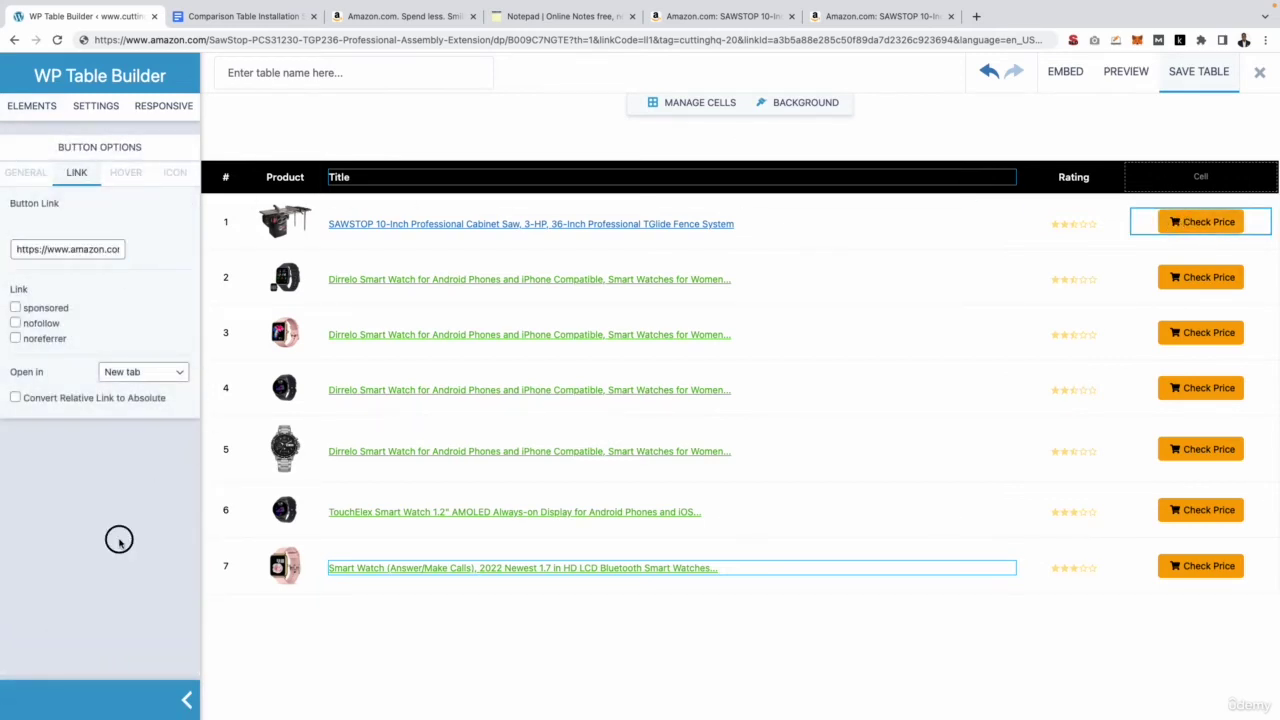
{"action": "left_click", "coordinate": [528, 279]}
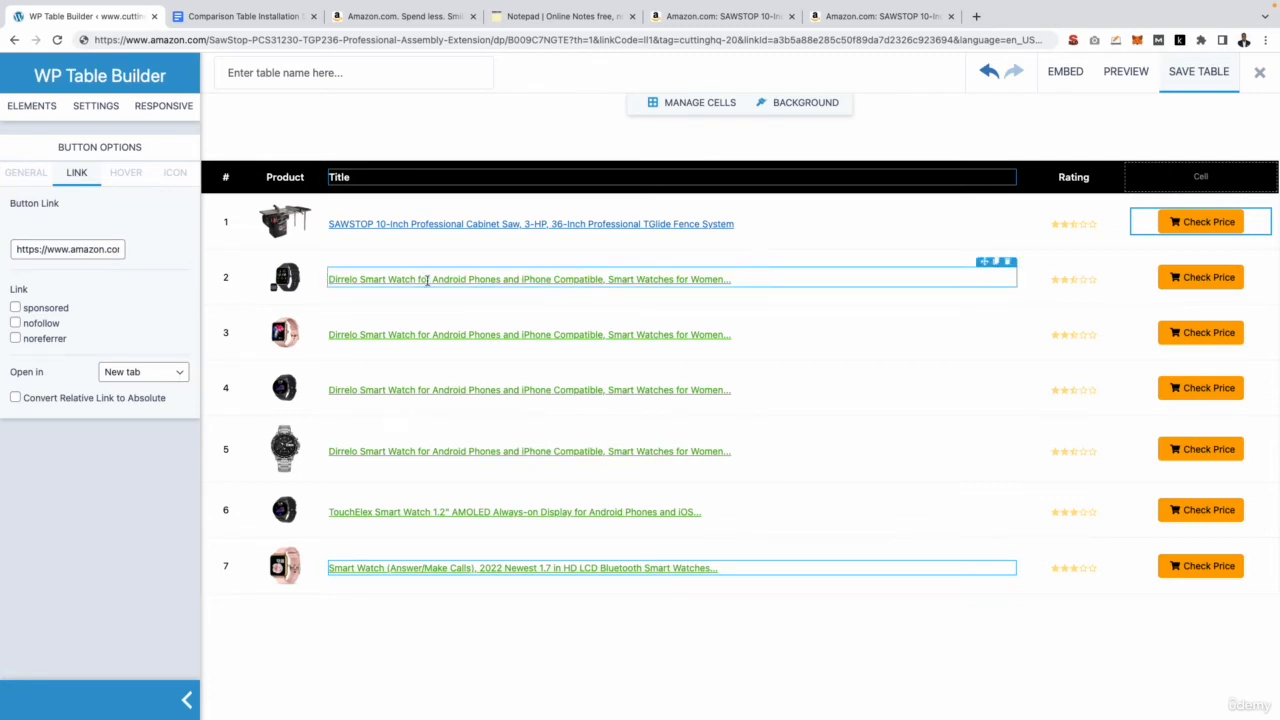
Update the remaining rows' saw titles and close the Evolution and DEWALT Amazon tabs.
{"action": "left_click", "coordinate": [406, 482]}
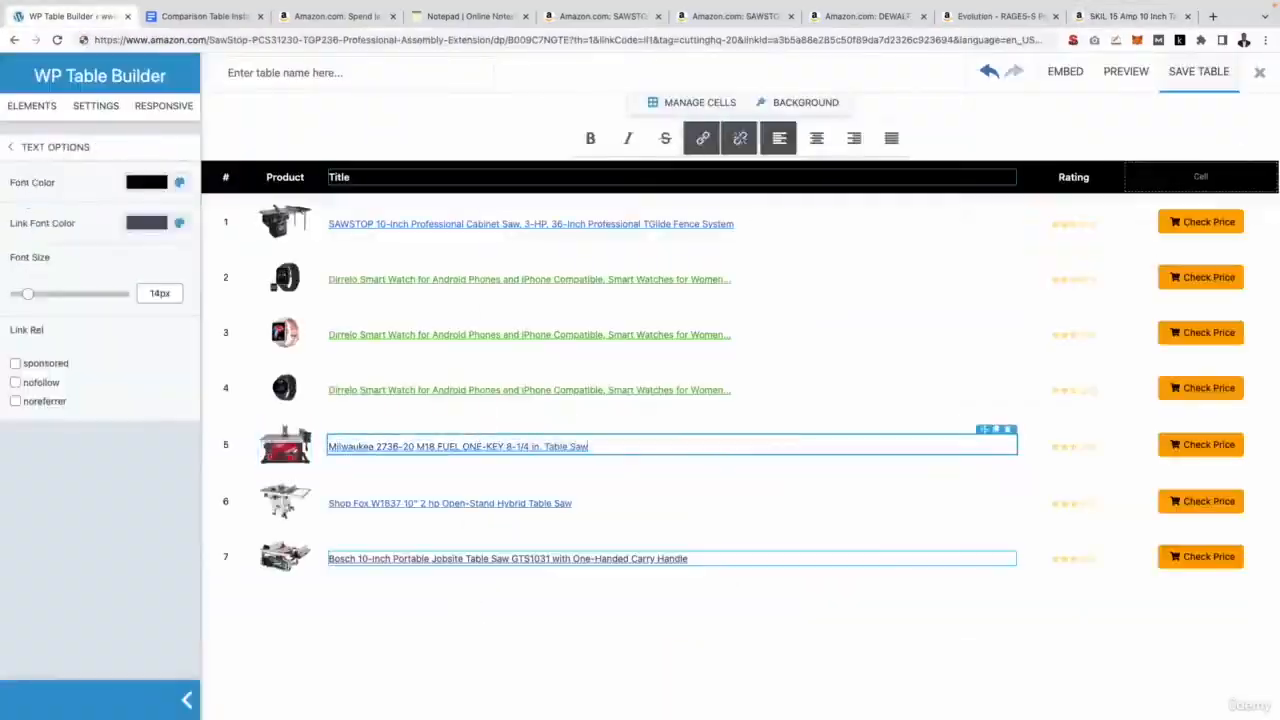
{"action": "left_click", "coordinate": [1000, 16]}
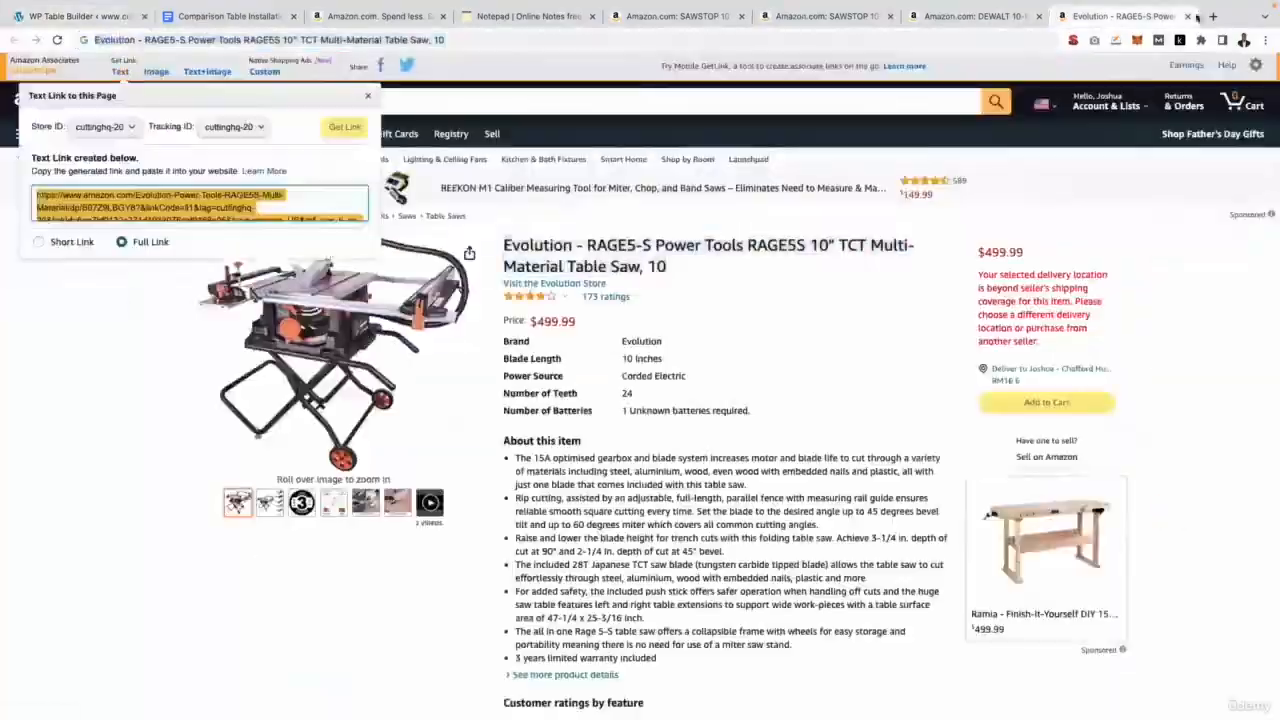
{"action": "left_click", "coordinate": [1040, 16]}
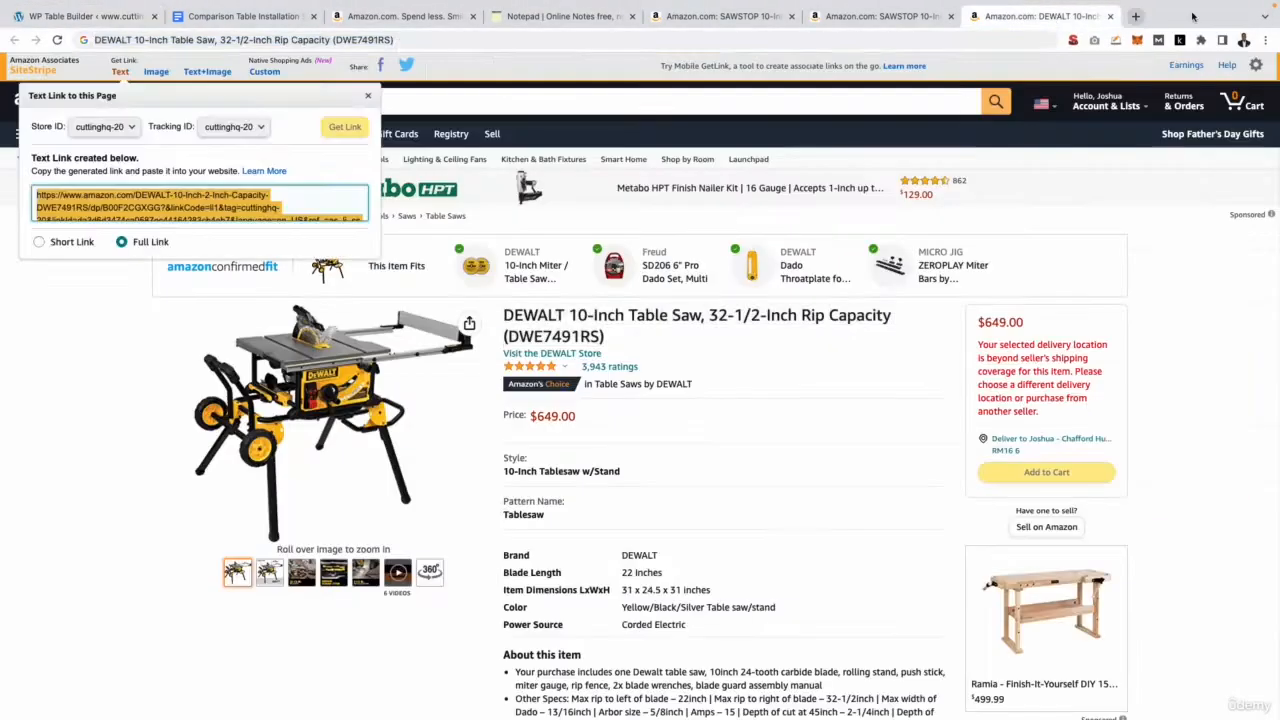
{"action": "left_click", "coordinate": [80, 16]}
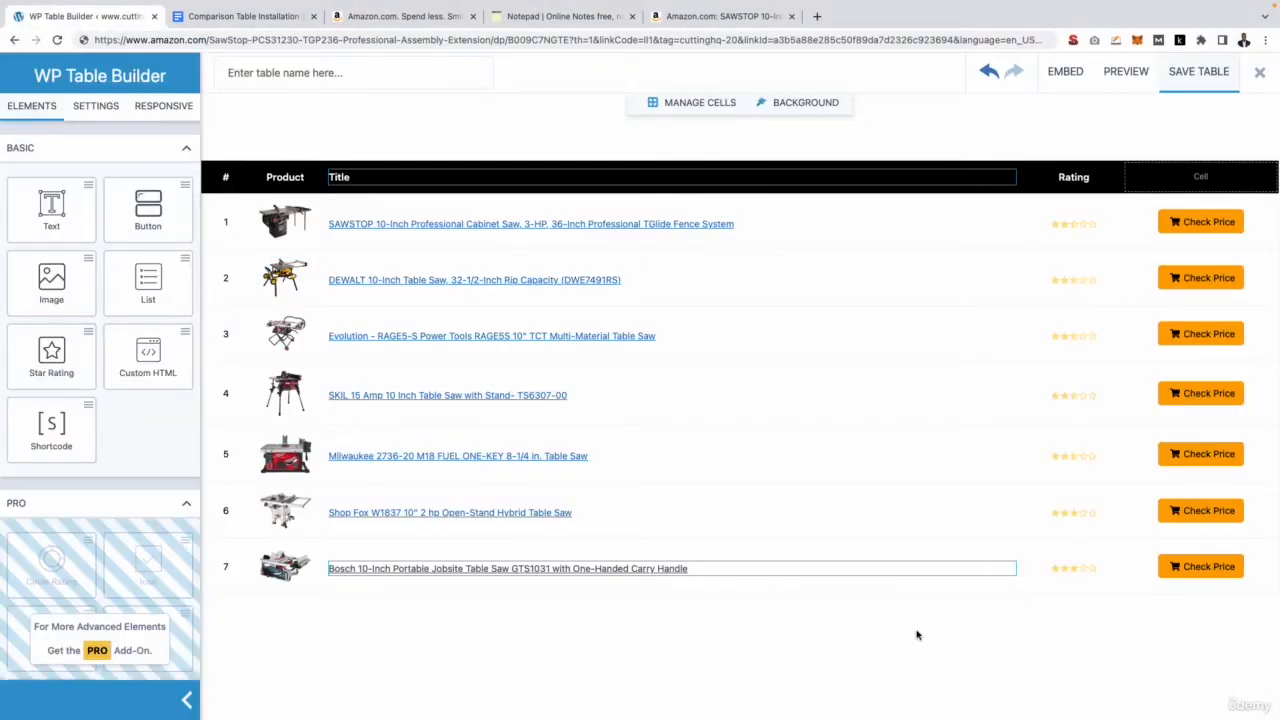
{"action": "mouse_move", "coordinate": [894, 642]}
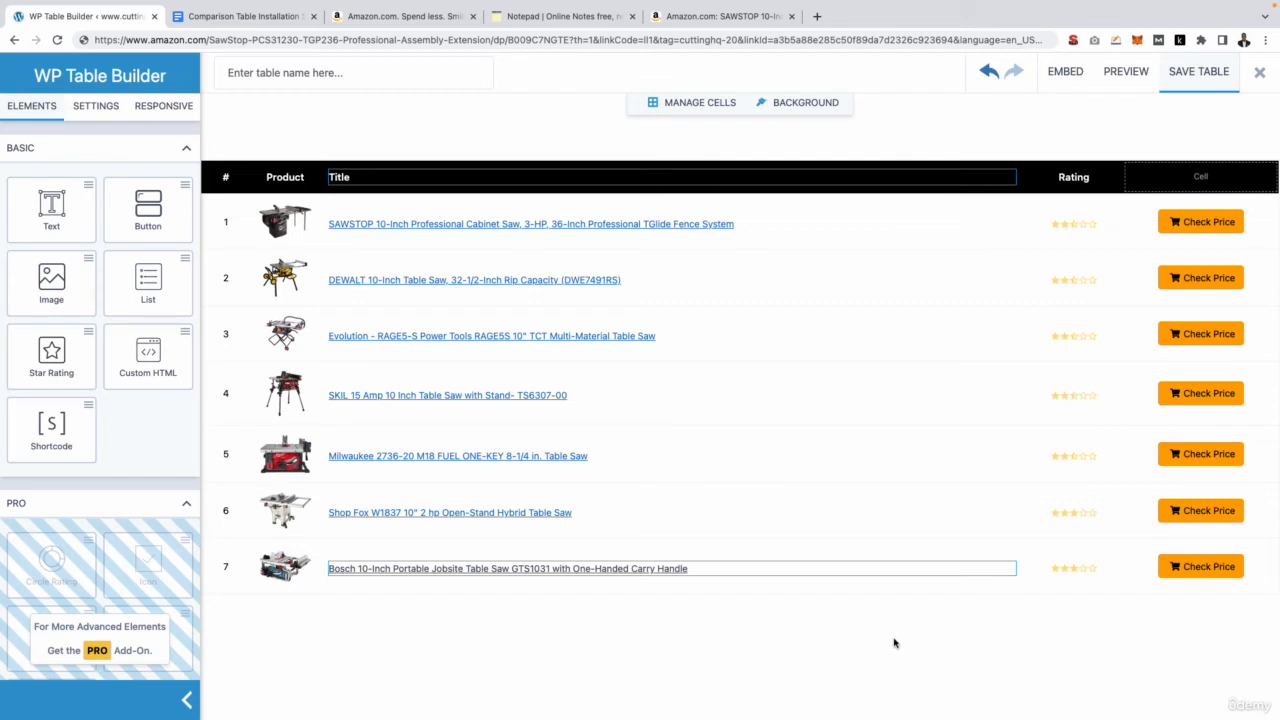
Give the SAWSTOP saw five stars and check its rating on Amazon.
{"action": "left_click", "coordinate": [1073, 223]}
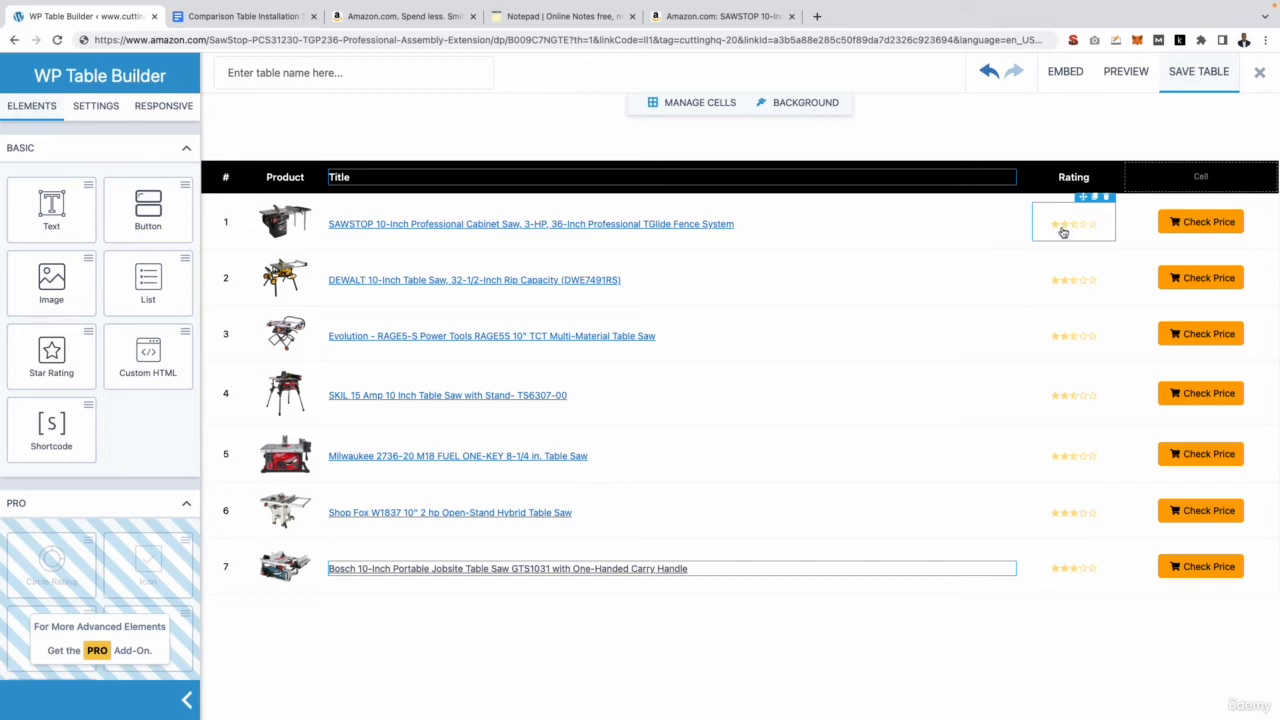
{"action": "left_click", "coordinate": [1073, 221]}
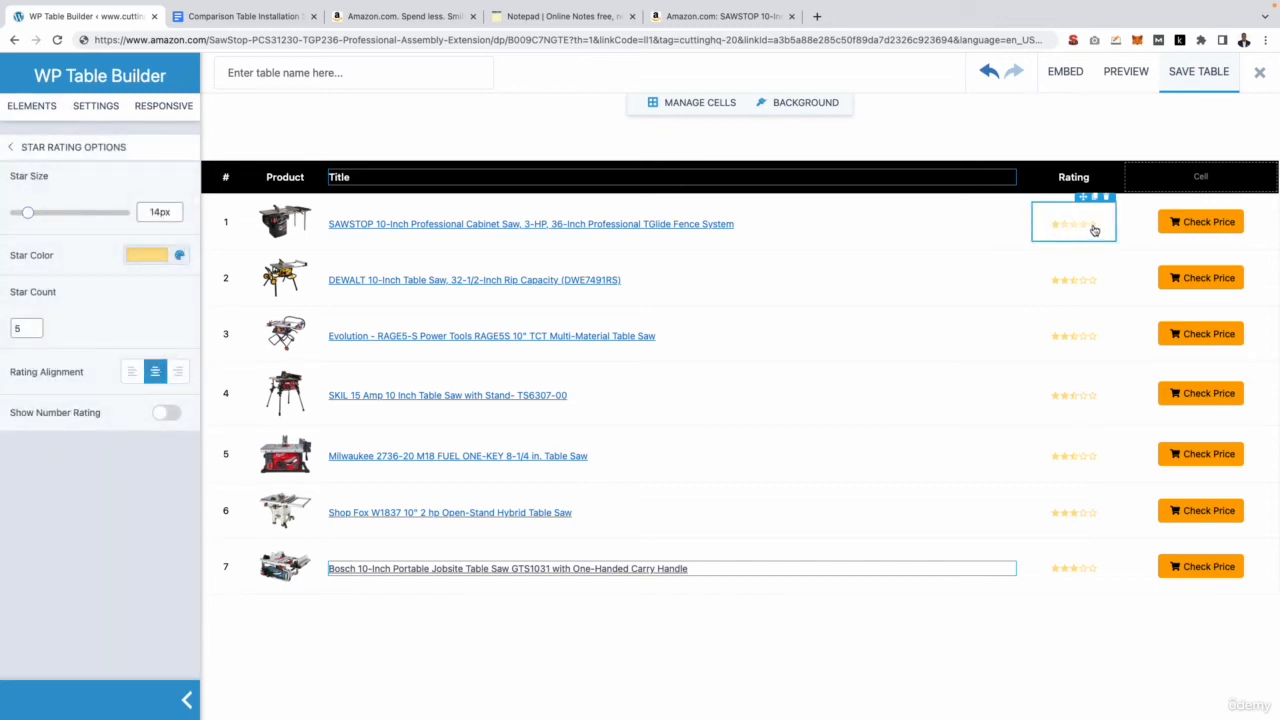
{"action": "left_click", "coordinate": [1094, 223]}
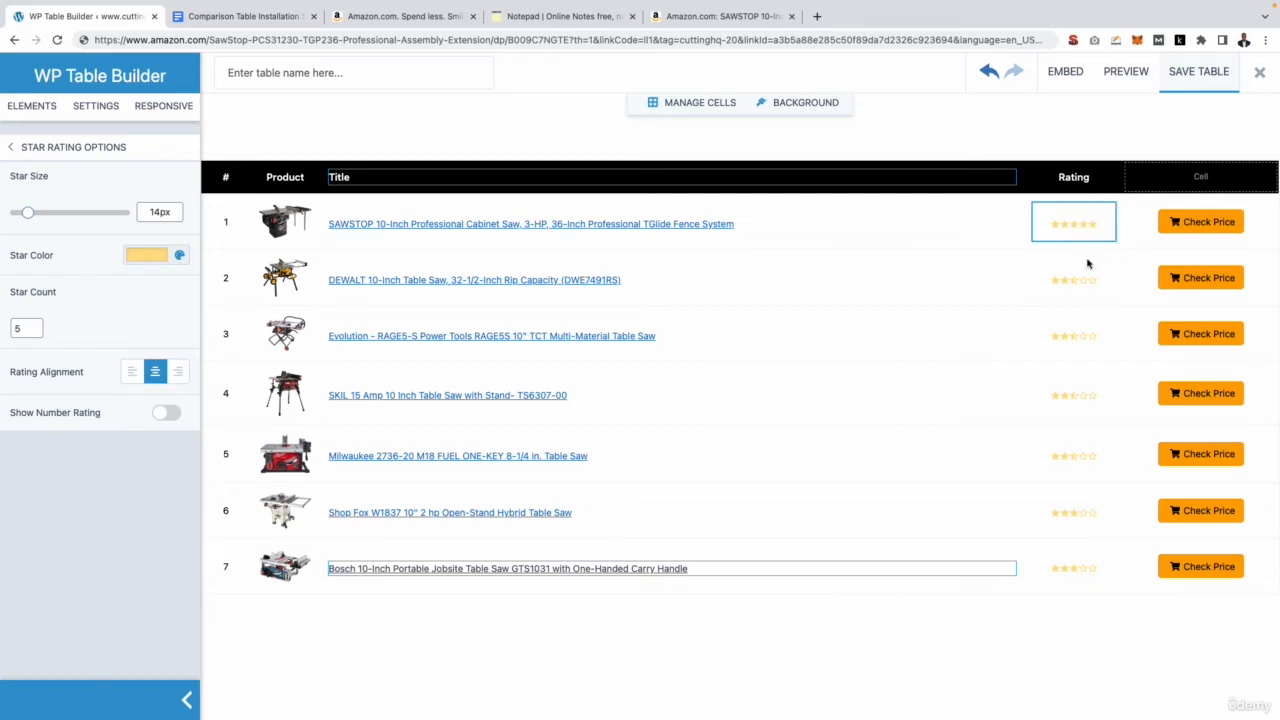
{"action": "left_click", "coordinate": [1073, 279]}
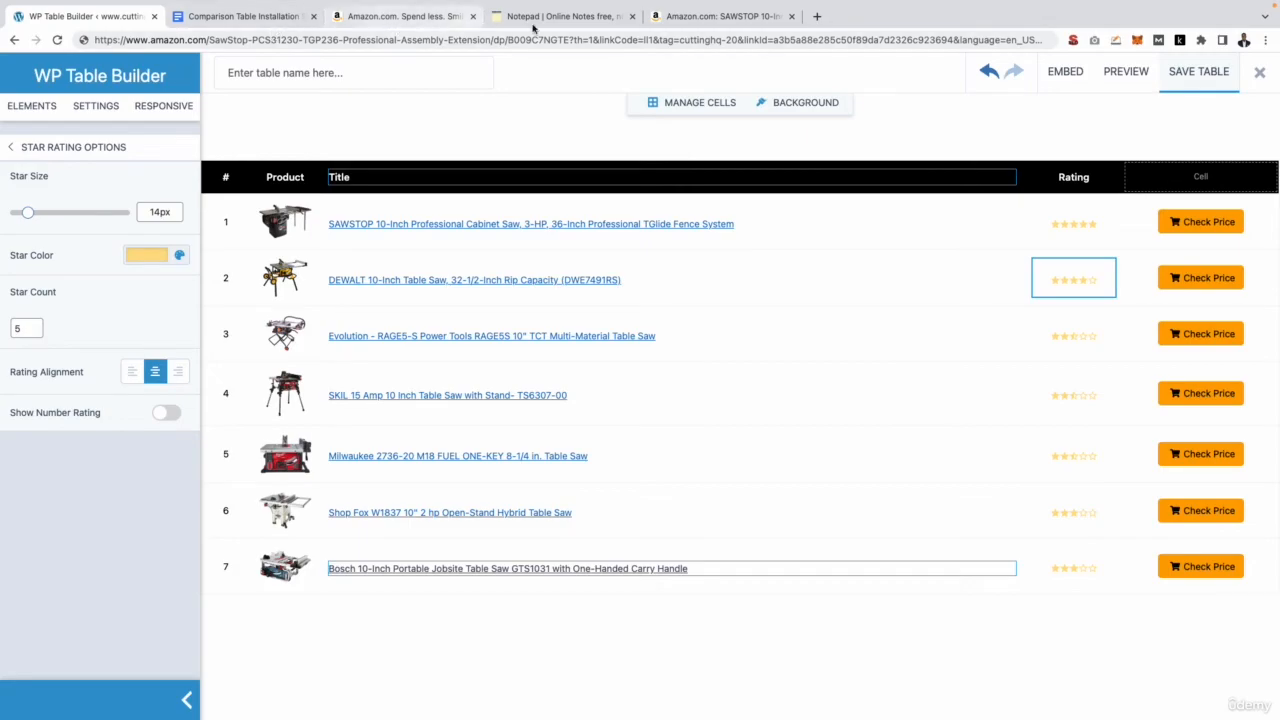
{"action": "left_click", "coordinate": [720, 16]}
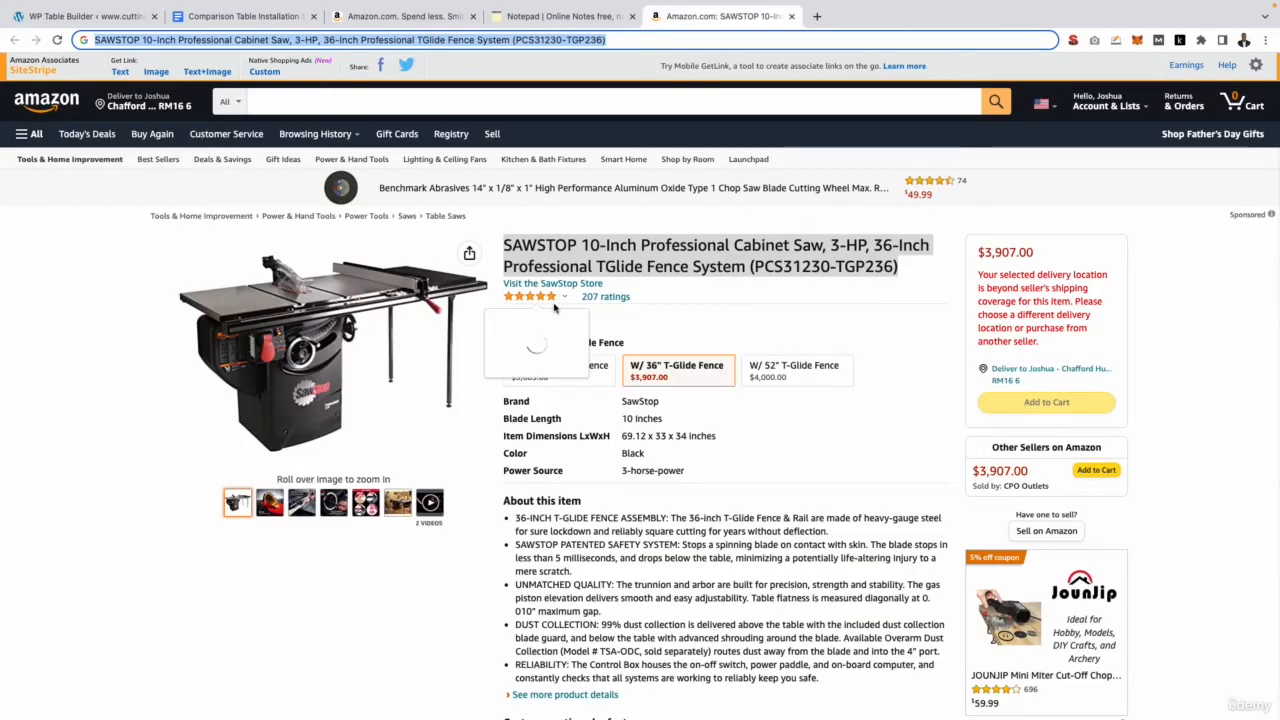
{"action": "left_click", "coordinate": [80, 16]}
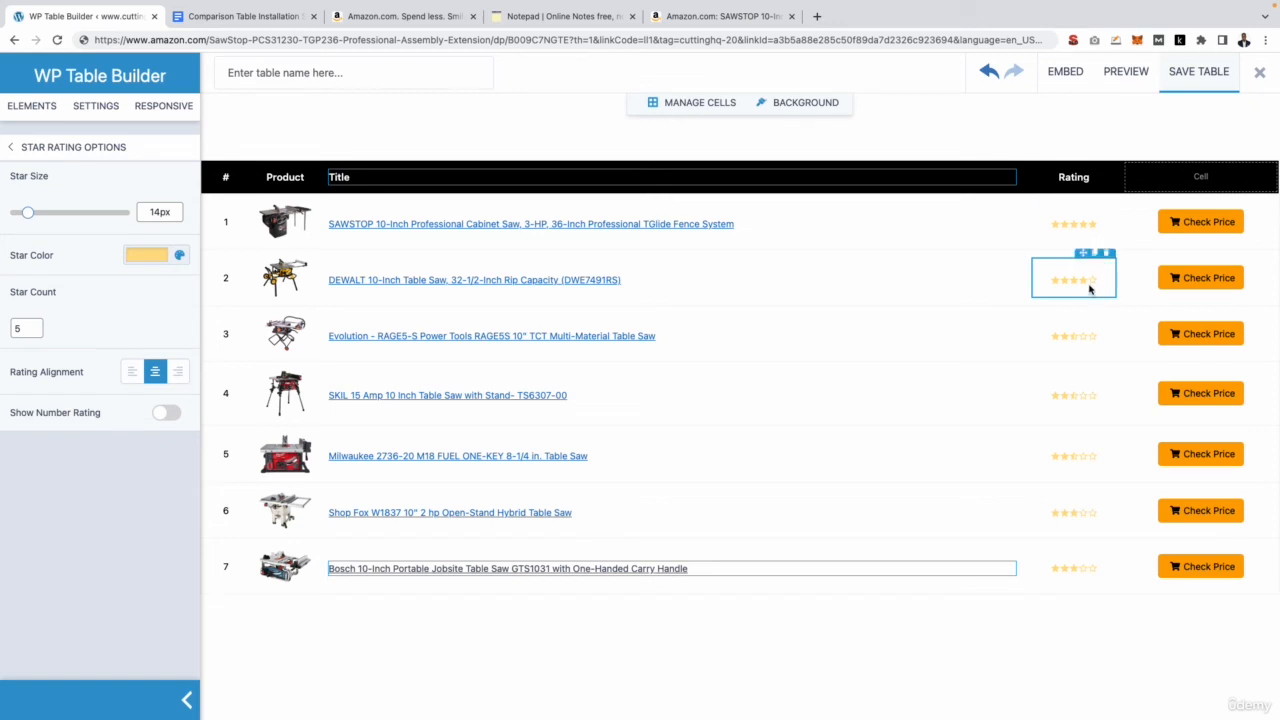
{"action": "mouse_move", "coordinate": [1088, 288]}
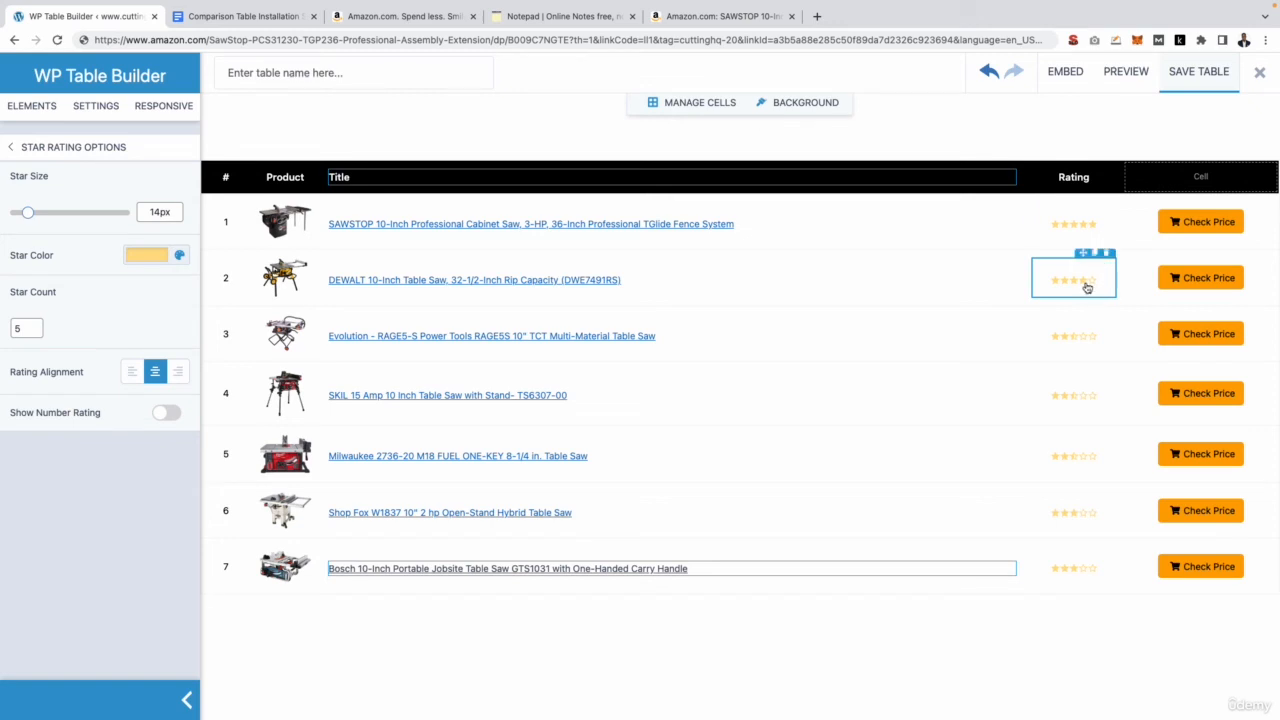
Set star ratings for the DEWALT, SAWSTOP, SKIL (four stars) and Milwaukee saws.
{"action": "left_click", "coordinate": [1087, 280]}
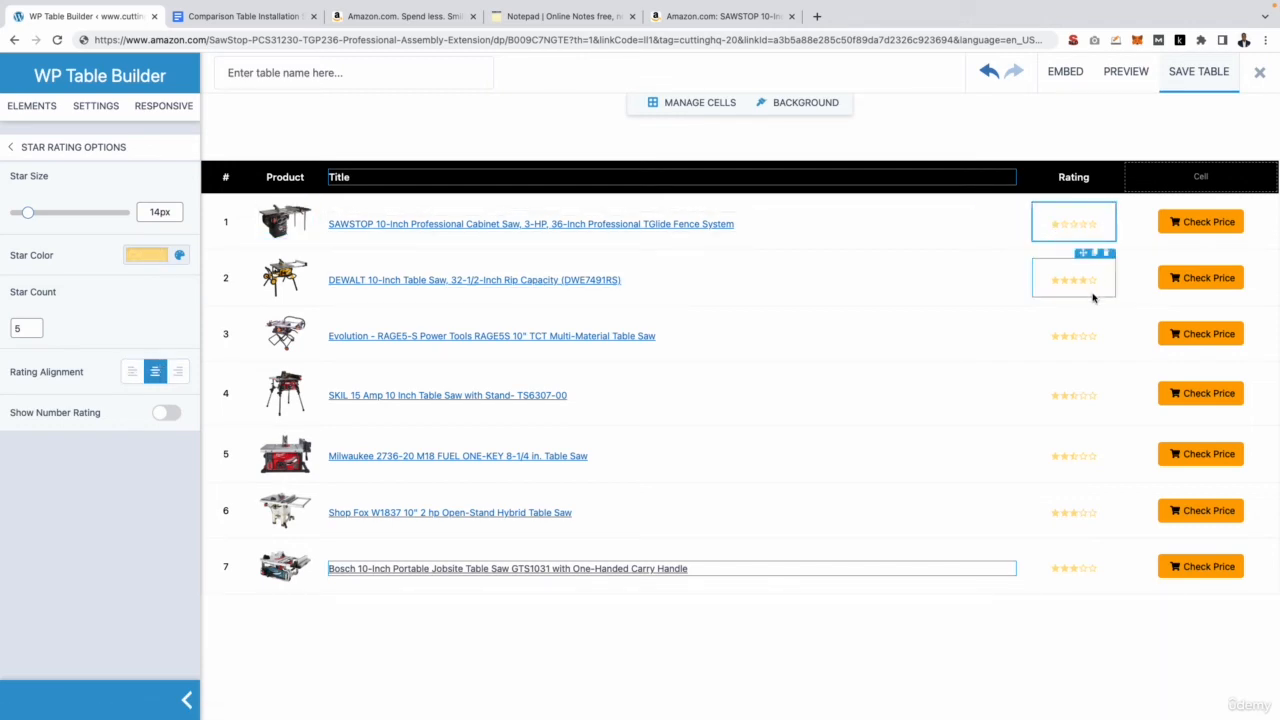
{"action": "left_click", "coordinate": [1073, 393]}
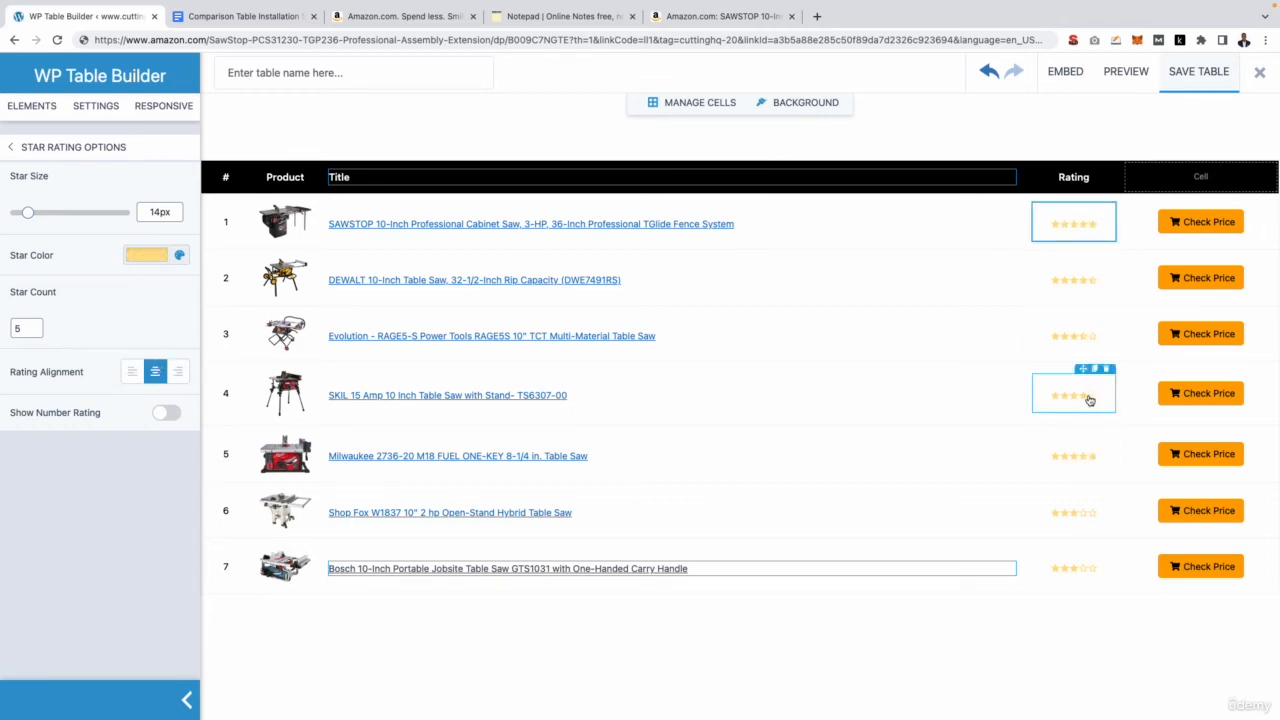
{"action": "left_click", "coordinate": [1073, 334]}
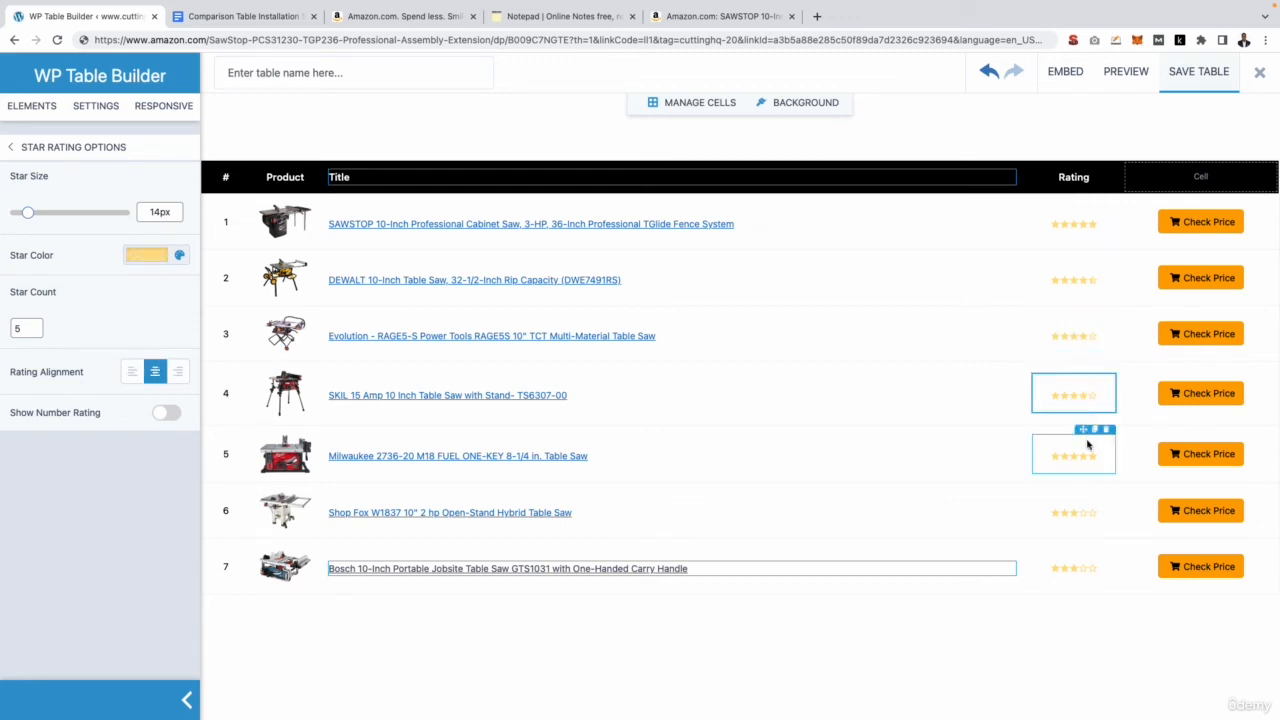
{"action": "left_click", "coordinate": [1073, 511]}
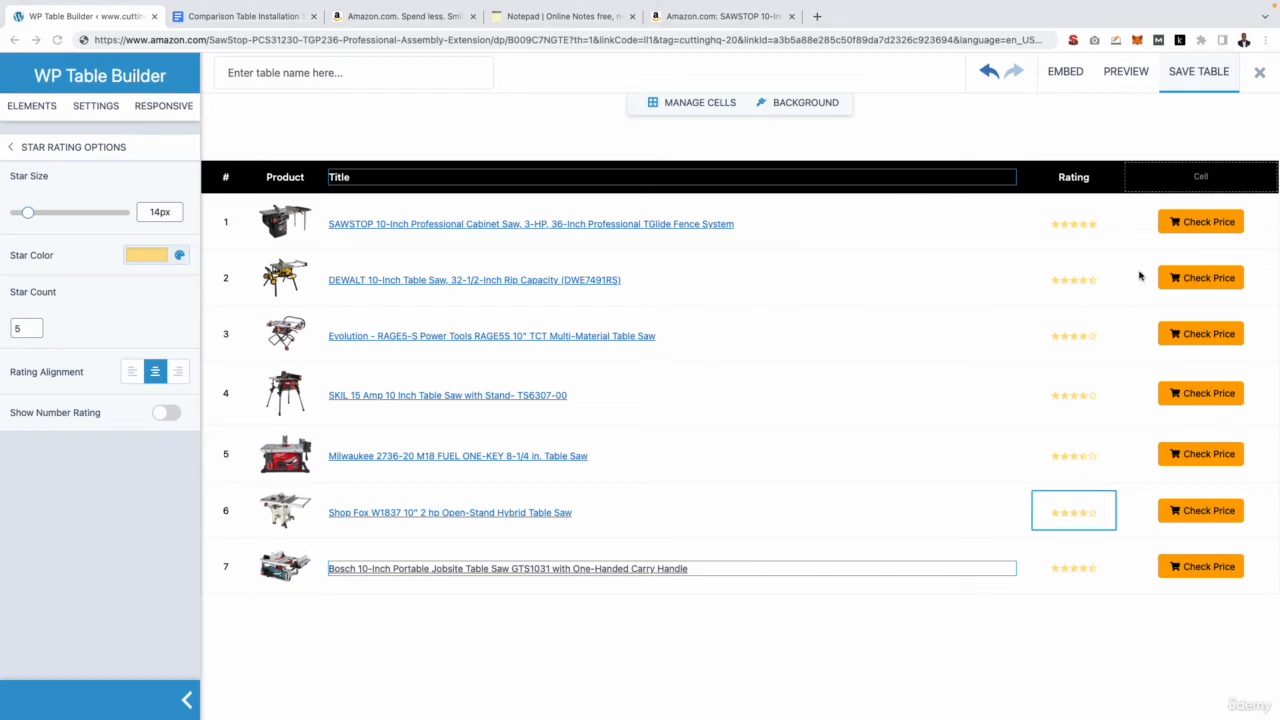
Remove the cart icon from the first three Check Price buttons.
{"action": "left_click", "coordinate": [1200, 222]}
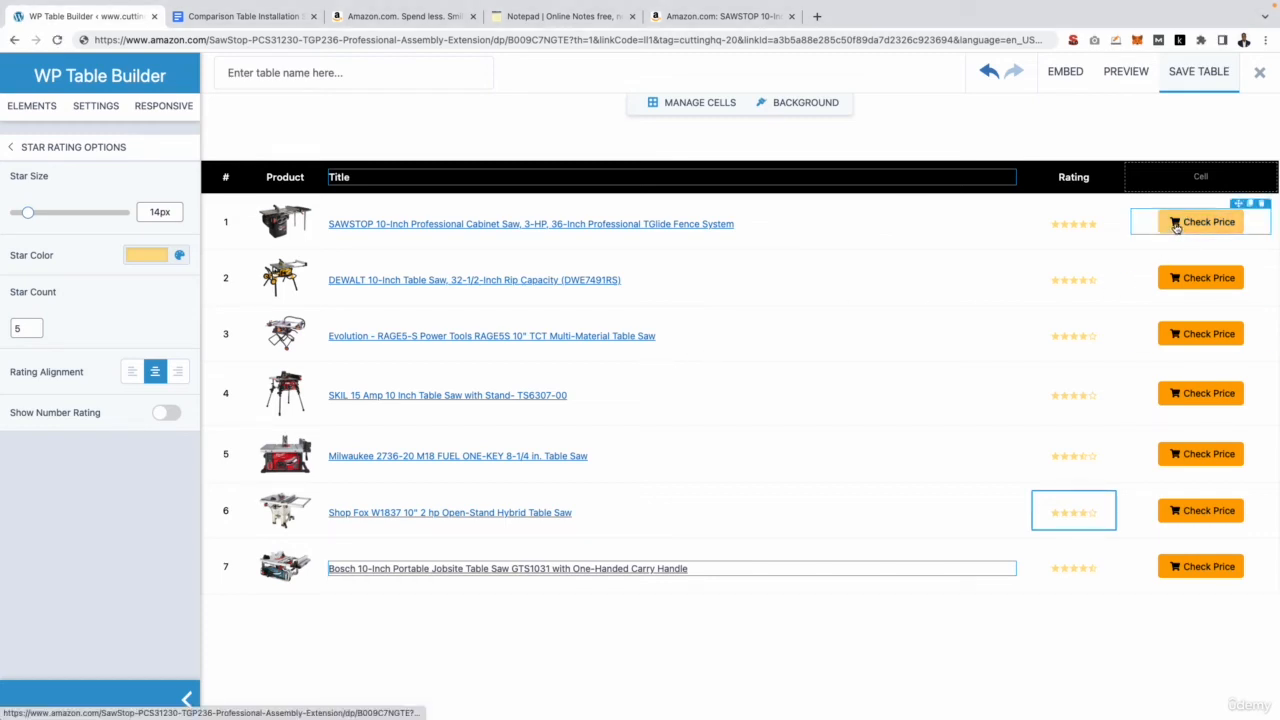
{"action": "left_click", "coordinate": [1200, 221]}
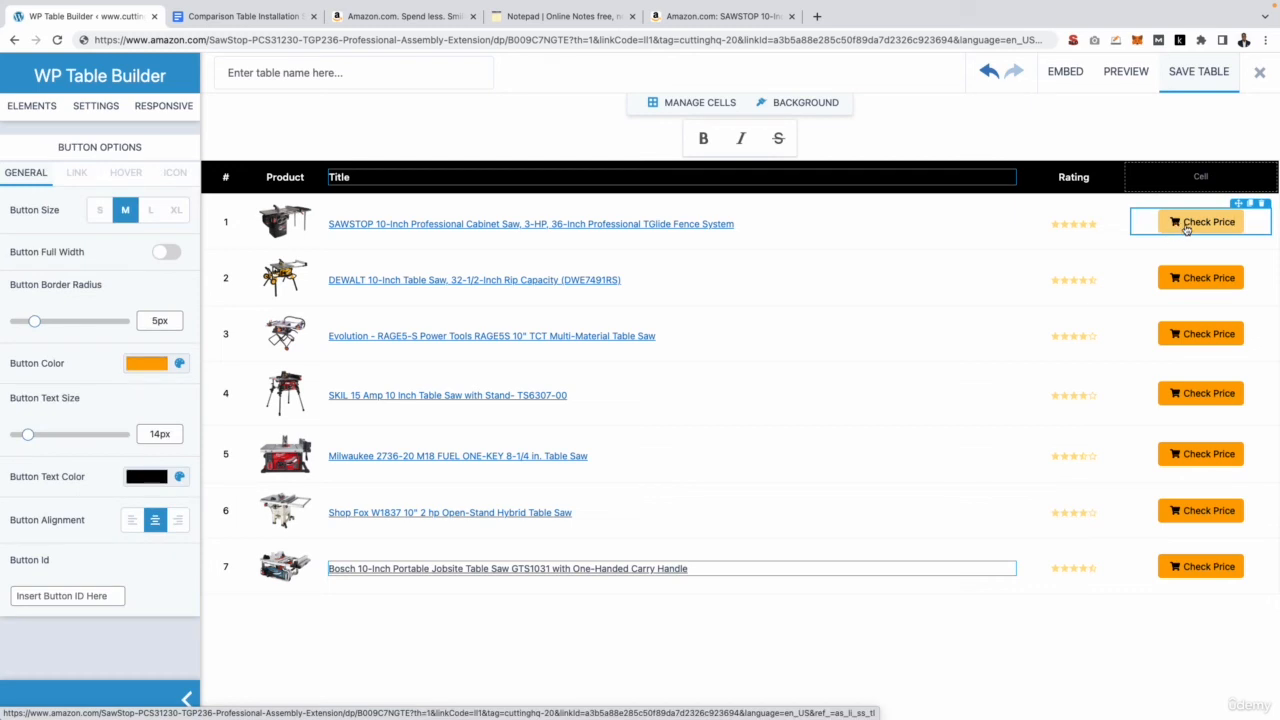
{"action": "left_click", "coordinate": [174, 172]}
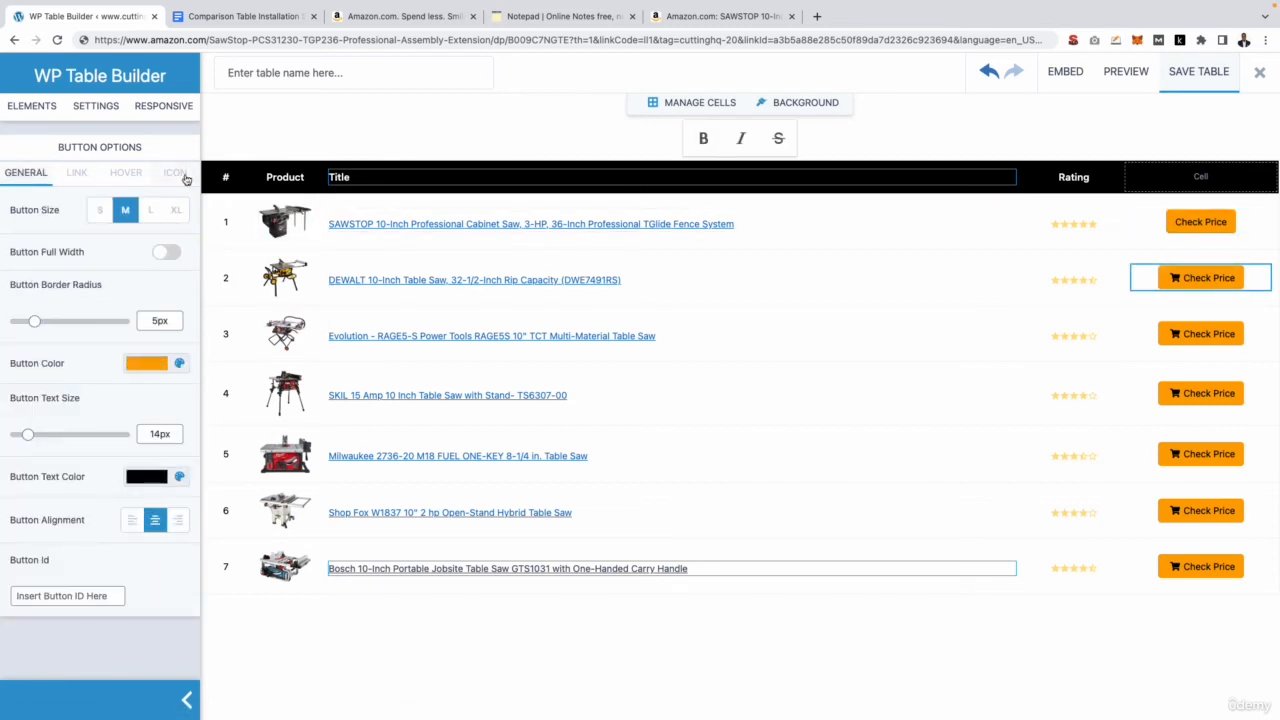
{"action": "left_click", "coordinate": [174, 172]}
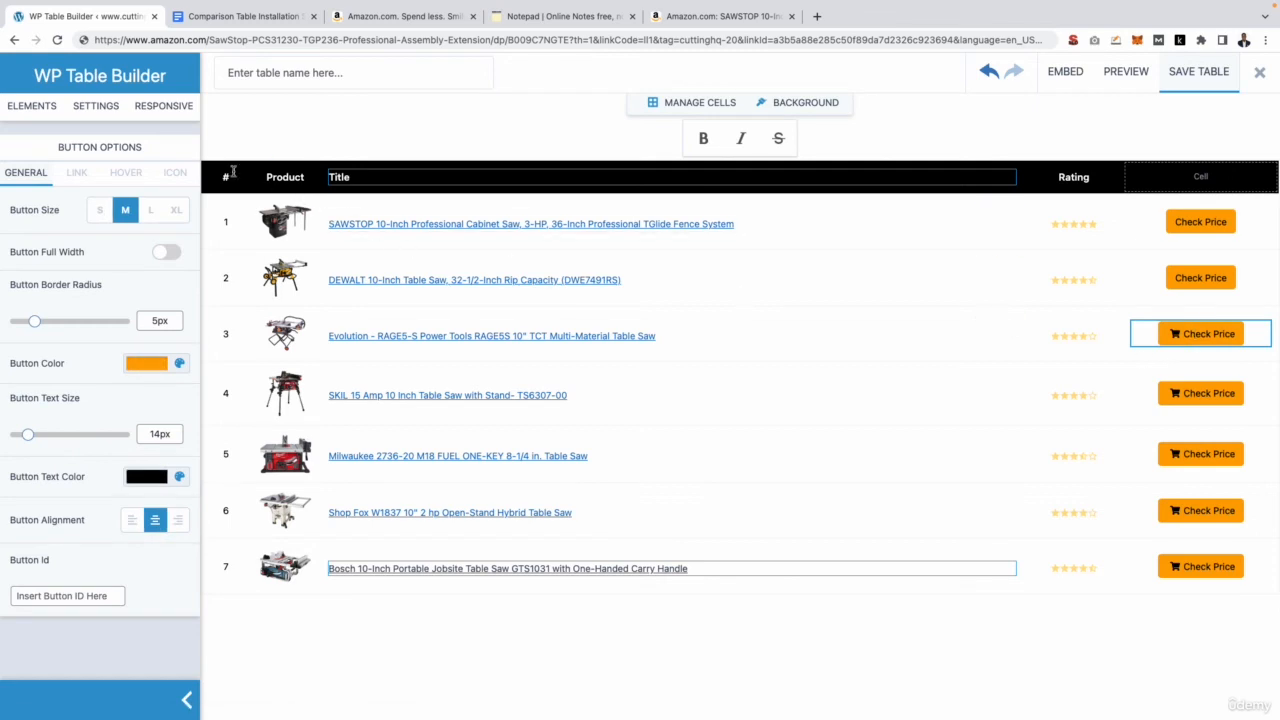
{"action": "left_click", "coordinate": [174, 172]}
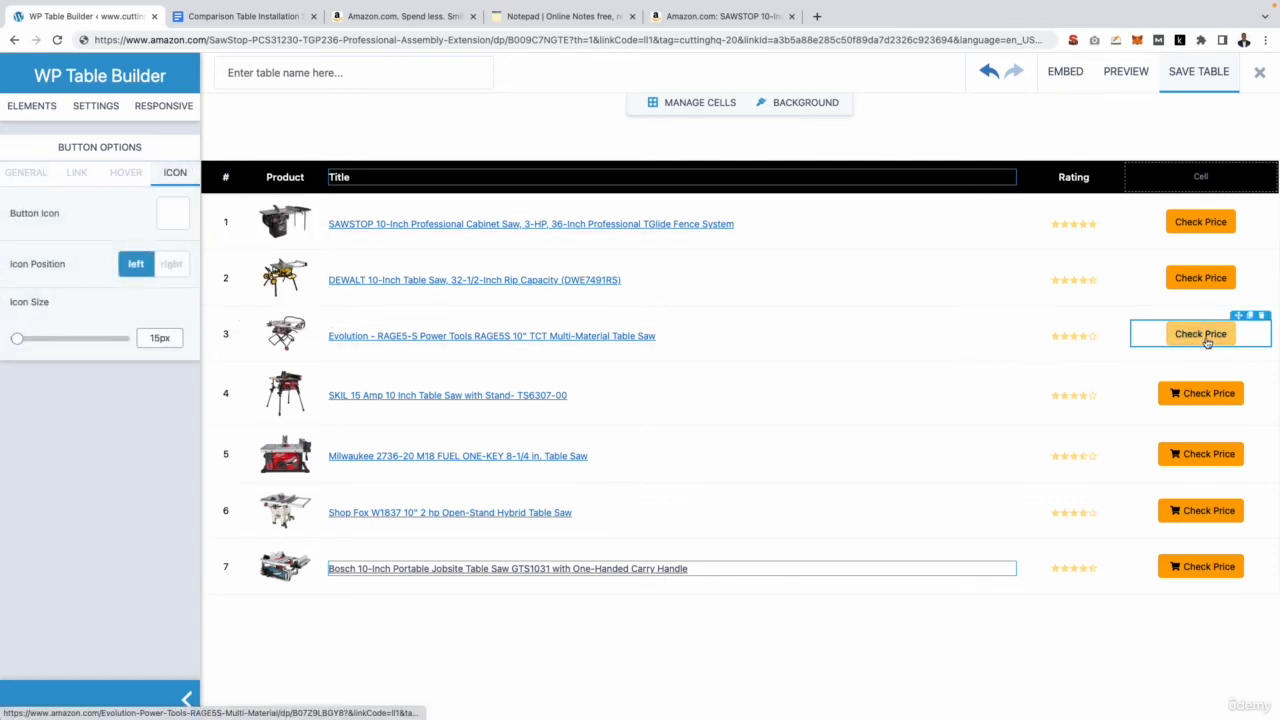
Remove the cart icon from Check Price buttons four and five, then select row 7's Bosch title.
{"action": "left_click", "coordinate": [26, 172]}
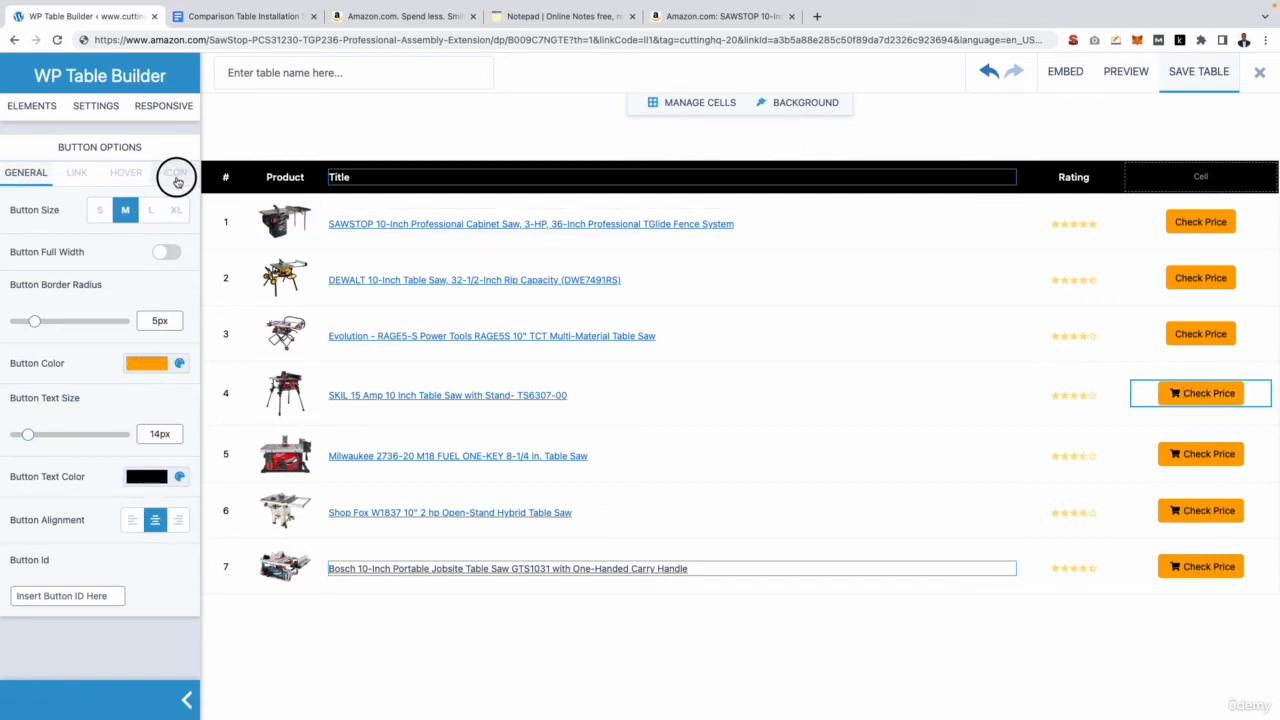
{"action": "left_click", "coordinate": [174, 172]}
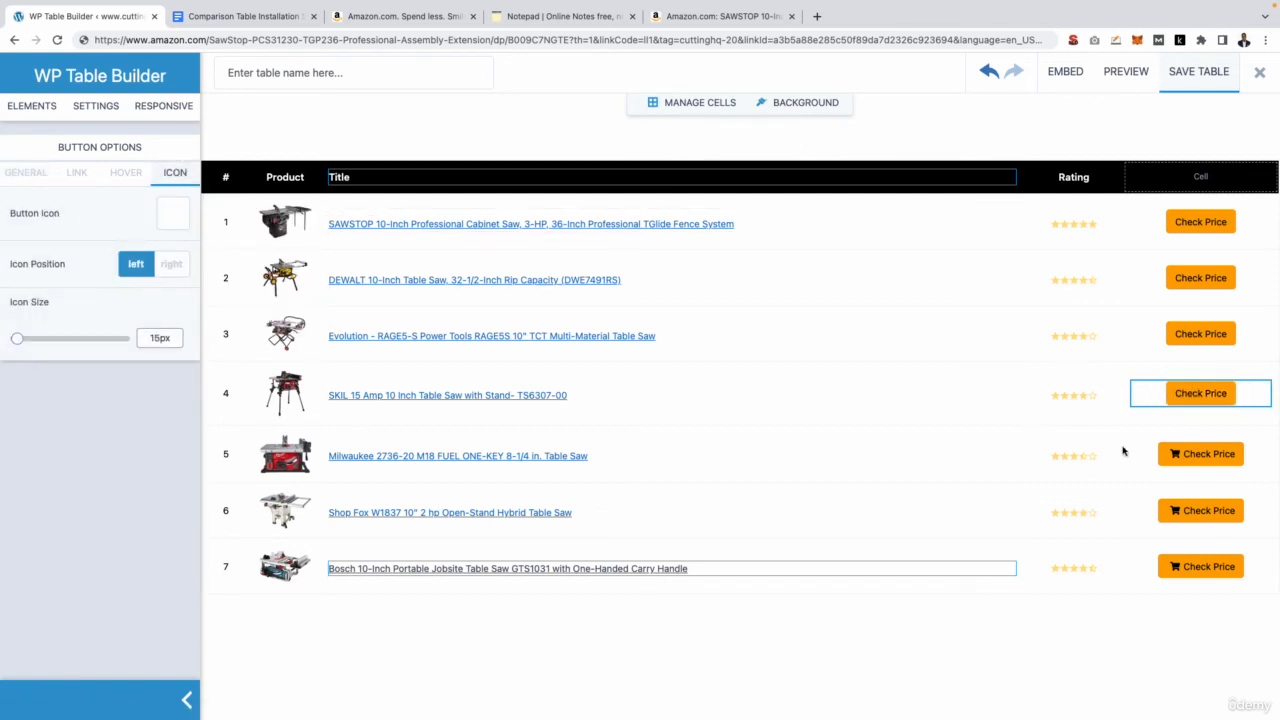
{"action": "left_click", "coordinate": [172, 213]}
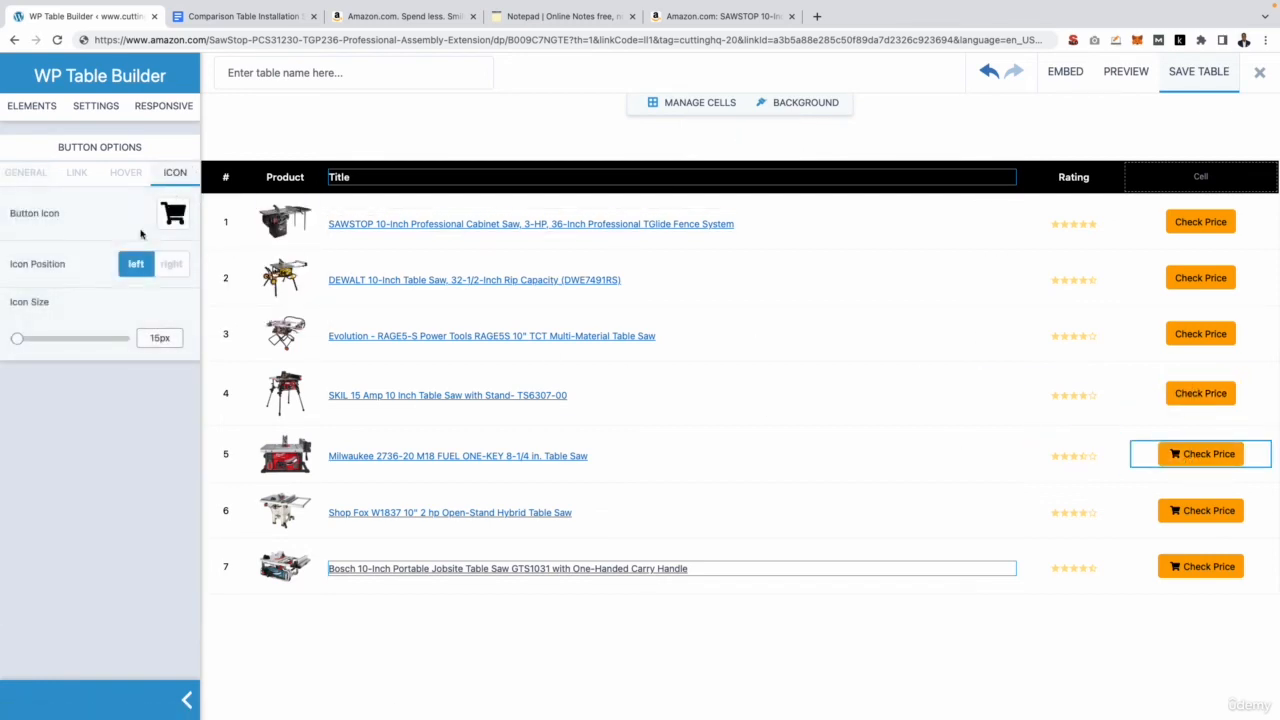
{"action": "left_click", "coordinate": [172, 213]}
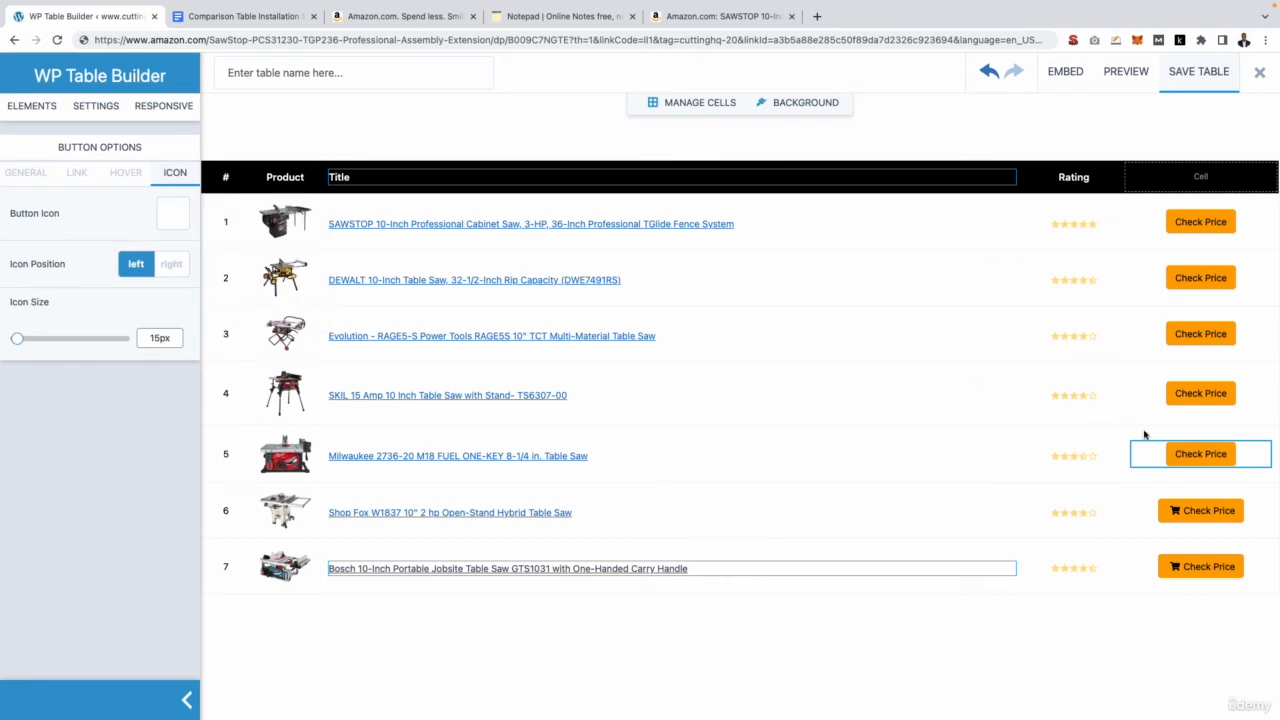
{"action": "left_click", "coordinate": [31, 105]}
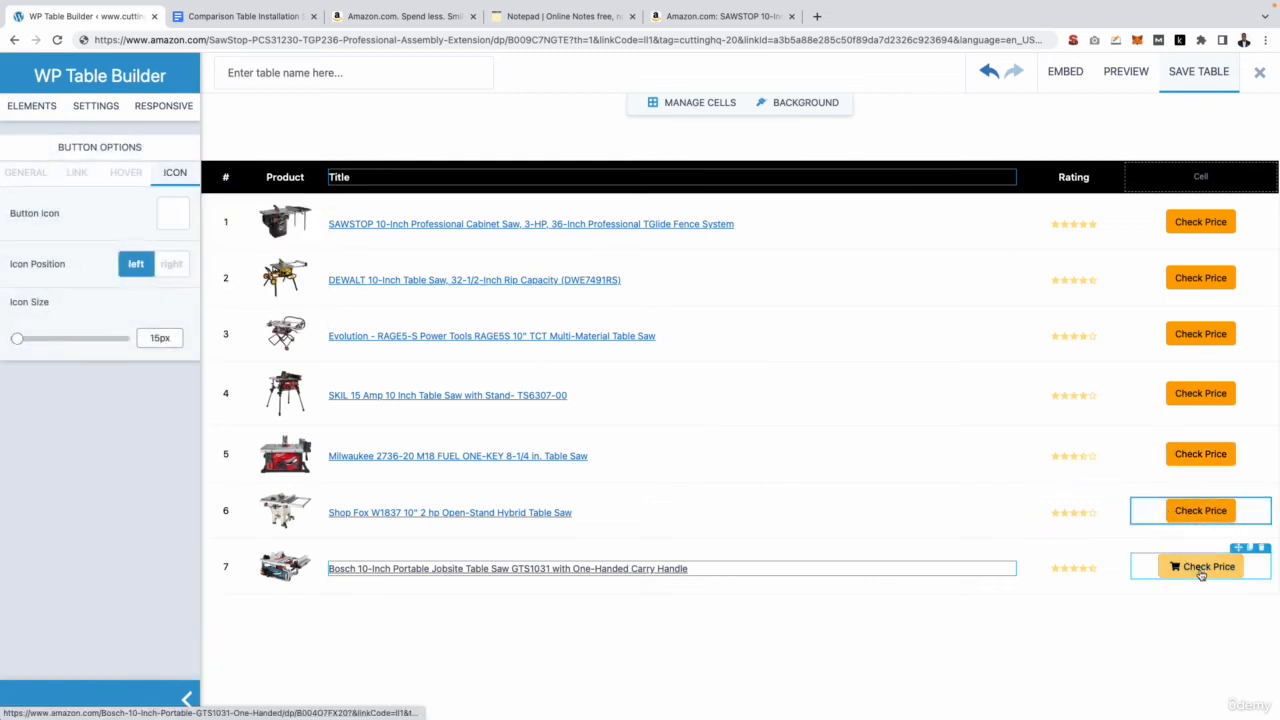
{"action": "left_click", "coordinate": [172, 213]}
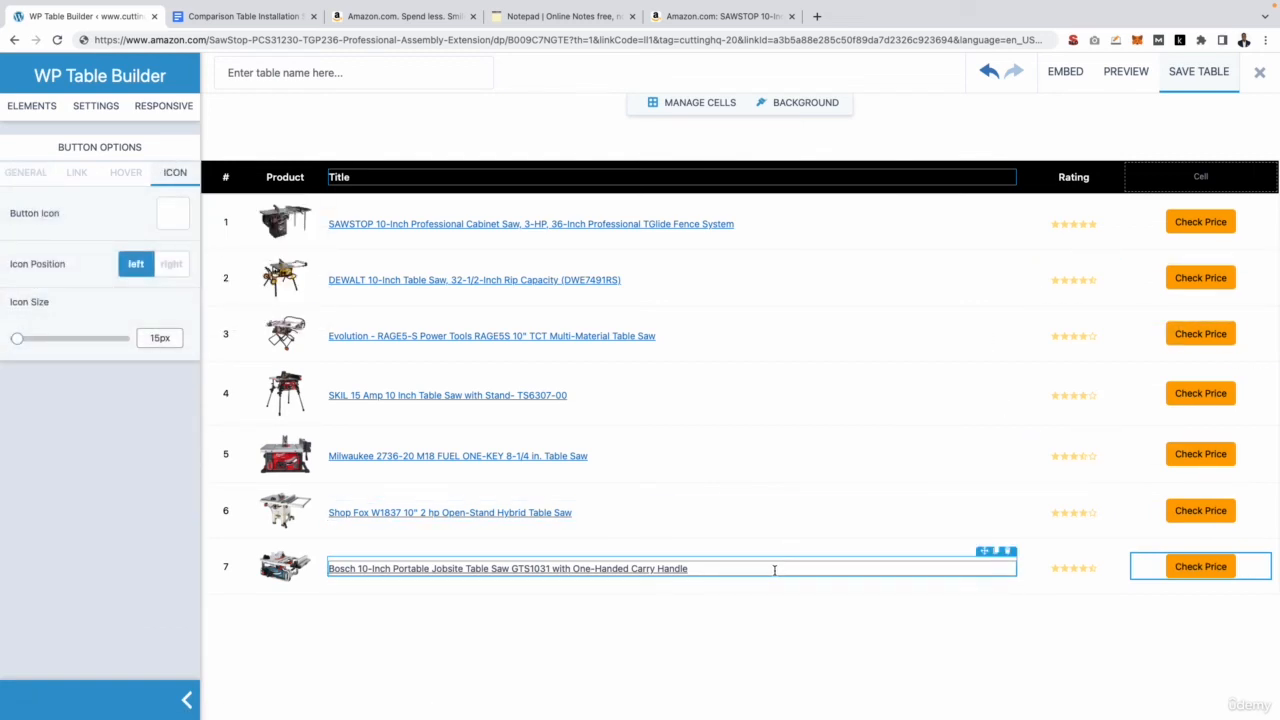
Save the saw table, close the editor and preview Table #5420 on the site.
{"action": "left_click", "coordinate": [1198, 72]}
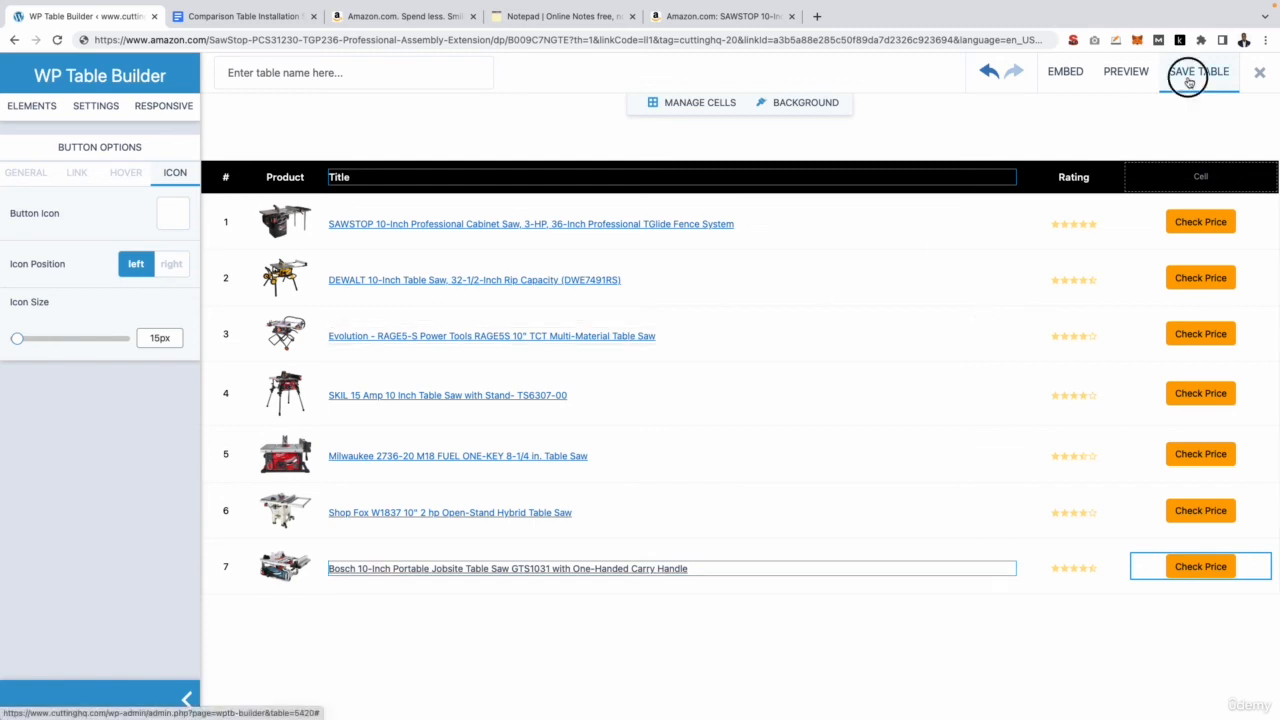
{"action": "left_click", "coordinate": [1199, 71]}
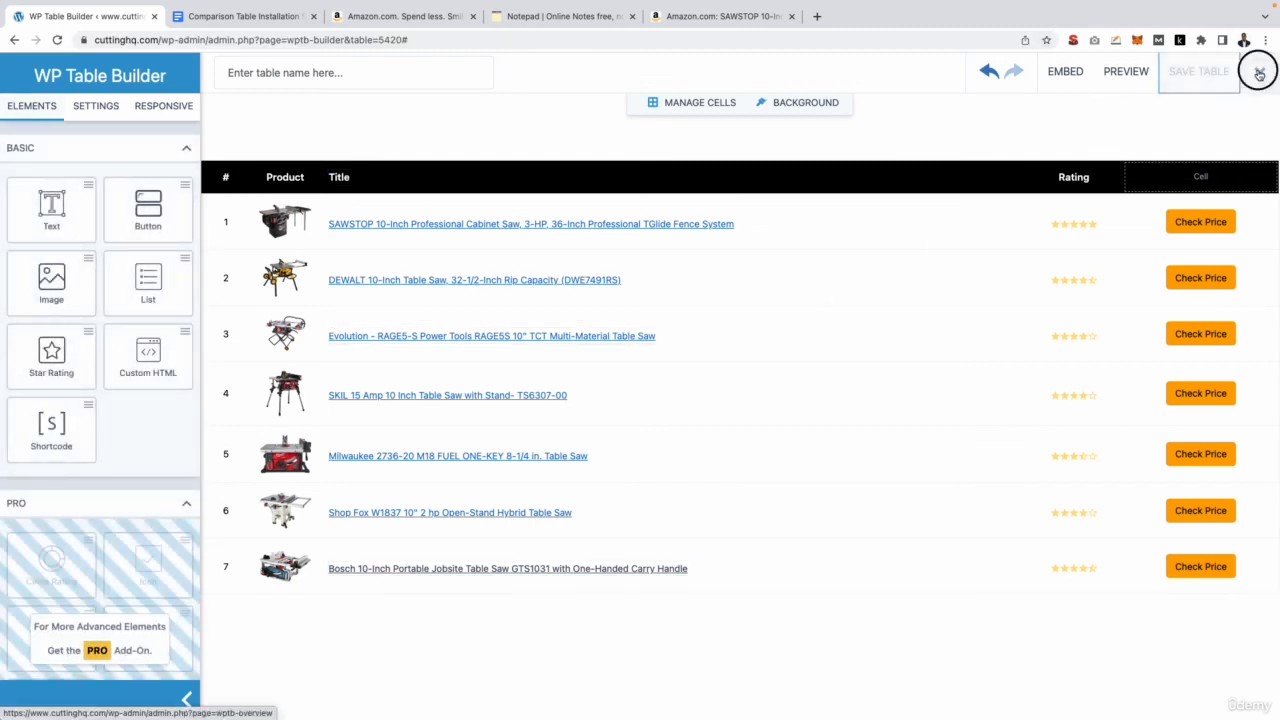
{"action": "left_click", "coordinate": [1258, 72]}
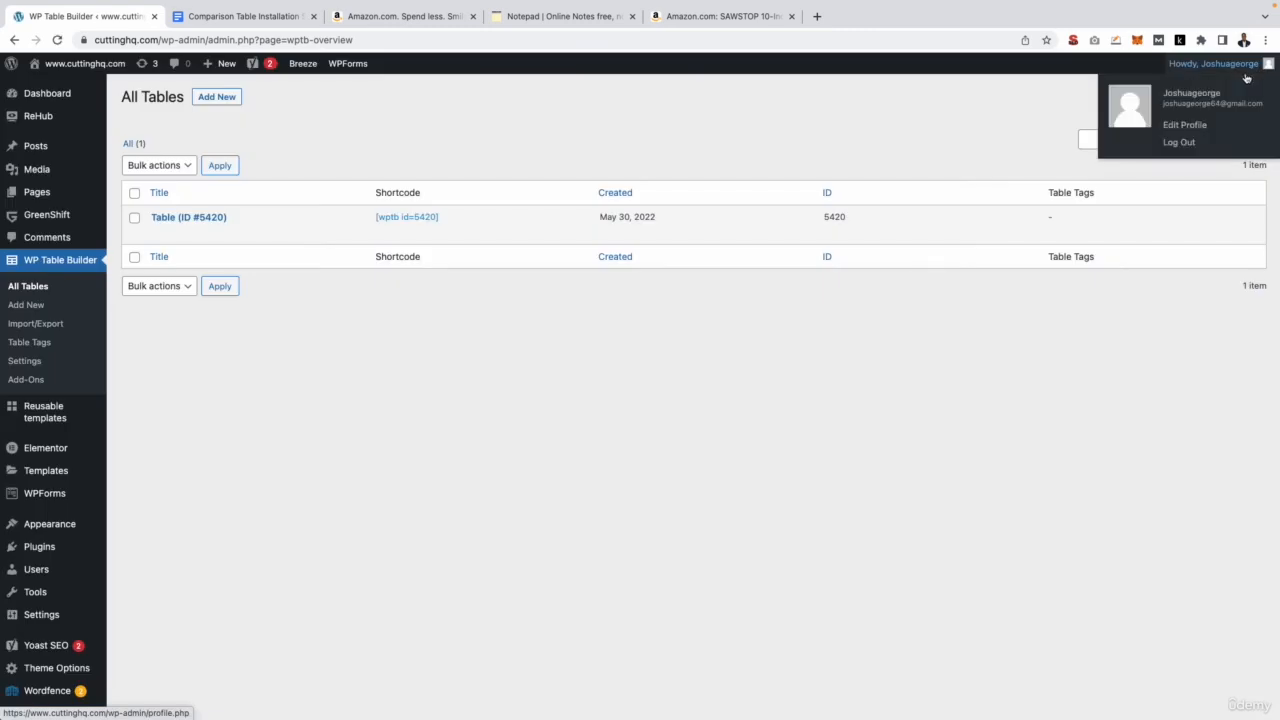
{"action": "mouse_move", "coordinate": [160, 217]}
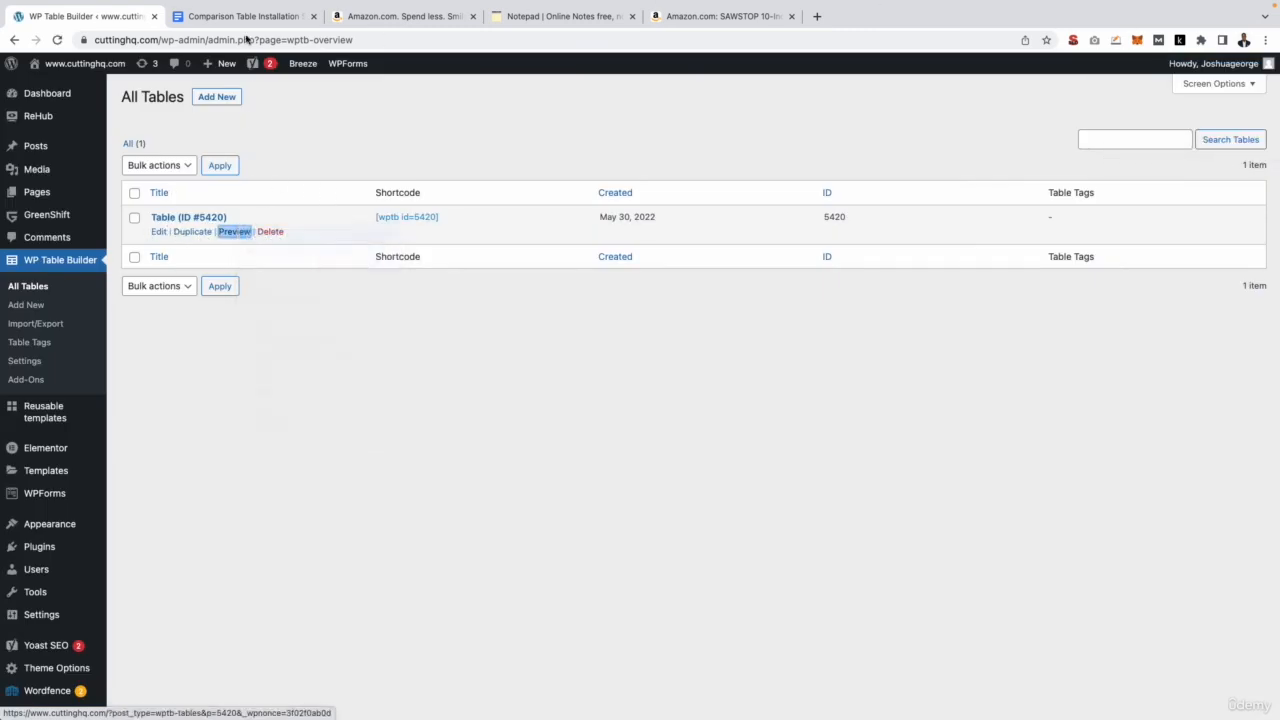
{"action": "left_click", "coordinate": [234, 231]}
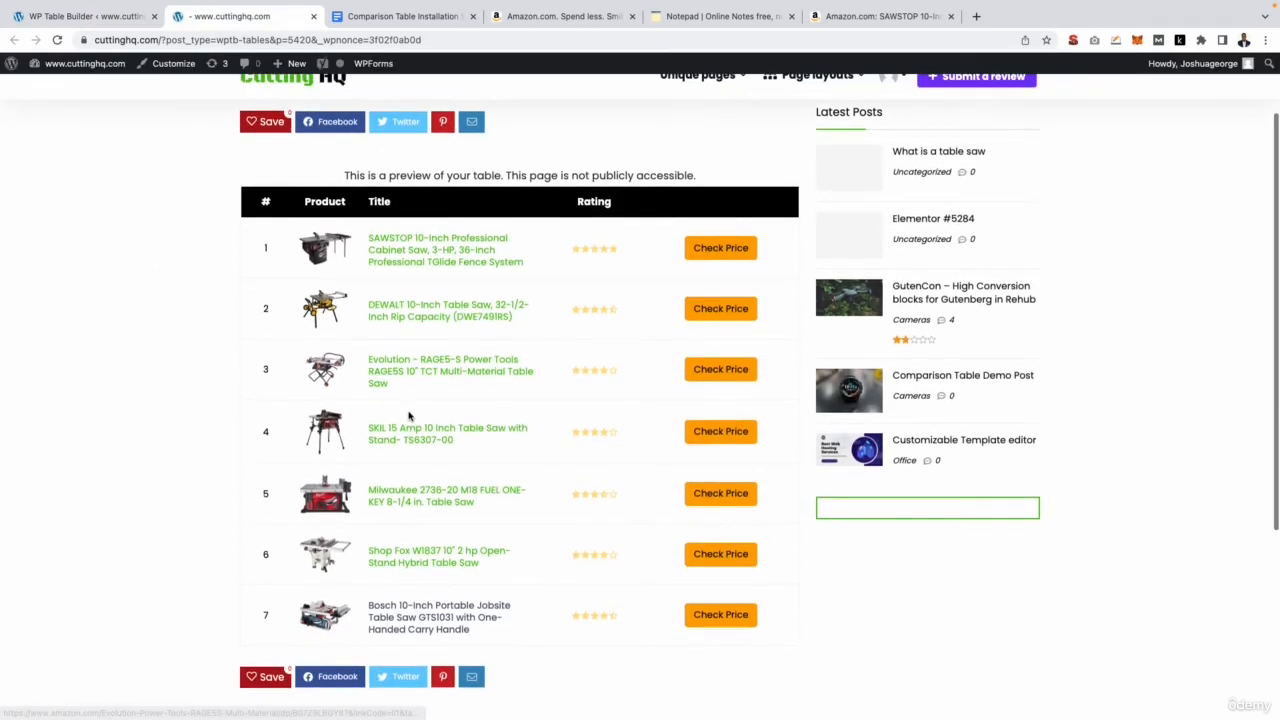
{"action": "scroll", "scroll_direction": "up", "scroll_amount": 3}
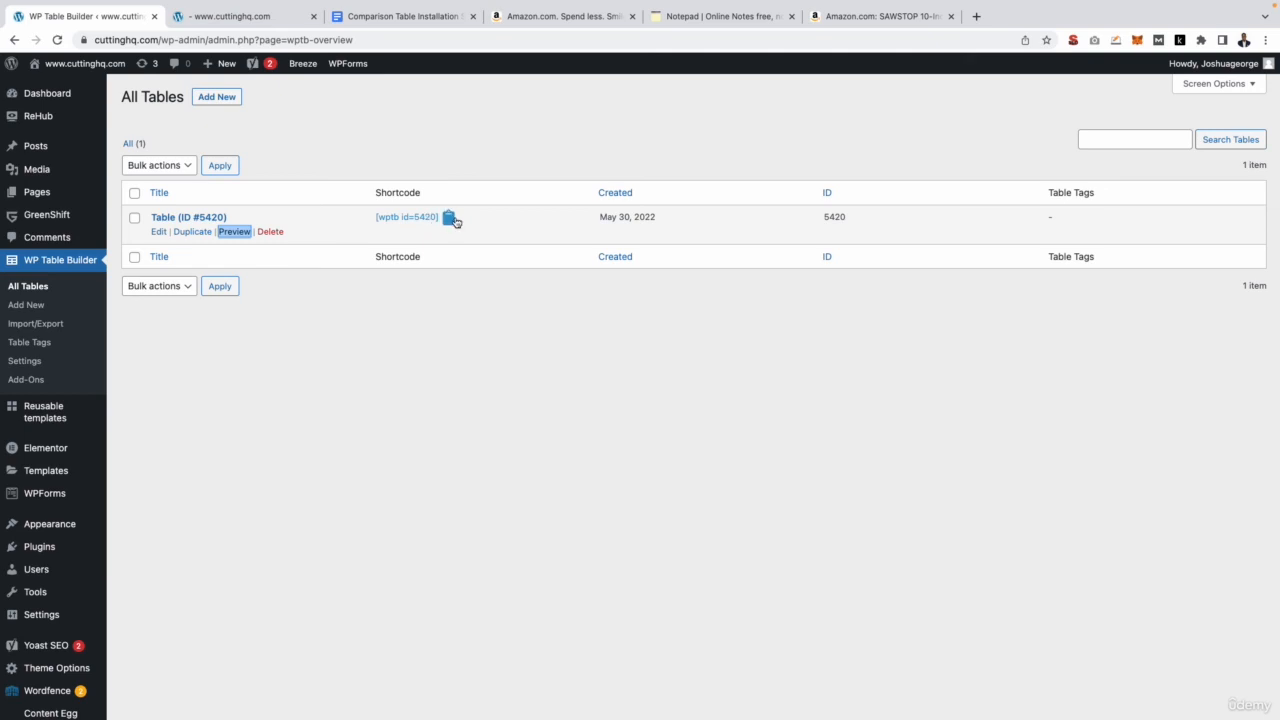
{"action": "mouse_move", "coordinate": [37, 191]}
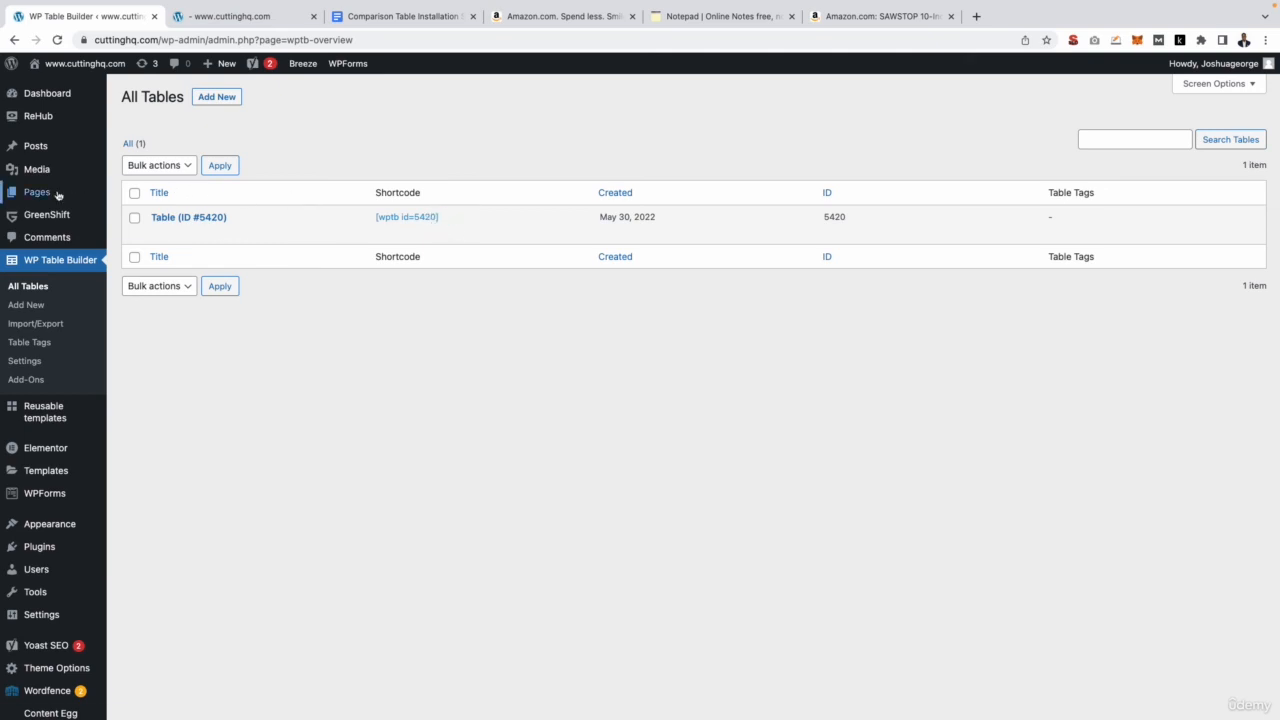
Open Best Table Saws in Elementor and paste the [wptb id=5420] shortcode.
{"action": "left_click", "coordinate": [37, 191]}
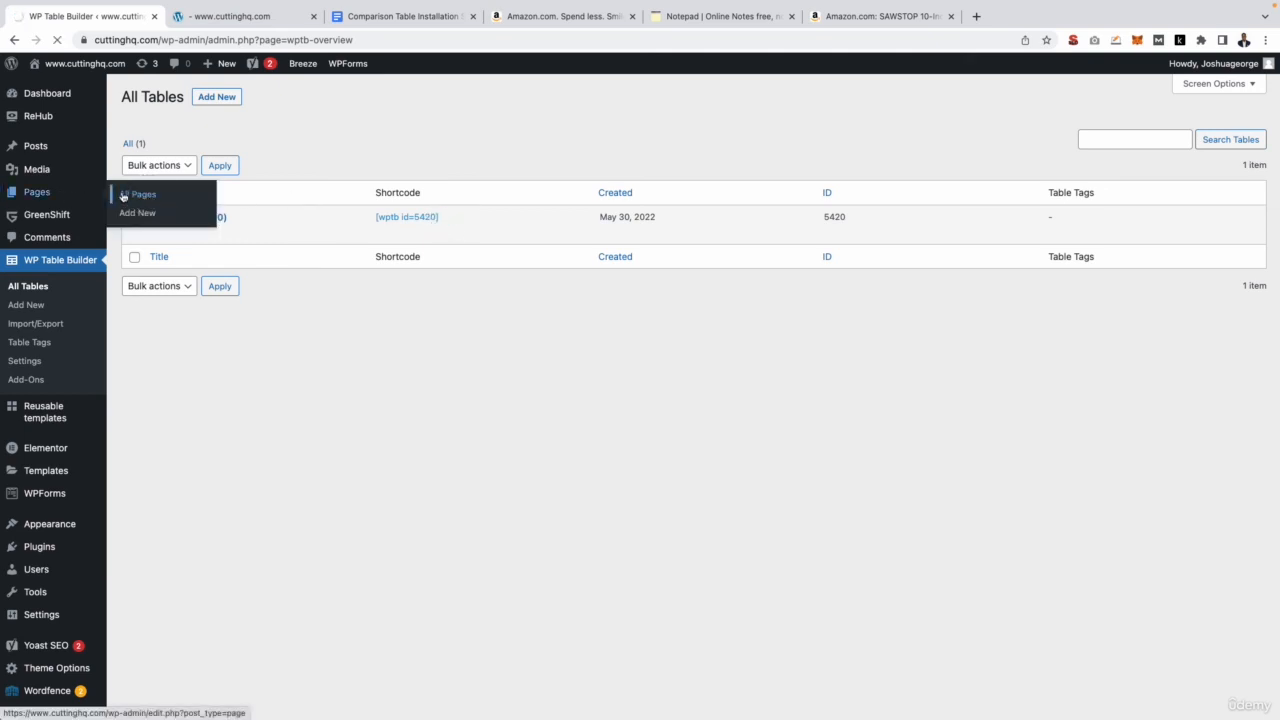
{"action": "left_click", "coordinate": [143, 194]}
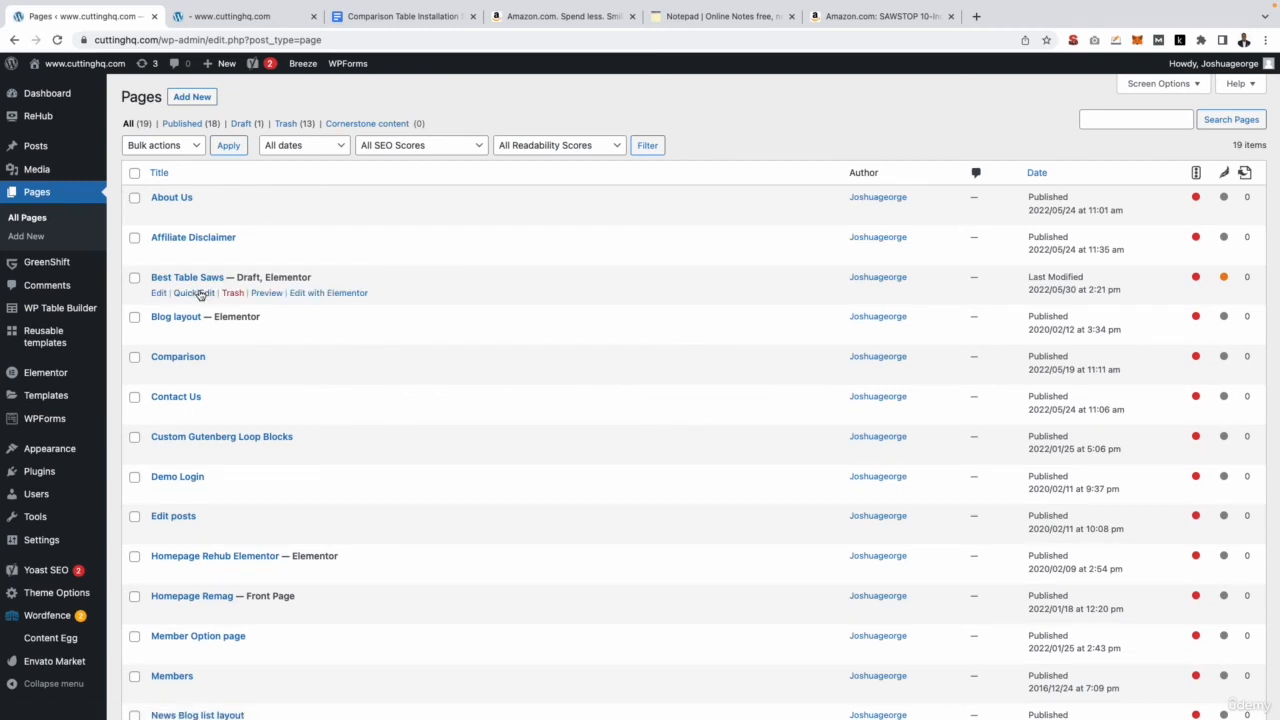
{"action": "left_click", "coordinate": [328, 292]}
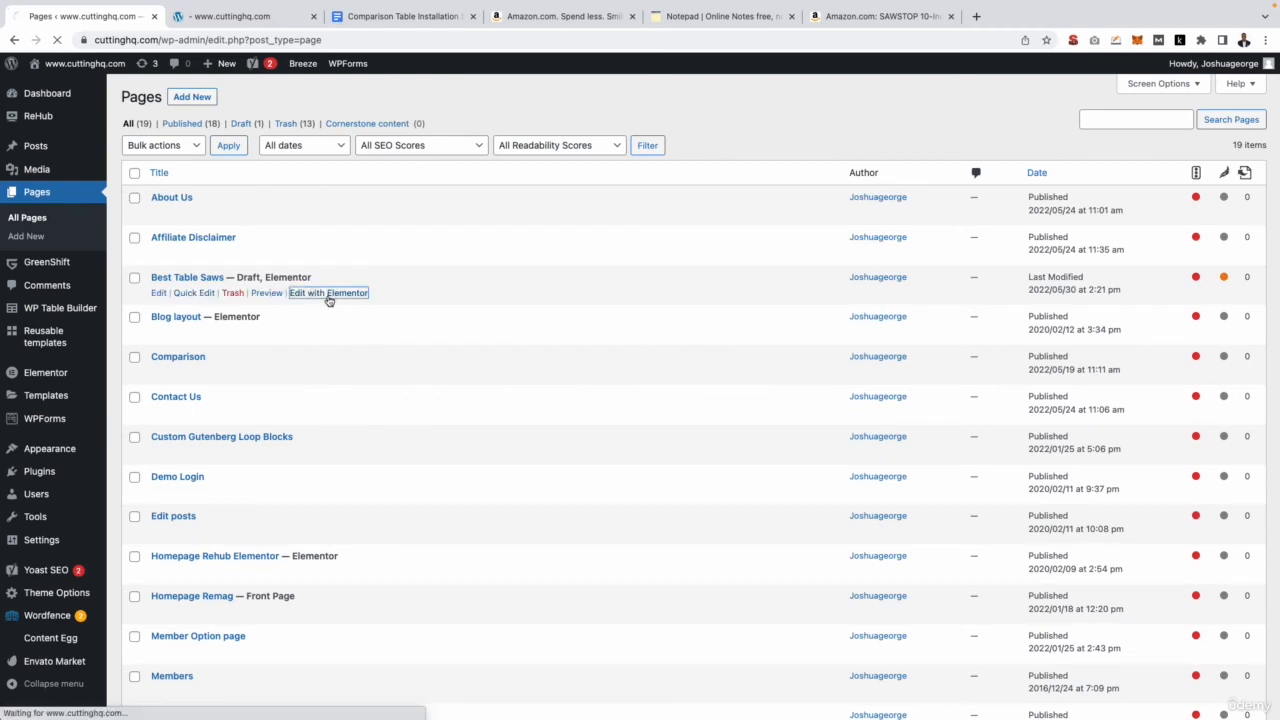
{"action": "left_click", "coordinate": [328, 293]}
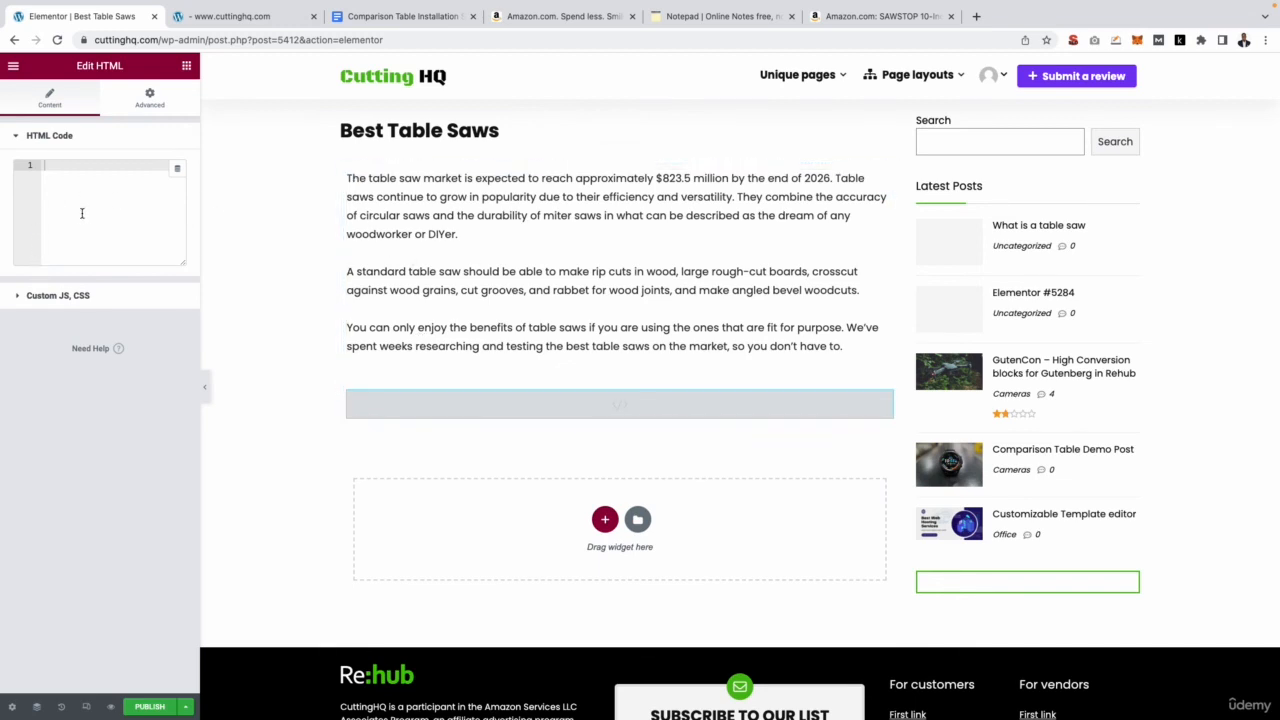
{"action": "type", "text": "[wptb id=5420]"}
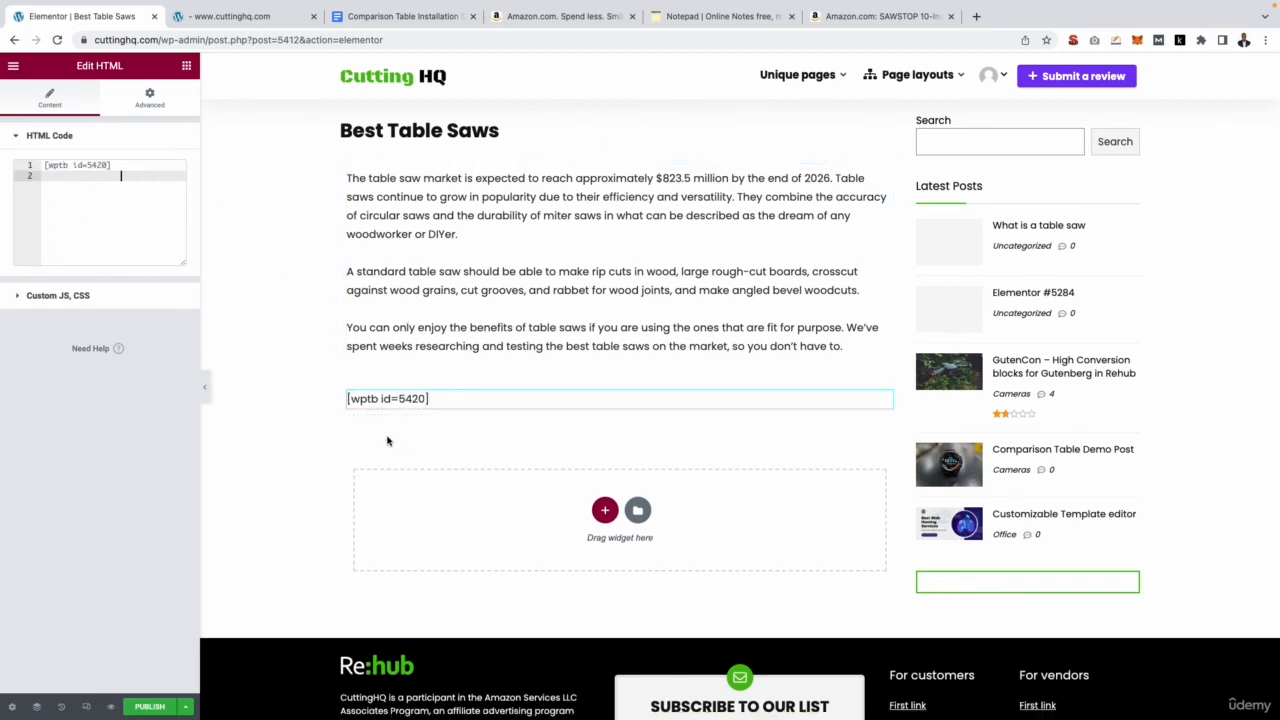
{"action": "mouse_move", "coordinate": [113, 706]}
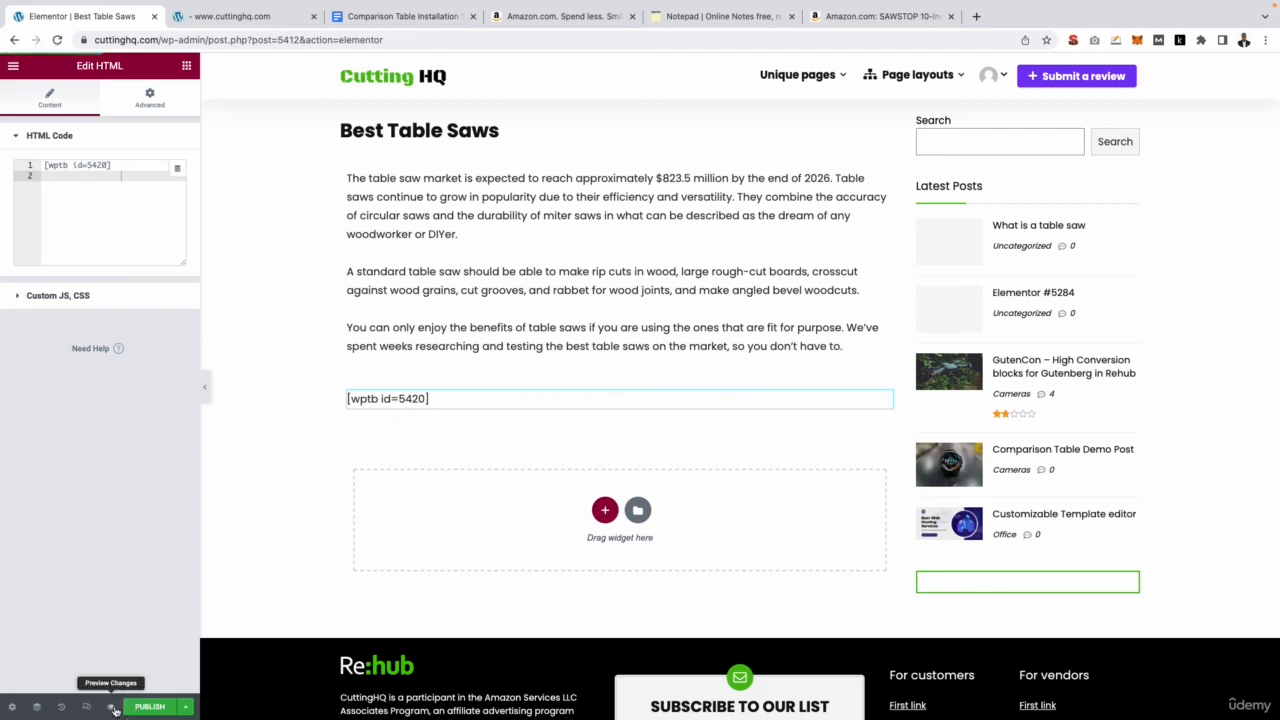
Scroll through the page preview to check the seven-saw table, then return to Elementor.
{"action": "left_click", "coordinate": [110, 706]}
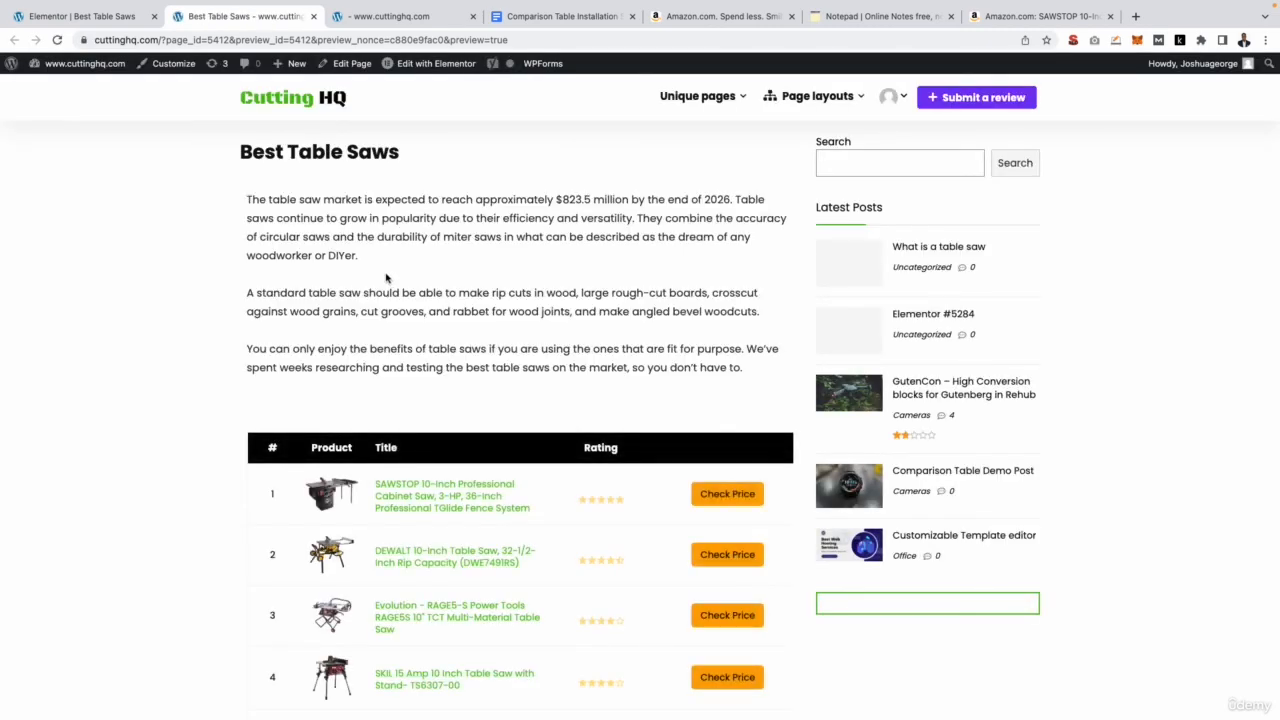
{"action": "scroll", "scroll_direction": "down", "scroll_amount": 3}
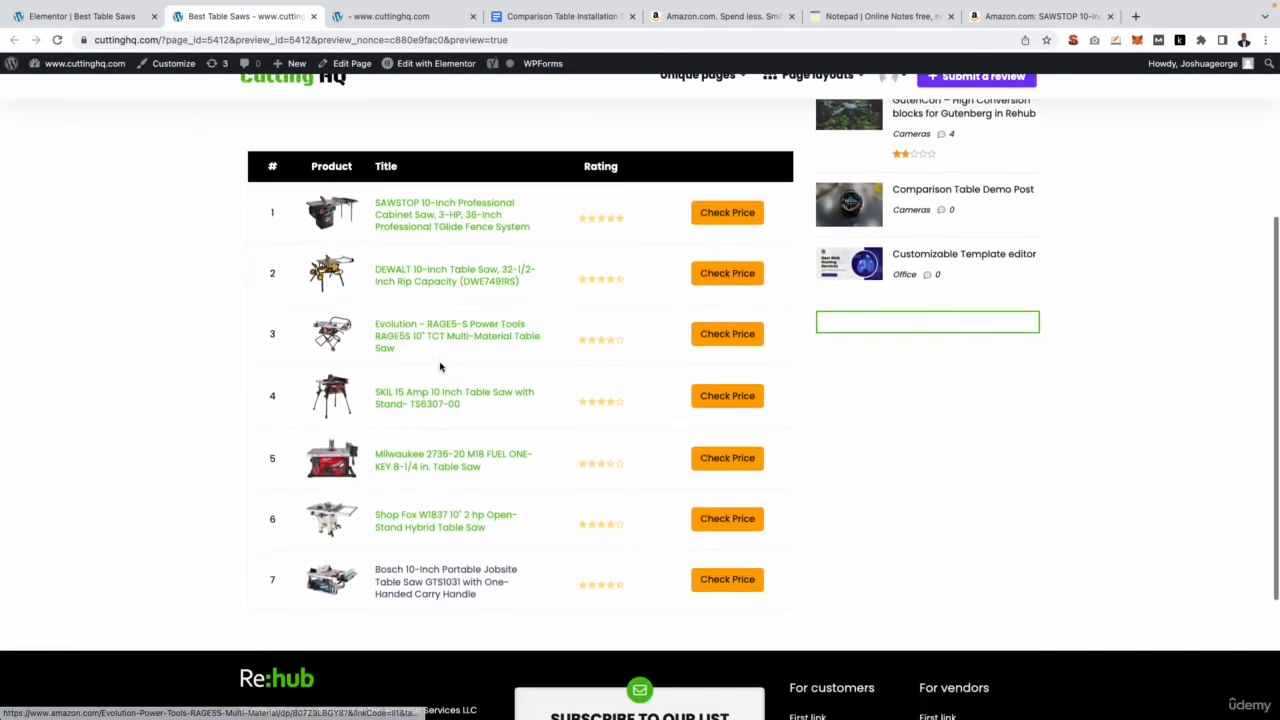
{"action": "scroll", "scroll_direction": "up", "scroll_amount": 3}
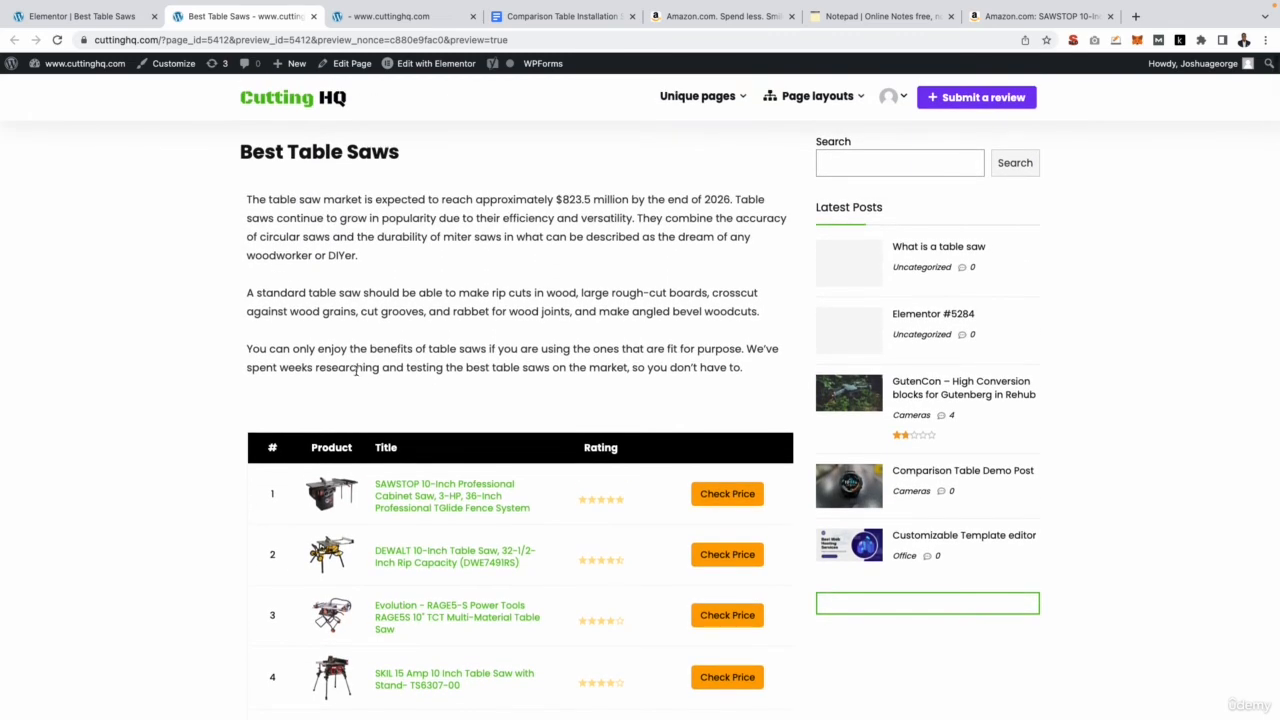
{"action": "left_click", "coordinate": [437, 63]}
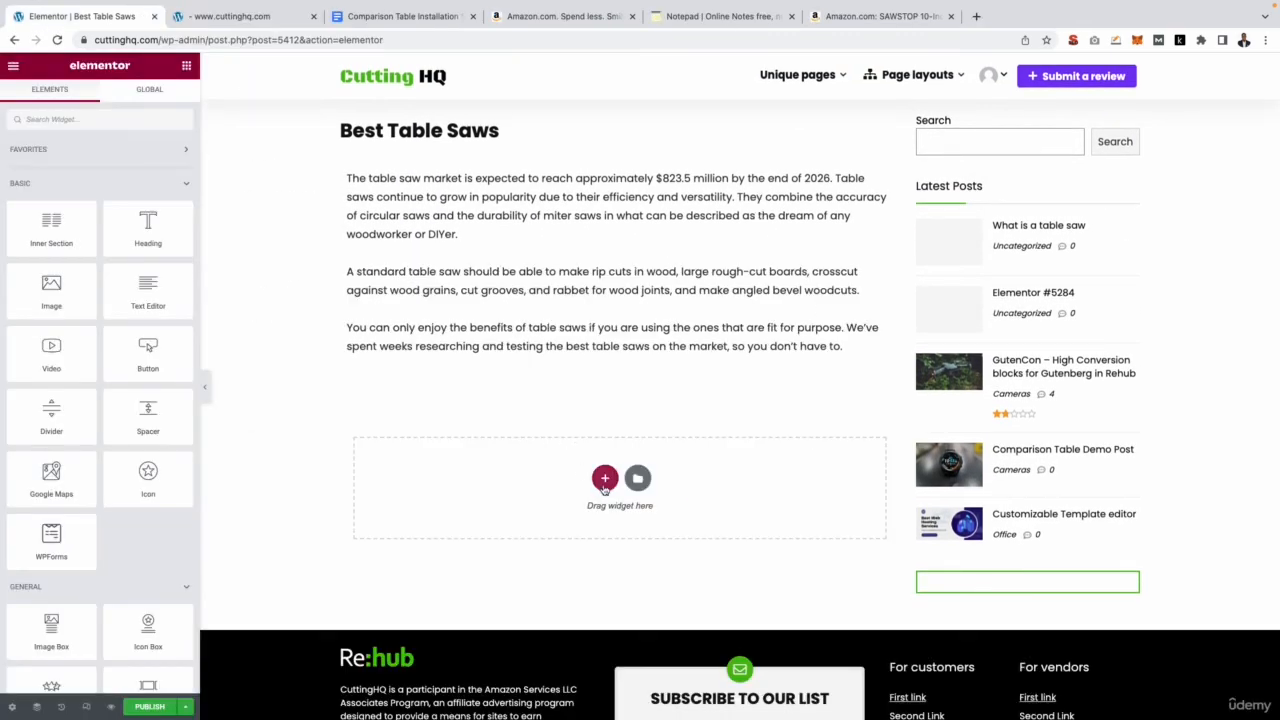
Add a single-column section with an HTML widget containing [wptb id=5420].
{"action": "left_click", "coordinate": [604, 478]}
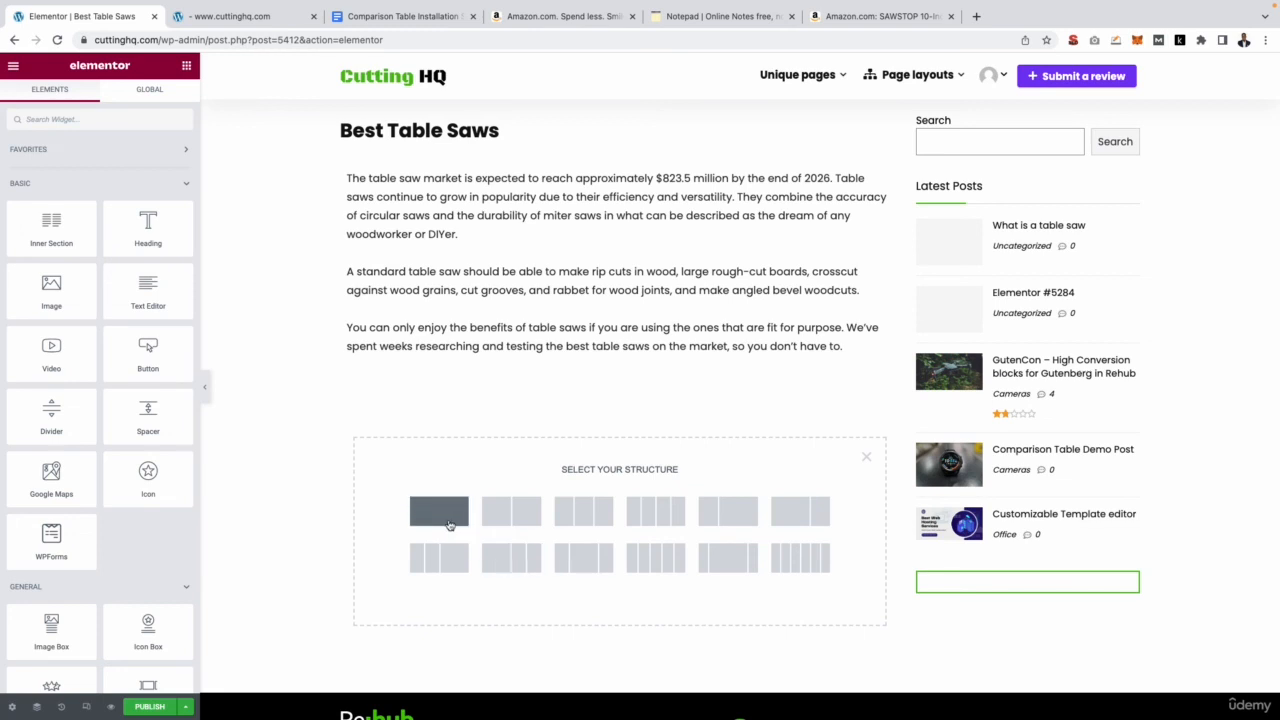
{"action": "left_click", "coordinate": [438, 511]}
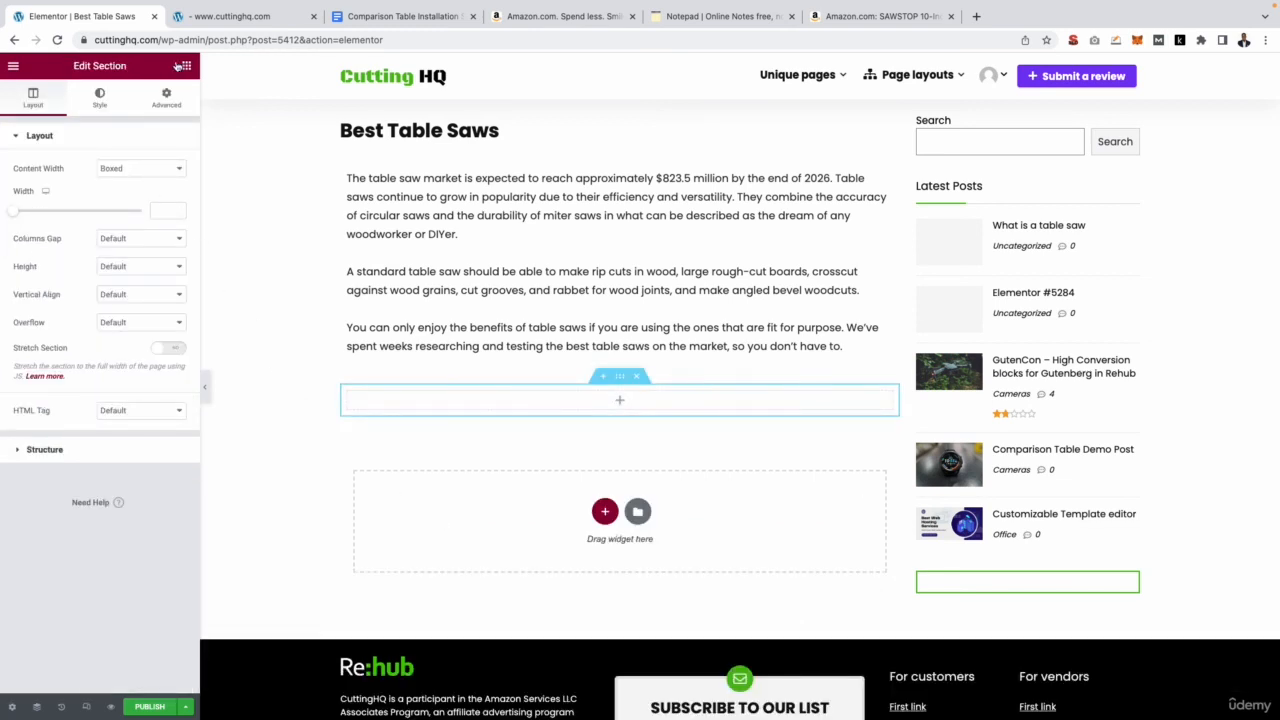
{"action": "left_click", "coordinate": [186, 65]}
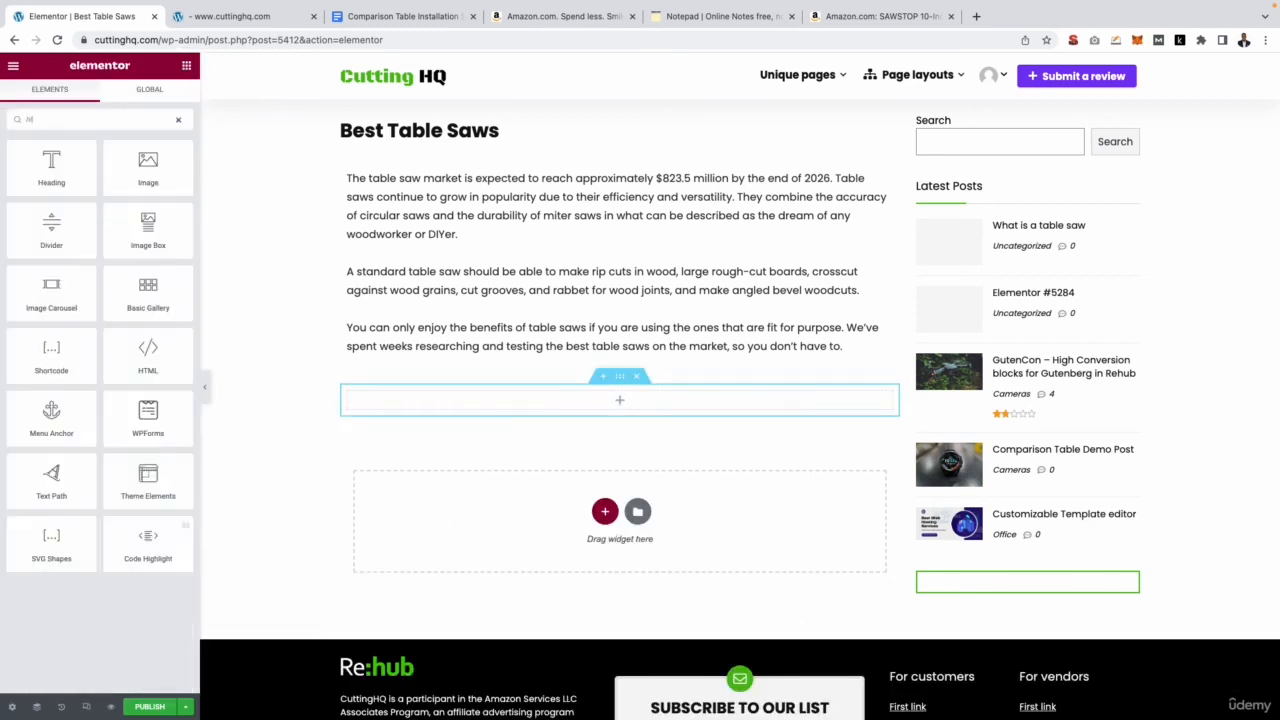
{"action": "type", "text": "html"}
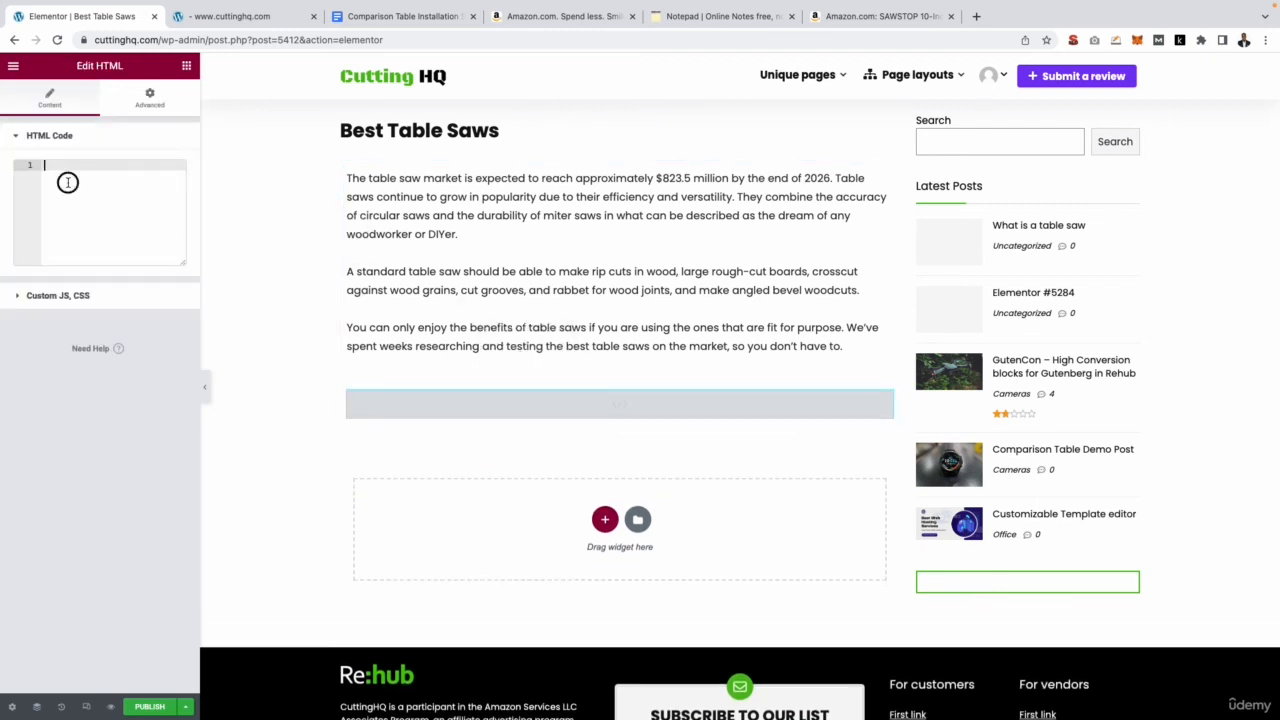
{"action": "type", "text": "[wptb id=5420]"}
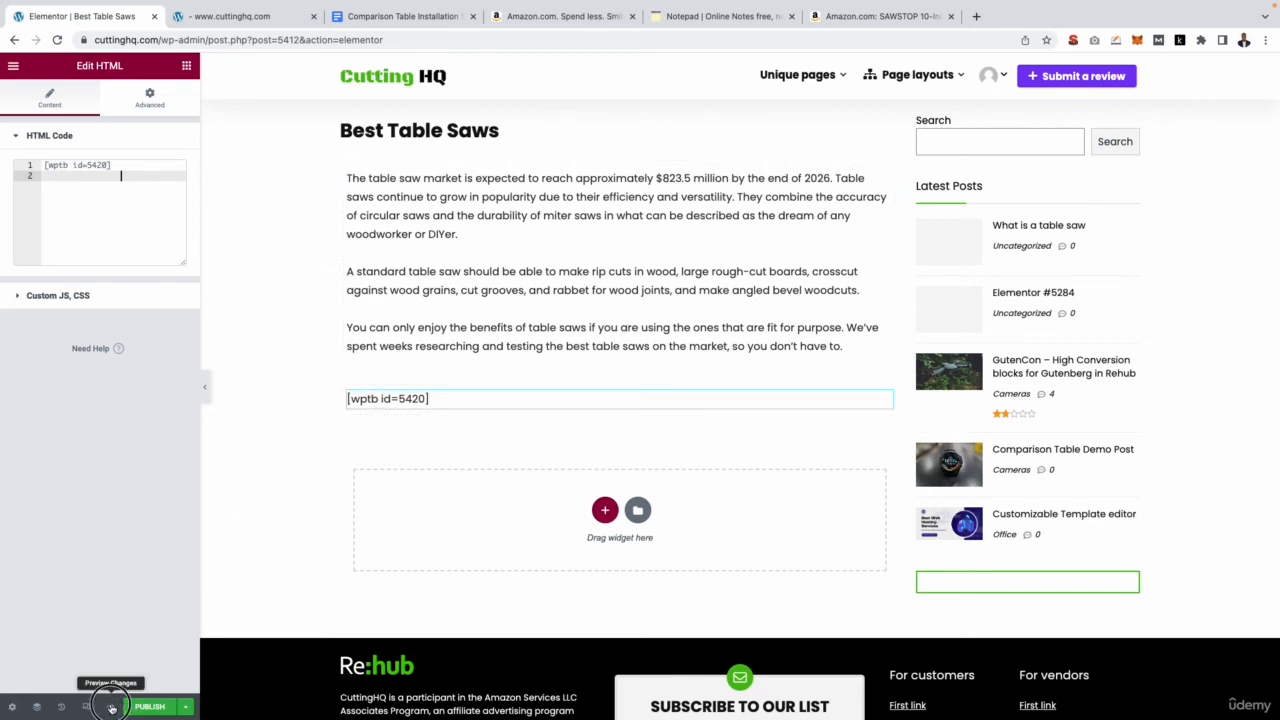
Preview the changes and scroll down and back up to check the embedded table.
{"action": "left_click", "coordinate": [110, 683]}
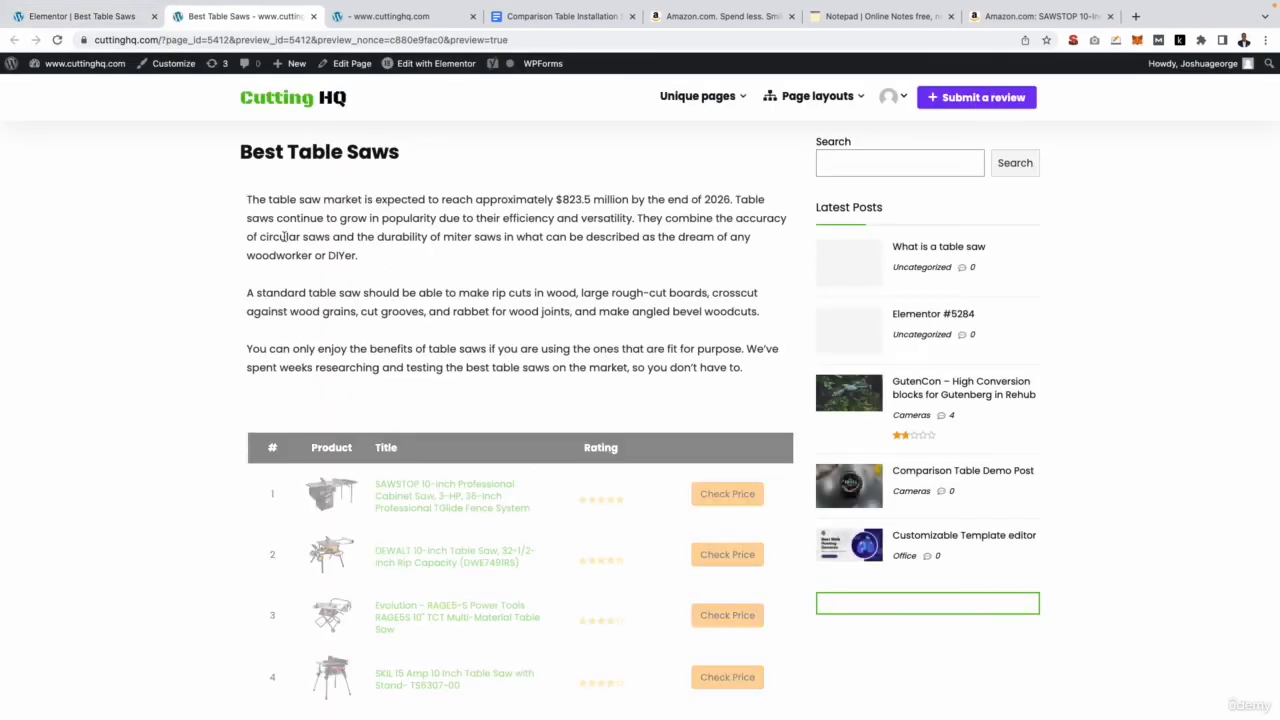
{"action": "scroll", "scroll_direction": "down", "scroll_amount": 3}
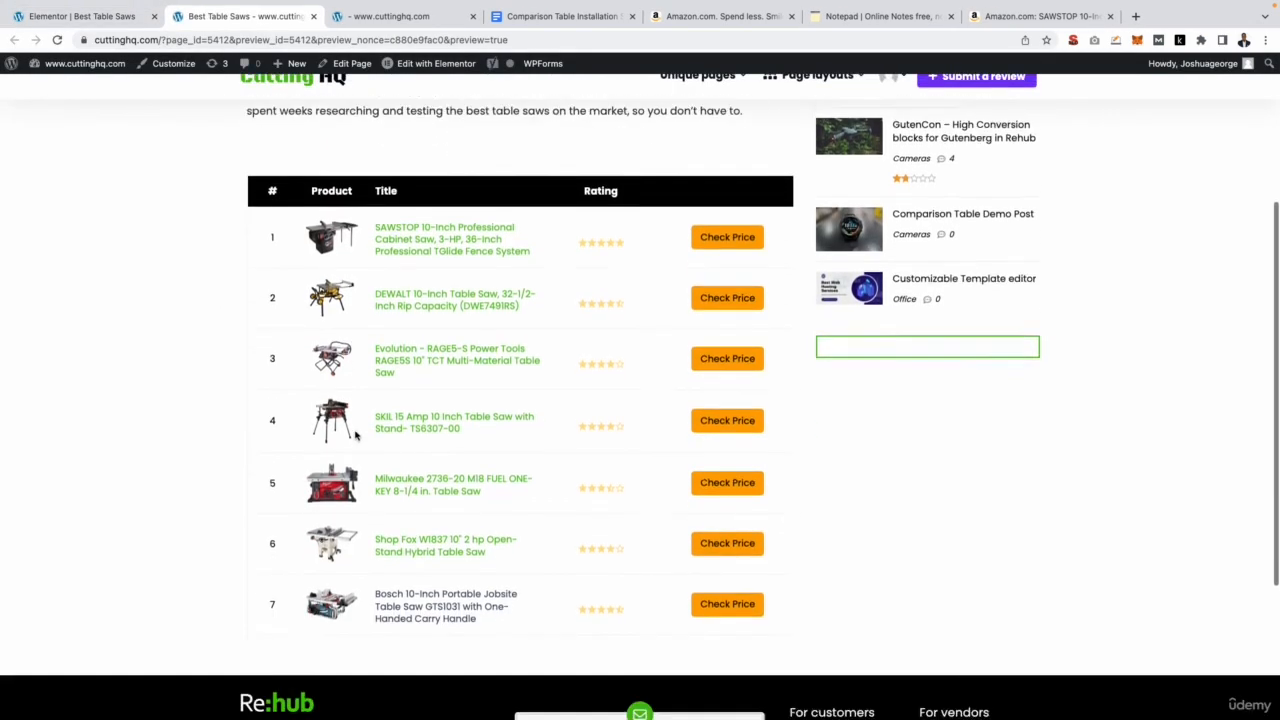
{"action": "scroll", "scroll_direction": "up", "scroll_amount": 3}
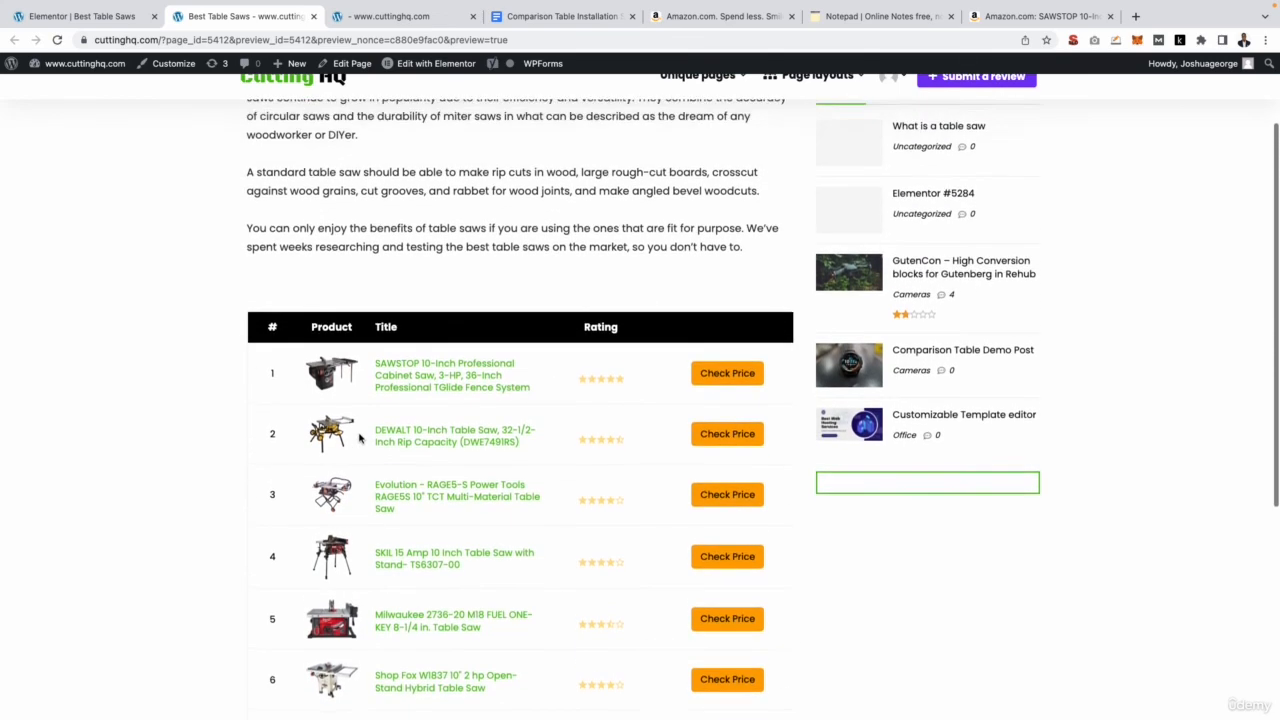
{"action": "scroll", "scroll_direction": "up", "scroll_amount": 3}
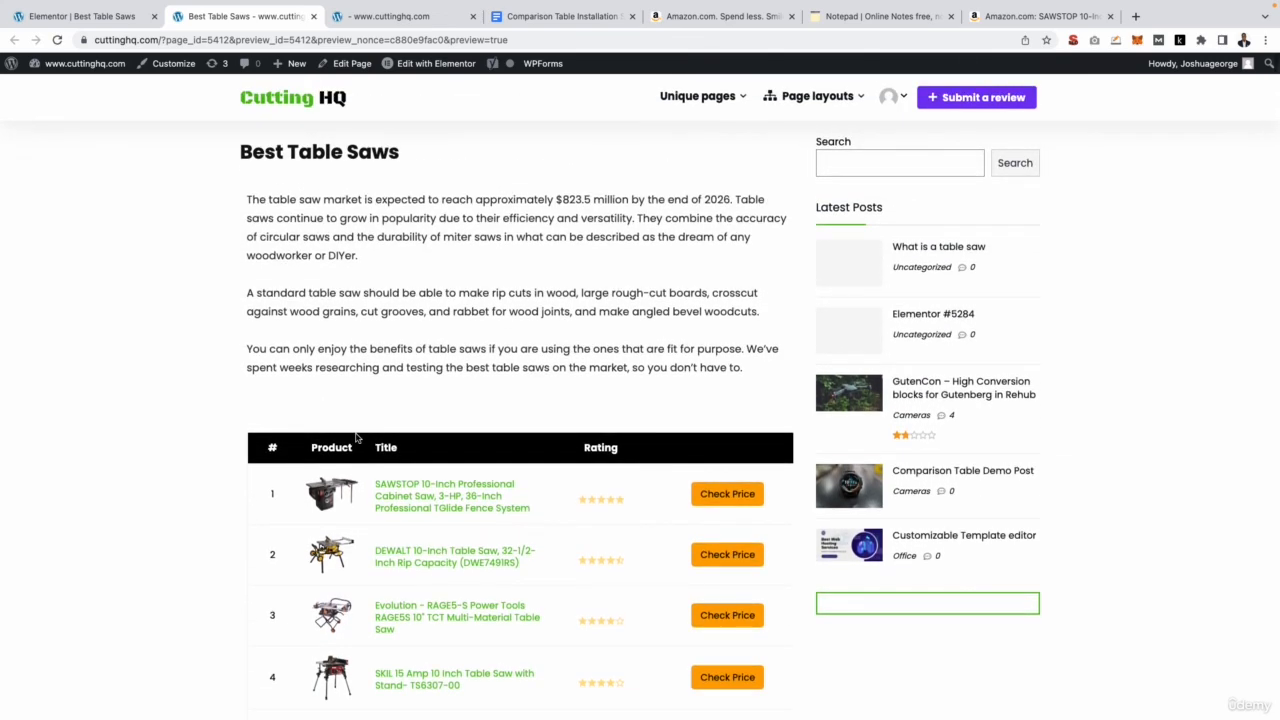